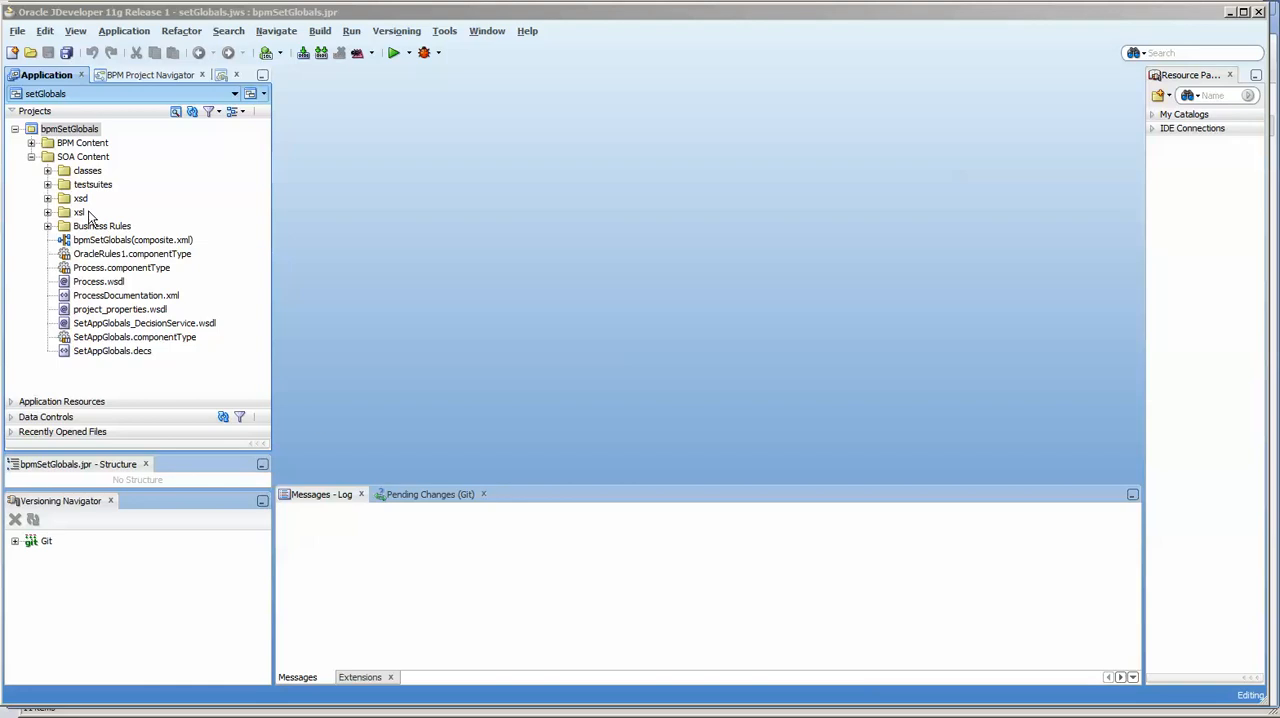
{"action": "mouse_move", "coordinate": [112, 228]}
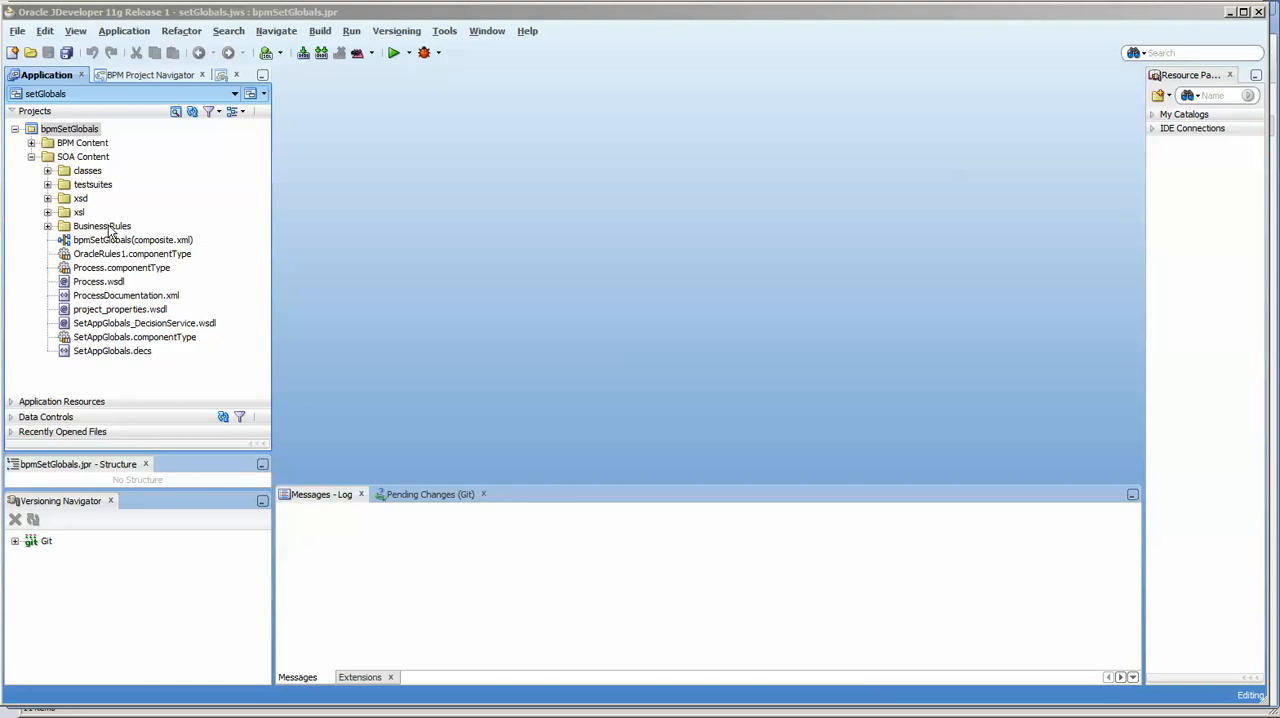
Select composite.xml, then close the setGlobals application via File > Close Application.
{"action": "left_click", "coordinate": [132, 240]}
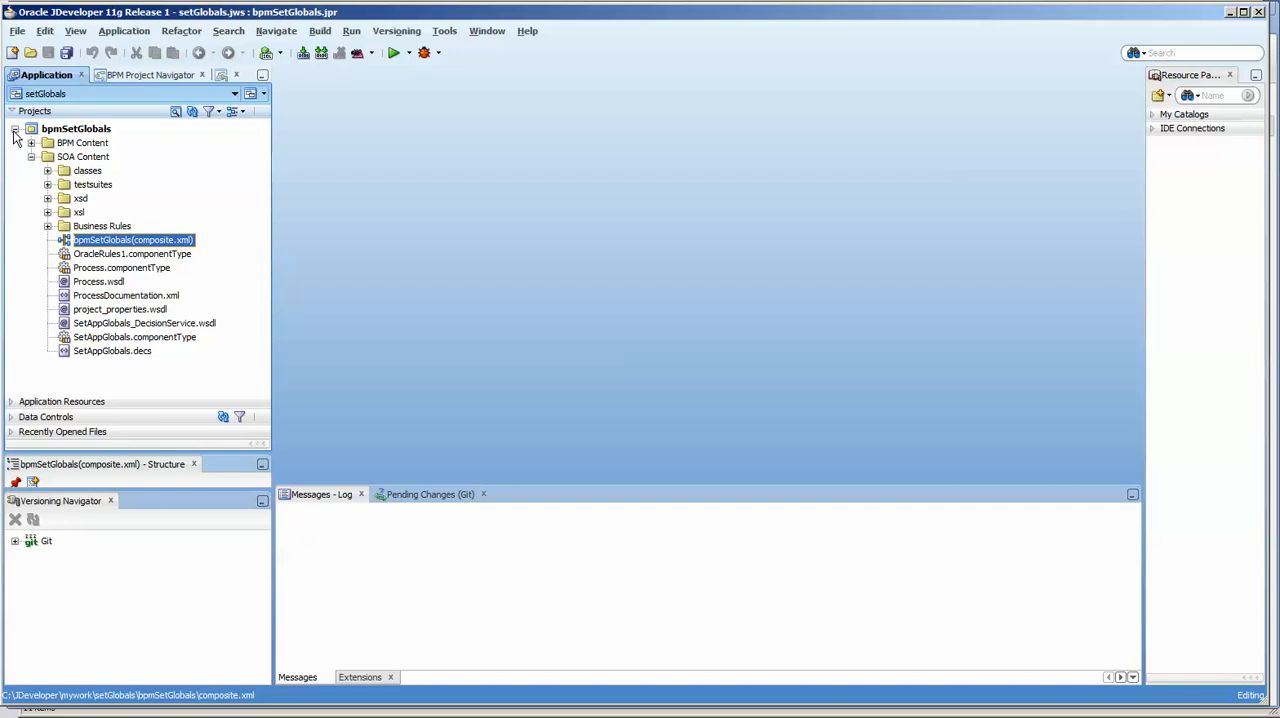
{"action": "left_click", "coordinate": [16, 128]}
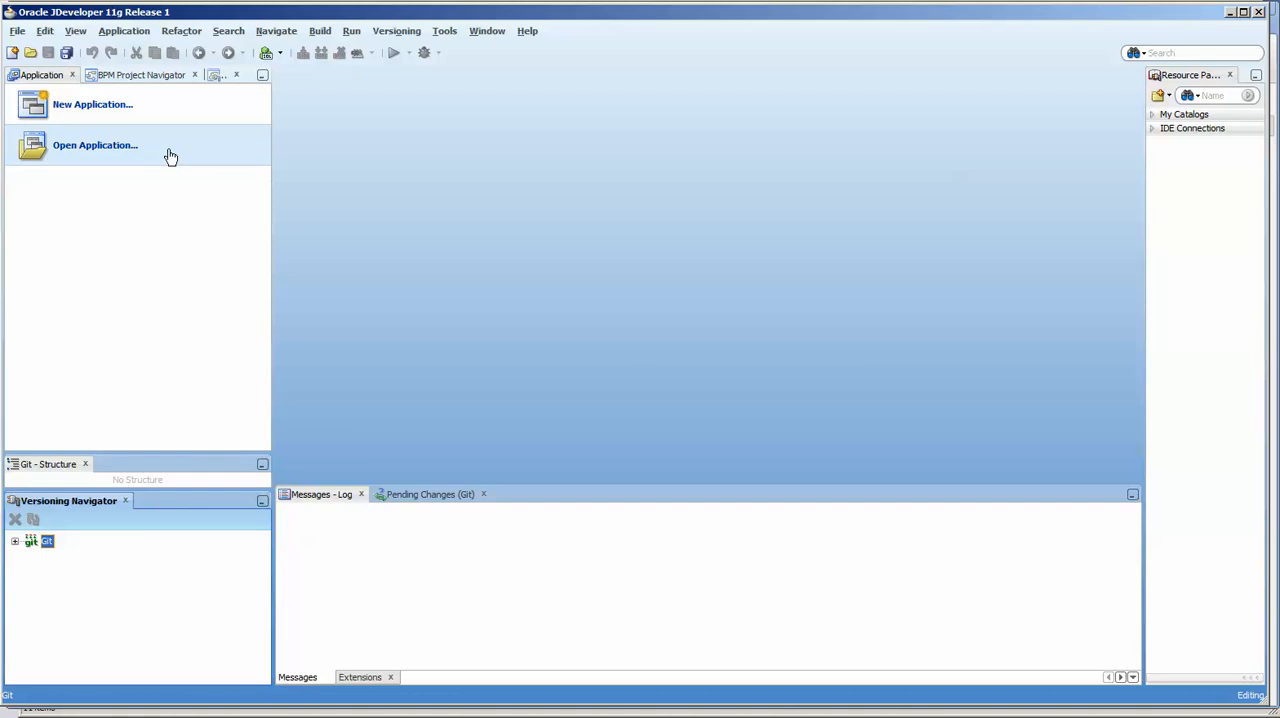
{"action": "mouse_move", "coordinate": [78, 32]}
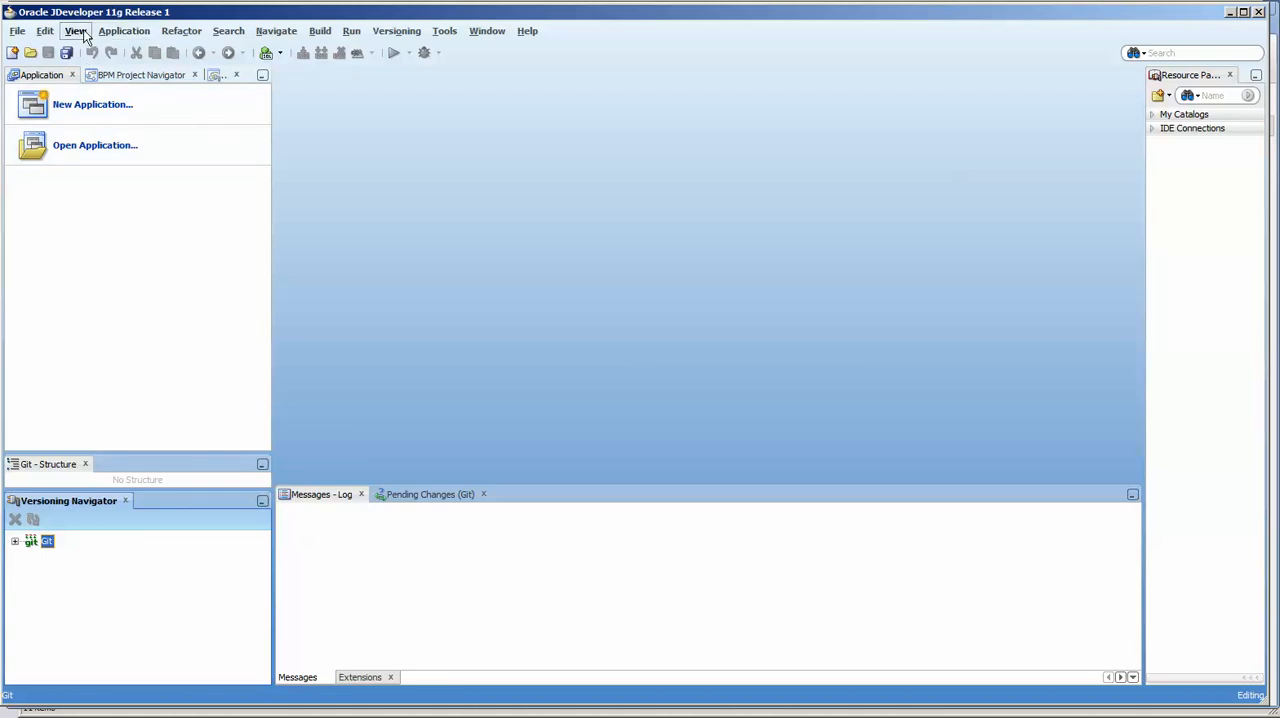
{"action": "left_click", "coordinate": [76, 30]}
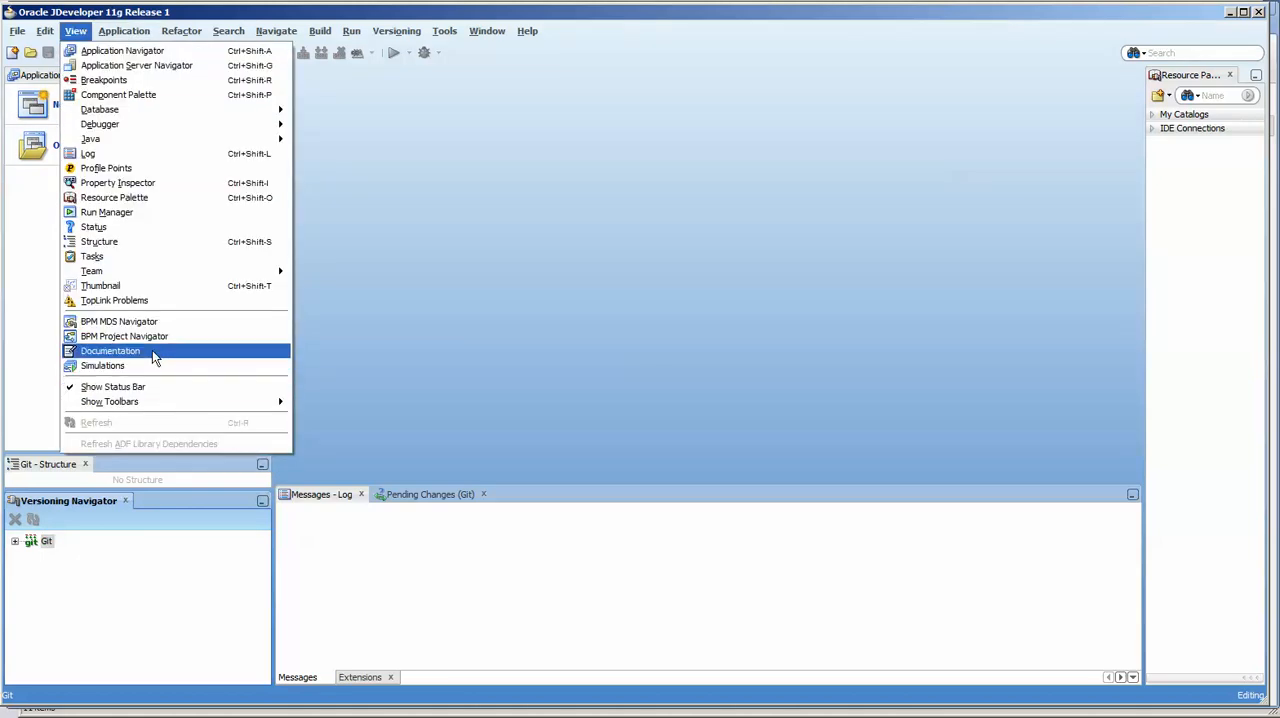
{"action": "mouse_move", "coordinate": [92, 272]}
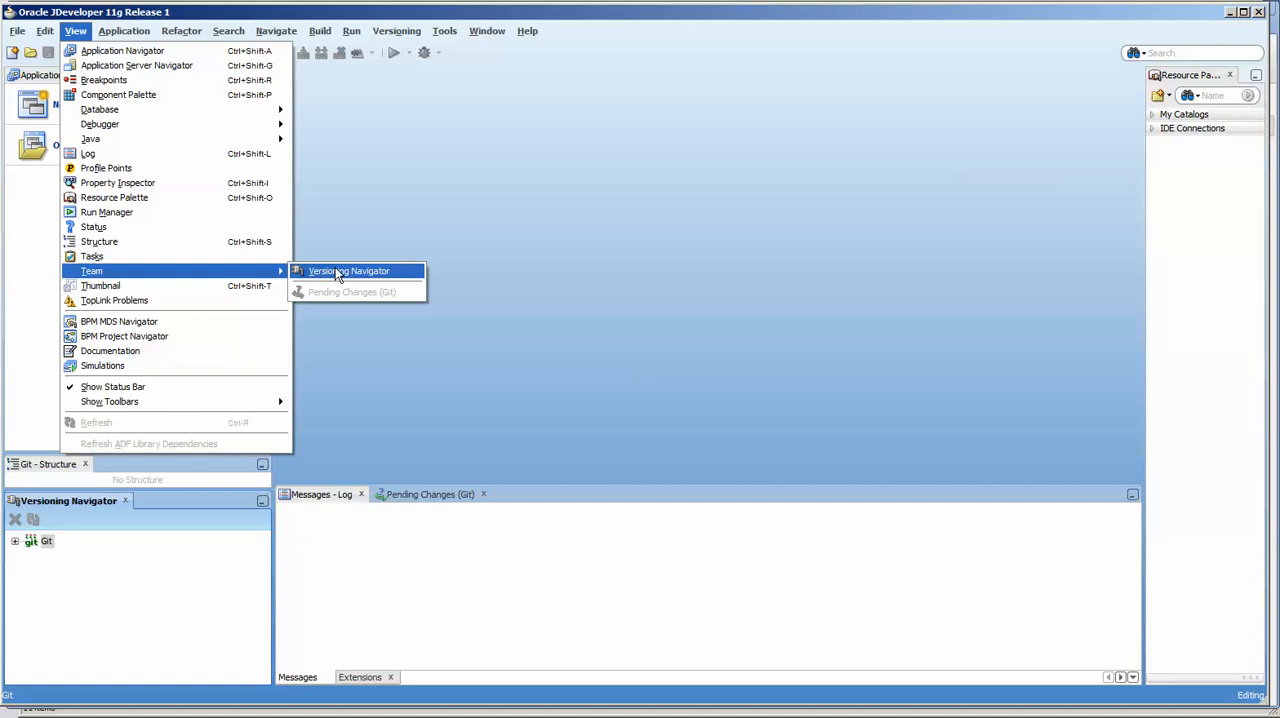
{"action": "mouse_move", "coordinate": [44, 454]}
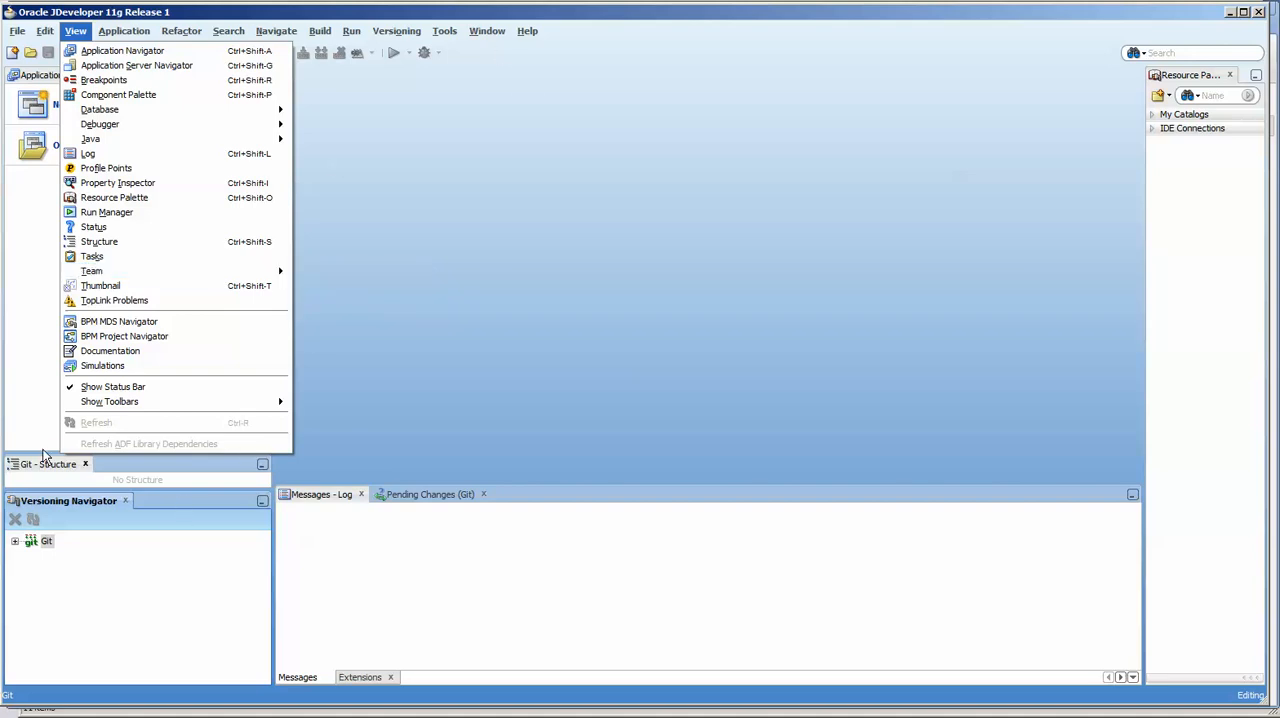
{"action": "left_click", "coordinate": [396, 30]}
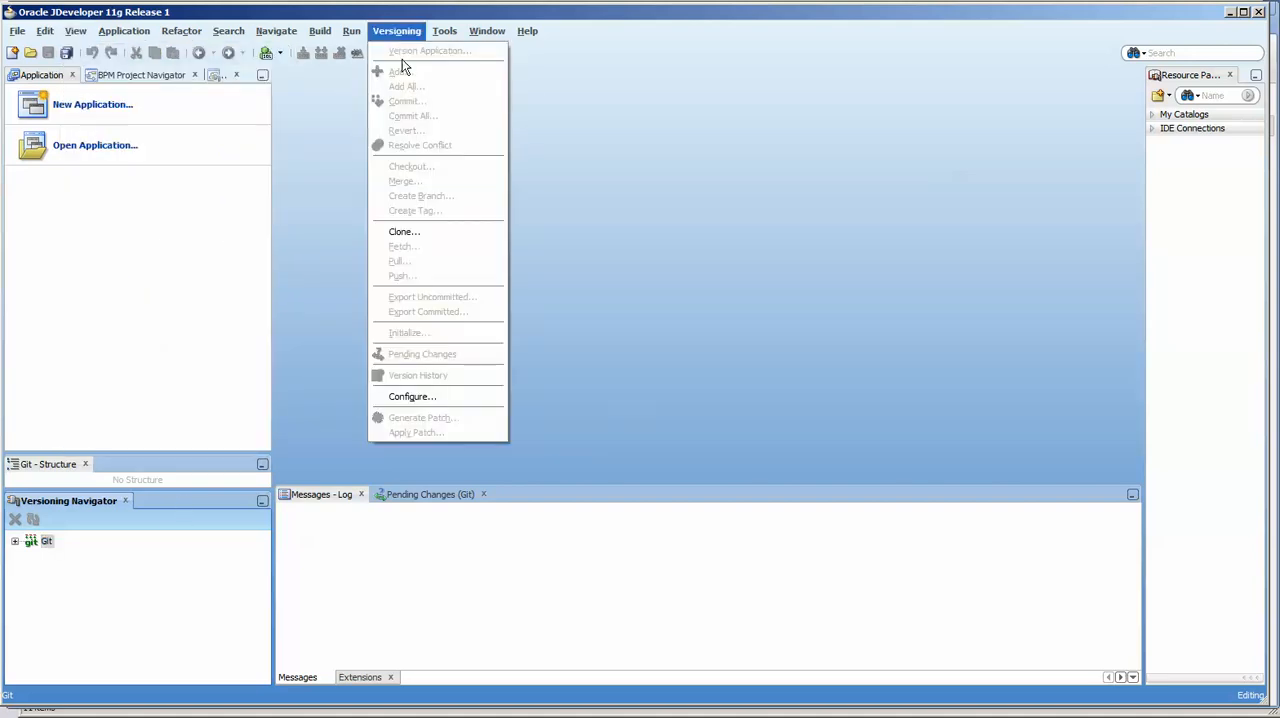
{"action": "mouse_move", "coordinate": [444, 396]}
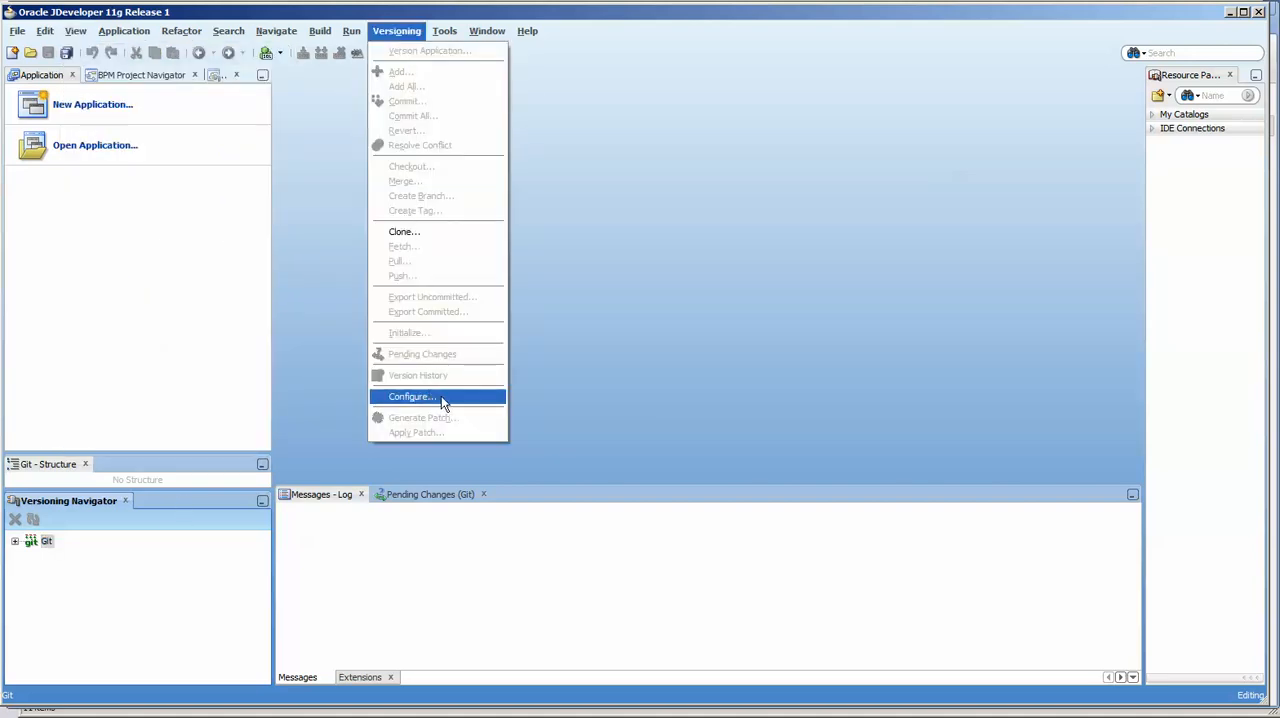
{"action": "left_click", "coordinate": [412, 396]}
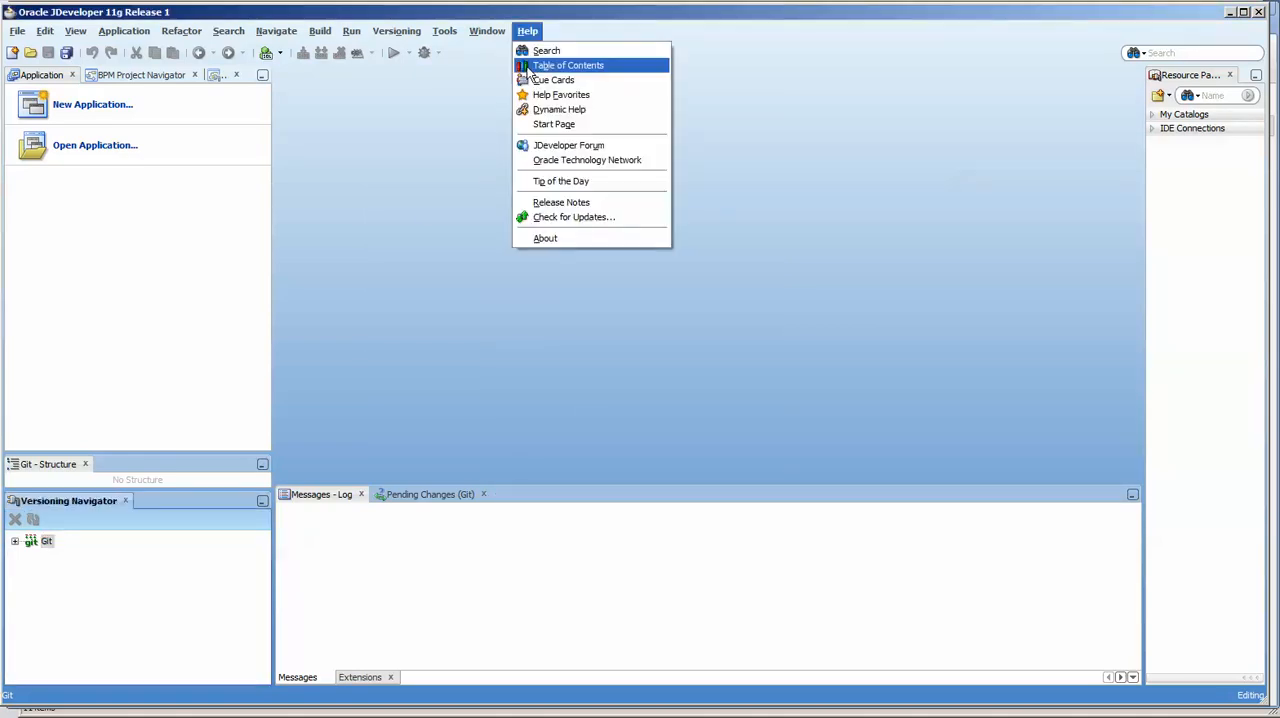
{"action": "left_click", "coordinate": [440, 194]}
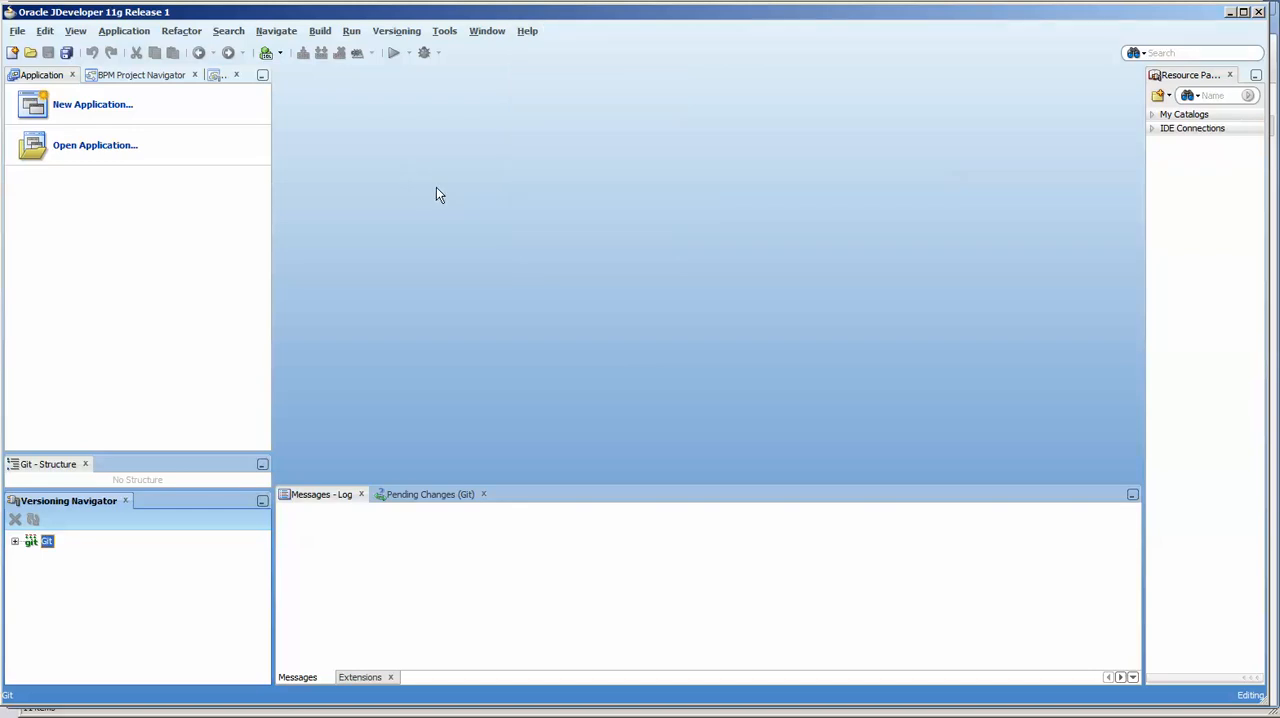
{"action": "mouse_move", "coordinate": [208, 656]}
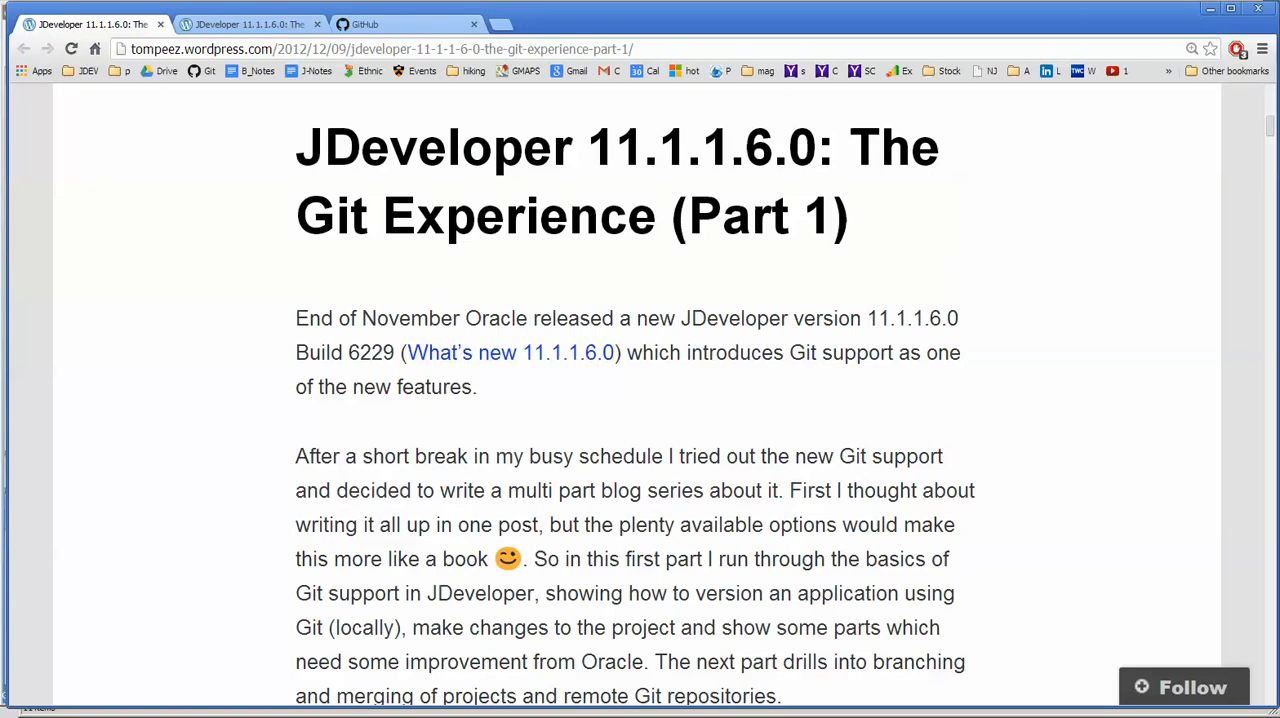
{"action": "mouse_move", "coordinate": [260, 416]}
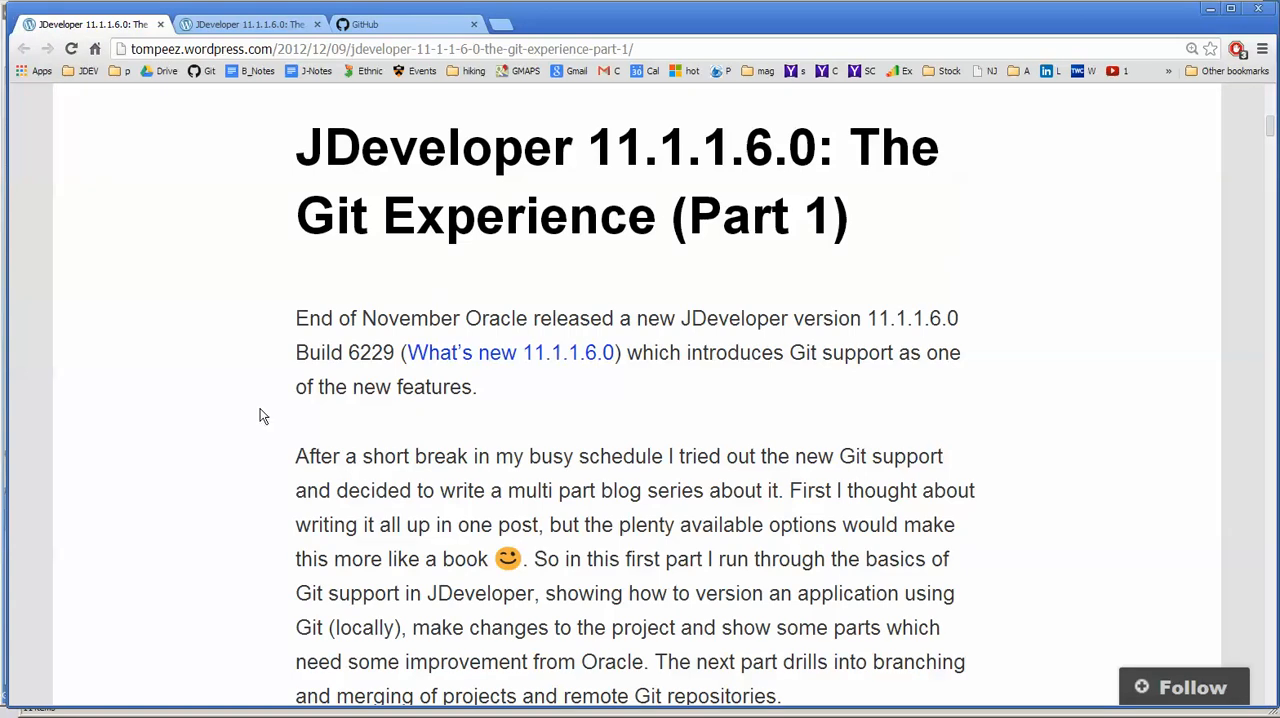
{"action": "mouse_move", "coordinate": [300, 396]}
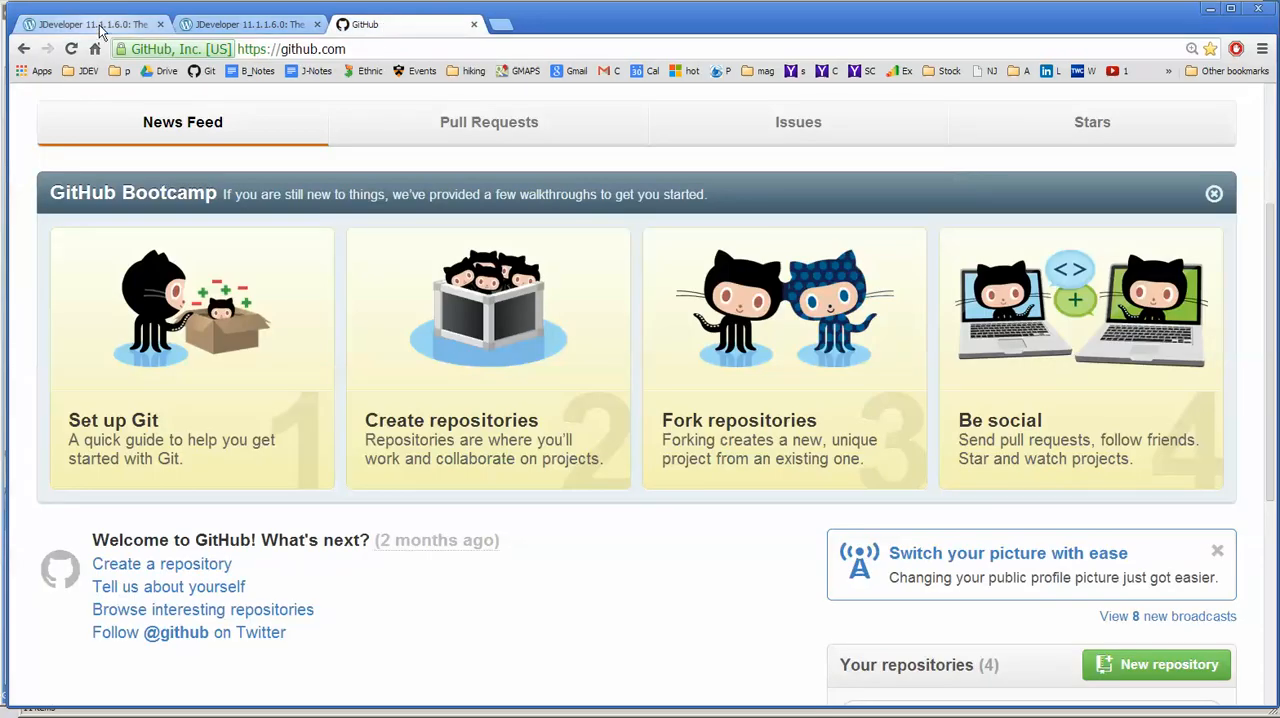
Skim the Git Experience Part 1 post, then switch to the Part 2 post.
{"action": "left_click", "coordinate": [76, 22]}
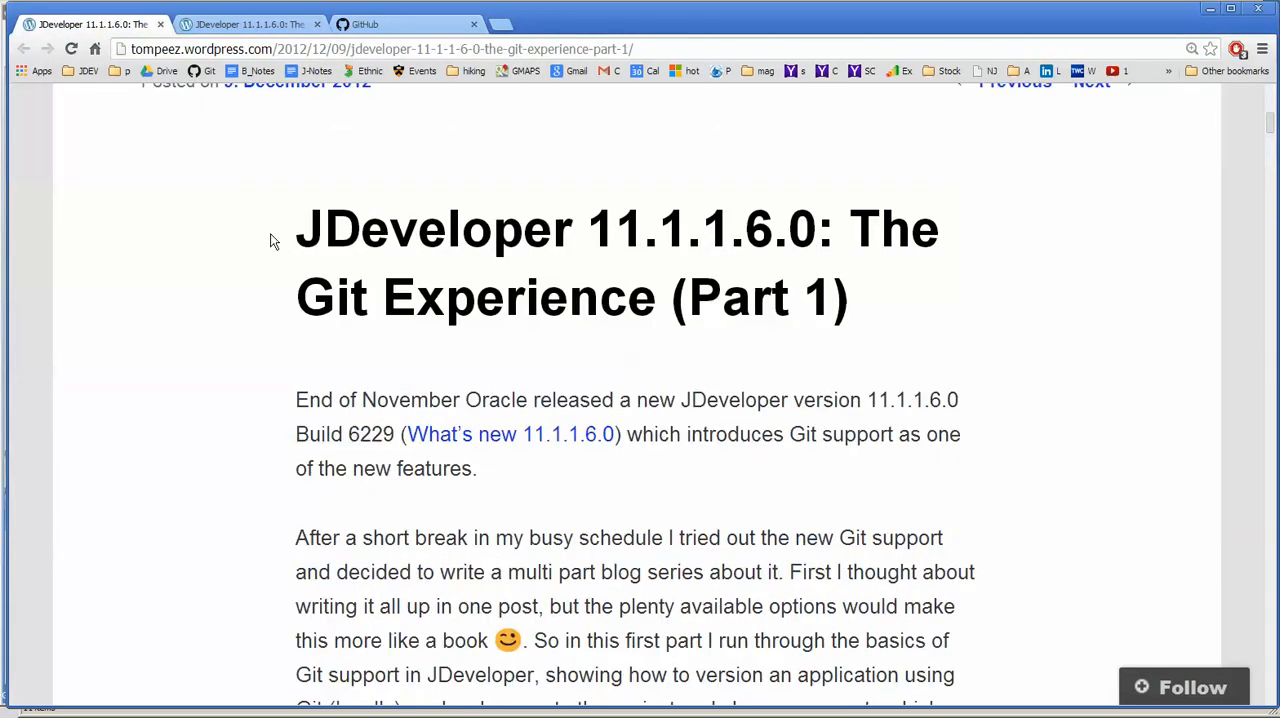
{"action": "scroll", "scroll_direction": "down", "scroll_amount": 3}
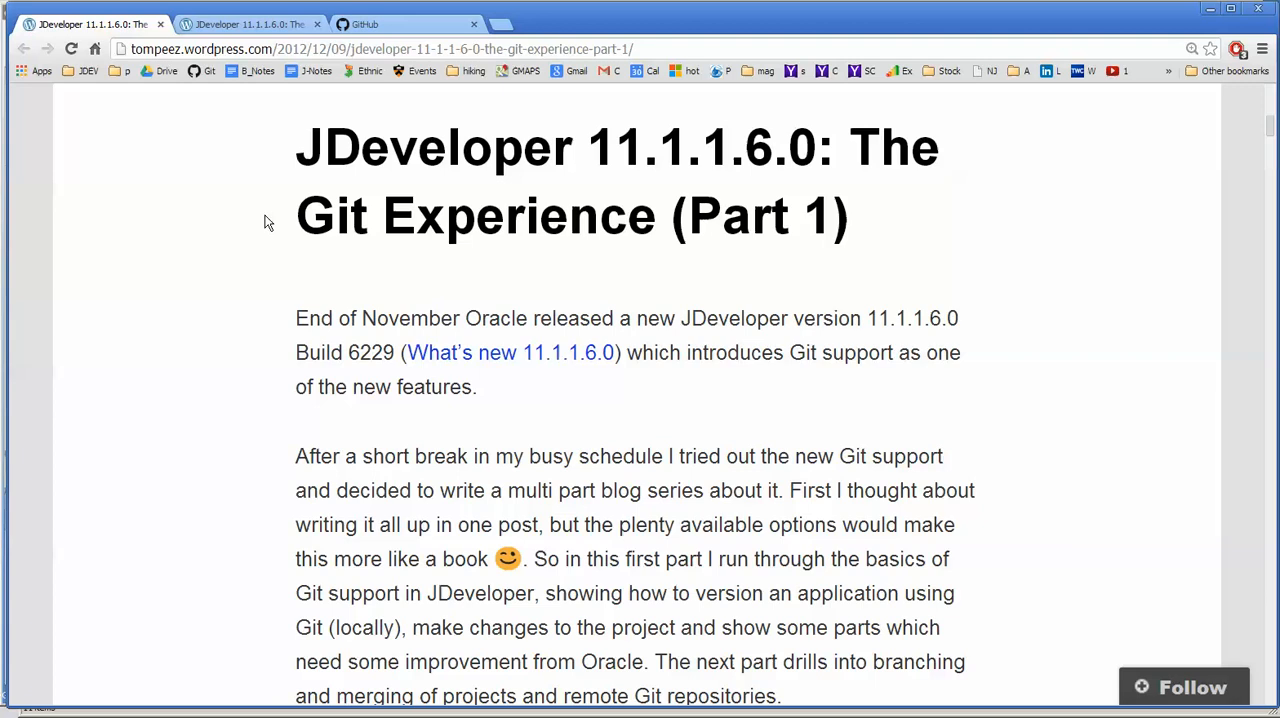
{"action": "mouse_move", "coordinate": [256, 56]}
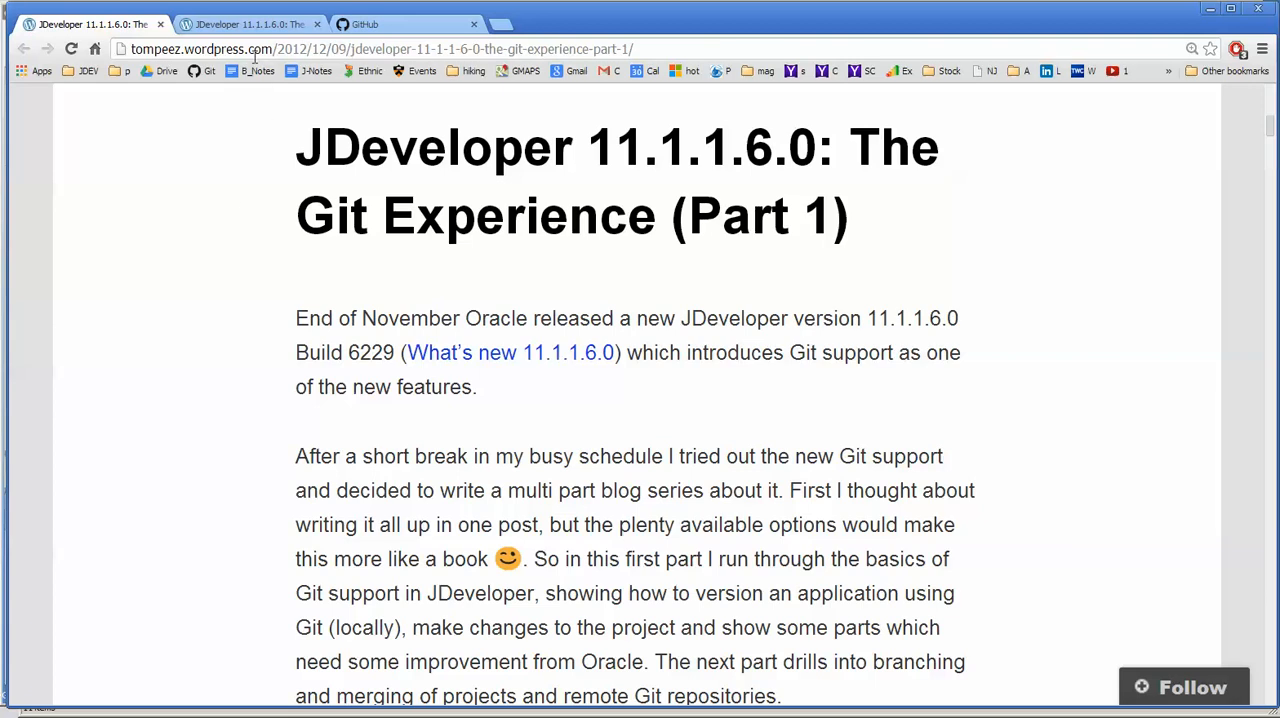
{"action": "left_click", "coordinate": [244, 24]}
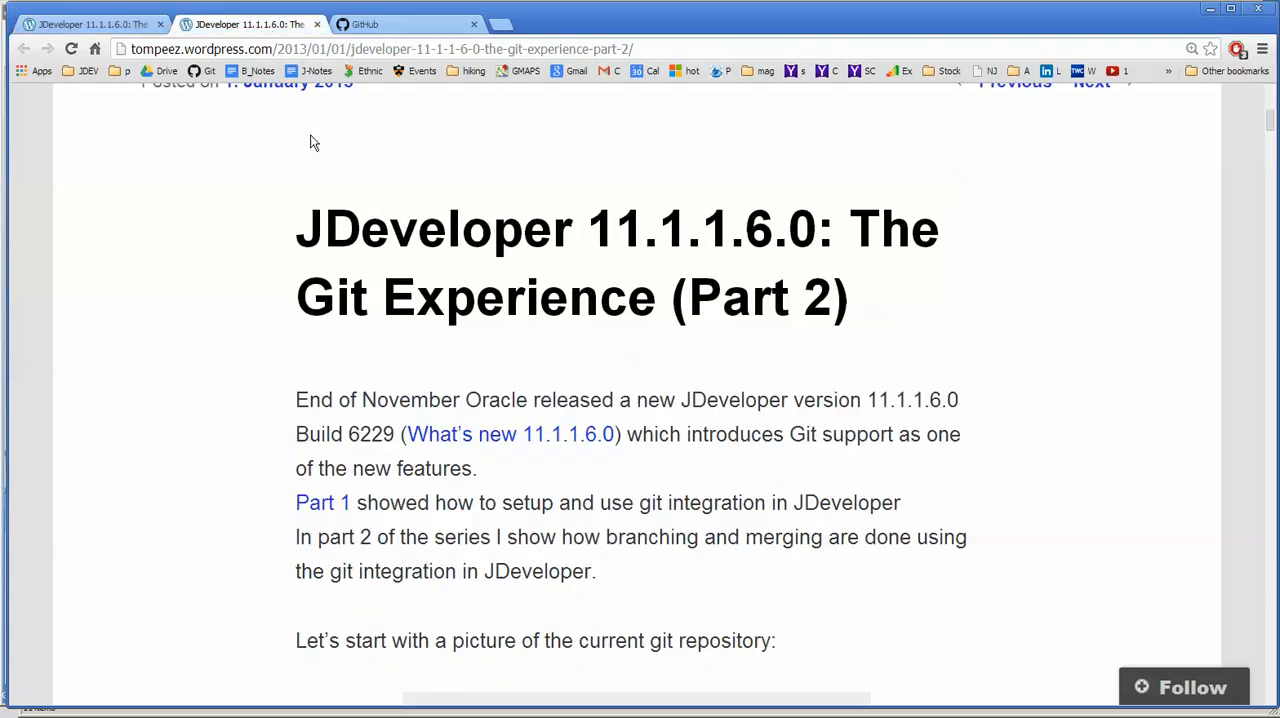
{"action": "mouse_move", "coordinate": [350, 138]}
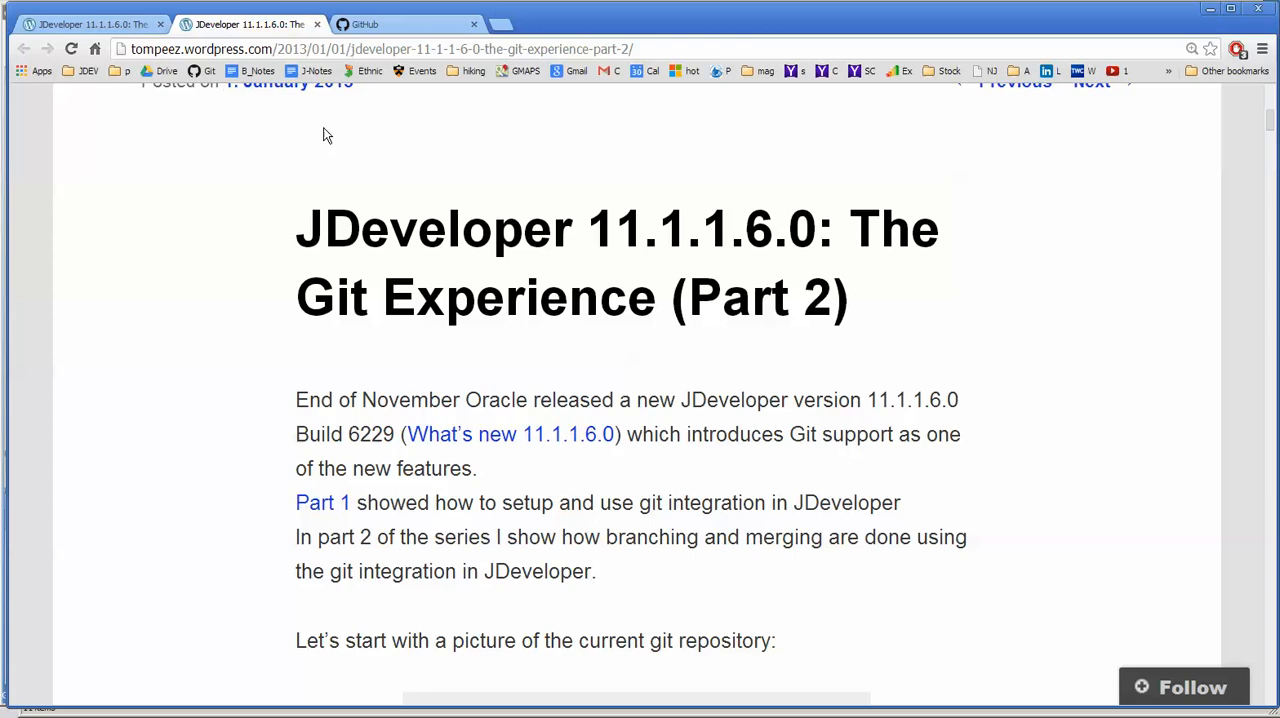
{"action": "mouse_move", "coordinate": [392, 24]}
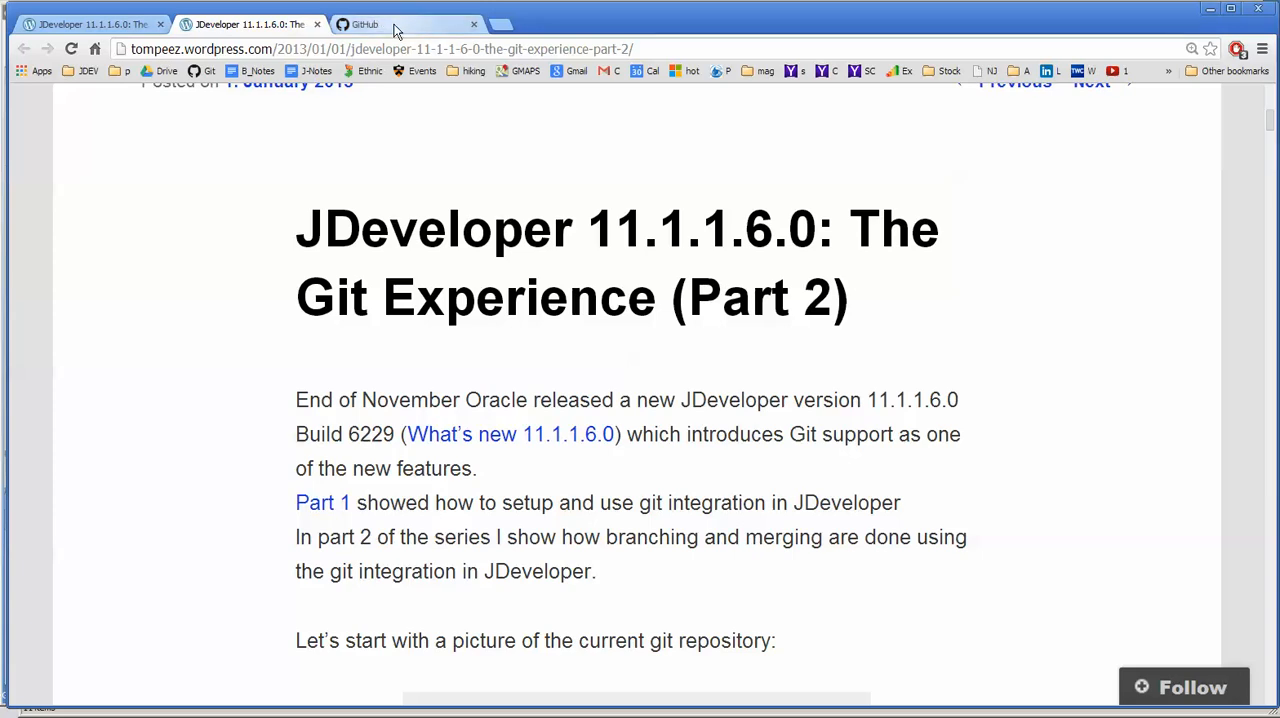
{"action": "left_click", "coordinate": [364, 24]}
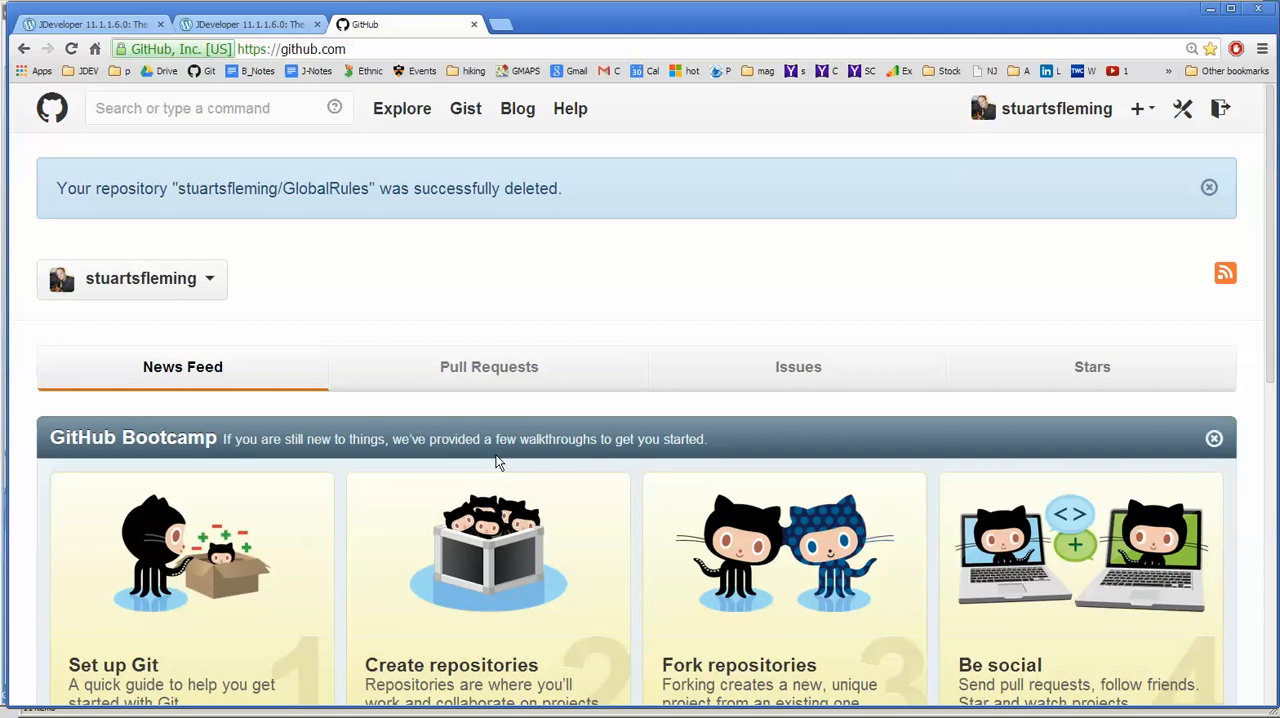
{"action": "left_click", "coordinate": [1208, 188]}
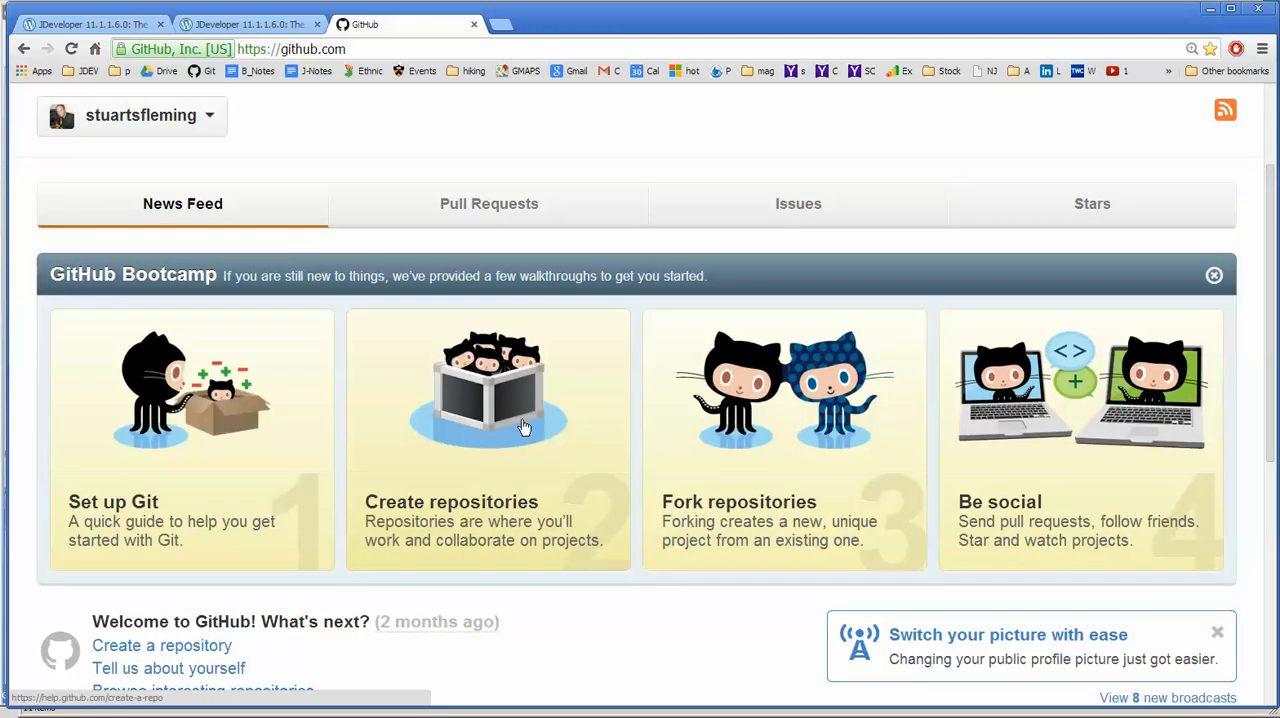
{"action": "mouse_move", "coordinate": [504, 418]}
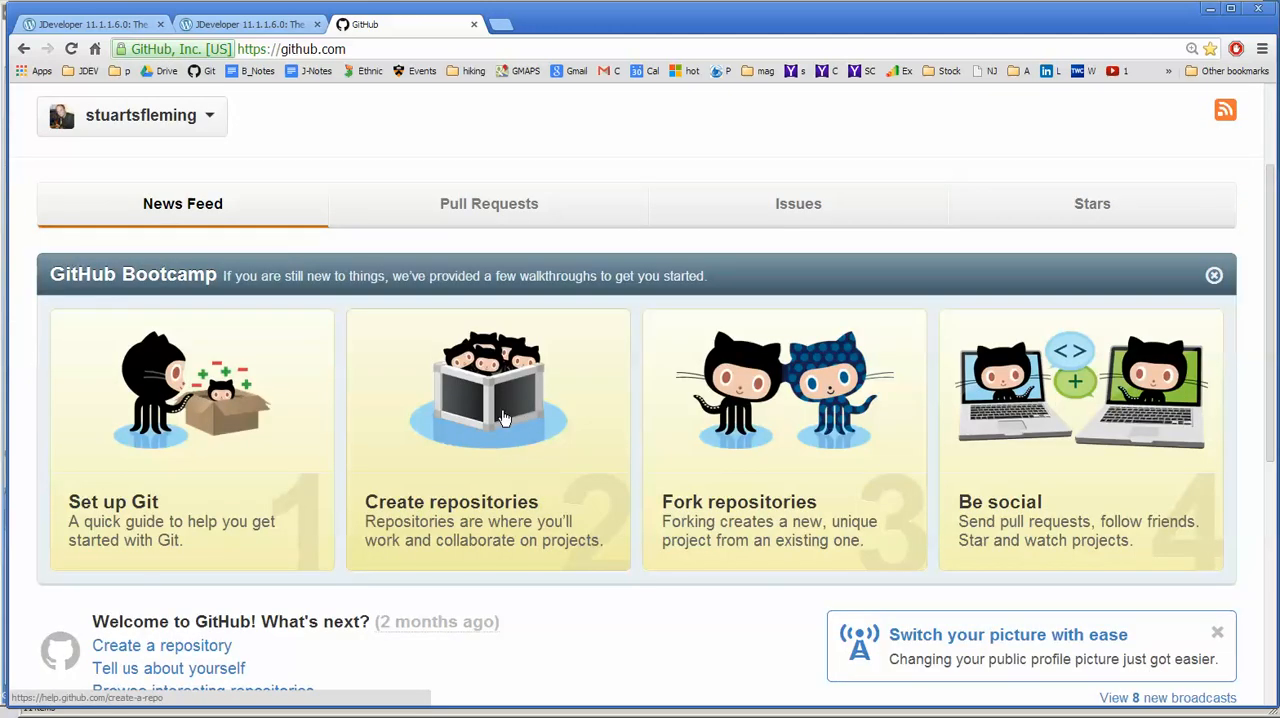
{"action": "mouse_move", "coordinate": [238, 444]}
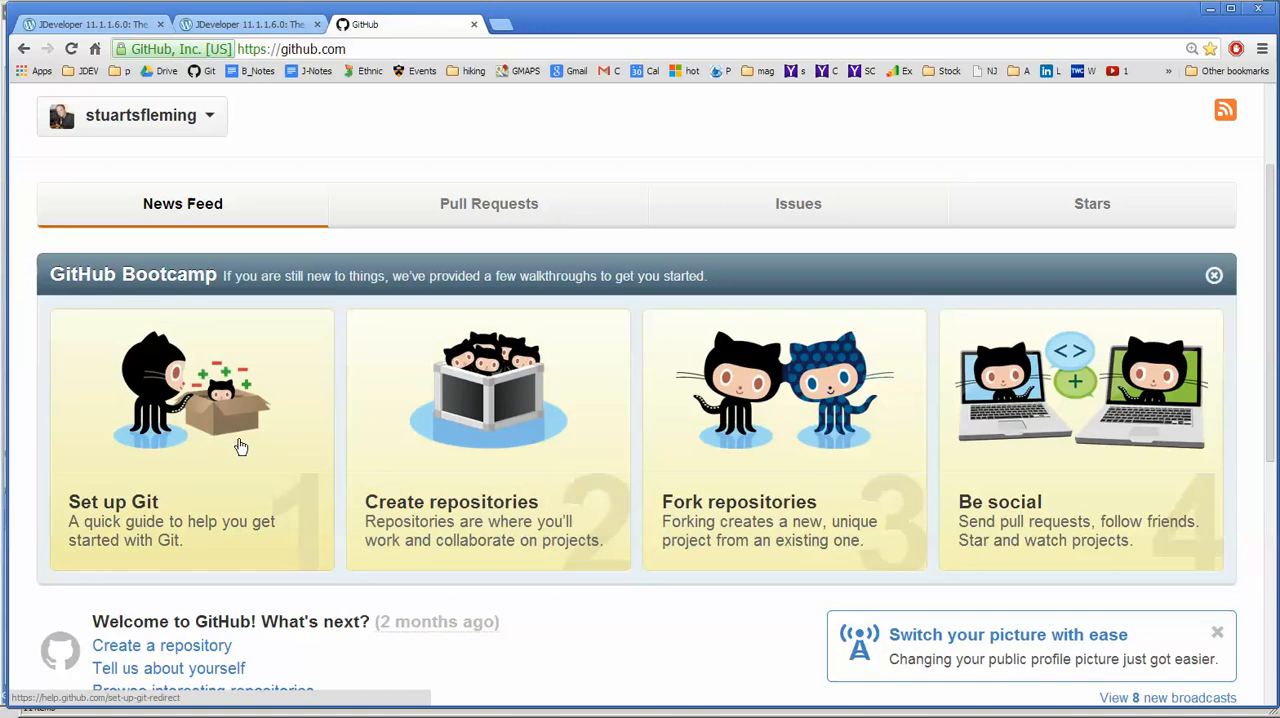
{"action": "mouse_move", "coordinate": [768, 478]}
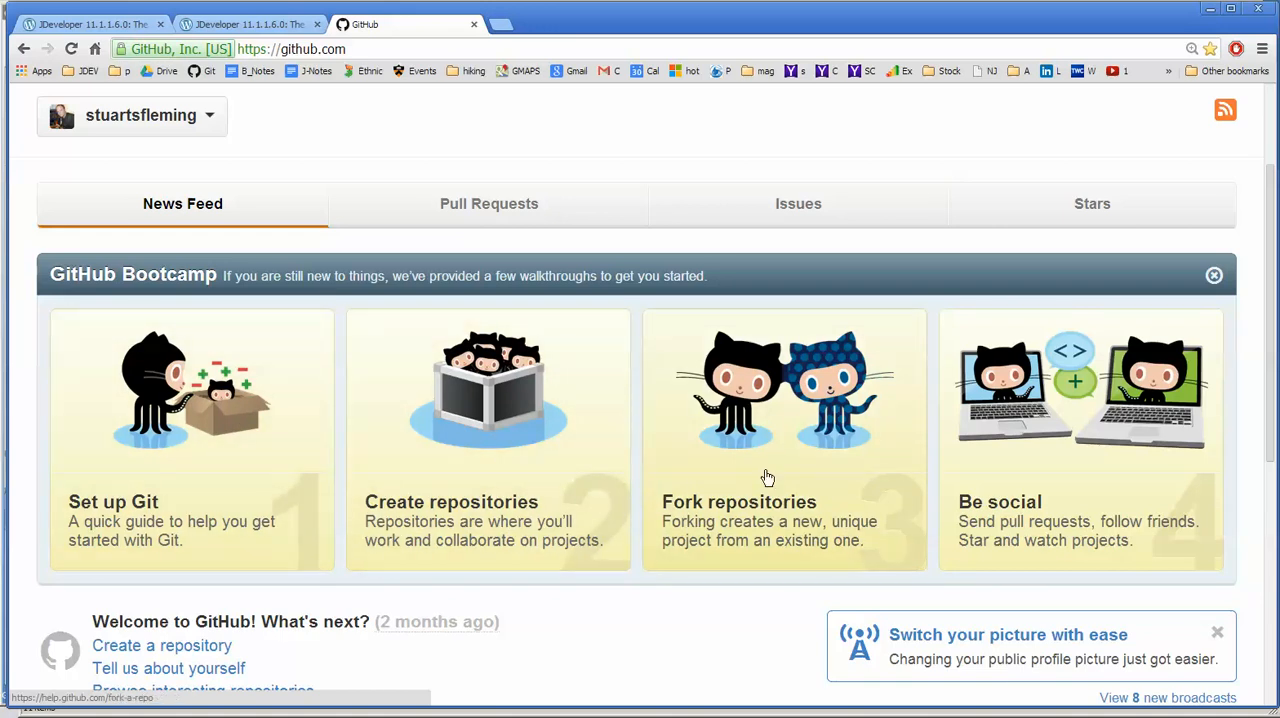
{"action": "mouse_move", "coordinate": [1072, 502]}
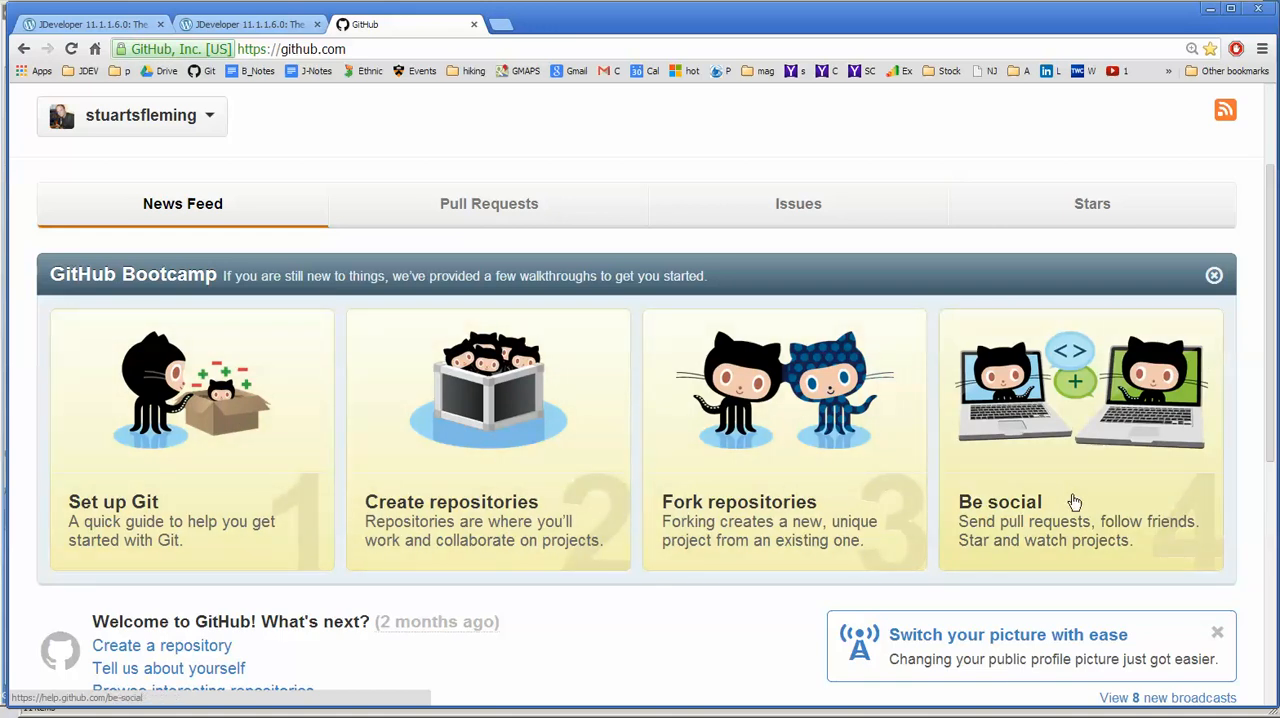
{"action": "mouse_move", "coordinate": [752, 554]}
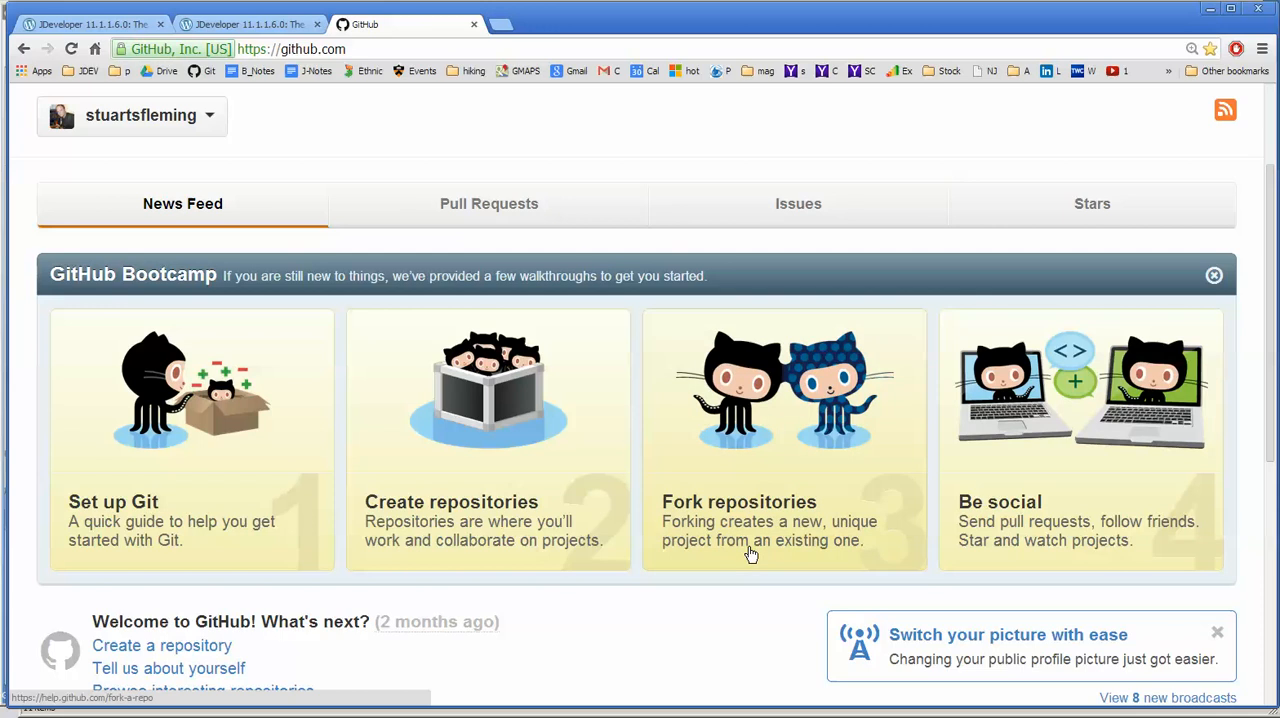
{"action": "scroll", "scroll_direction": "down", "scroll_amount": 3}
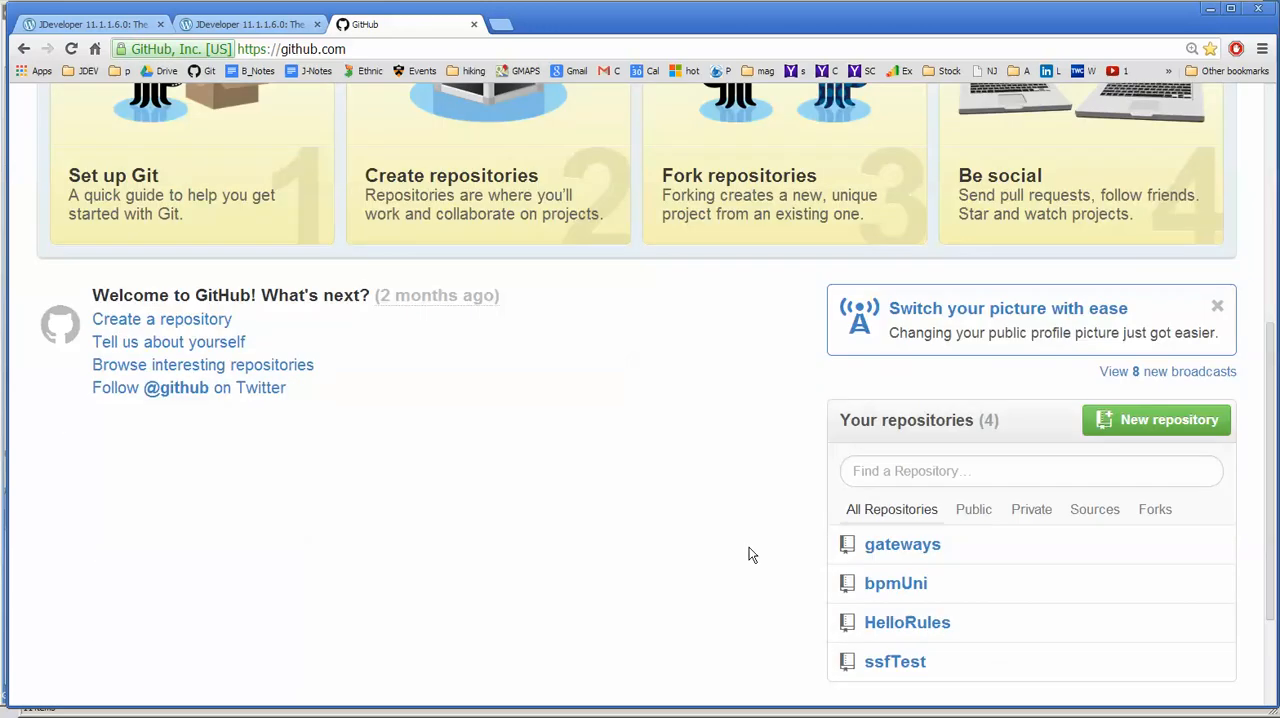
{"action": "scroll", "scroll_direction": "down", "scroll_amount": 3}
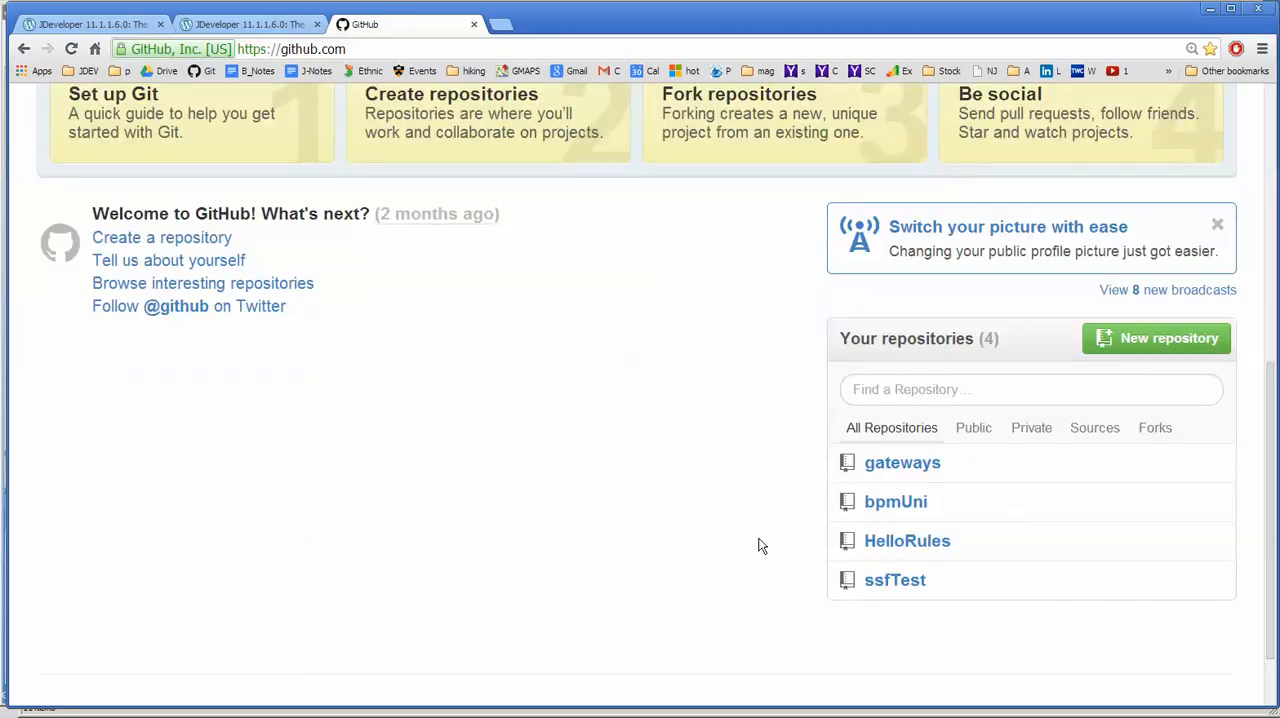
{"action": "mouse_move", "coordinate": [768, 544]}
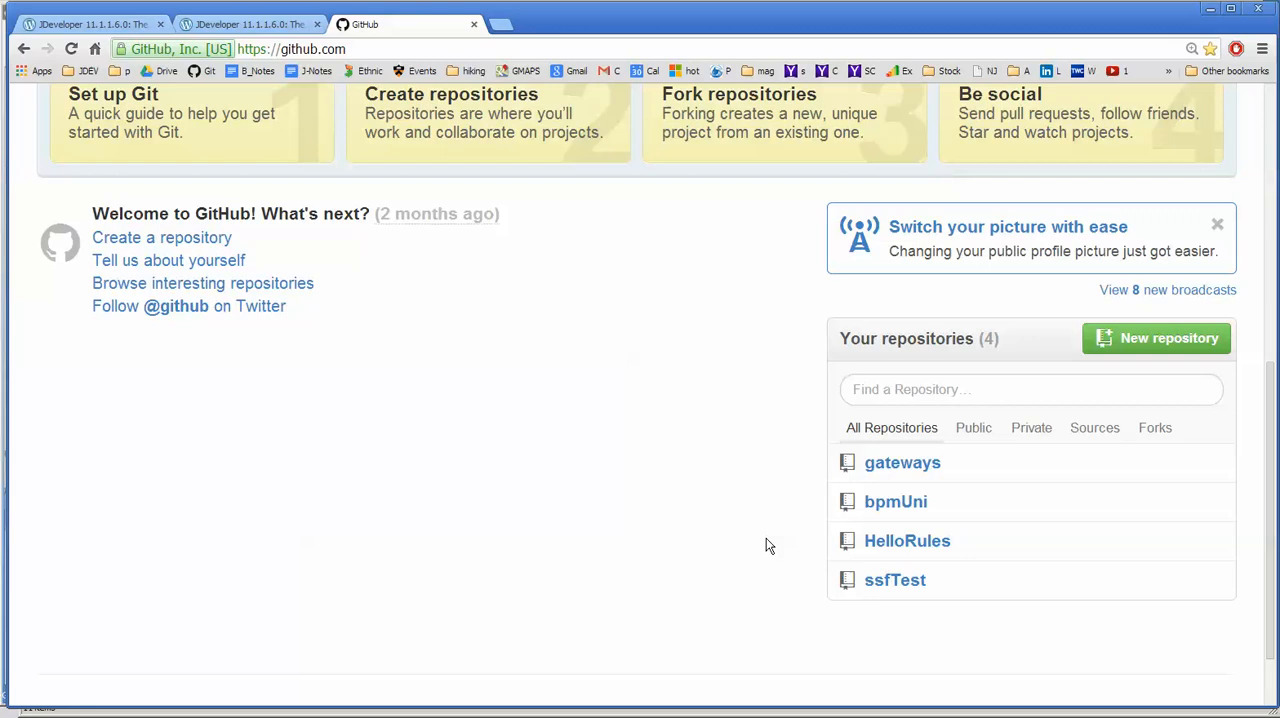
{"action": "mouse_move", "coordinate": [768, 552]}
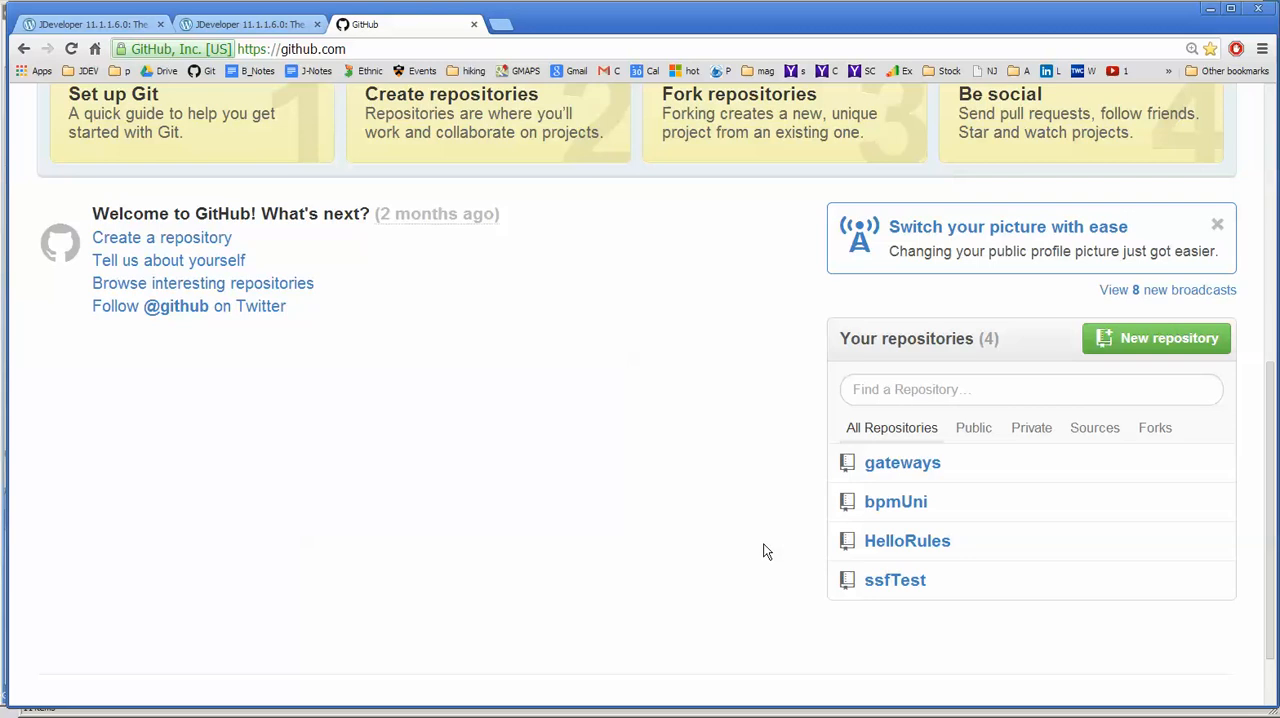
{"action": "mouse_move", "coordinate": [1052, 356]}
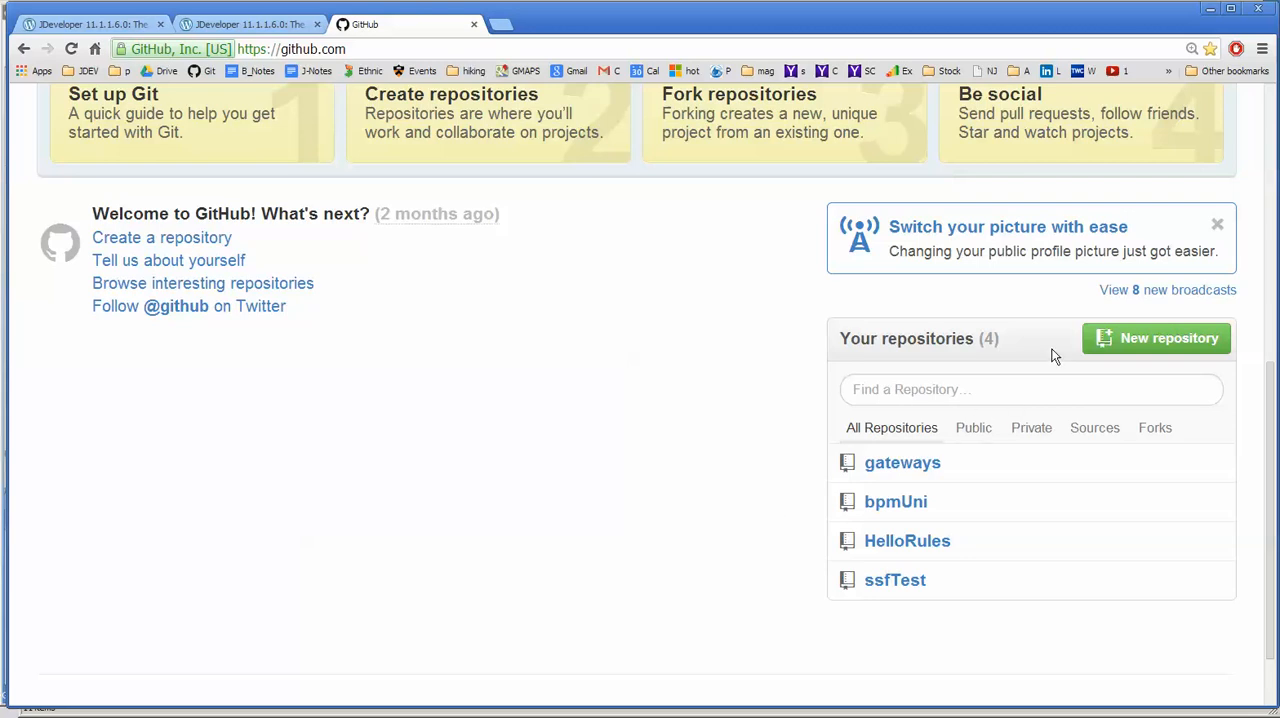
{"action": "mouse_move", "coordinate": [1124, 350]}
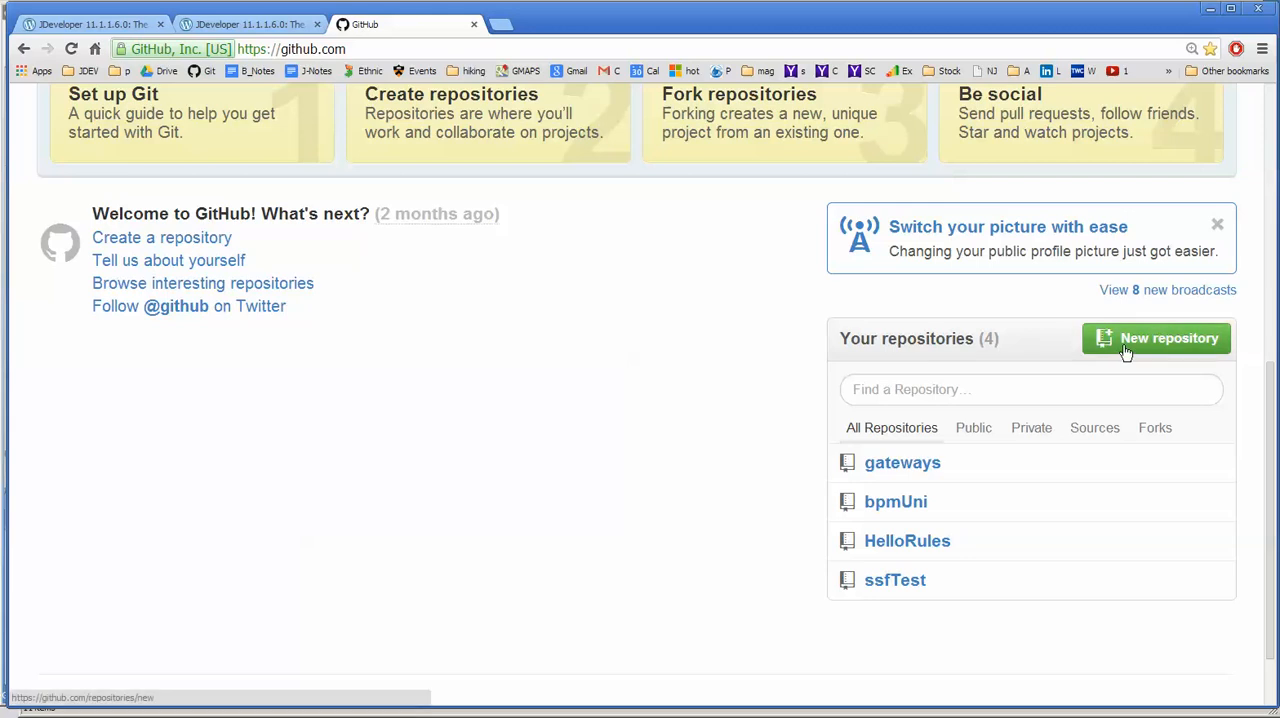
Start a new public repository named 'test', leaving the README option unticked.
{"action": "left_click", "coordinate": [1156, 338]}
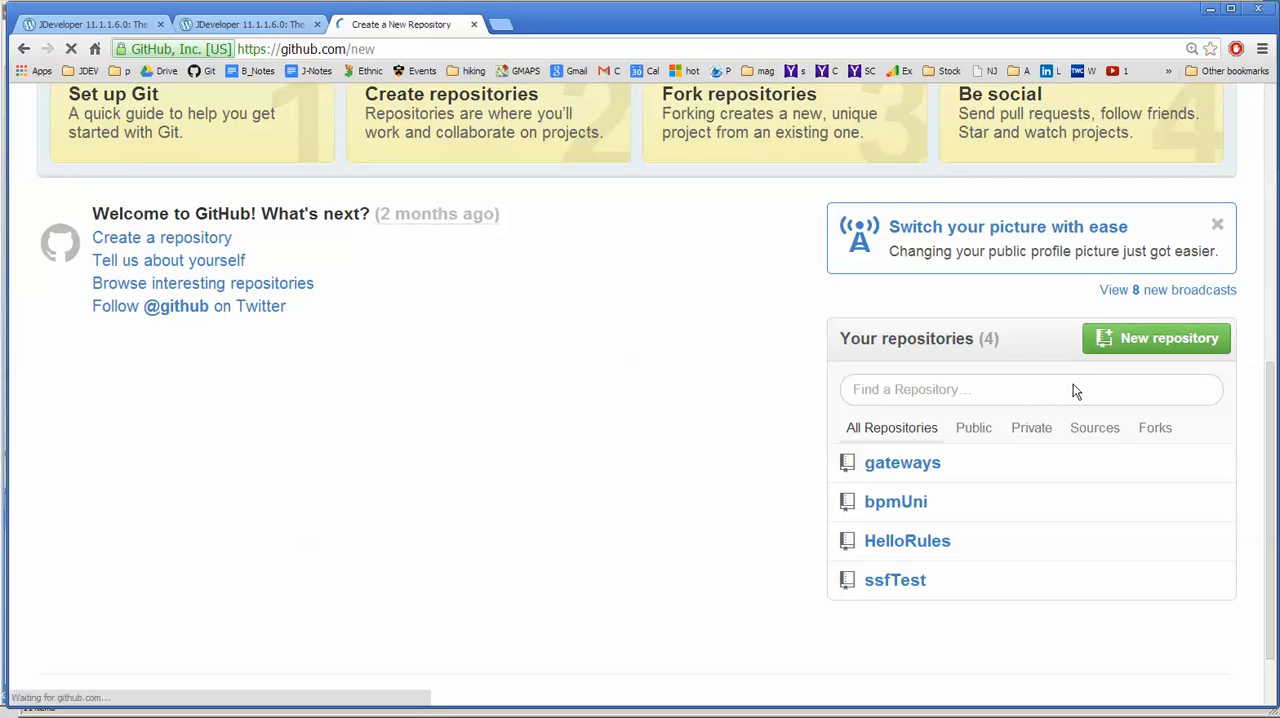
{"action": "left_click", "coordinate": [1156, 338]}
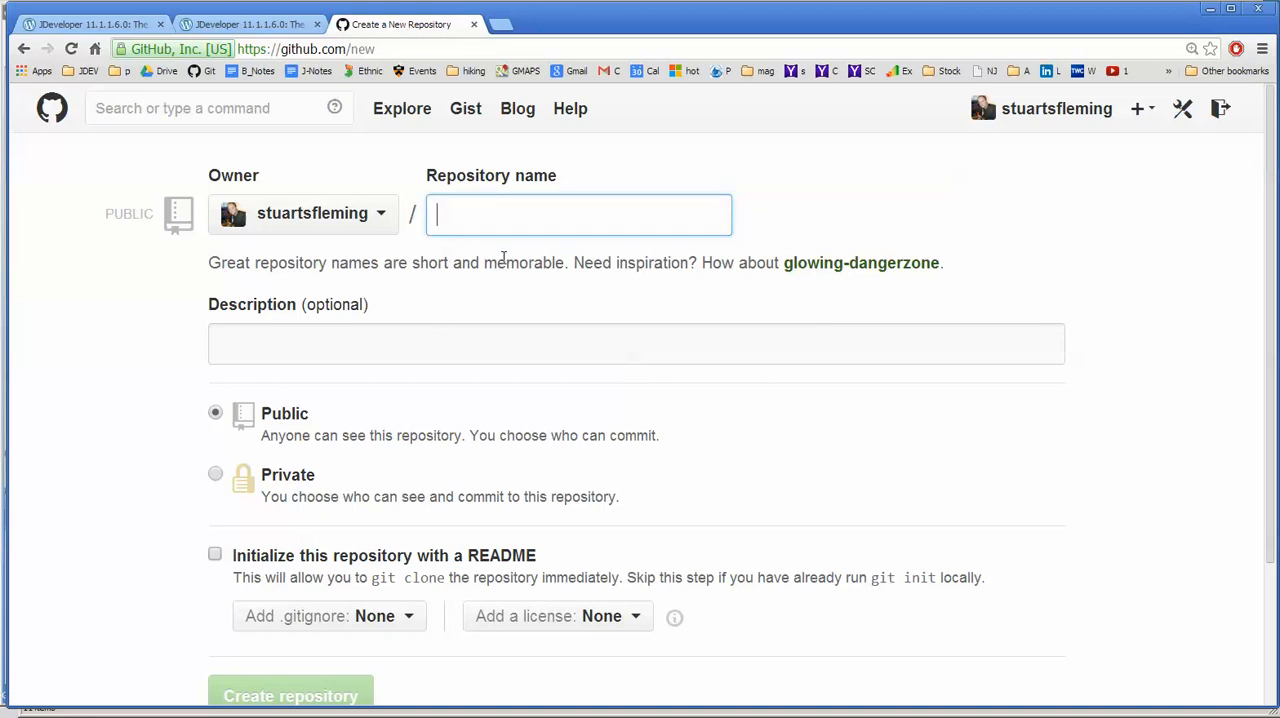
{"action": "type", "text": "test"}
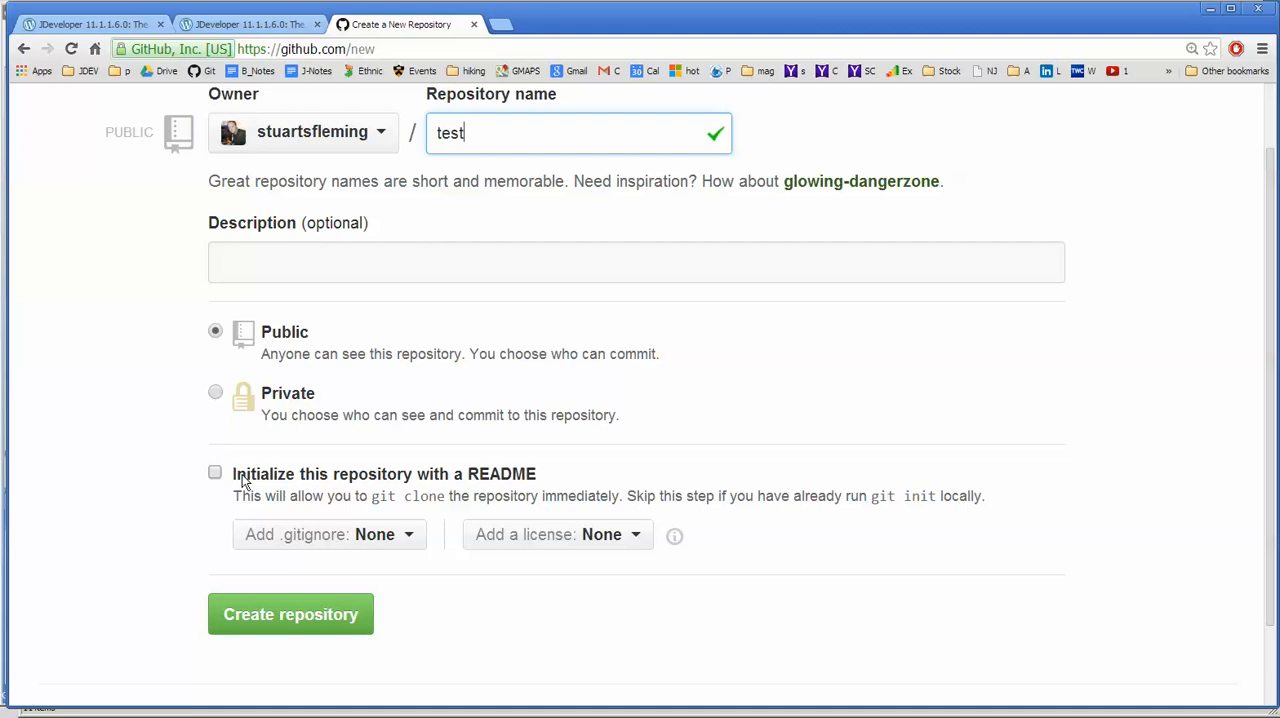
{"action": "left_click", "coordinate": [214, 472]}
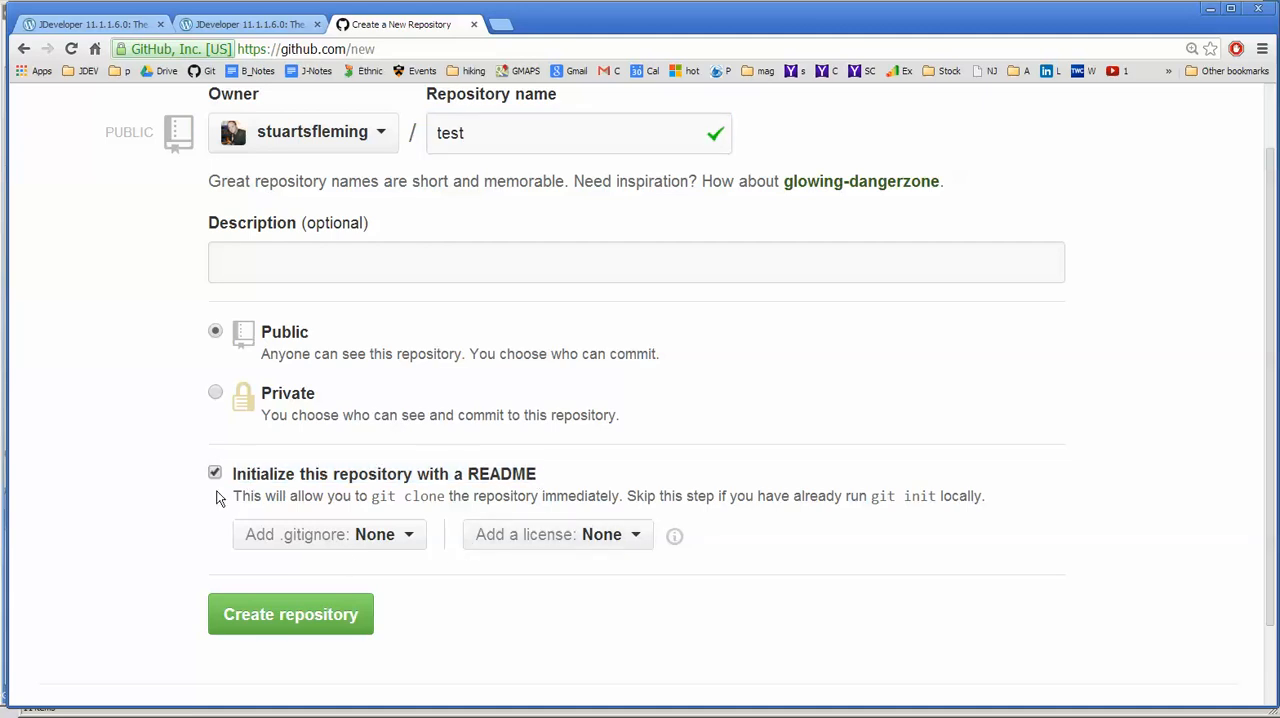
{"action": "left_click", "coordinate": [214, 474]}
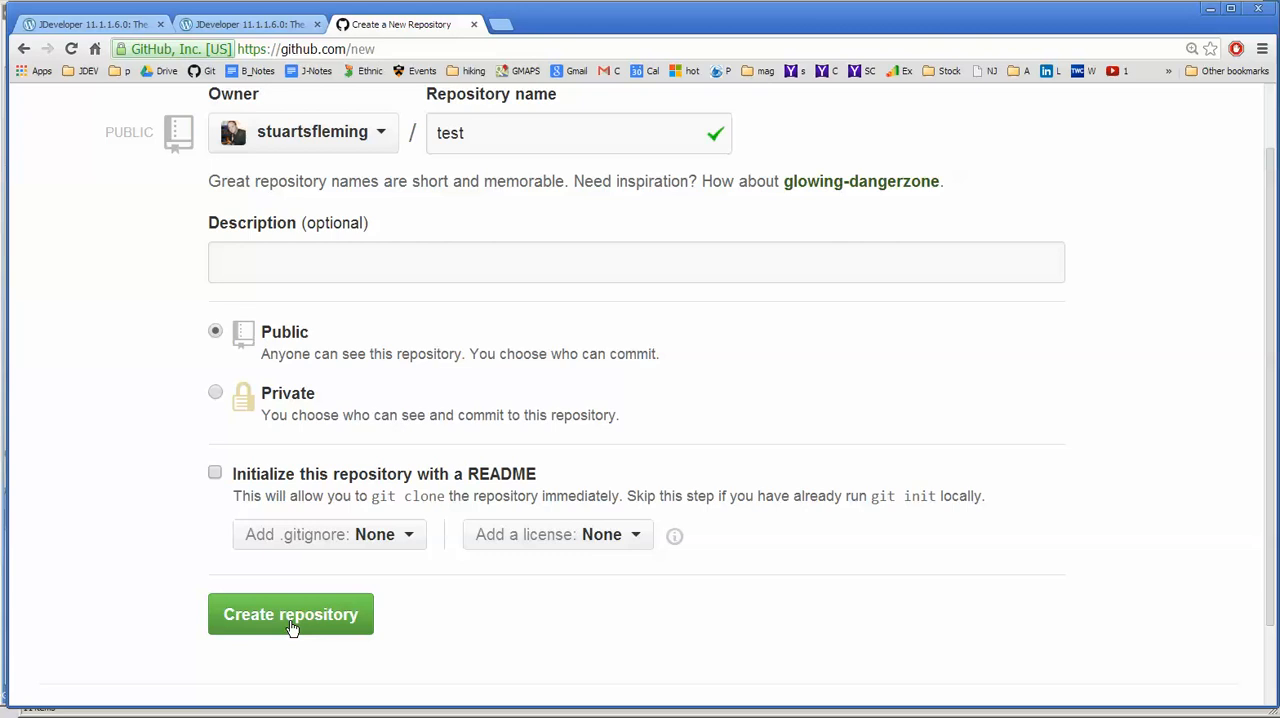
Create the test repository and select its command-line setup commands.
{"action": "left_click", "coordinate": [290, 614]}
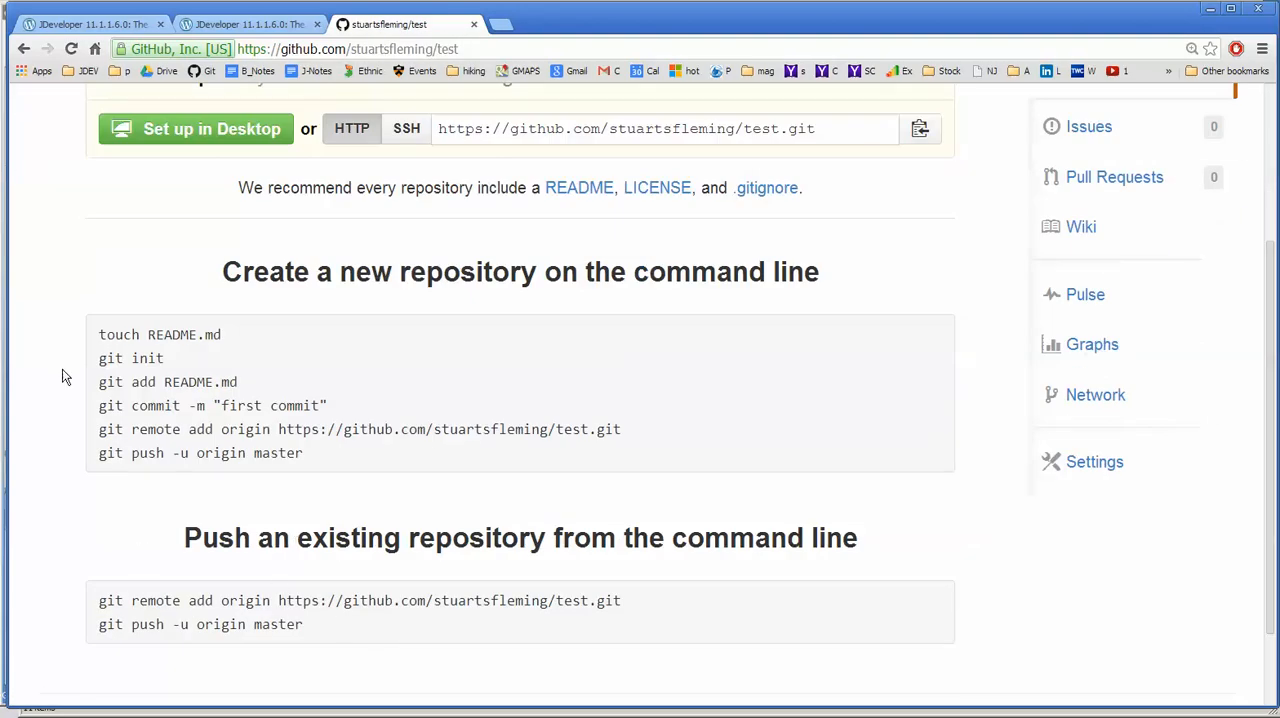
{"action": "left_click_drag", "start_coordinate": [100, 334], "coordinate": [304, 452]}
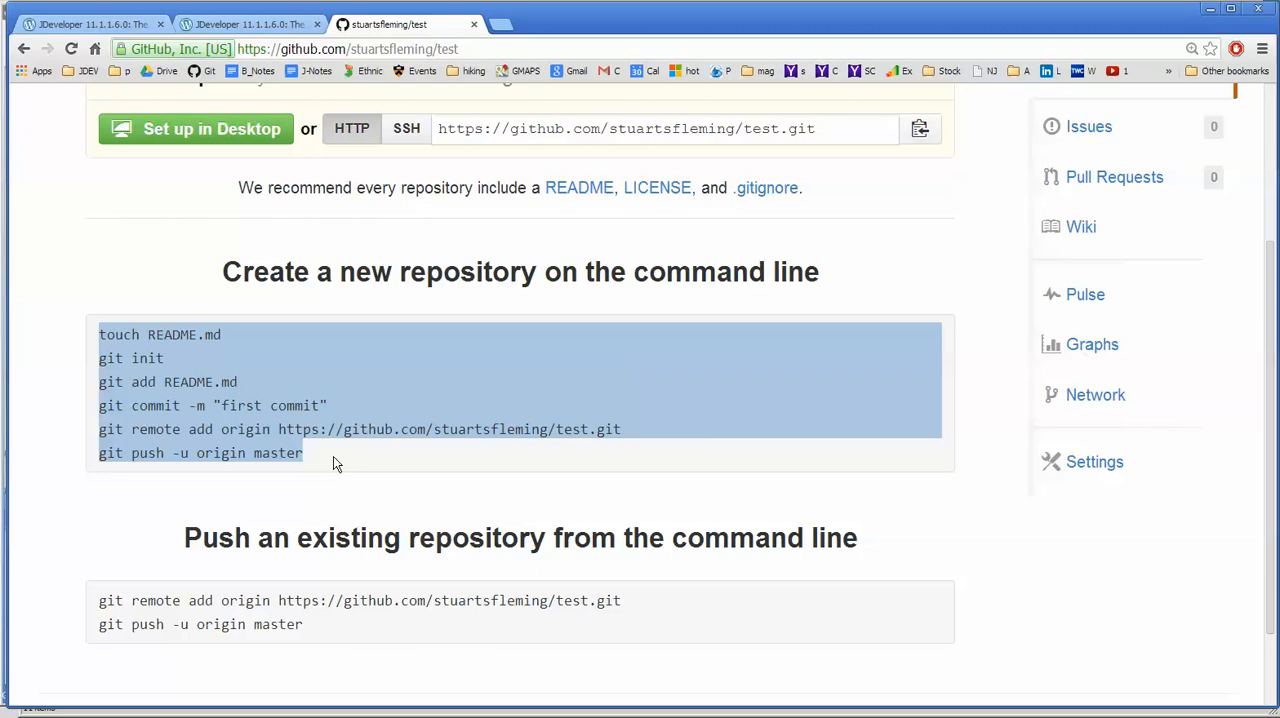
{"action": "mouse_move", "coordinate": [1084, 464]}
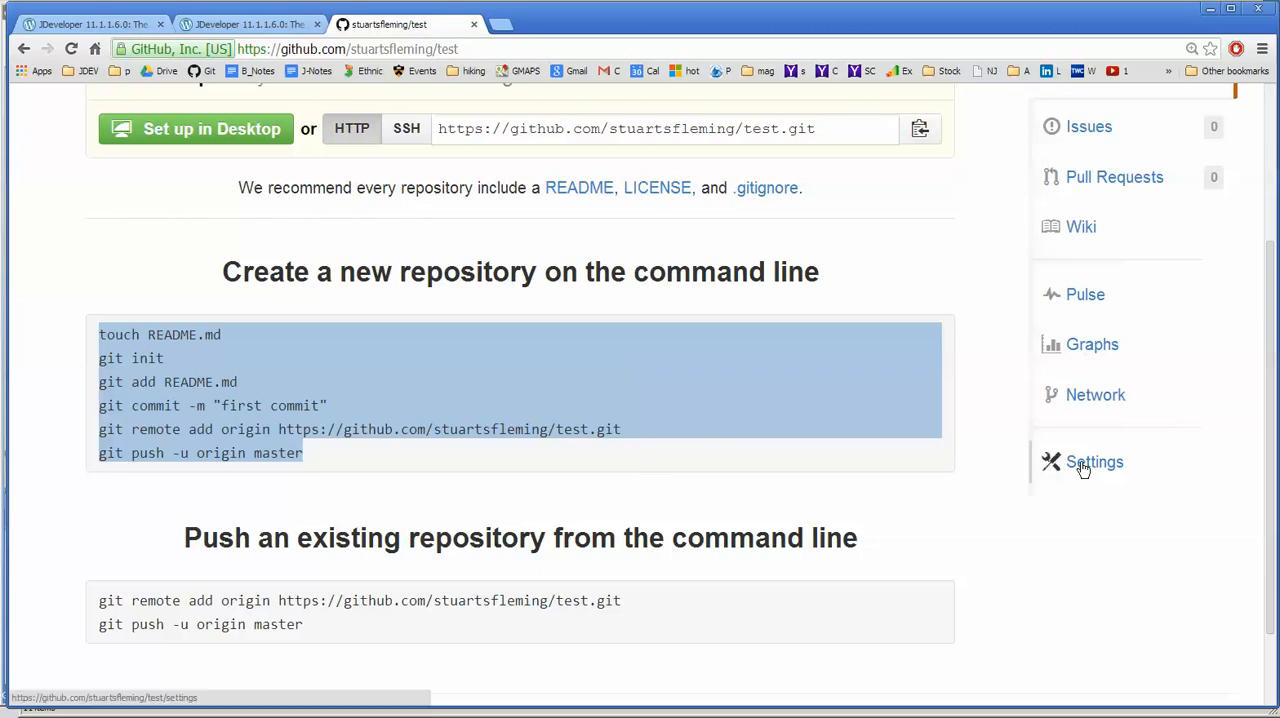
Delete the test repository from Settings, confirming with its name 'test'.
{"action": "left_click", "coordinate": [1094, 462]}
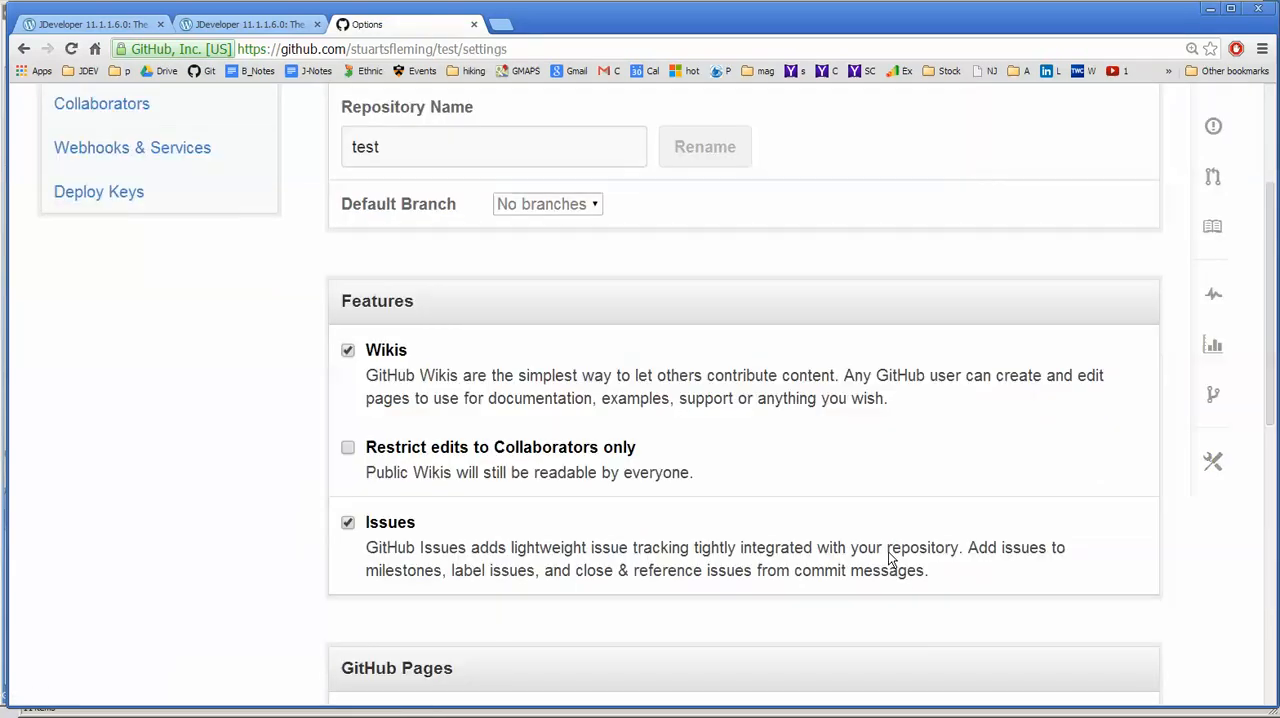
{"action": "scroll", "scroll_direction": "down", "scroll_amount": 3}
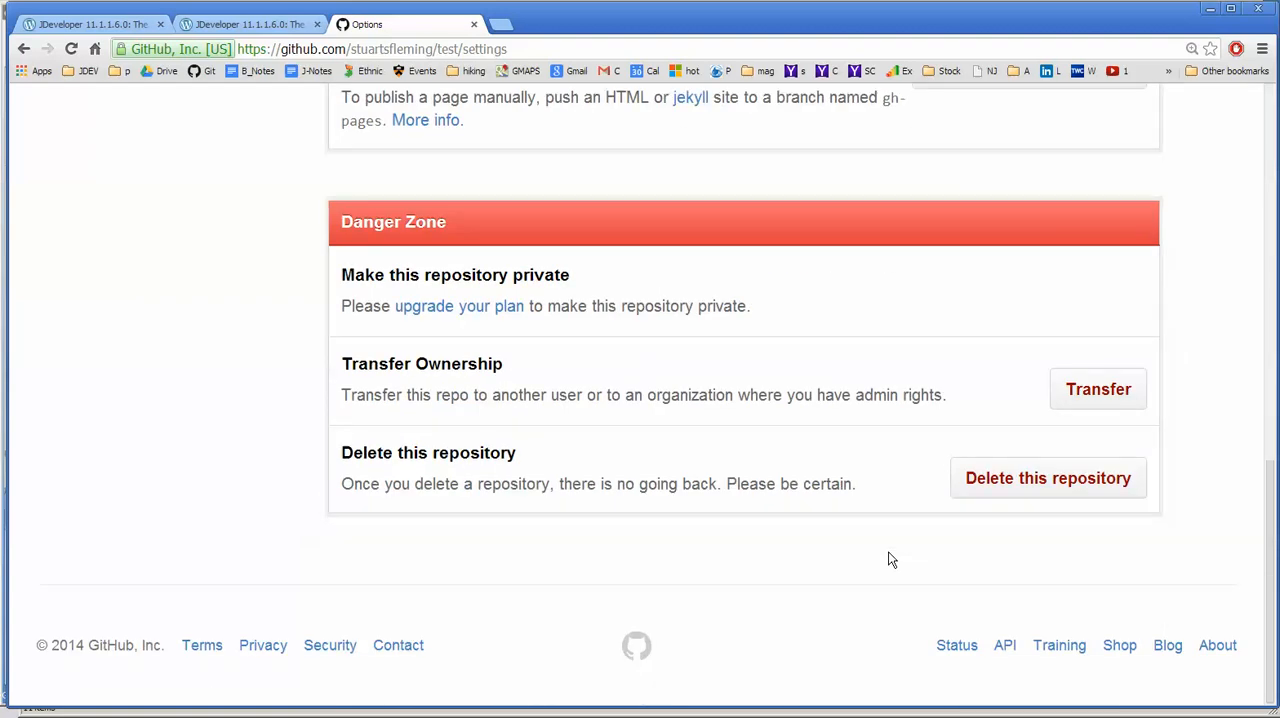
{"action": "left_click", "coordinate": [1048, 478]}
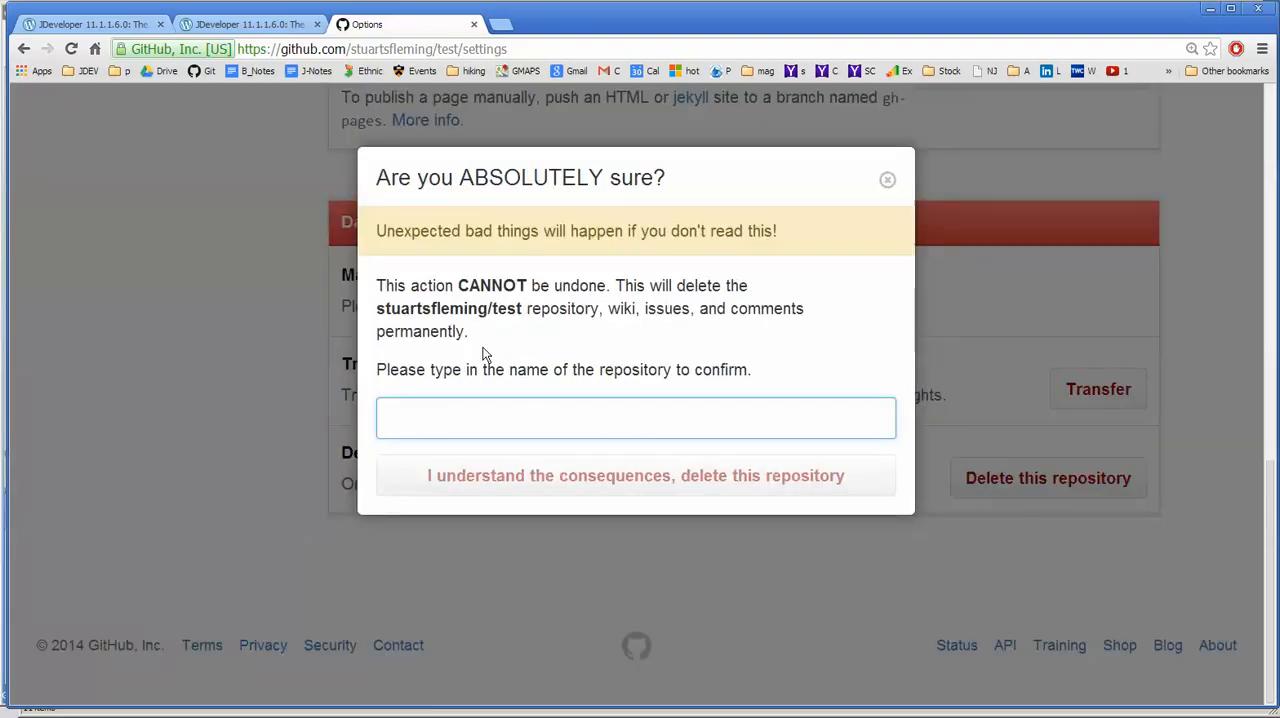
{"action": "double_click", "coordinate": [508, 308]}
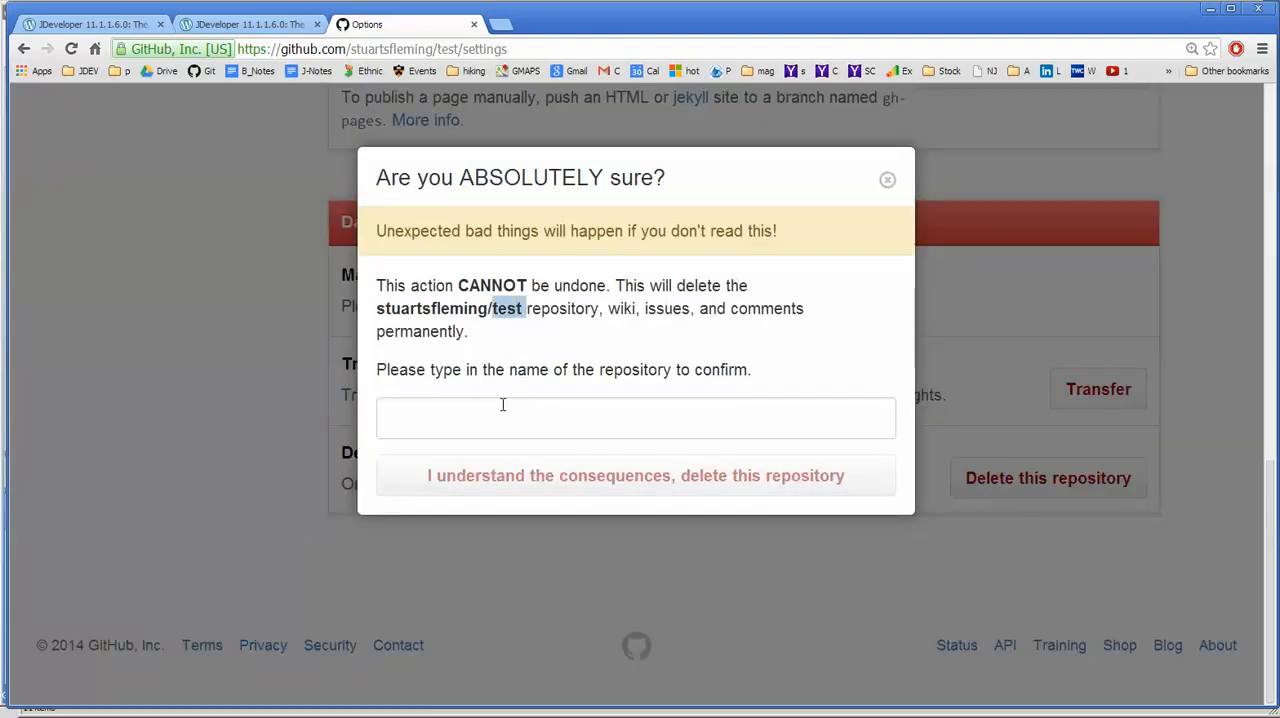
{"action": "type", "text": "test"}
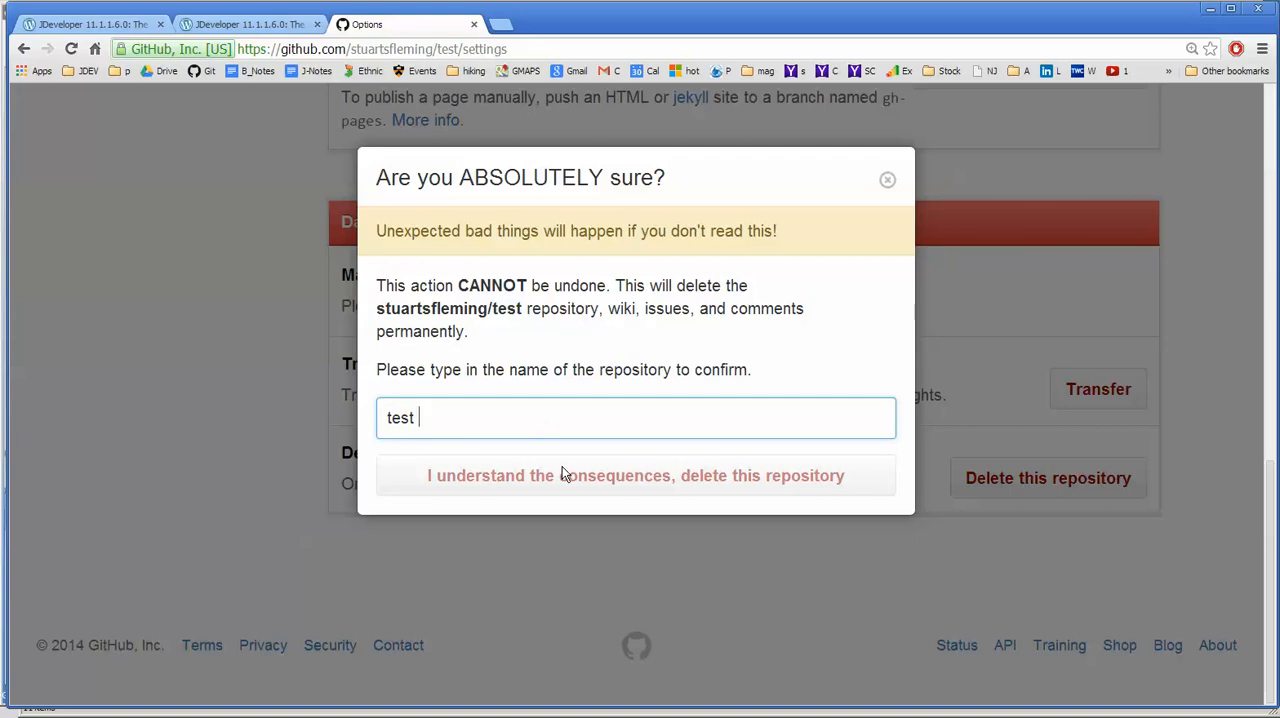
{"action": "left_click", "coordinate": [636, 476]}
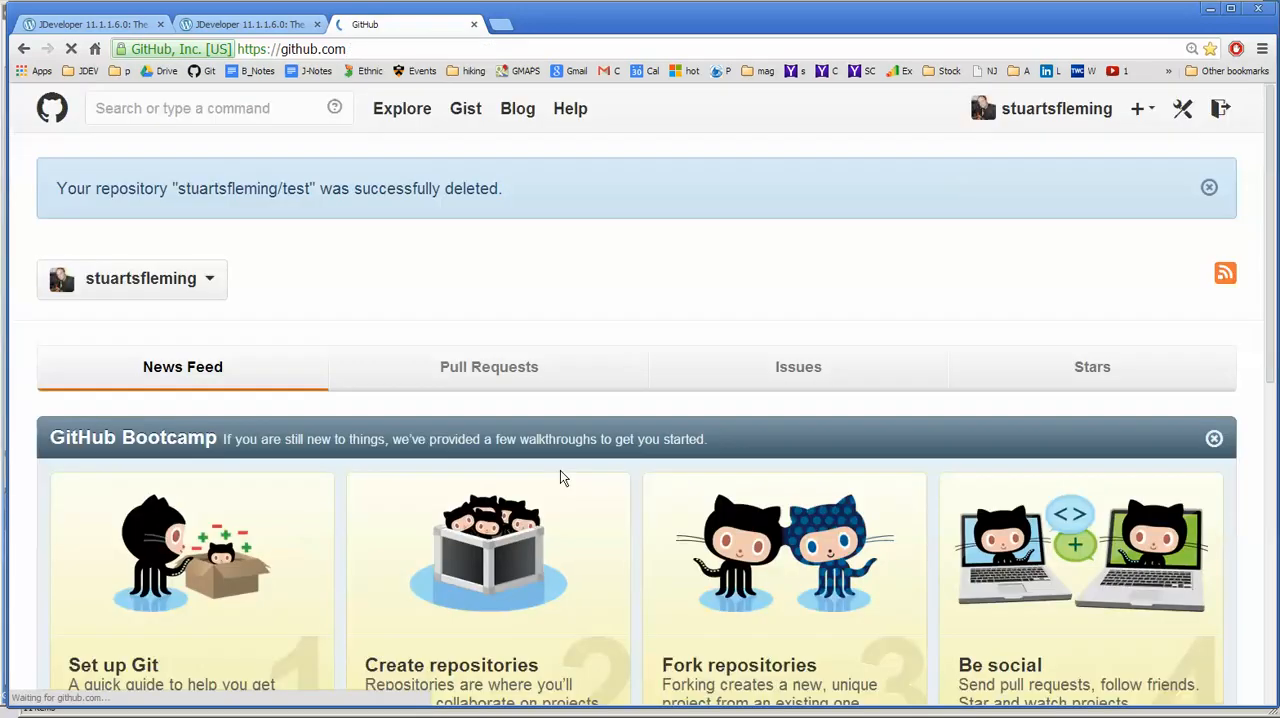
Create a new public repository named GlobalRules, initialized with a README.
{"action": "scroll", "scroll_direction": "down", "scroll_amount": 3}
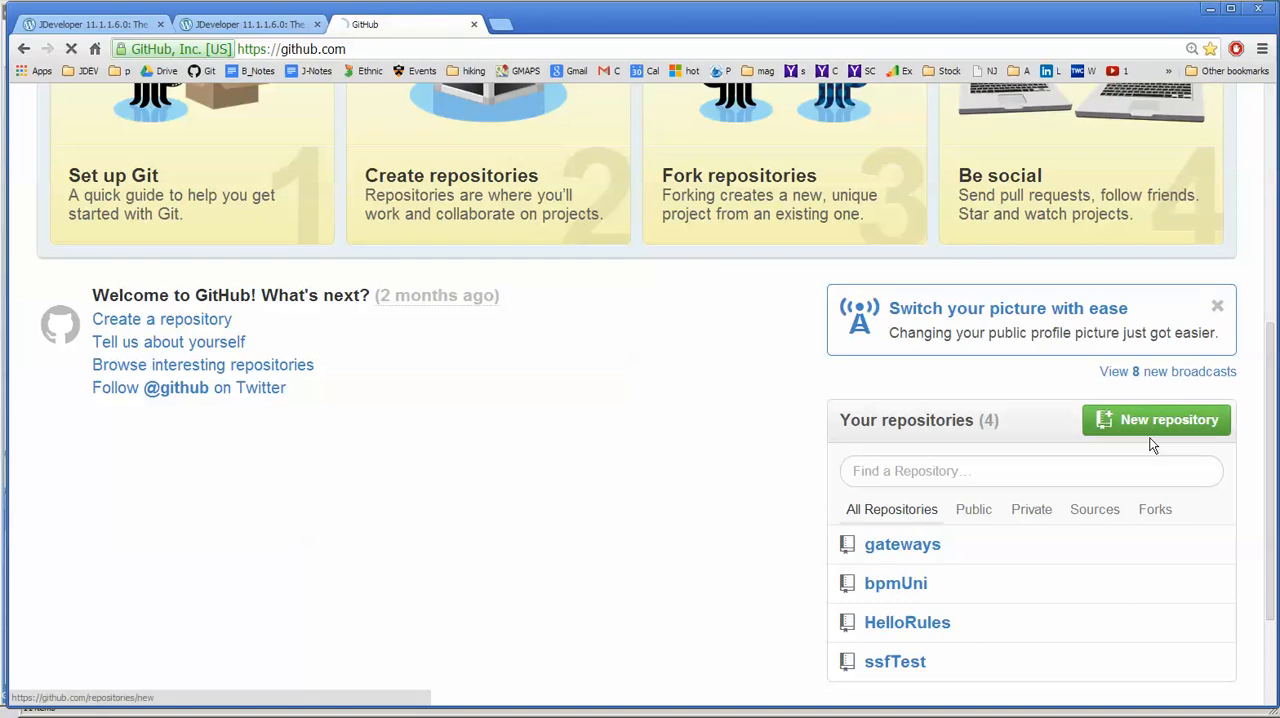
{"action": "left_click", "coordinate": [1168, 420]}
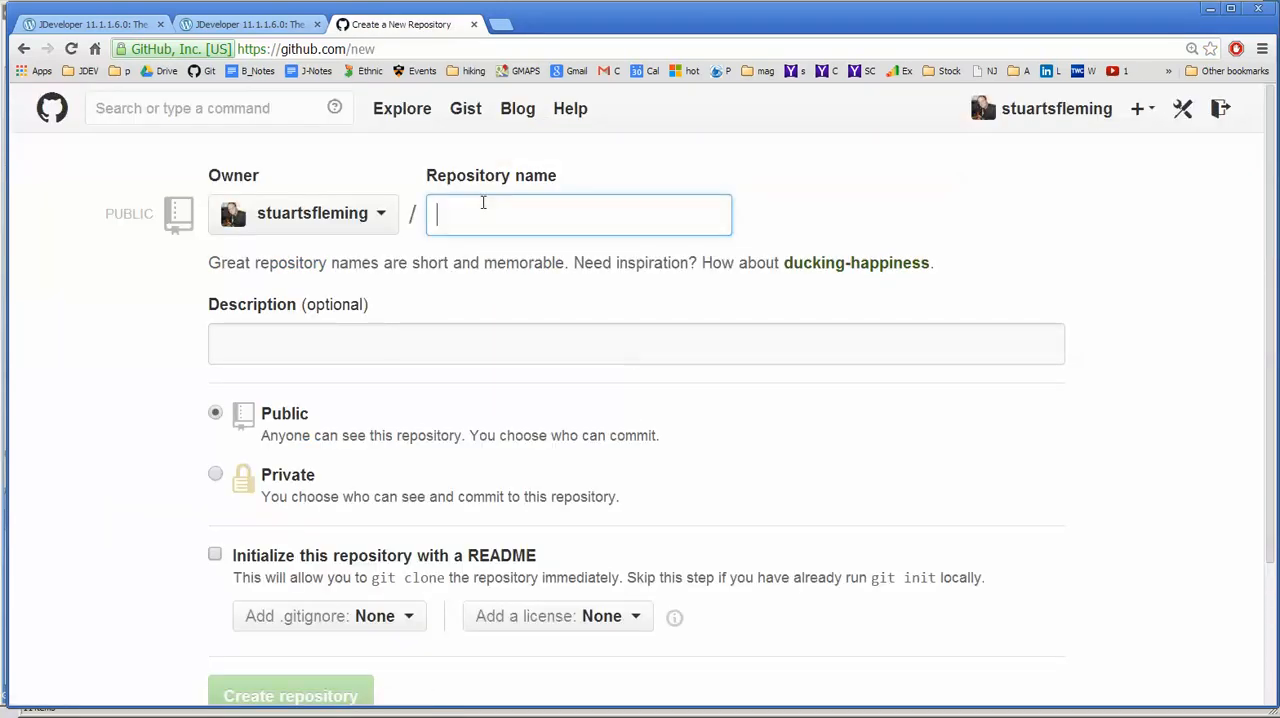
{"action": "type", "text": "Global"}
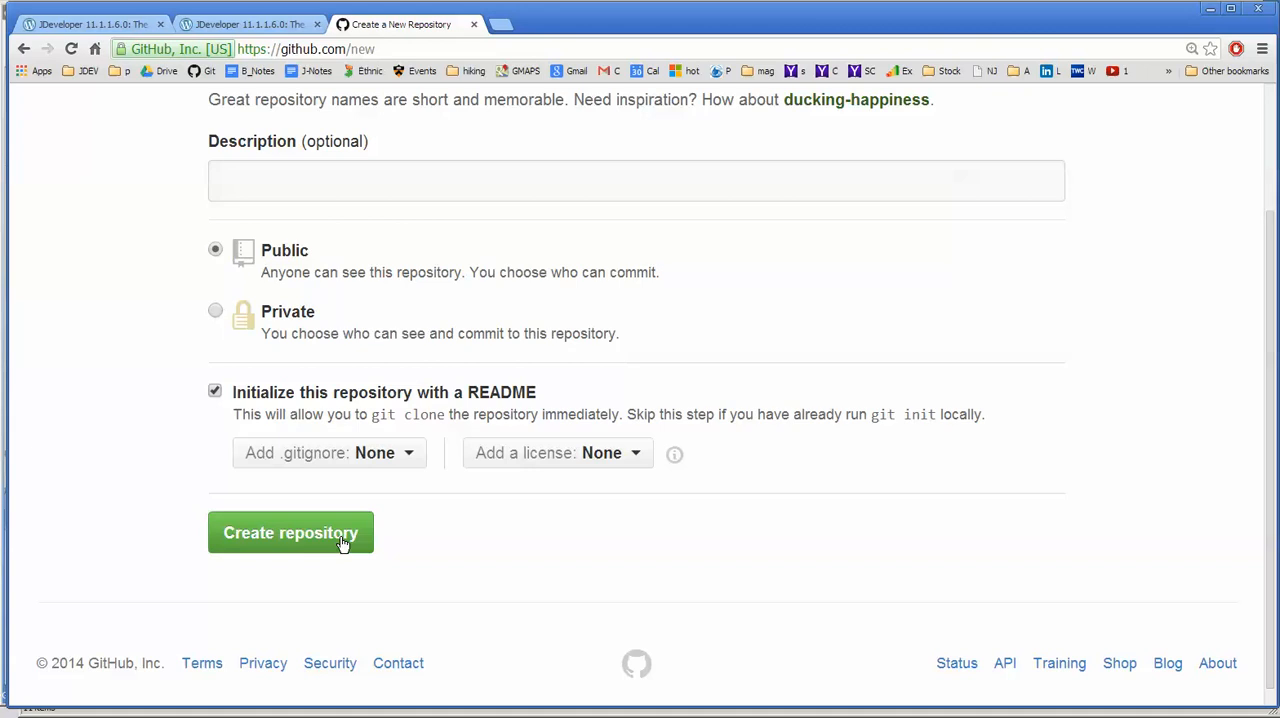
{"action": "left_click", "coordinate": [290, 532]}
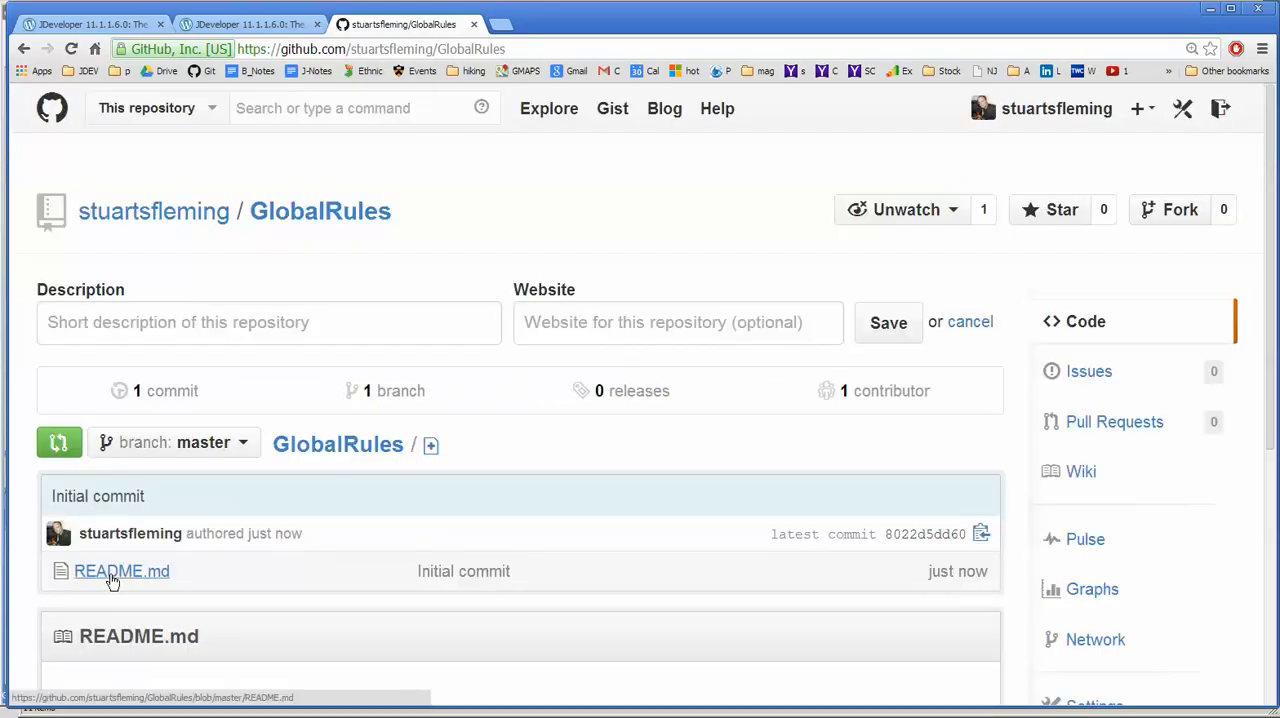
Check README.md, return to the repository page and select its web address.
{"action": "left_click", "coordinate": [120, 572]}
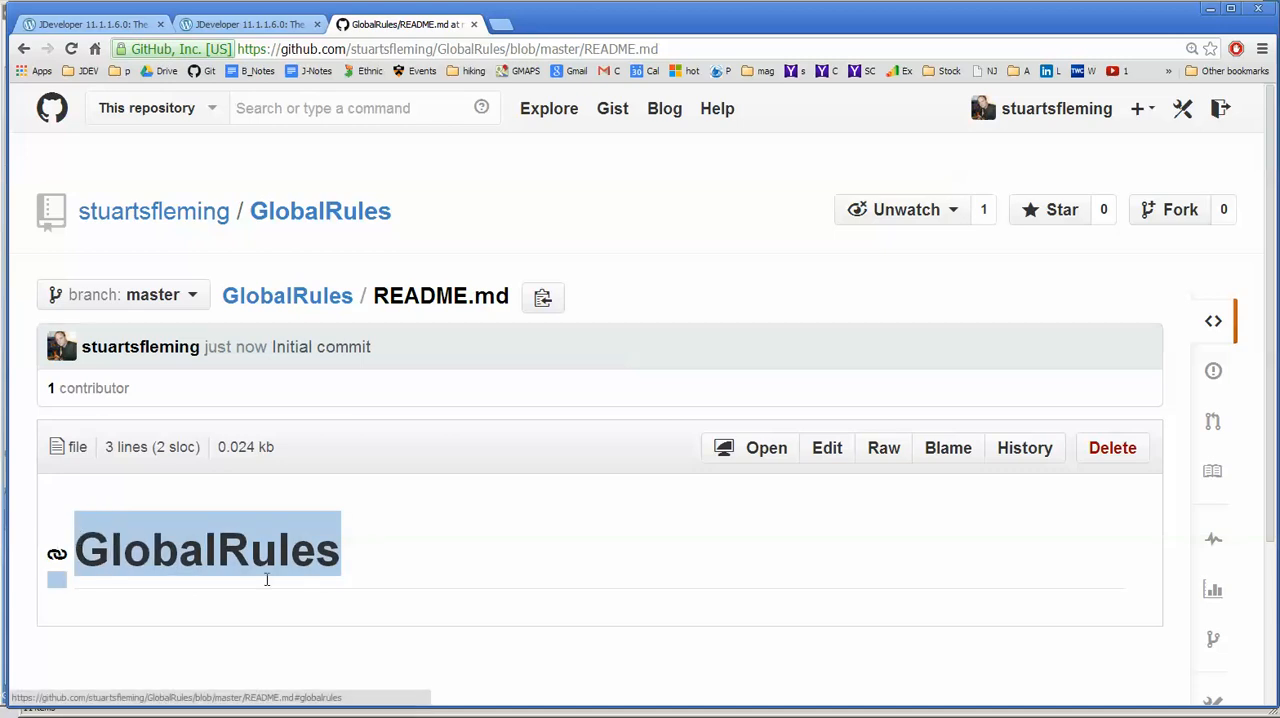
{"action": "left_click", "coordinate": [16, 48]}
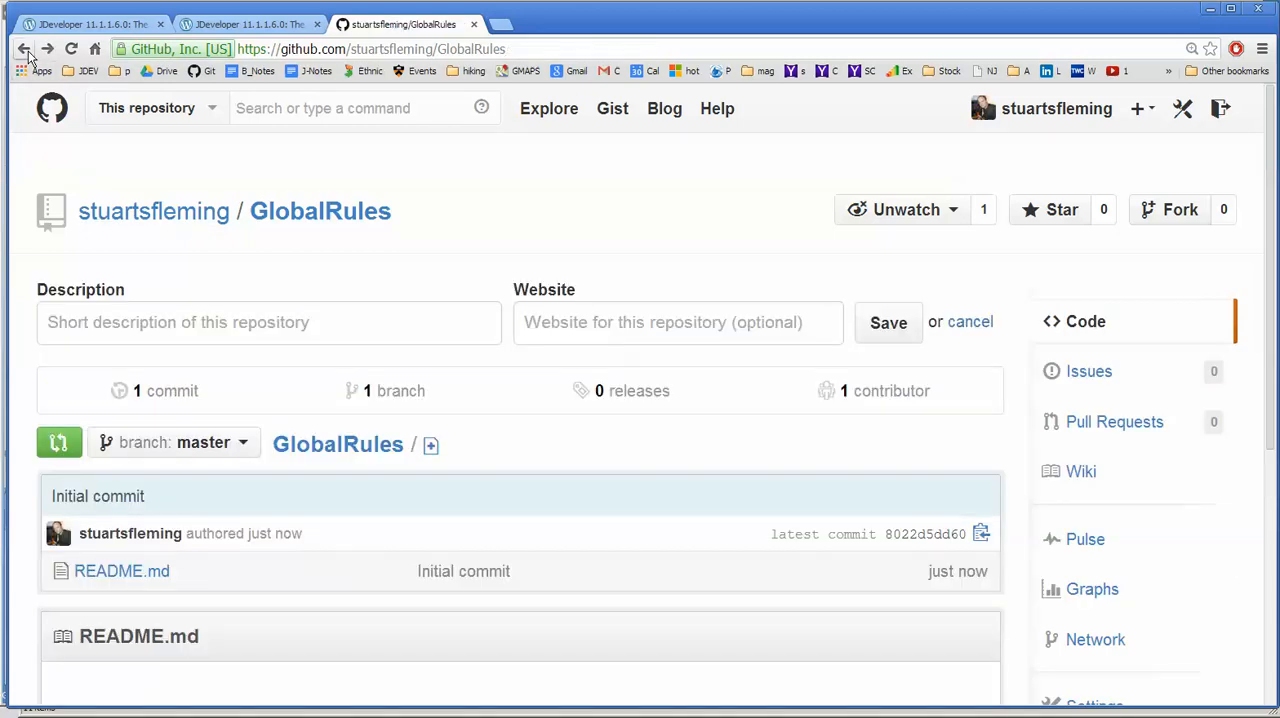
{"action": "left_click", "coordinate": [510, 48]}
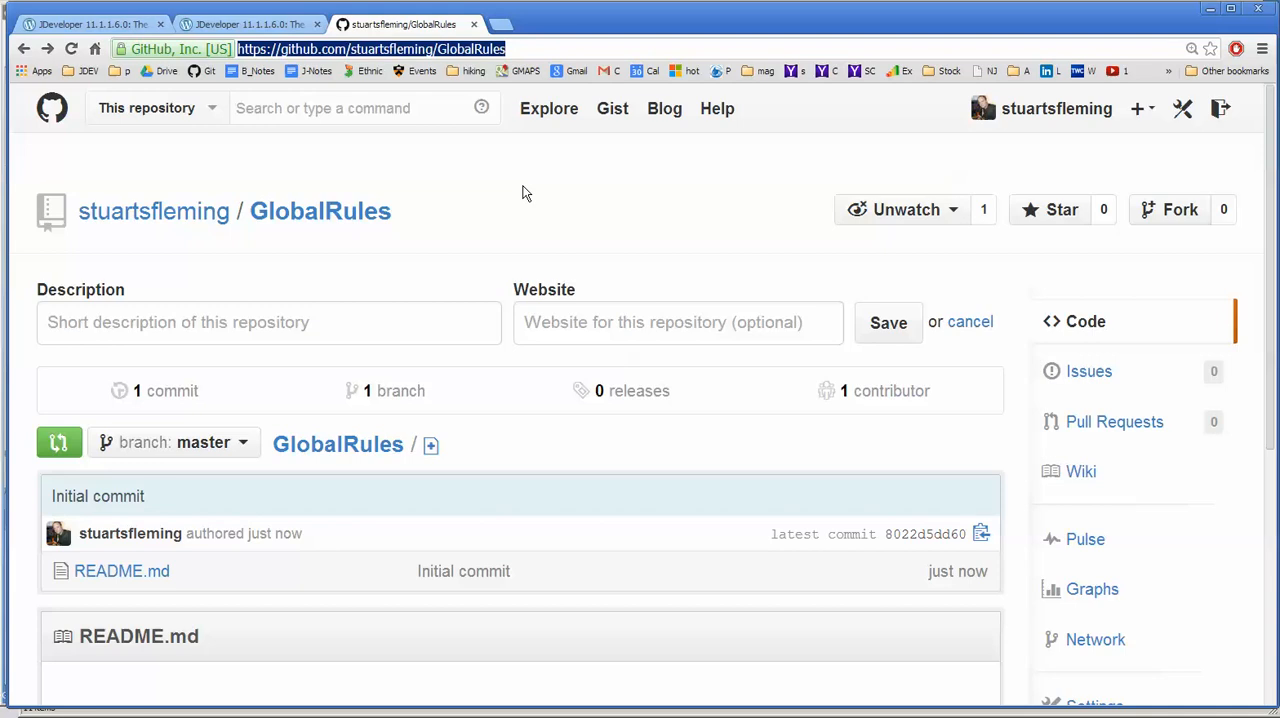
{"action": "mouse_move", "coordinate": [946, 476]}
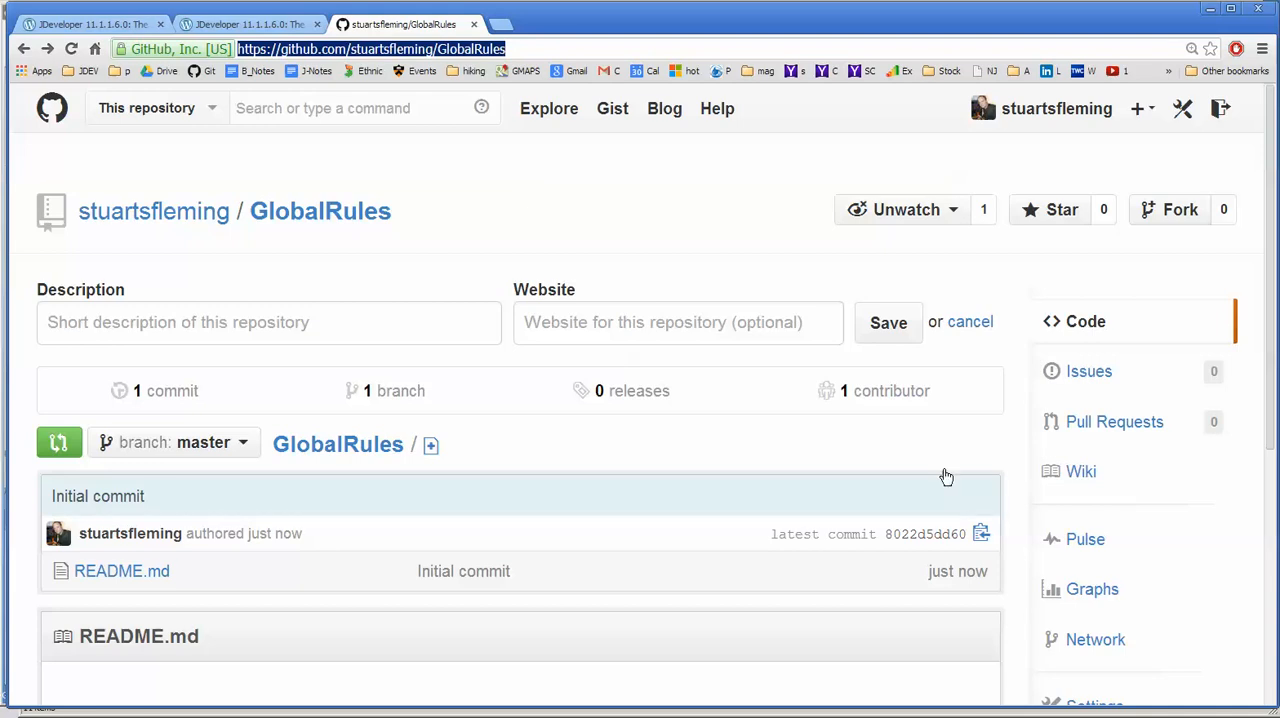
{"action": "mouse_move", "coordinate": [764, 558]}
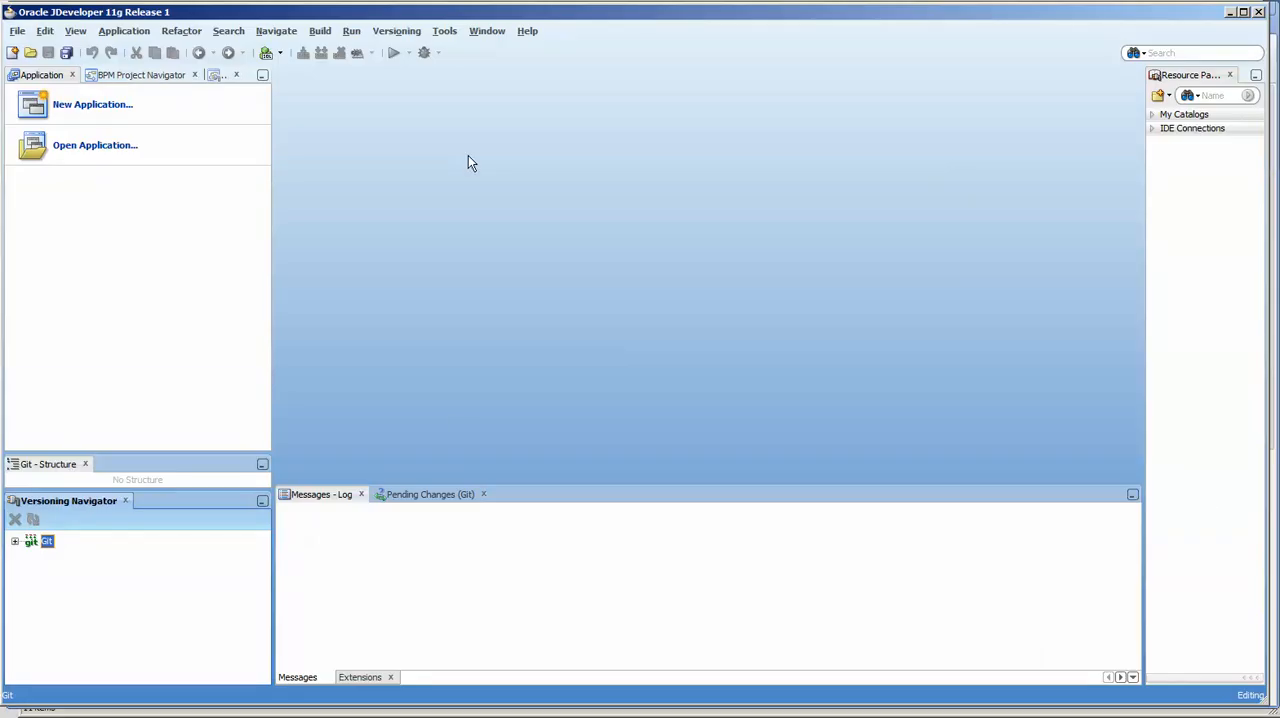
Start the Clone from Git wizard from the Versioning Navigator's Git connection.
{"action": "left_click", "coordinate": [48, 542]}
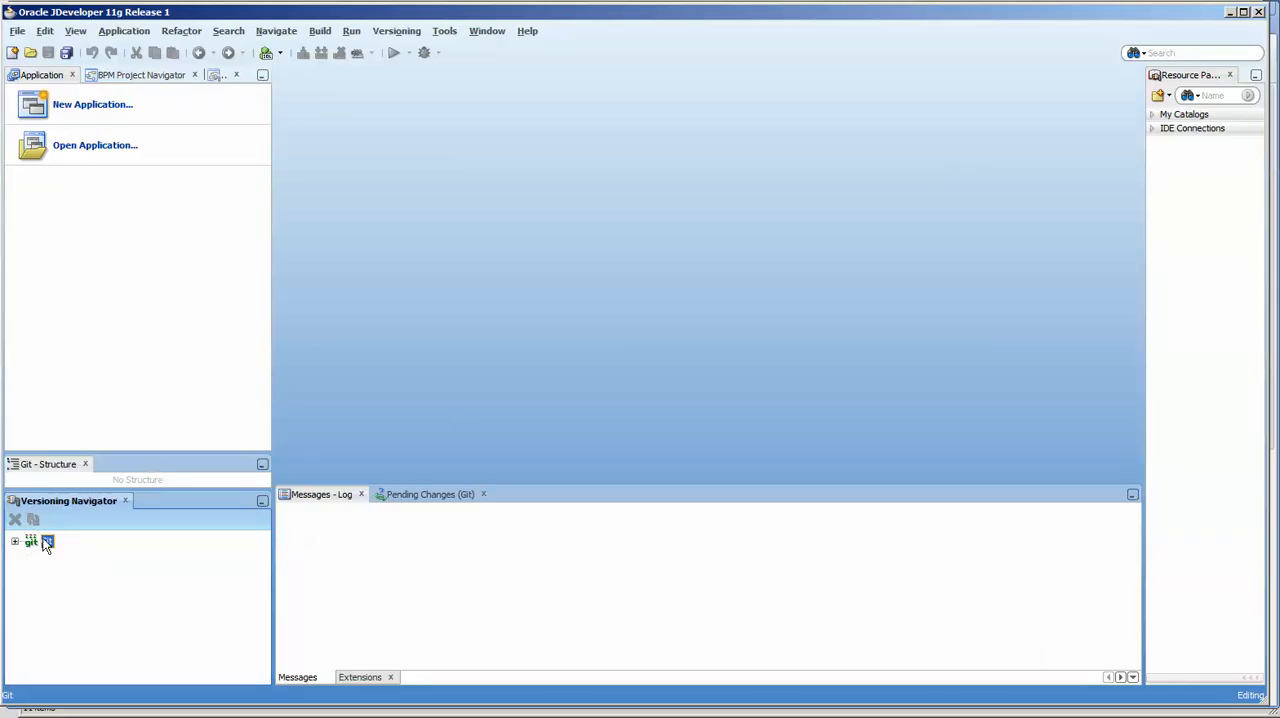
{"action": "right_click", "coordinate": [38, 544]}
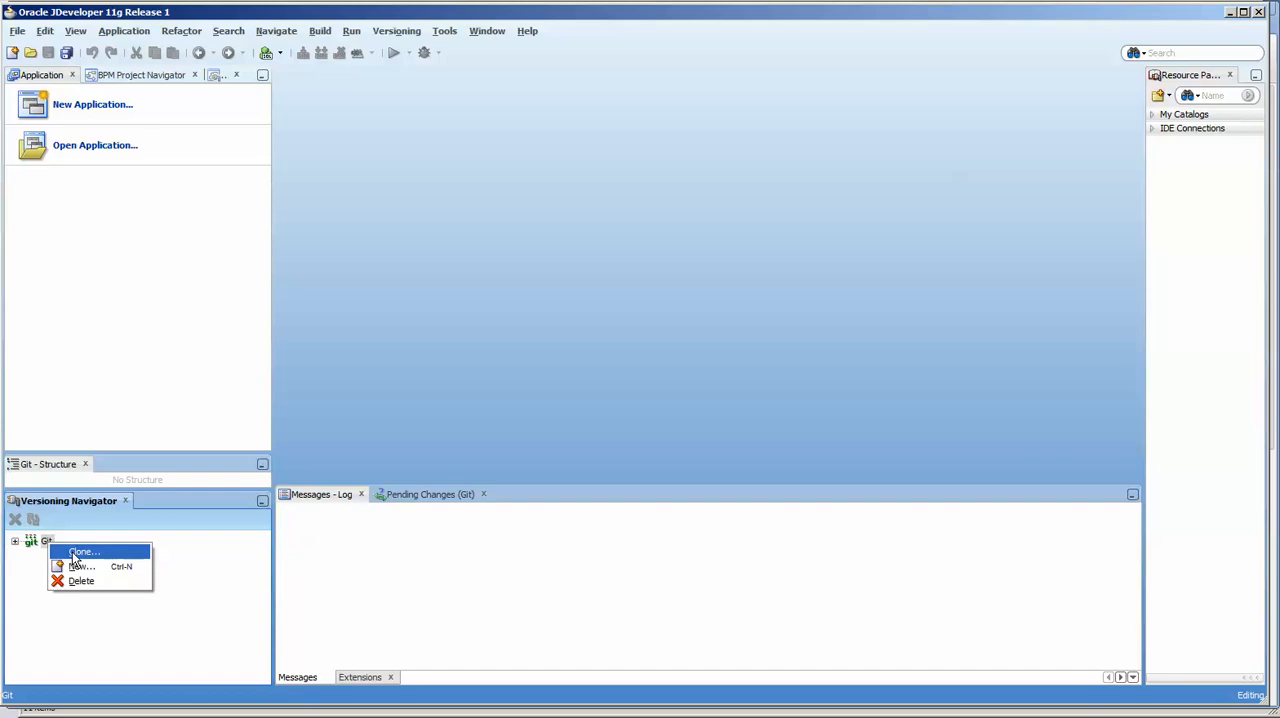
{"action": "left_click", "coordinate": [84, 552]}
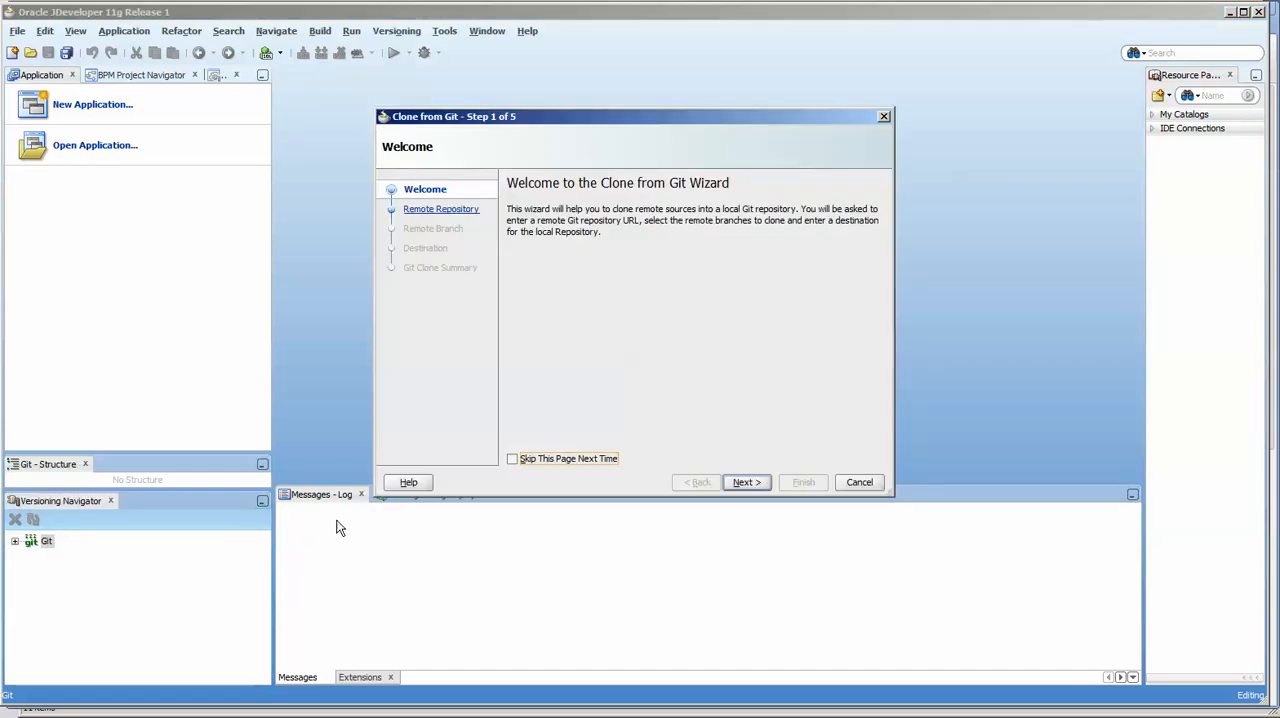
{"action": "mouse_move", "coordinate": [608, 480]}
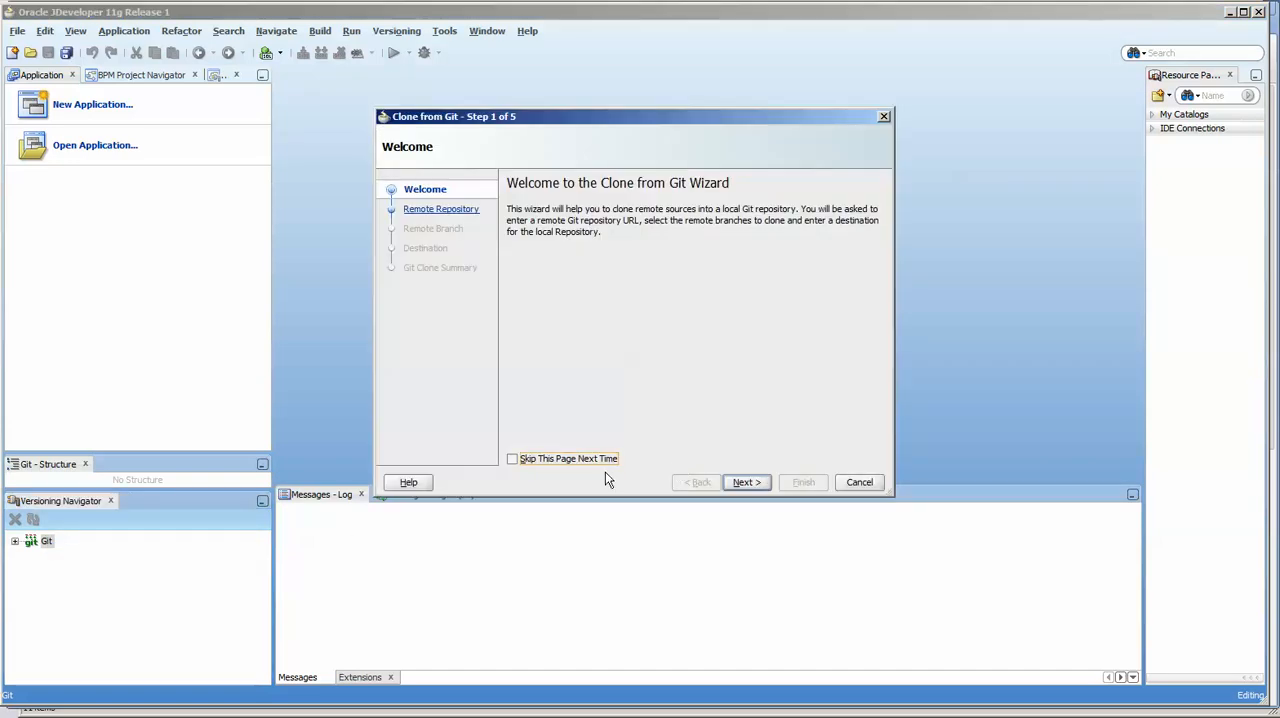
{"action": "left_click", "coordinate": [744, 482]}
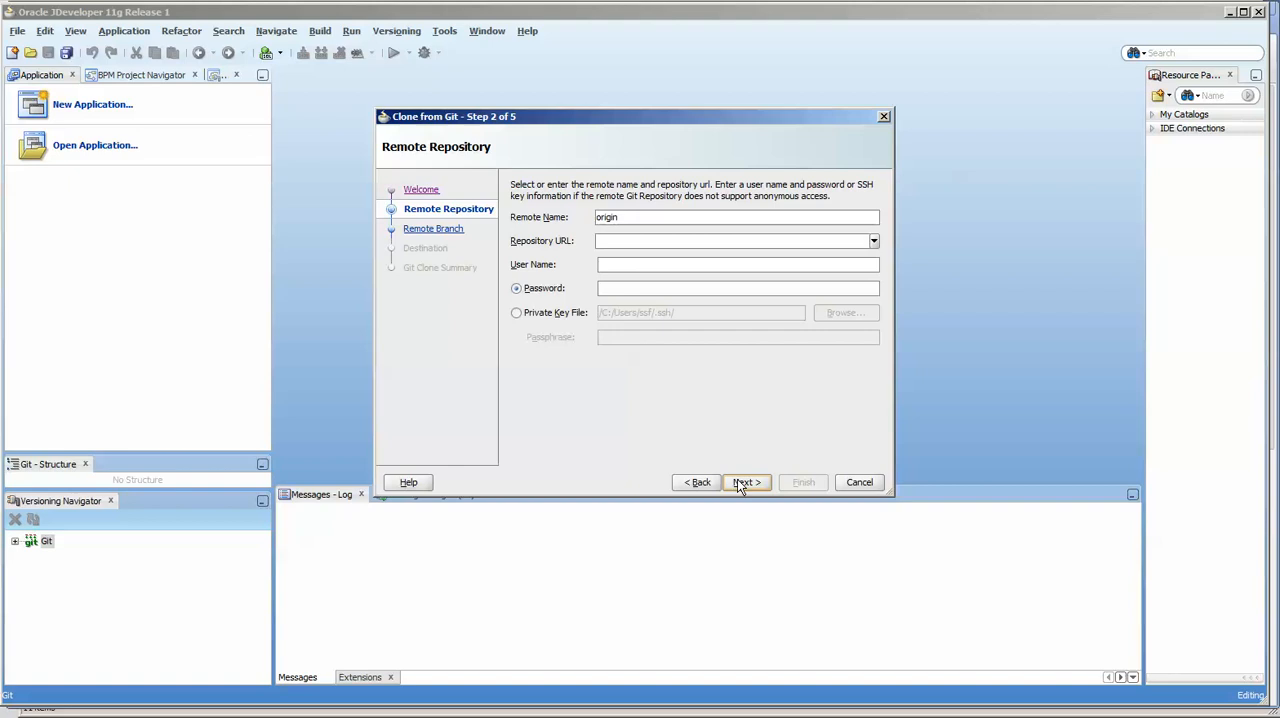
{"action": "type", "text": "https://github.com/stuartsfleming/GlobalRules"}
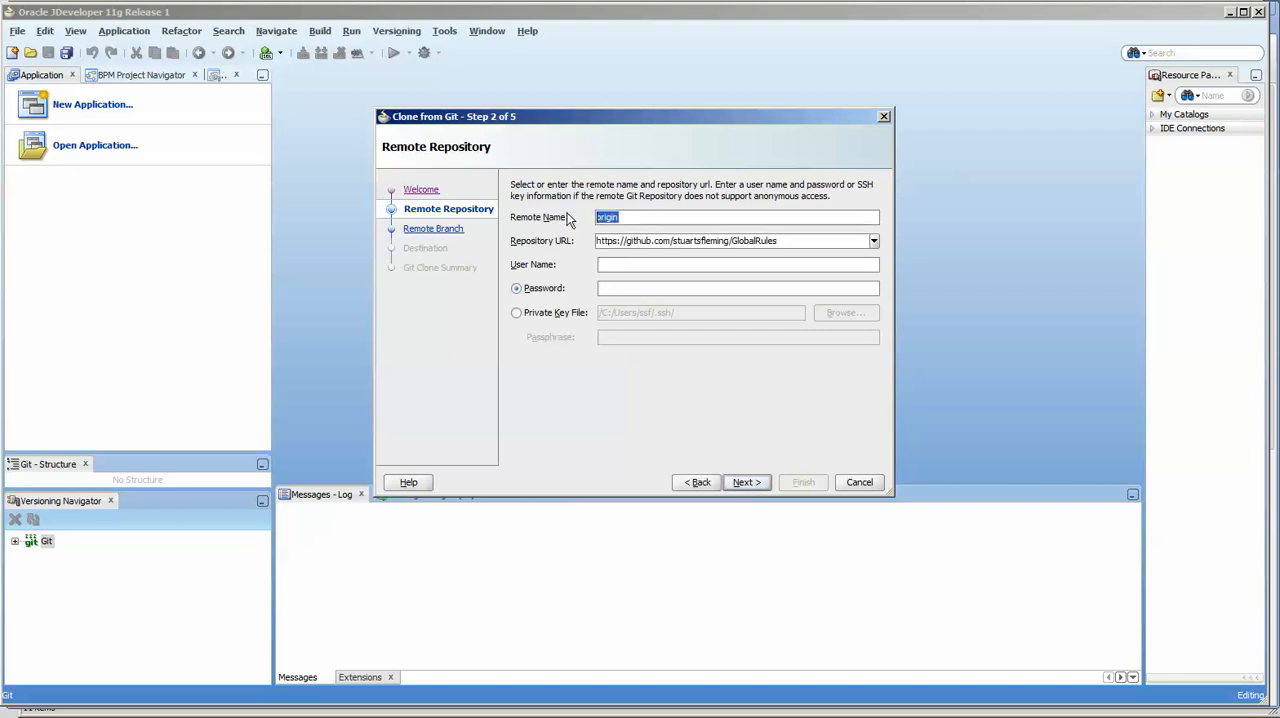
{"action": "type", "text": "globalRule"}
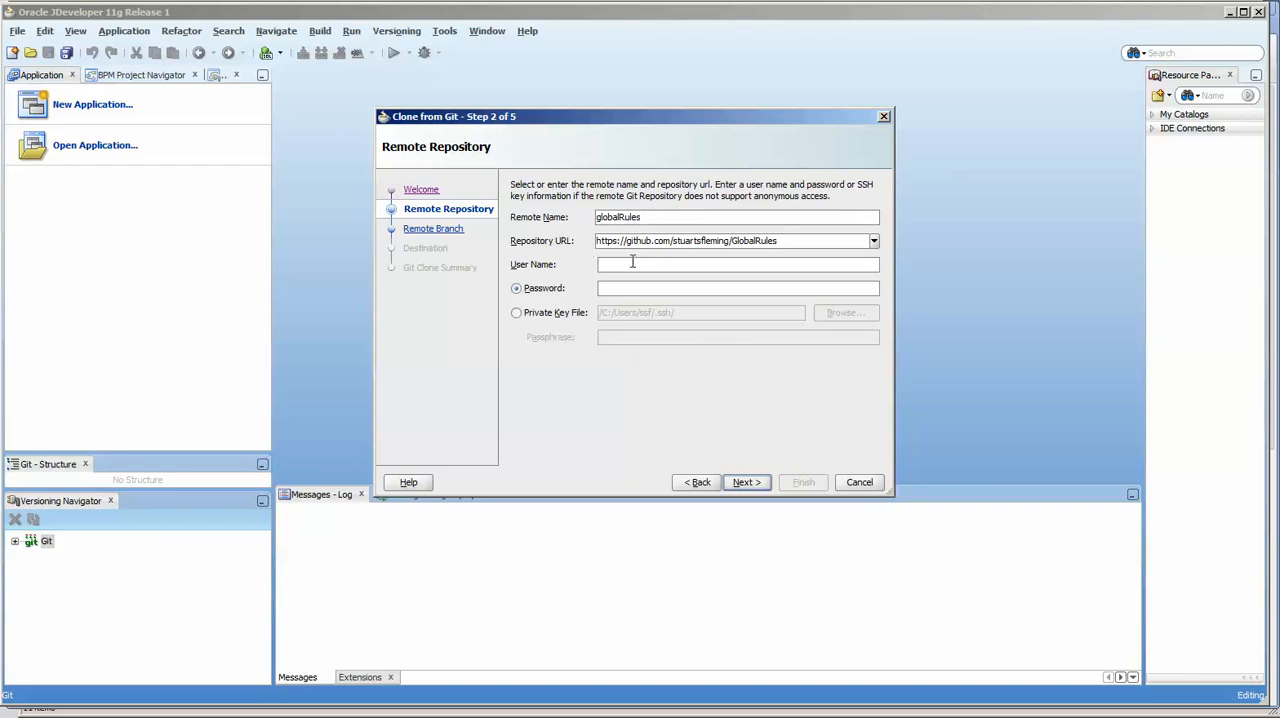
{"action": "type", "text": "stuartsfleming"}
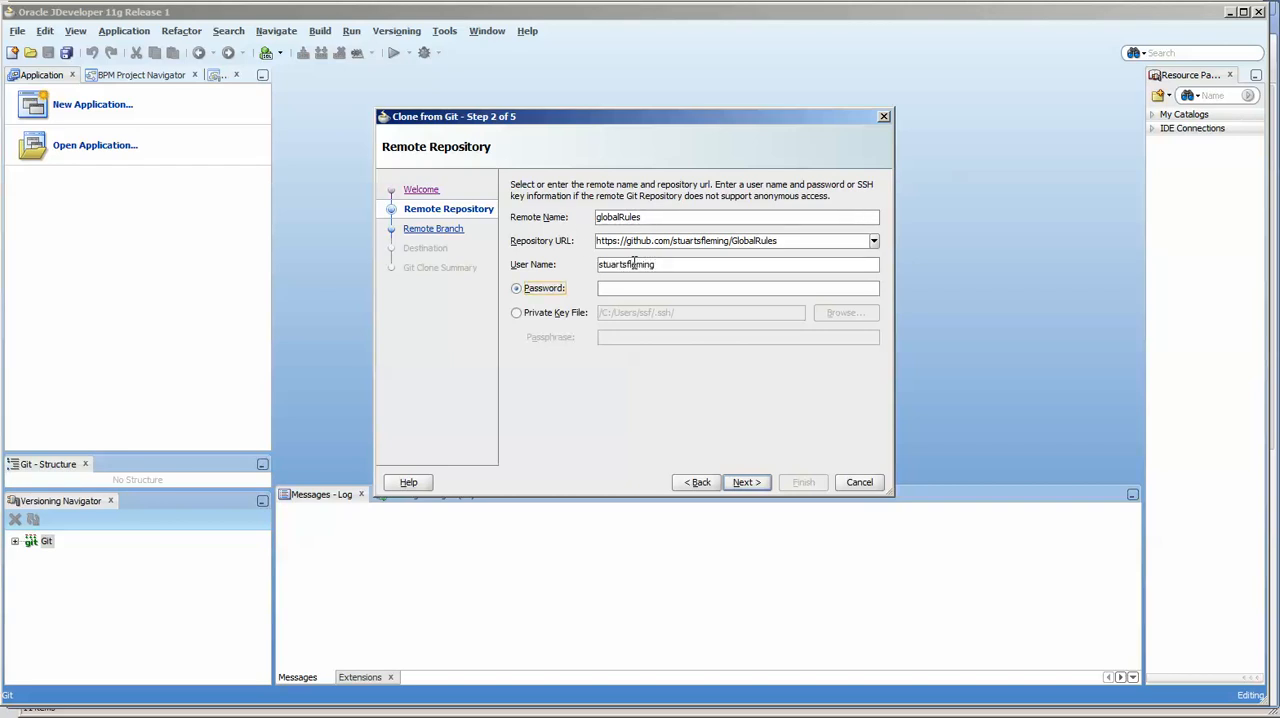
{"action": "type", "text": "•••••"}
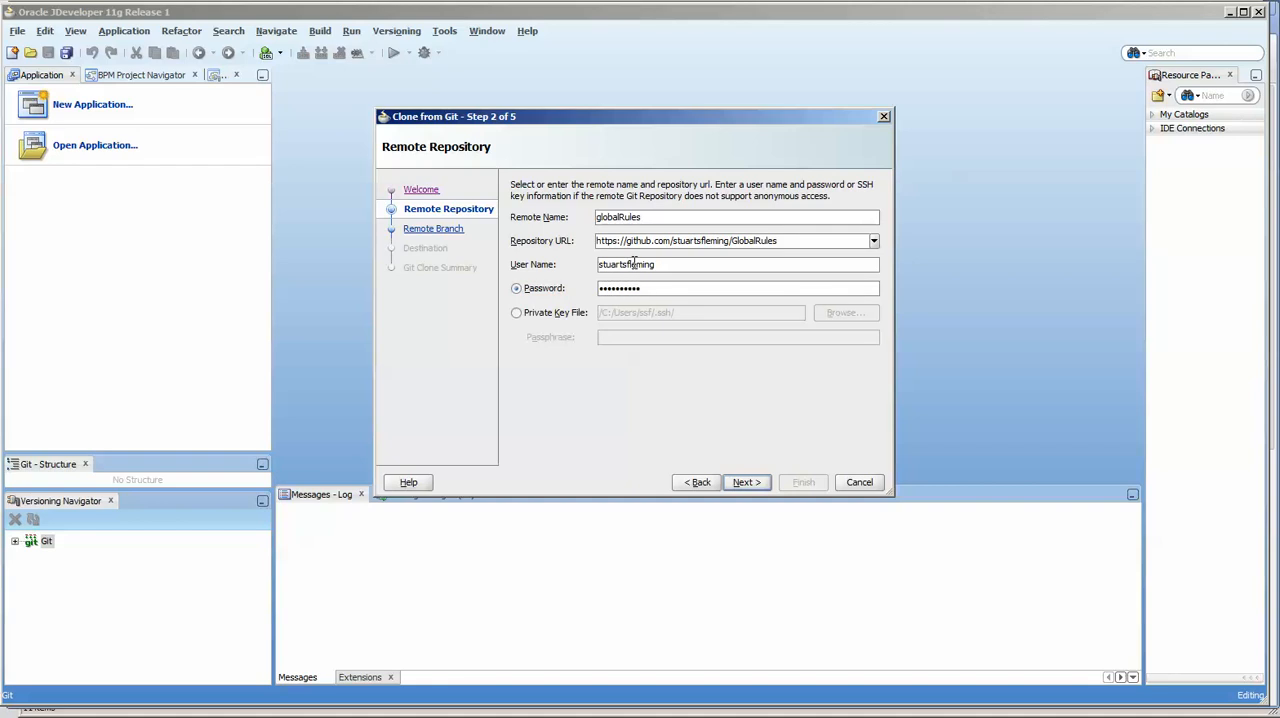
{"action": "triple_click", "coordinate": [730, 240]}
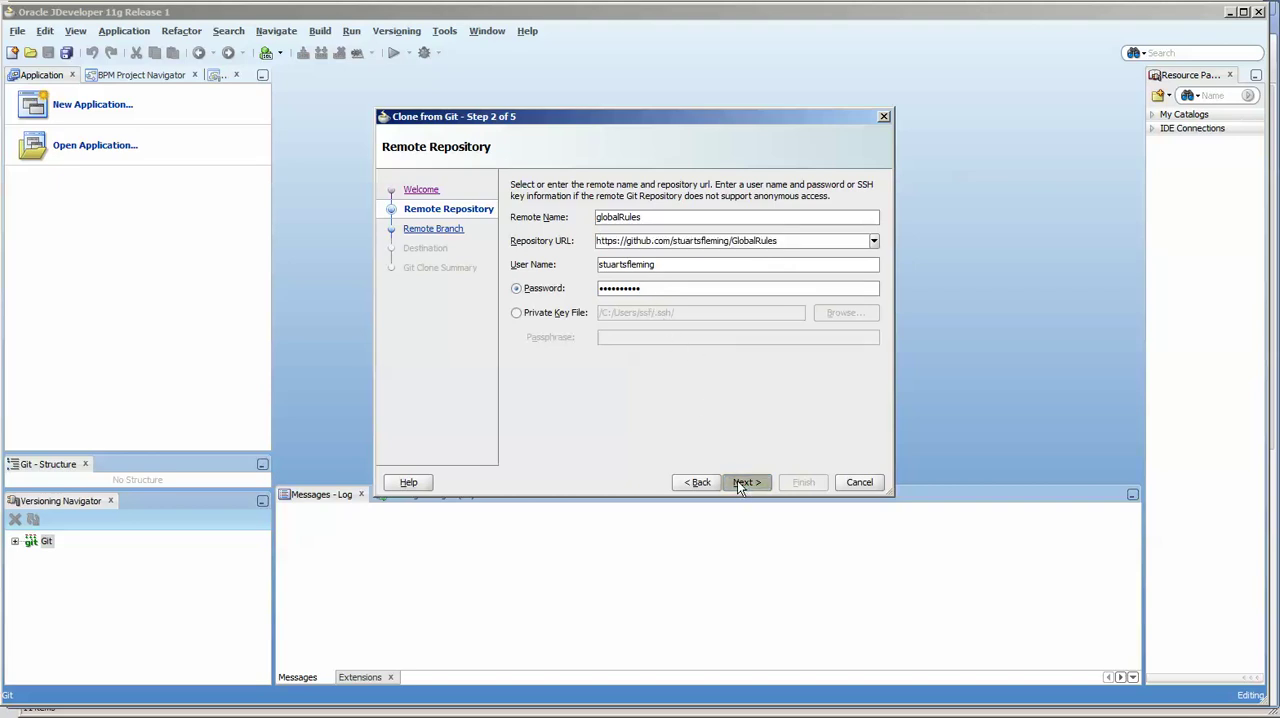
After the failed connection, append .git to the repository URL, keeping password authentication.
{"action": "left_click", "coordinate": [746, 482]}
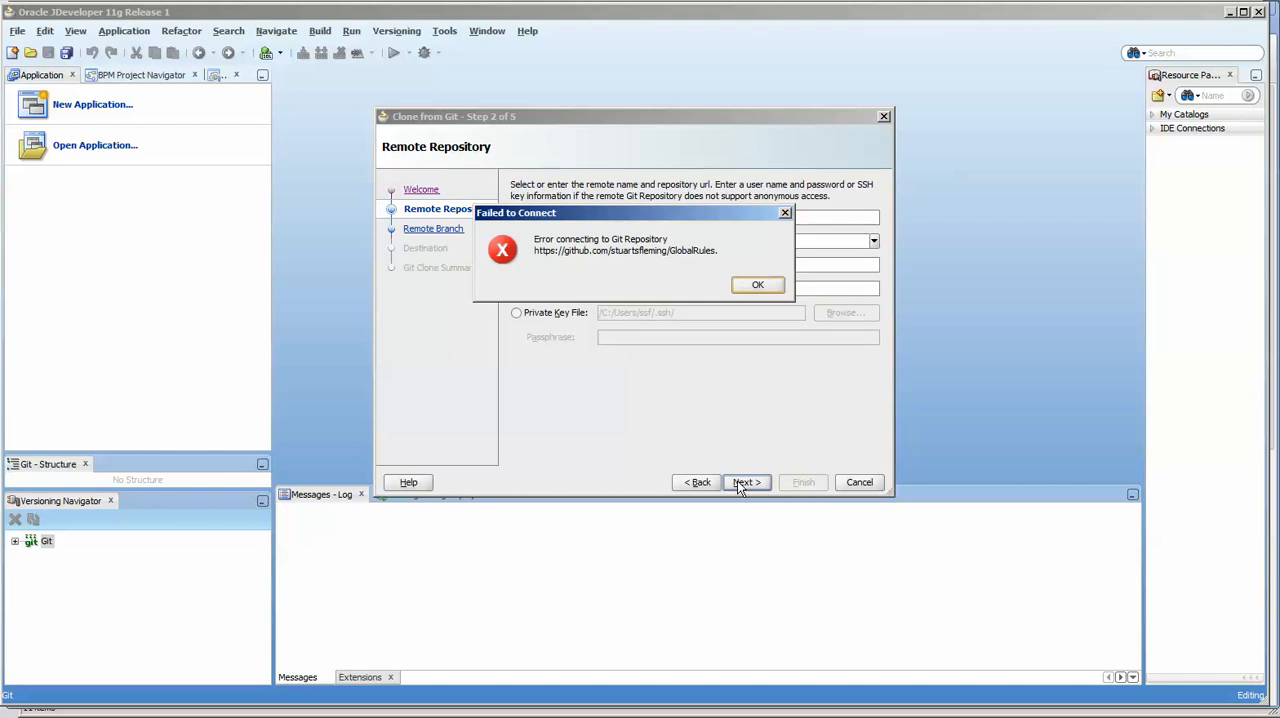
{"action": "mouse_move", "coordinate": [680, 240]}
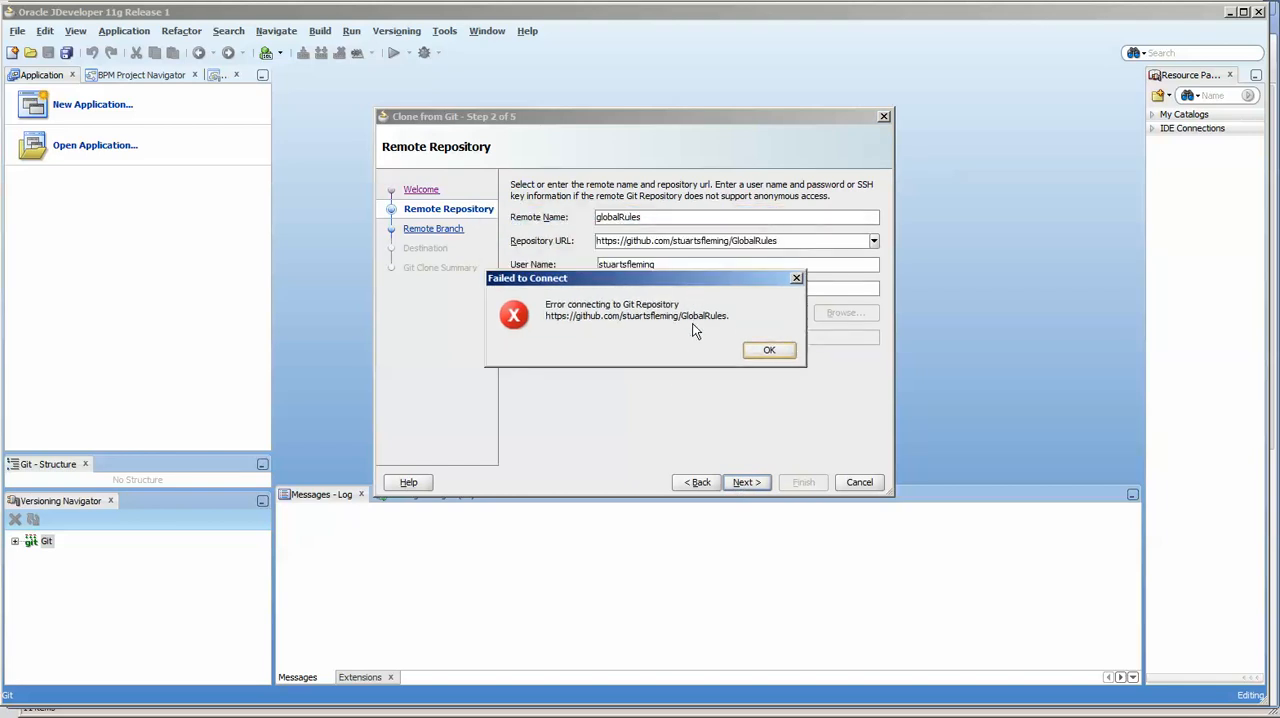
{"action": "left_click", "coordinate": [768, 348]}
{"action": "type", "text": ".g"}
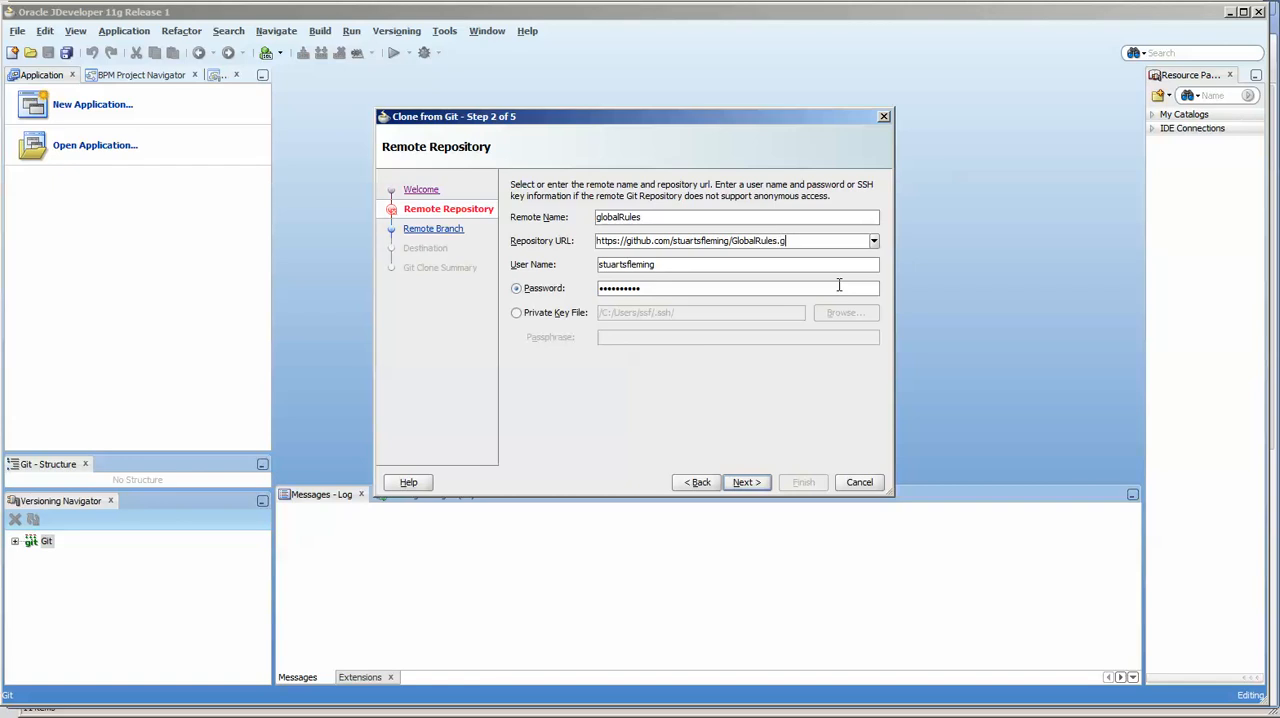
{"action": "type", "text": "it"}
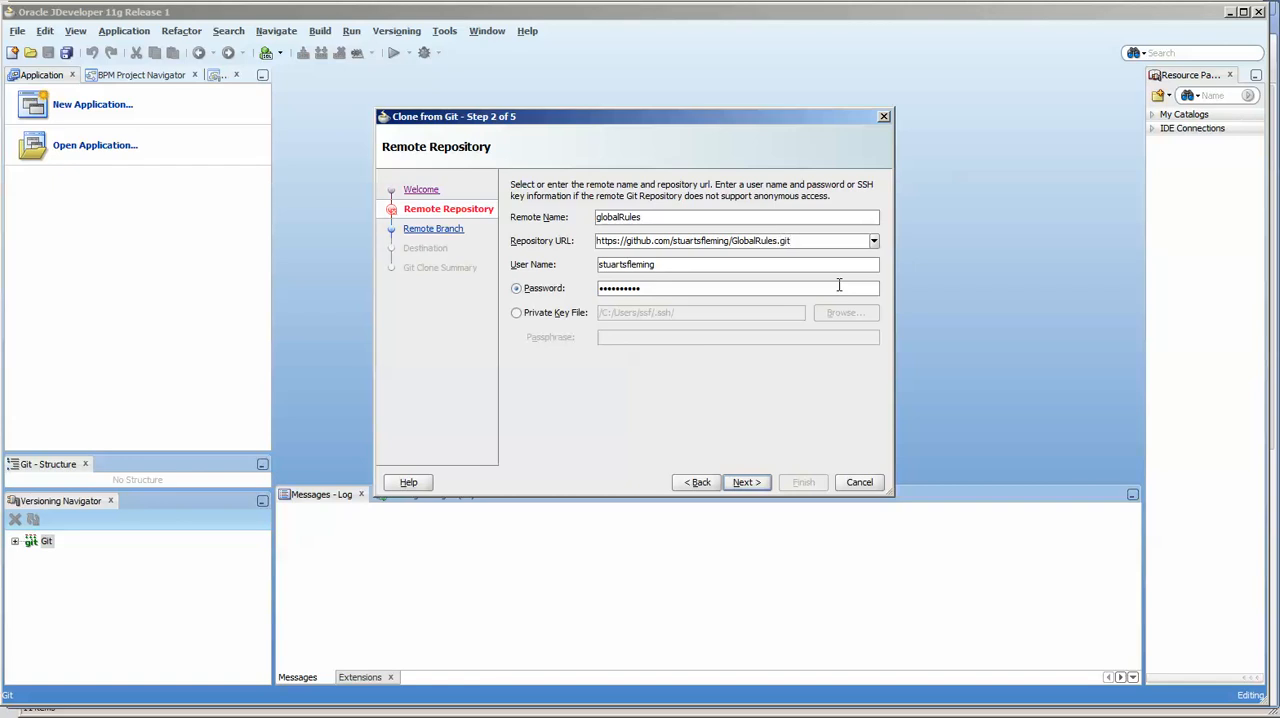
{"action": "mouse_move", "coordinate": [558, 320]}
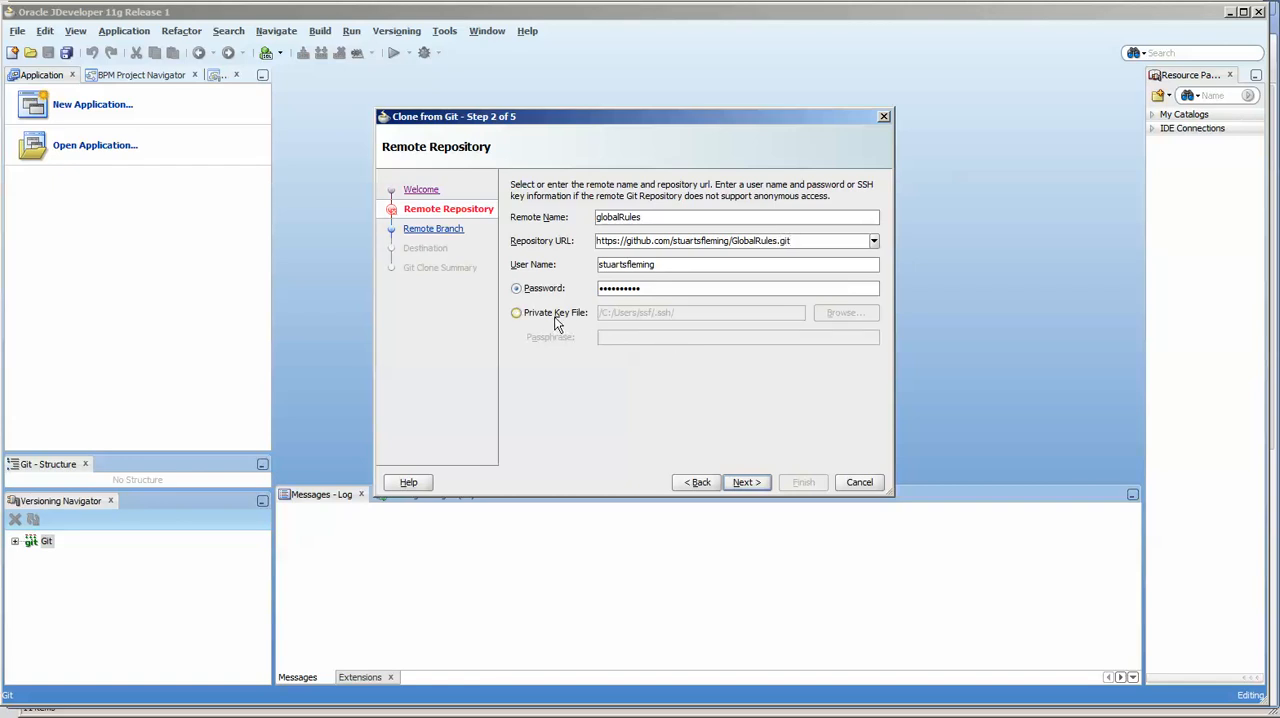
{"action": "left_click", "coordinate": [516, 312]}
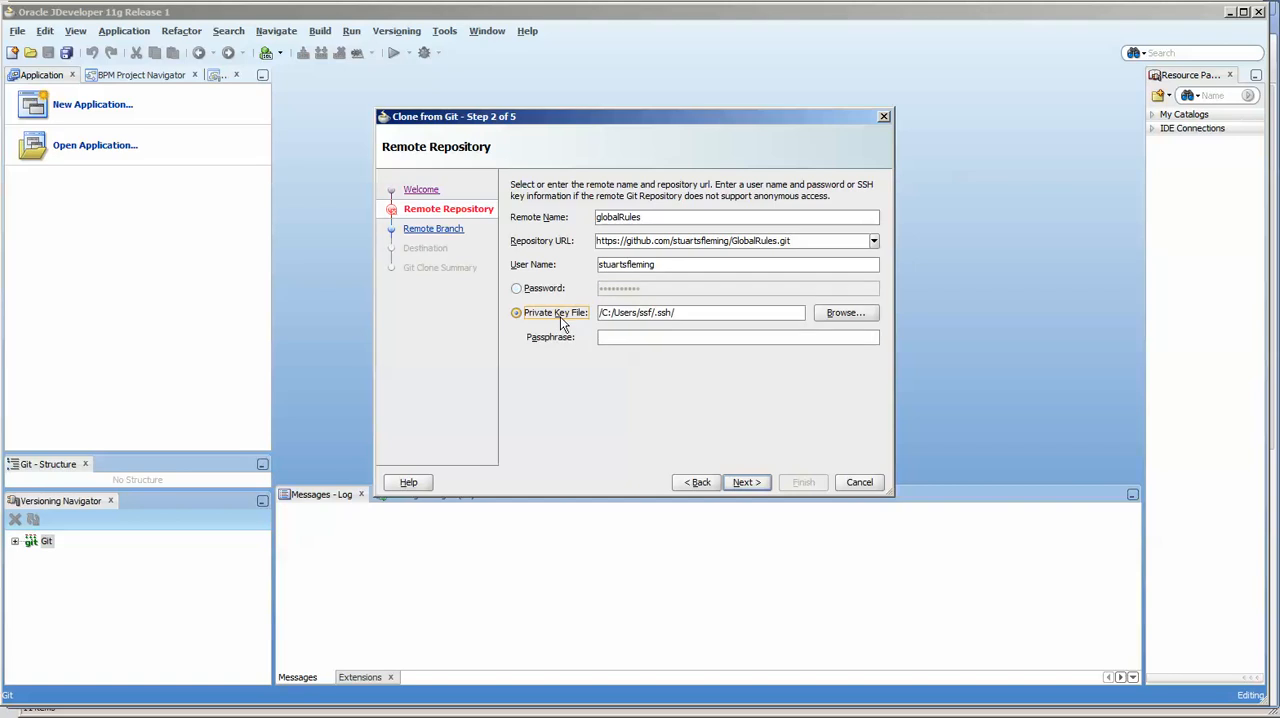
{"action": "left_click", "coordinate": [516, 288]}
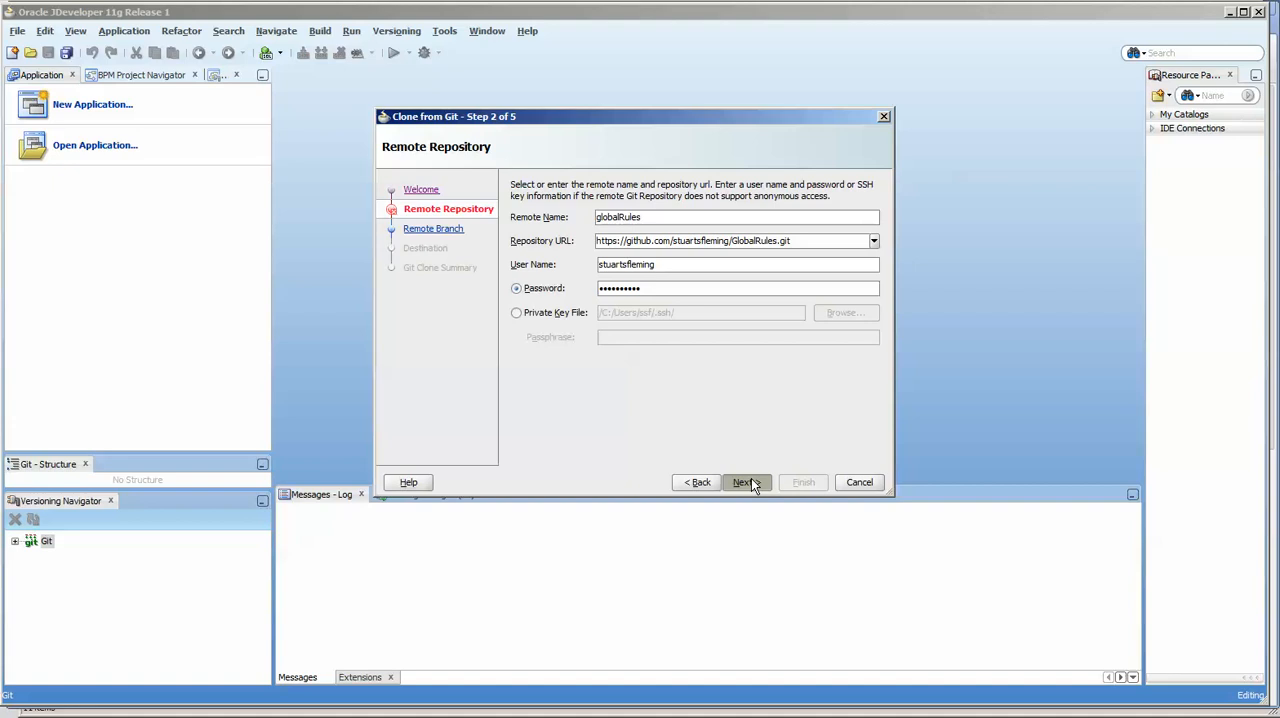
Accept the master branch and finish cloning GlobalRules into a local repository.
{"action": "left_click", "coordinate": [742, 482]}
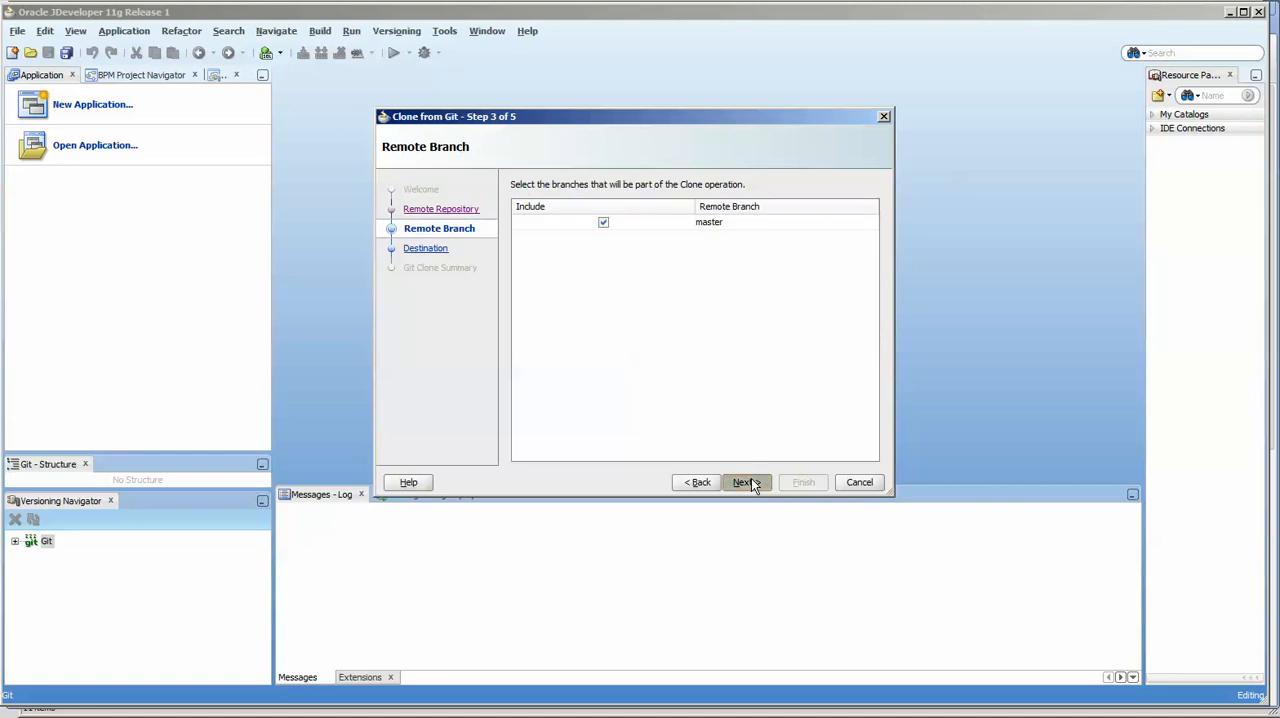
{"action": "left_click", "coordinate": [744, 482]}
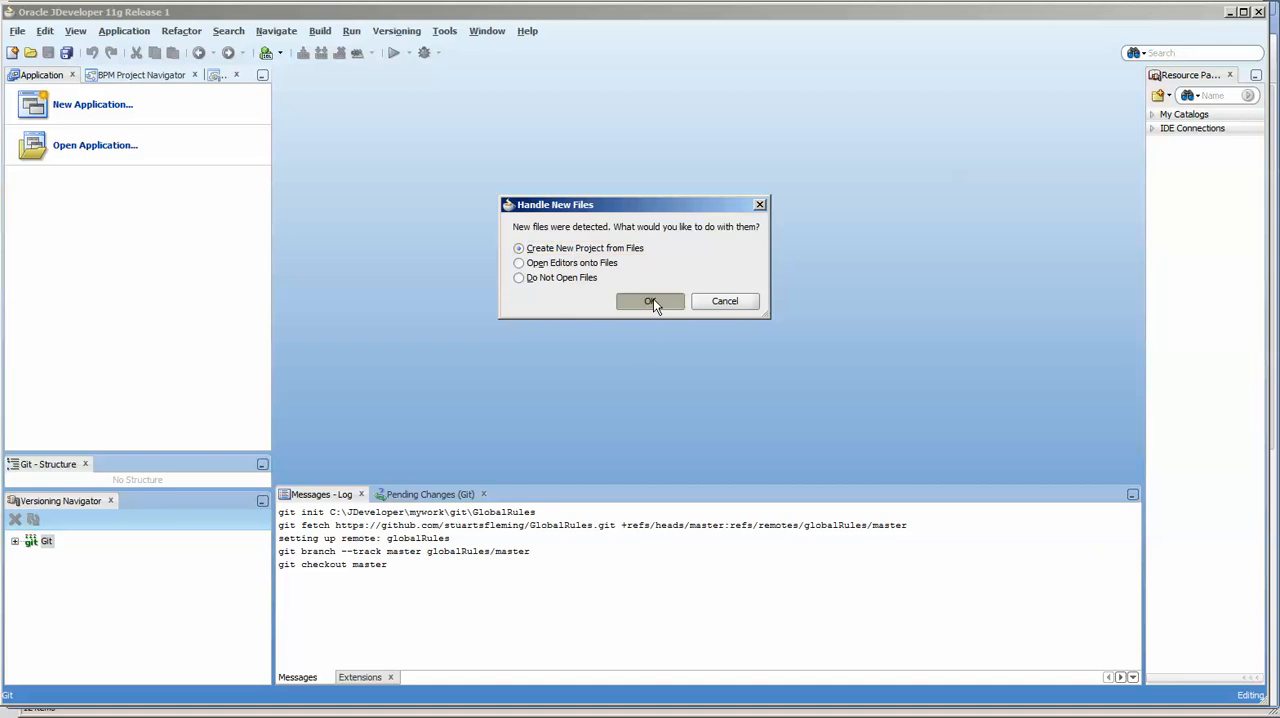
Create a new project git.jpr from the cloned GlobalRules files.
{"action": "left_click", "coordinate": [650, 300]}
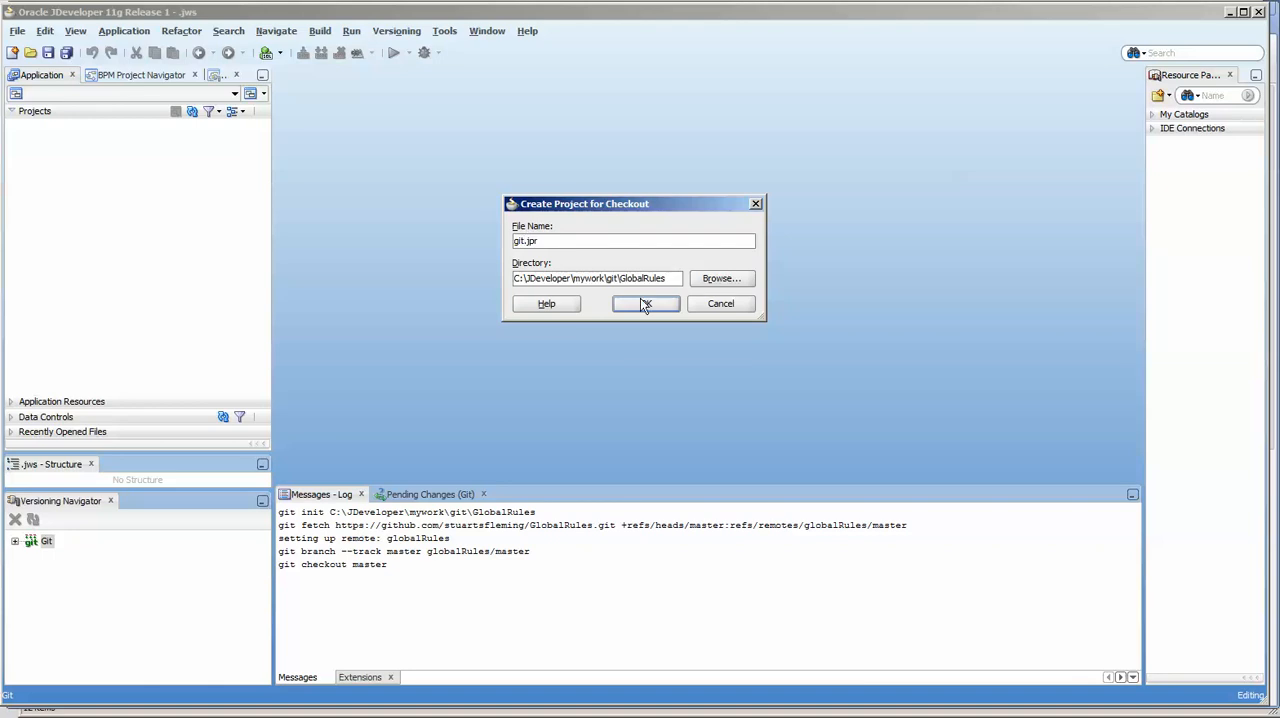
{"action": "left_click", "coordinate": [644, 304]}
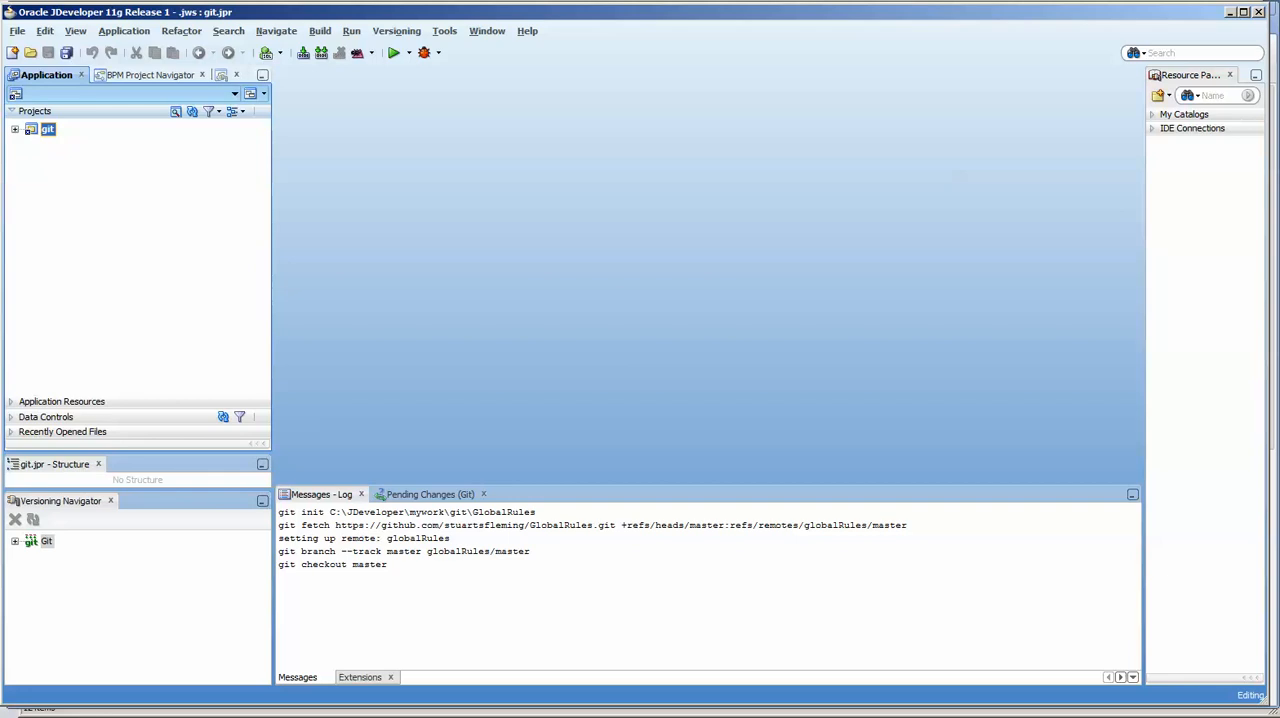
Expand the git project's Resources and Application Sources to check README.md's Git status.
{"action": "left_click", "coordinate": [24, 128]}
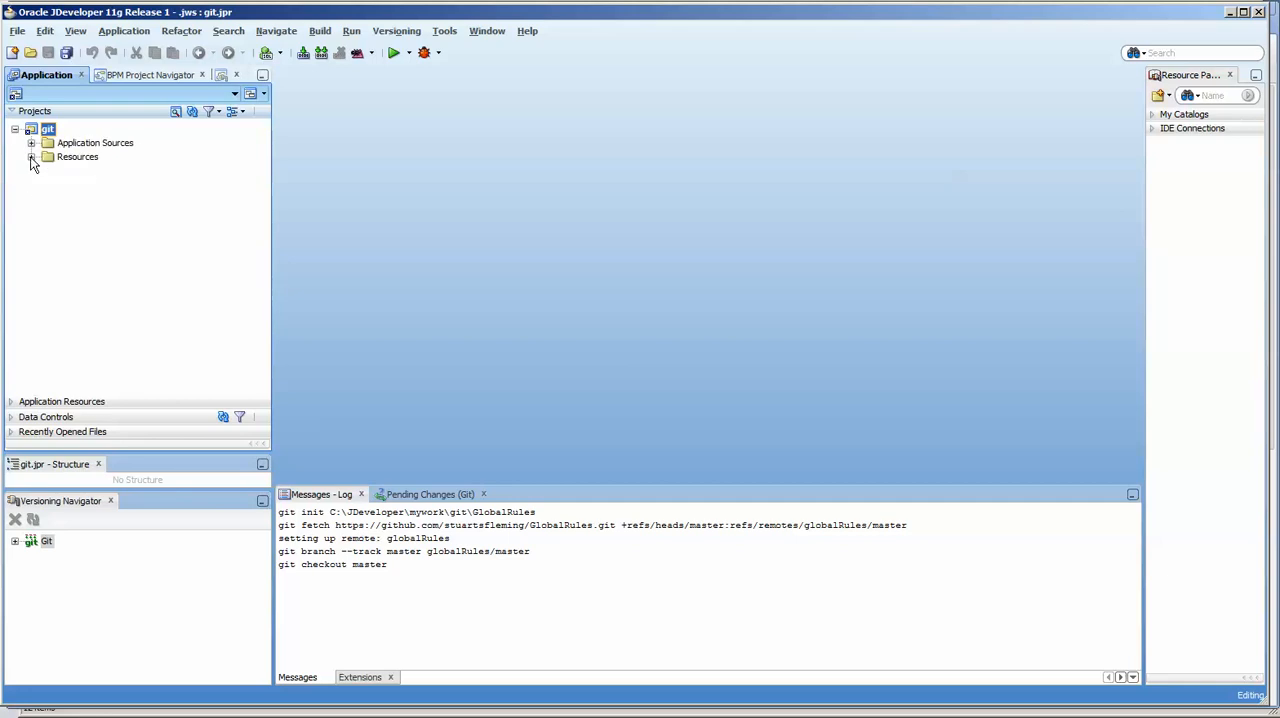
{"action": "left_click", "coordinate": [32, 156]}
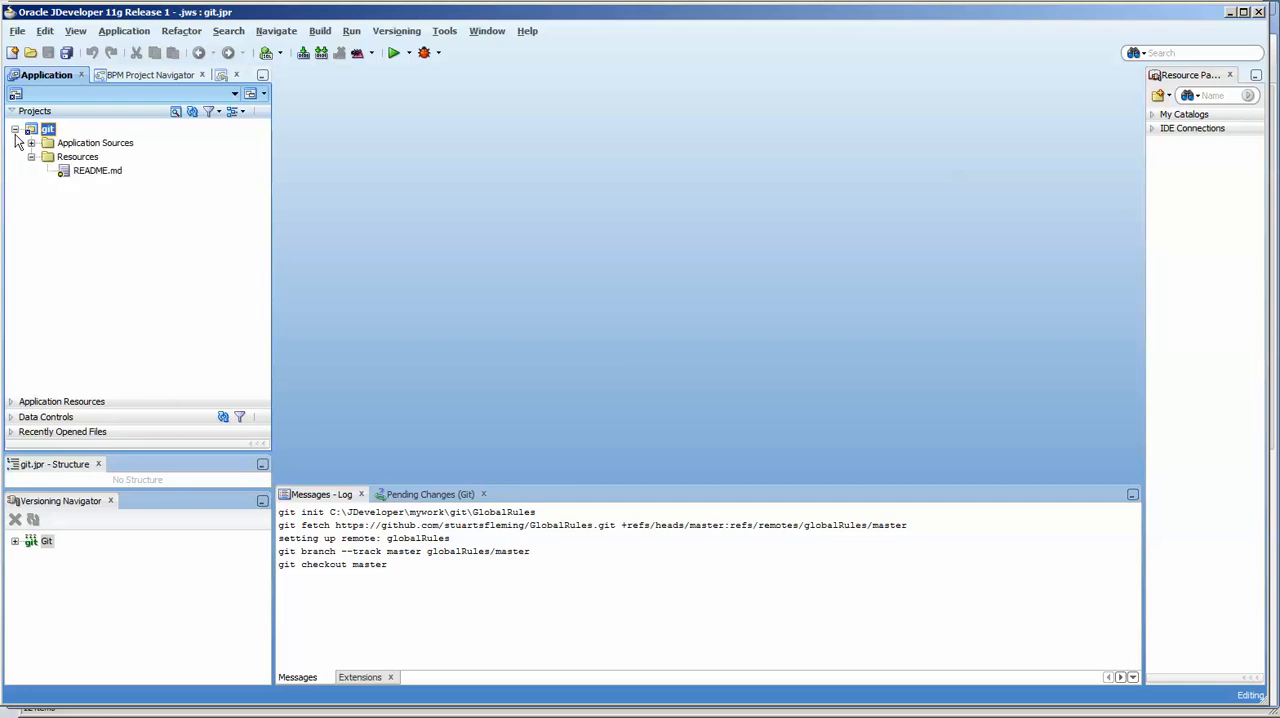
{"action": "left_click", "coordinate": [48, 142]}
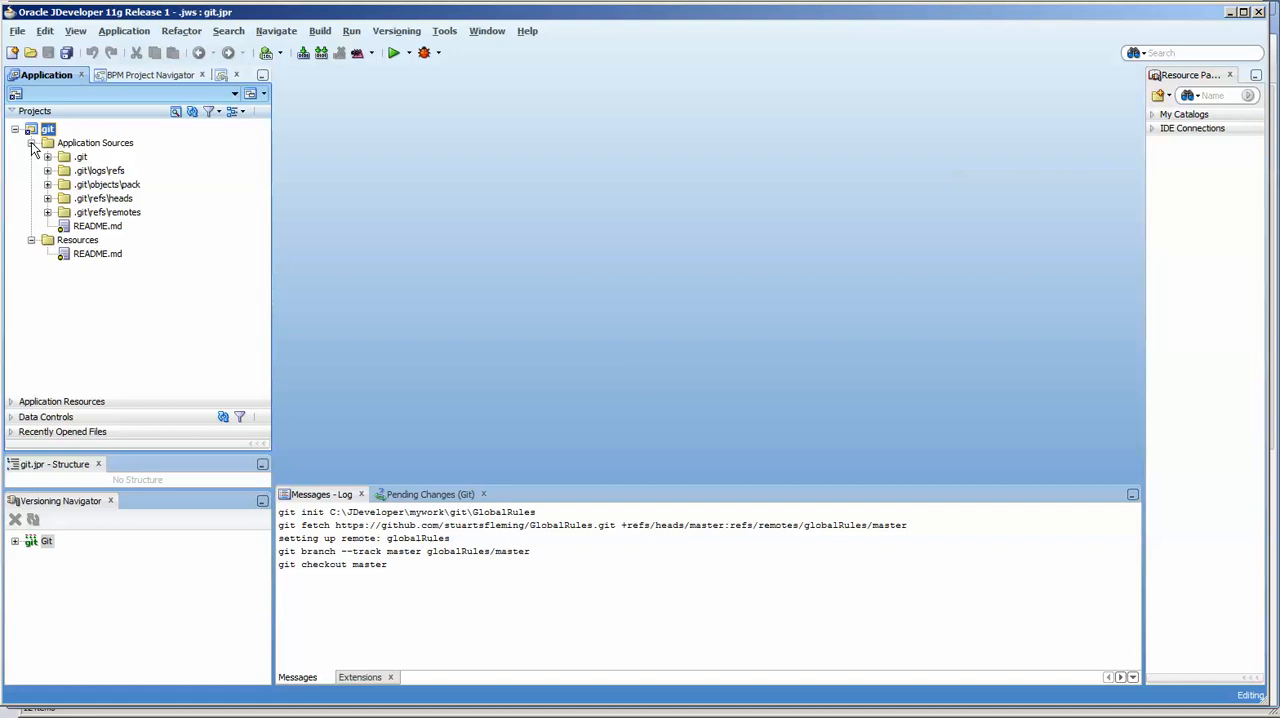
{"action": "left_click", "coordinate": [18, 128]}
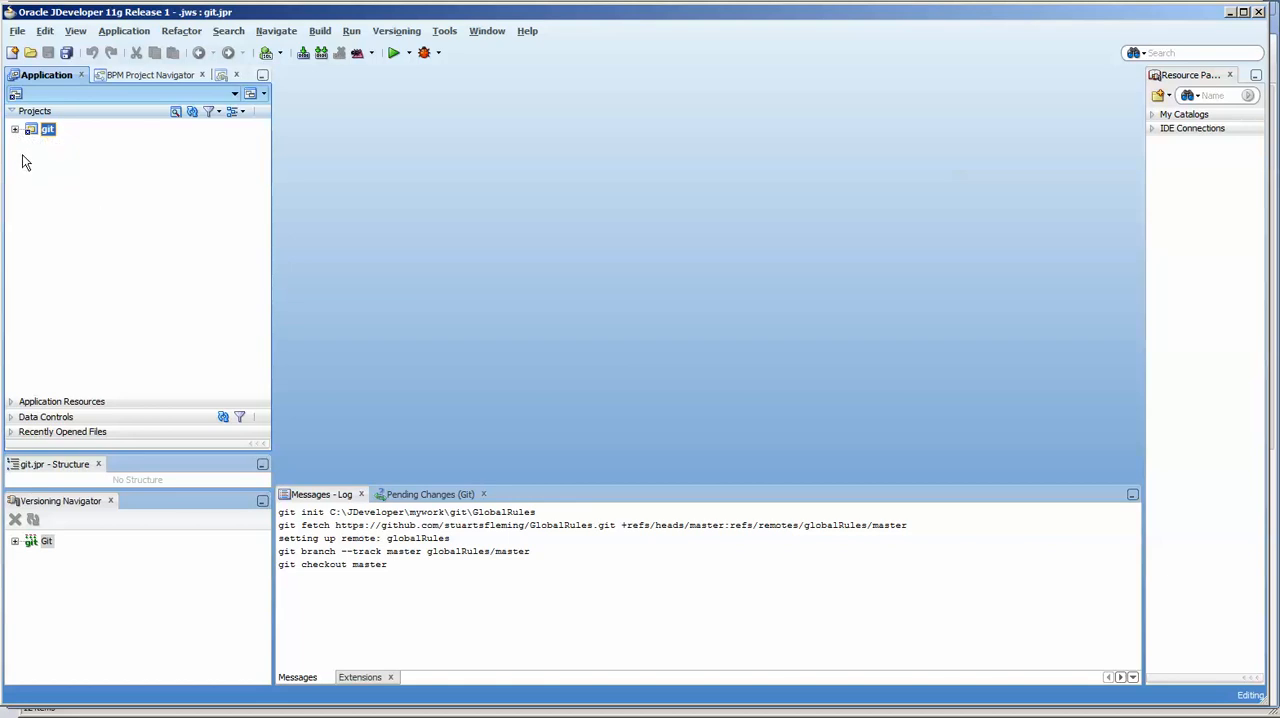
Toggle the git project node open and closed, leaving its file tree collapsed.
{"action": "left_click", "coordinate": [22, 128]}
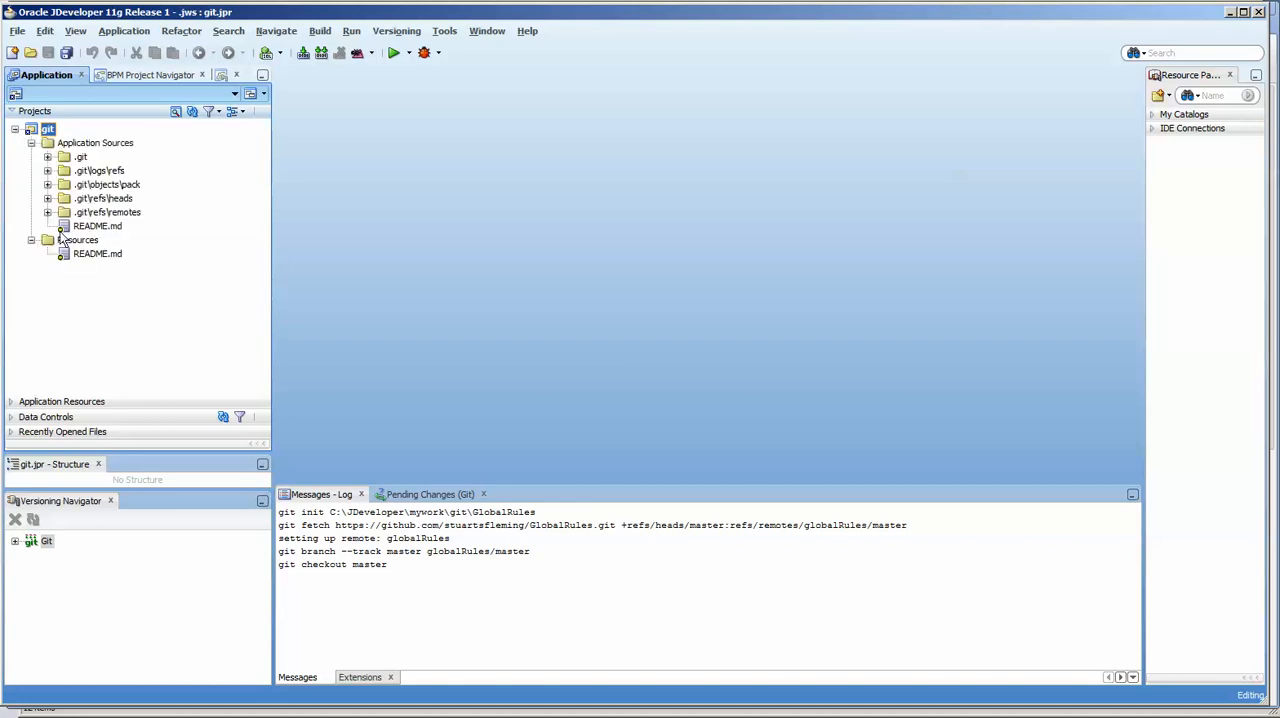
{"action": "mouse_move", "coordinate": [96, 252]}
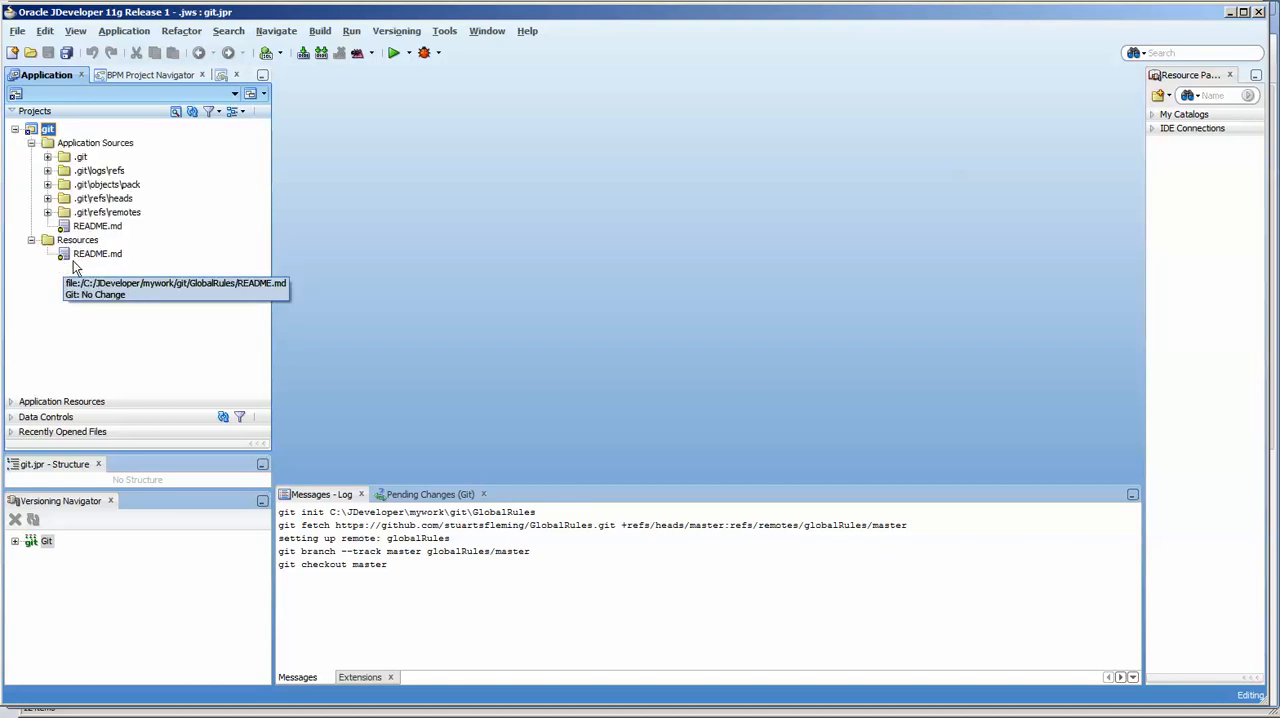
{"action": "mouse_move", "coordinate": [64, 258]}
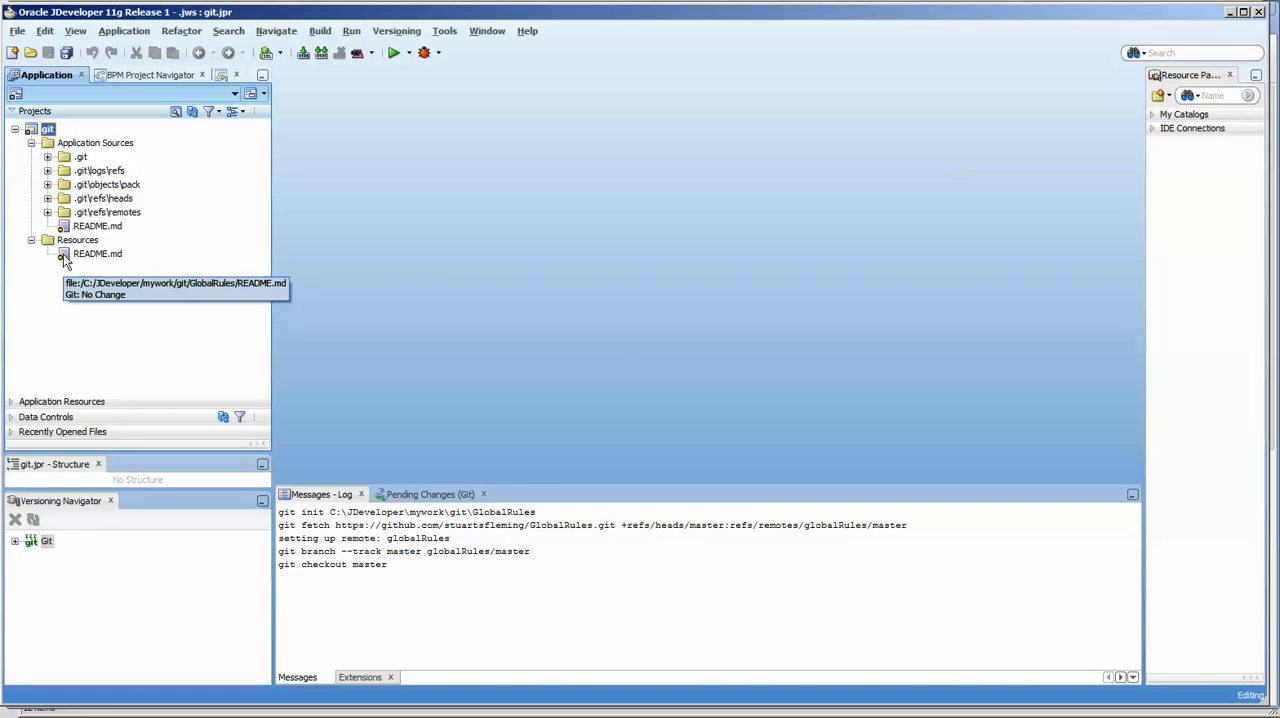
{"action": "left_click", "coordinate": [24, 132]}
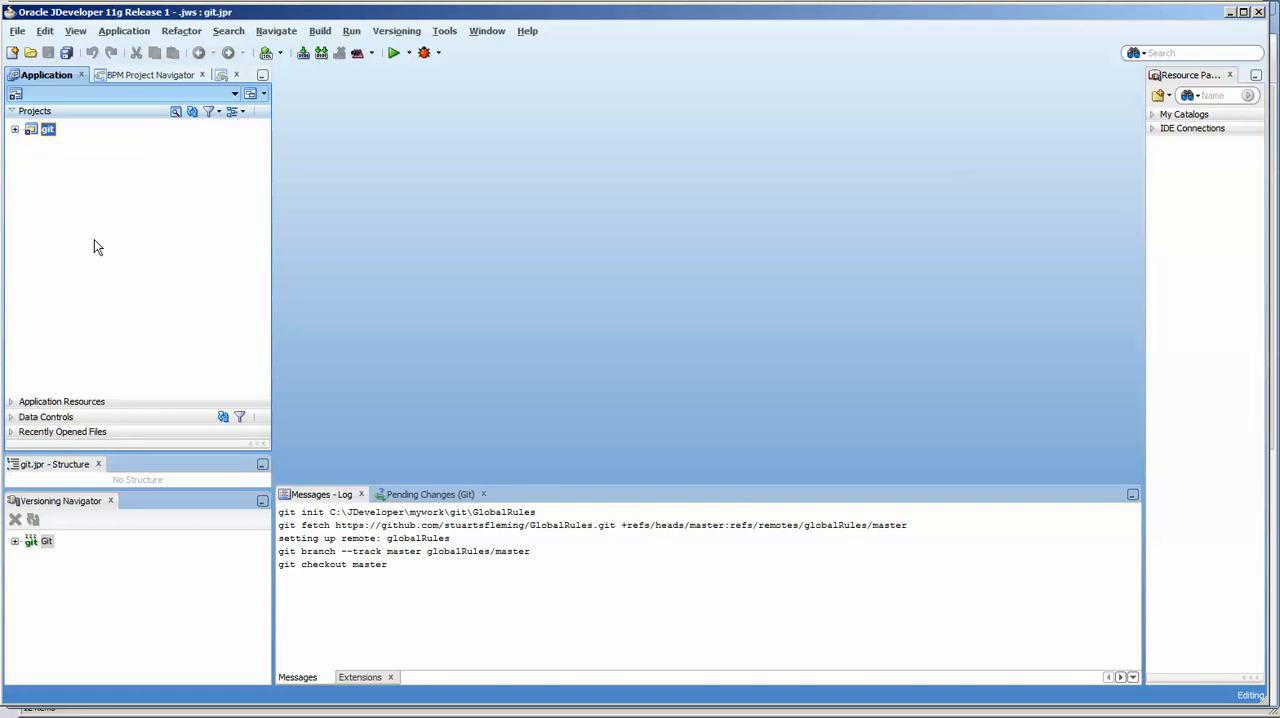
{"action": "left_click", "coordinate": [24, 132]}
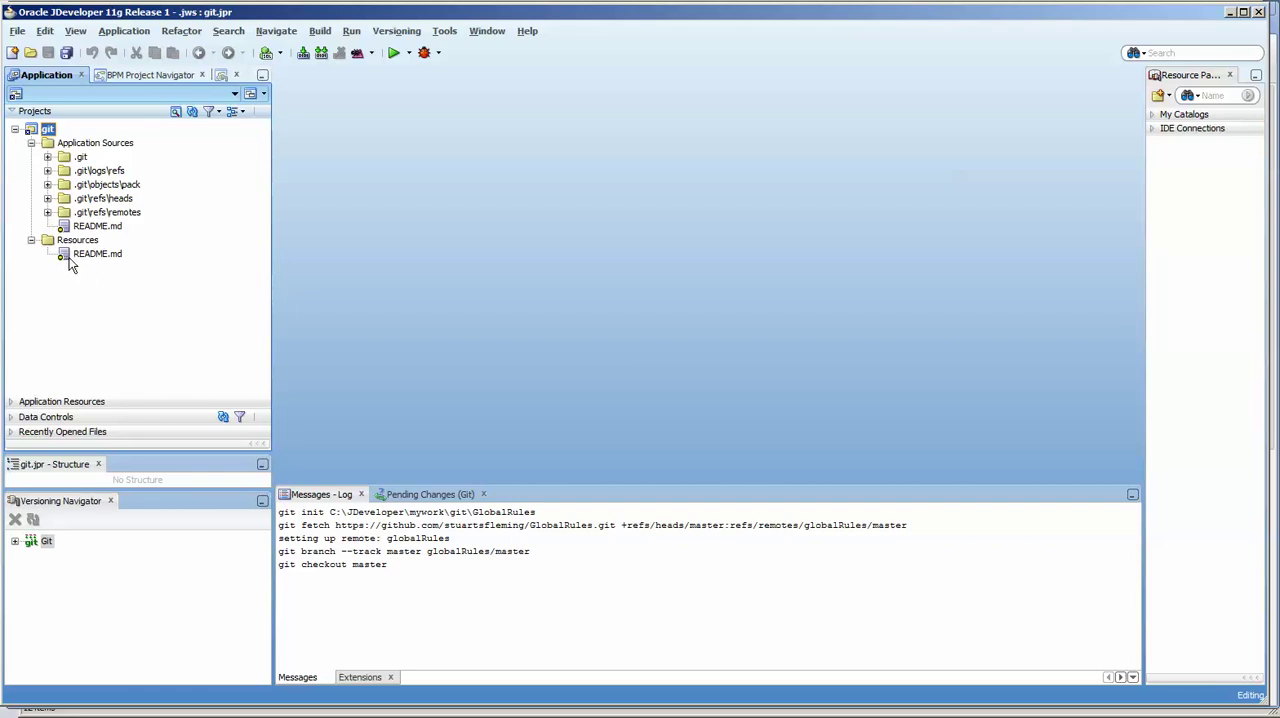
{"action": "left_click", "coordinate": [16, 130]}
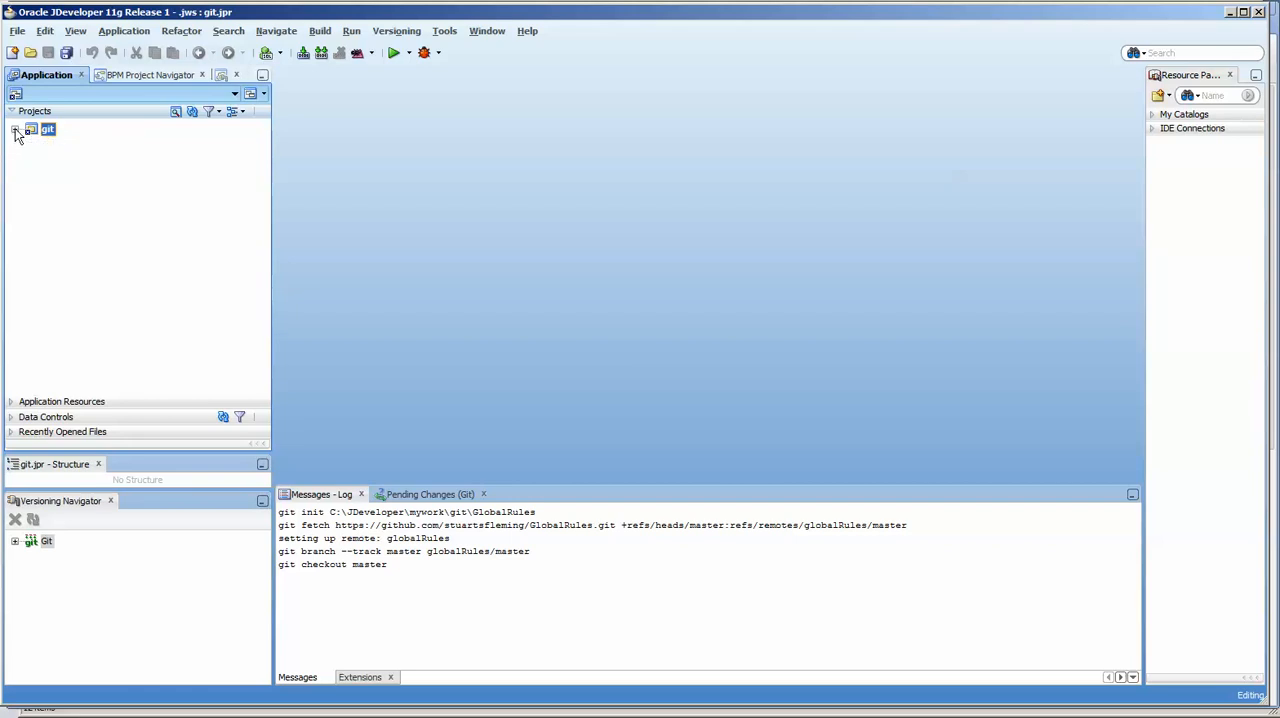
{"action": "mouse_move", "coordinate": [26, 140]}
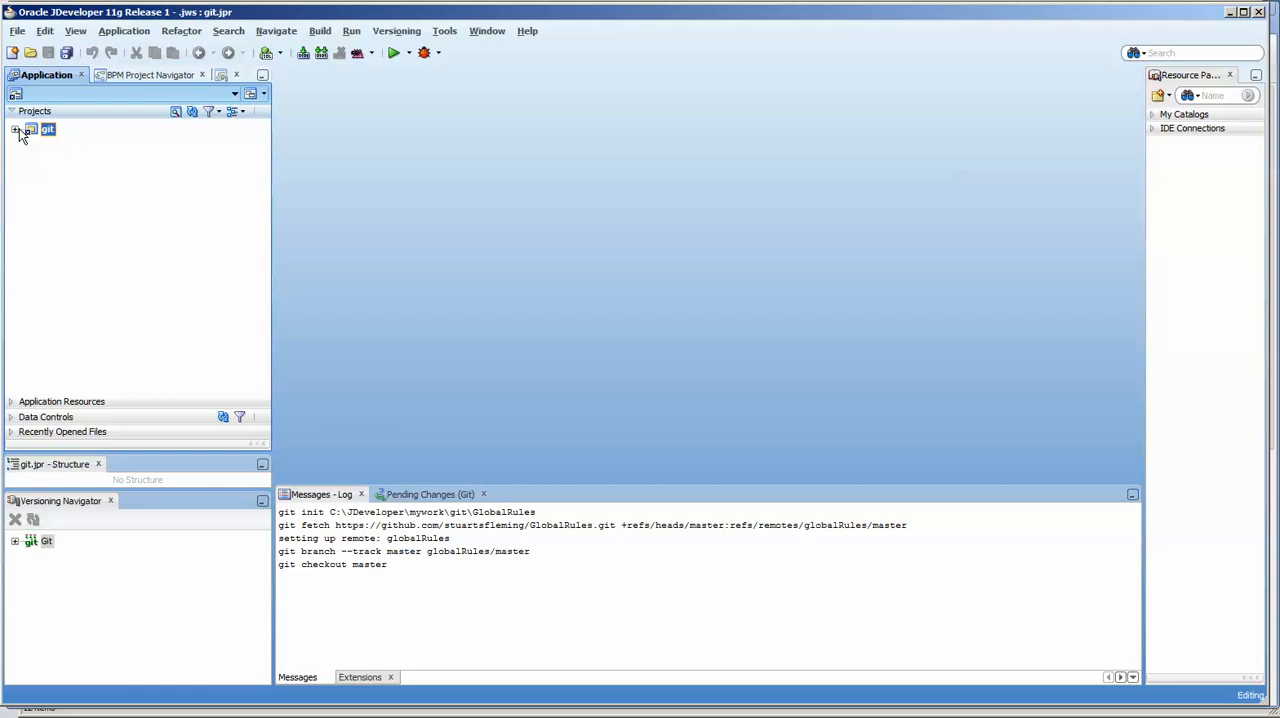
{"action": "left_click", "coordinate": [24, 132]}
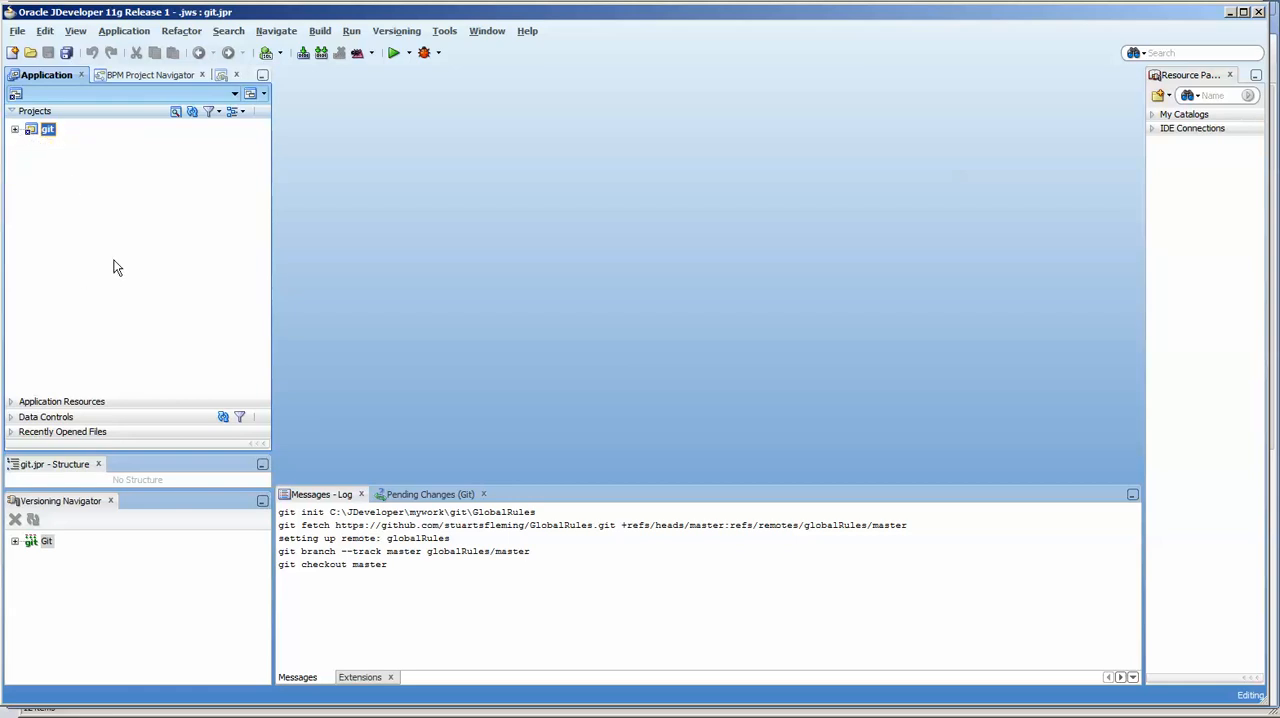
{"action": "mouse_move", "coordinate": [428, 504]}
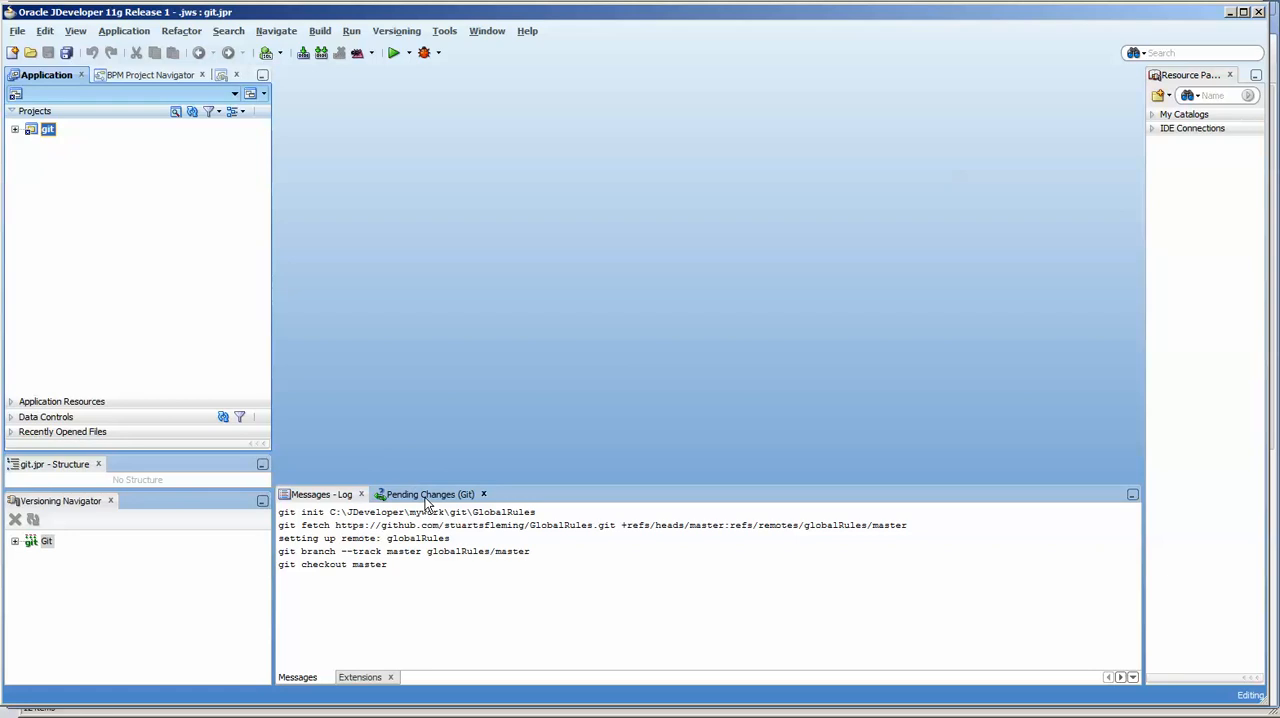
Show Pending Changes and select the git.jpr candidate file.
{"action": "left_click", "coordinate": [426, 494]}
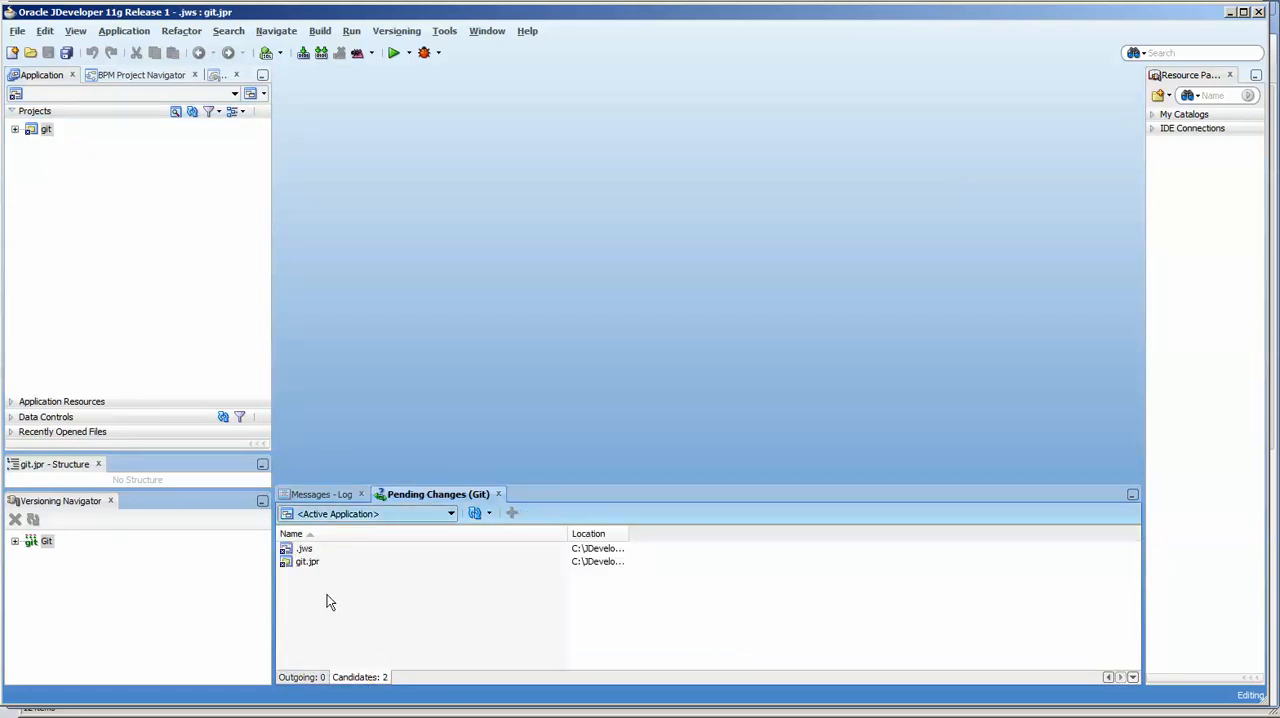
{"action": "left_click", "coordinate": [308, 560]}
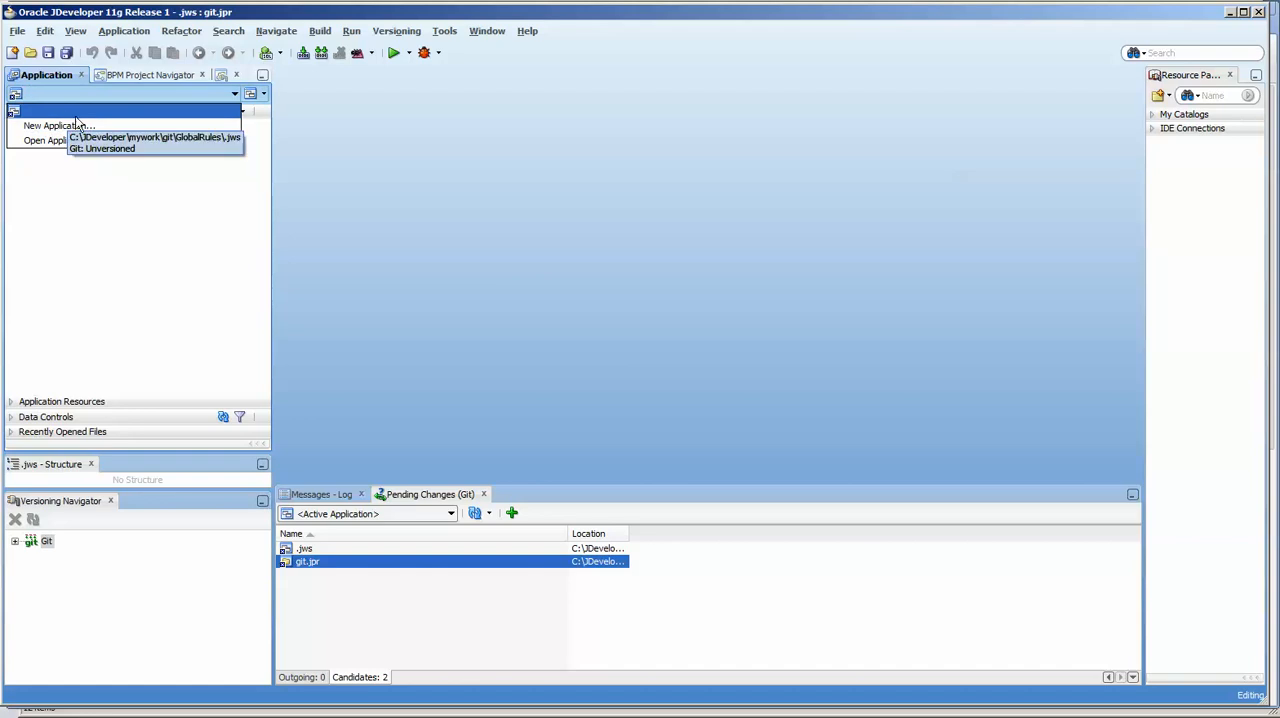
Rename the application workspace to GlobalRules.jws via Application > Rename and save it.
{"action": "left_click", "coordinate": [124, 30]}
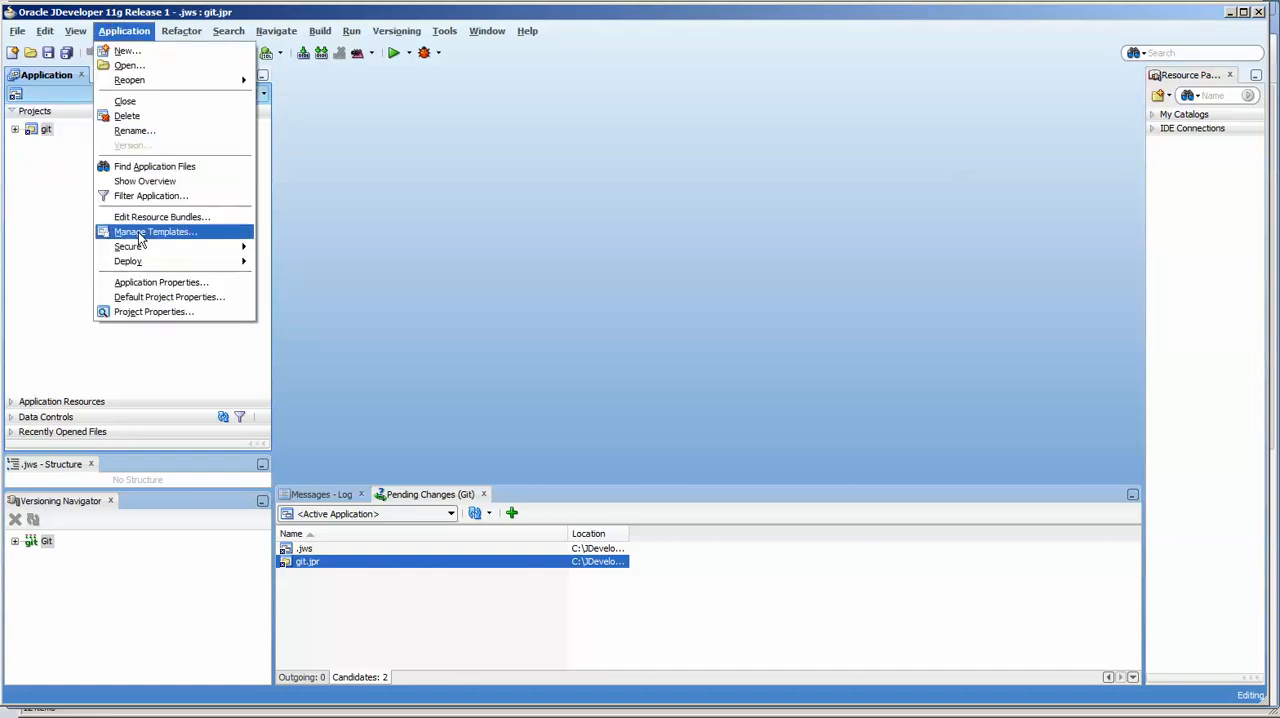
{"action": "mouse_move", "coordinate": [134, 132]}
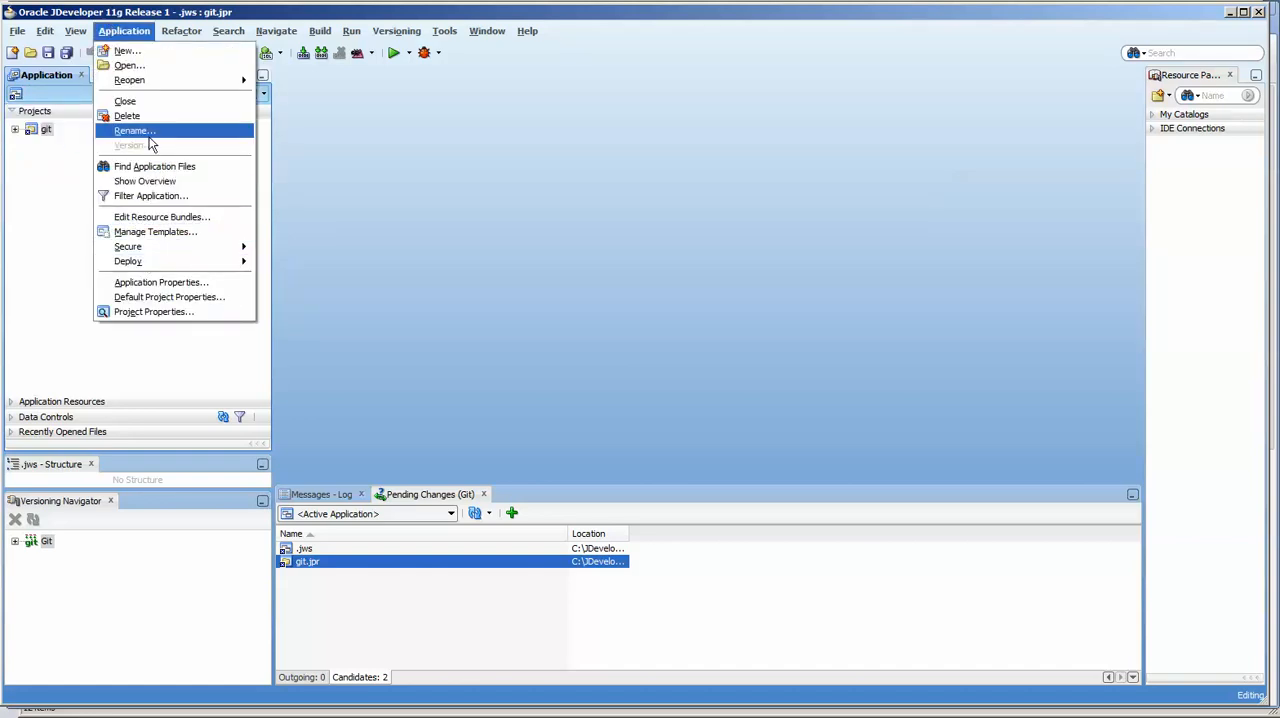
{"action": "left_click", "coordinate": [132, 130]}
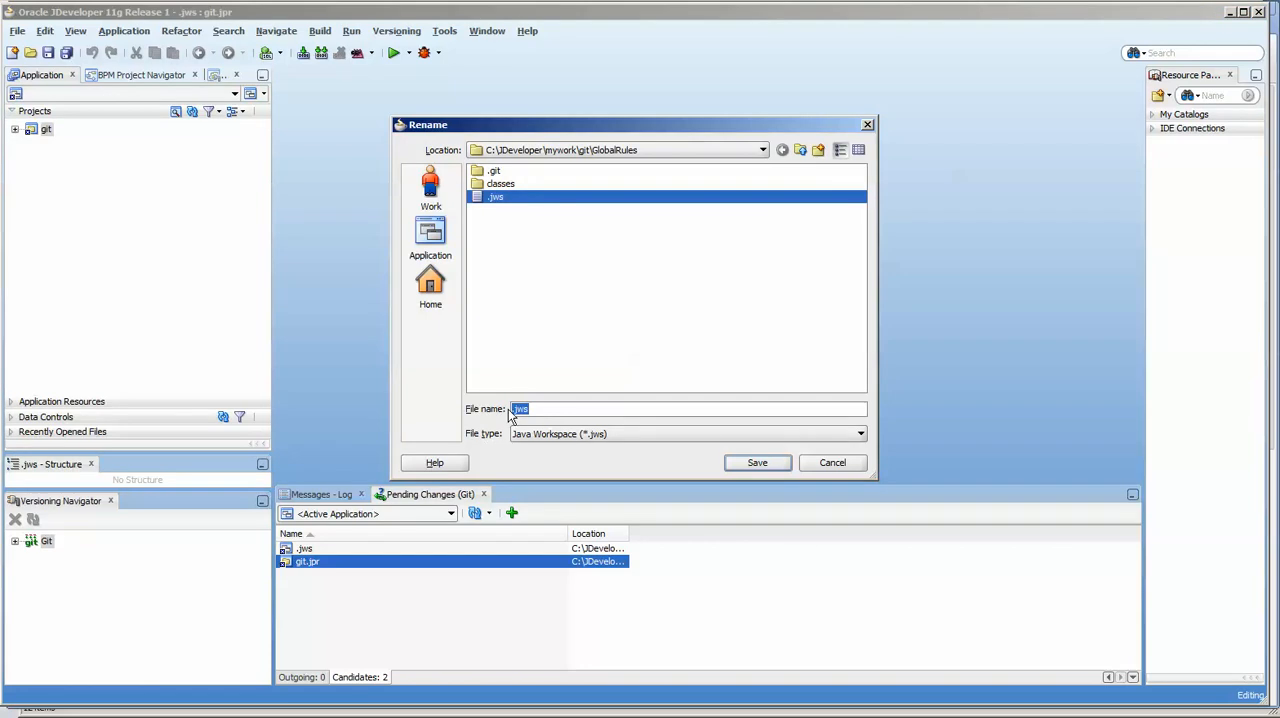
{"action": "type", "text": "s"}
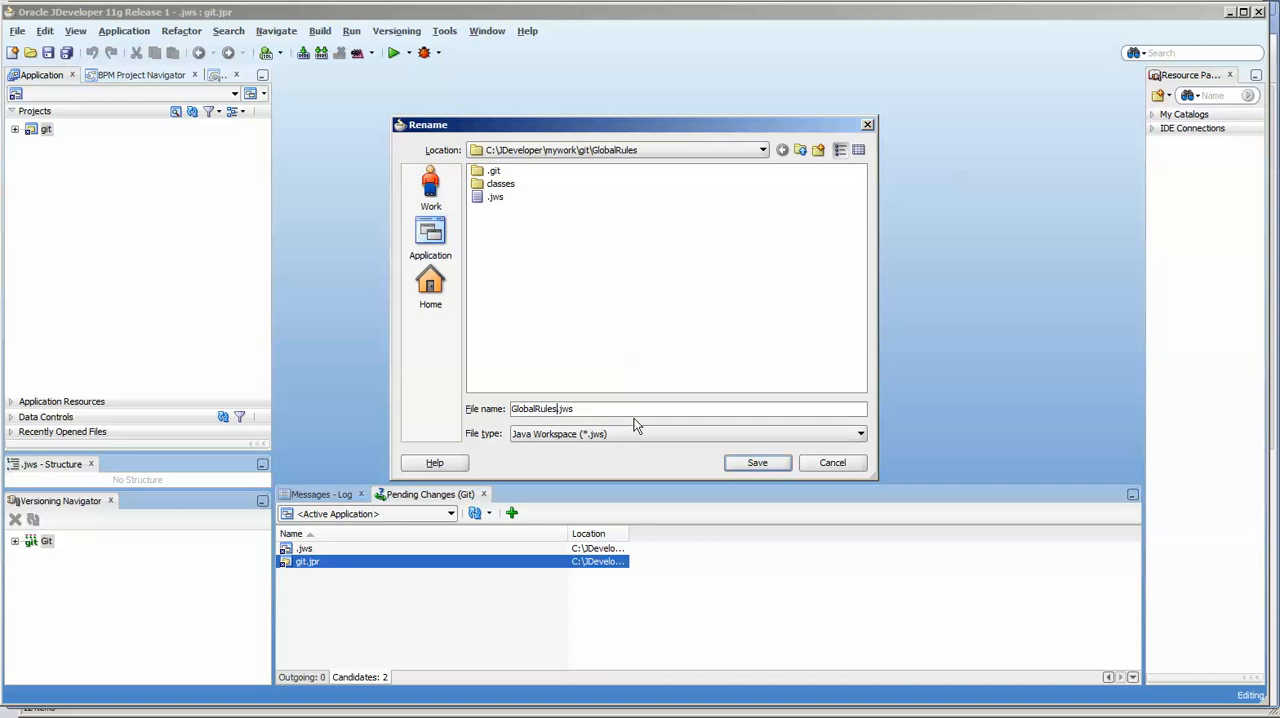
{"action": "left_click", "coordinate": [756, 464]}
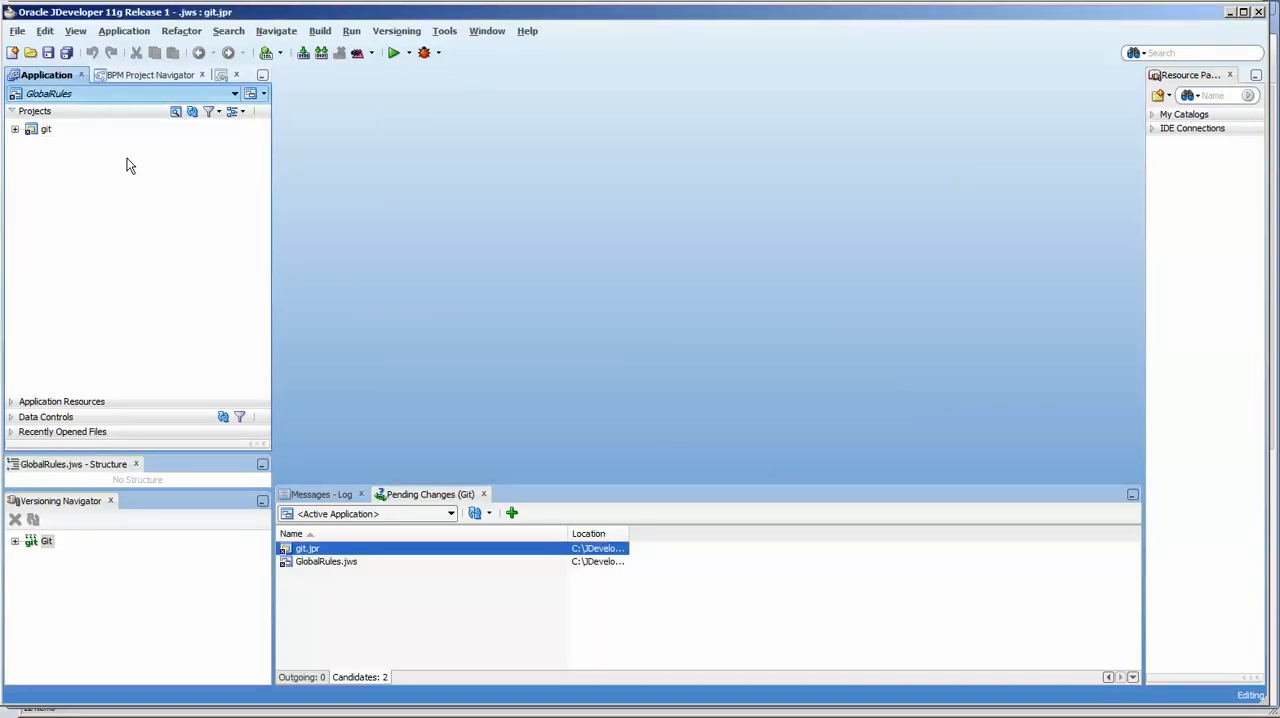
Add GlobalRules.jws and git.jpr to Git, saving the workspace, and commit them locally.
{"action": "left_click", "coordinate": [340, 564]}
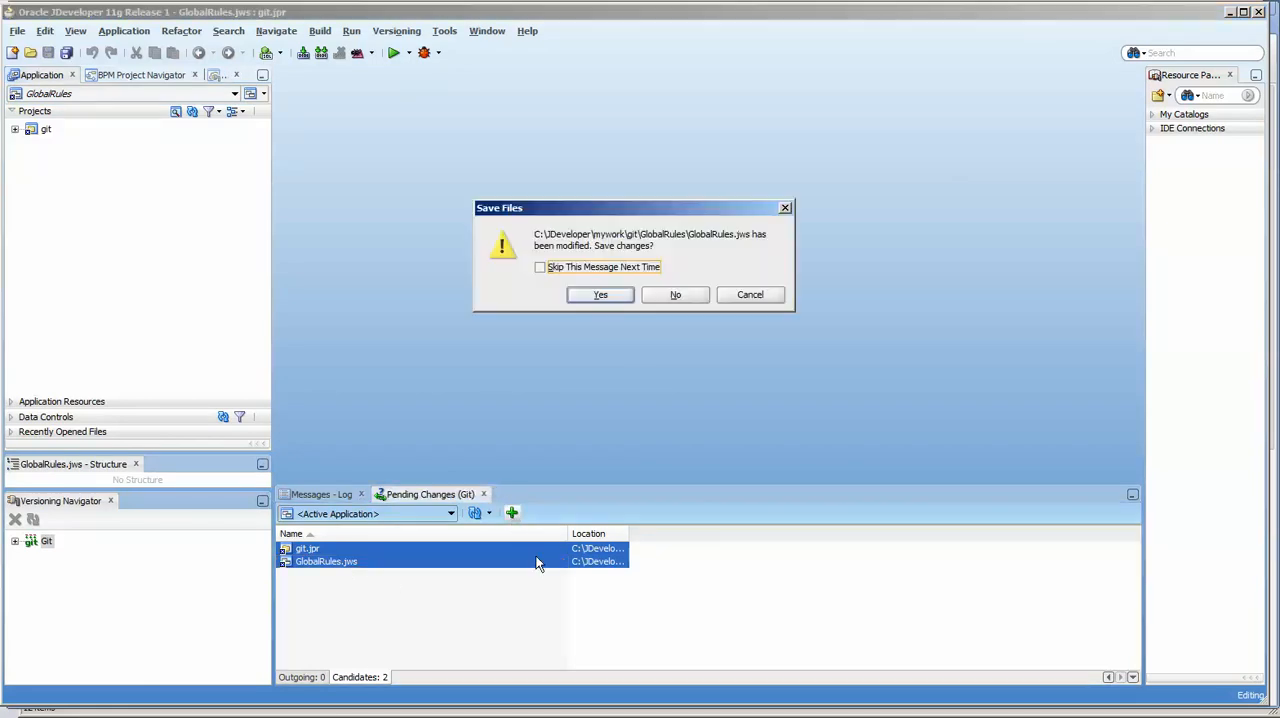
{"action": "left_click", "coordinate": [600, 294]}
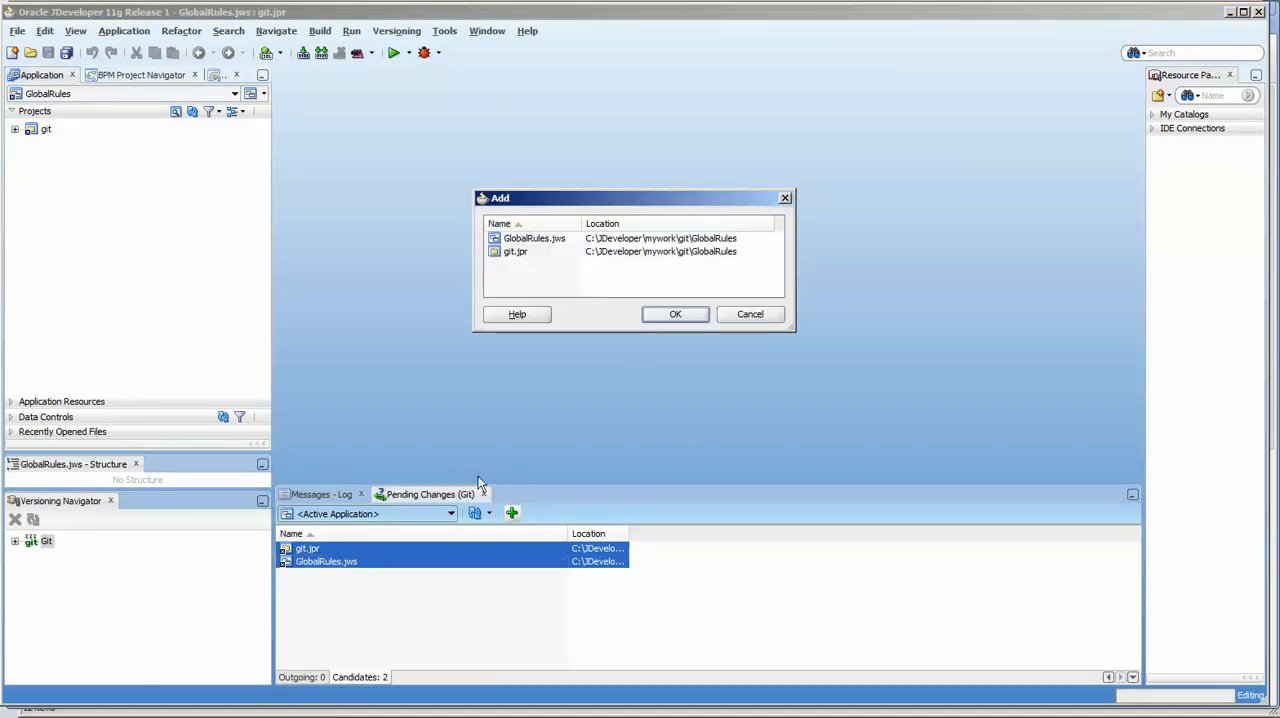
{"action": "left_click", "coordinate": [676, 314]}
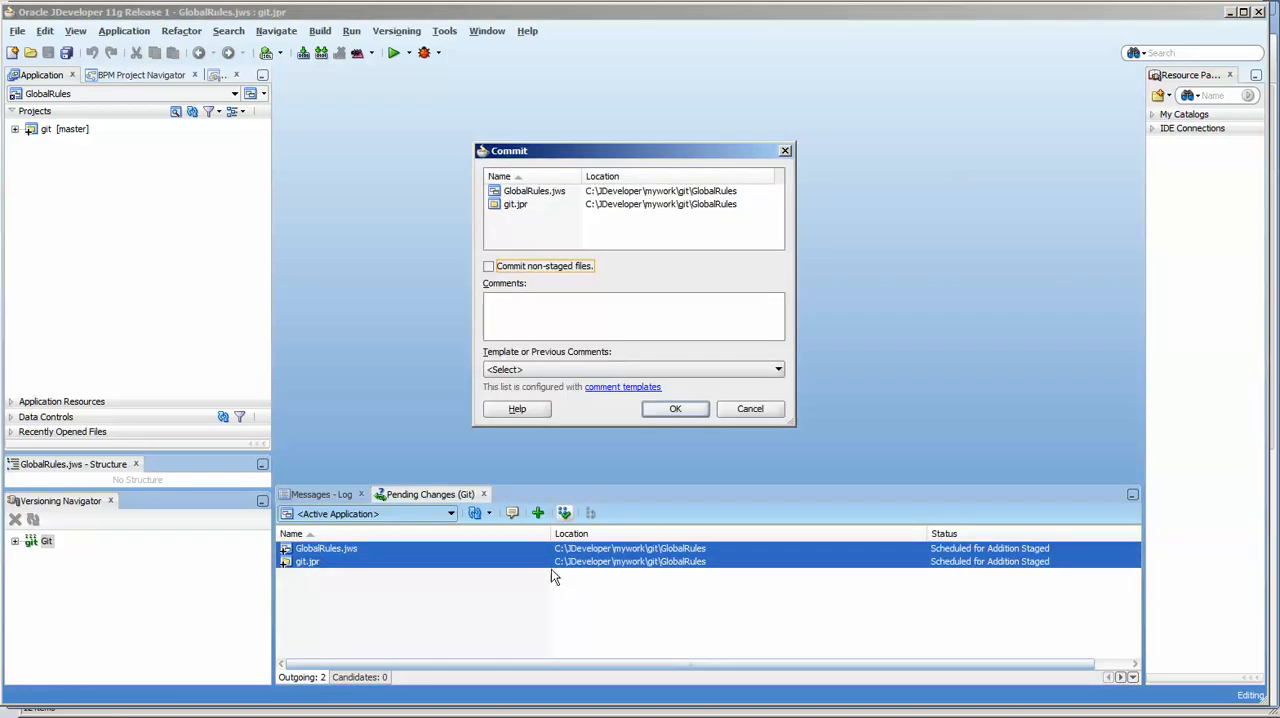
{"action": "left_click", "coordinate": [676, 408]}
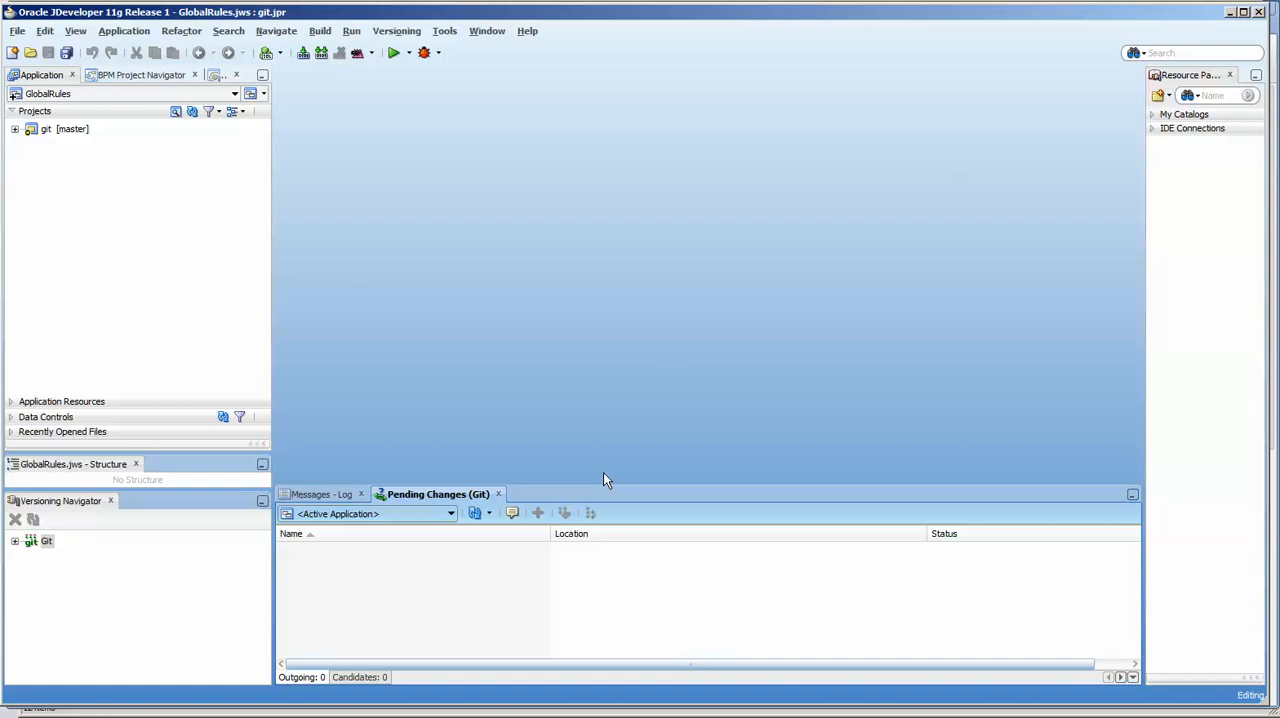
{"action": "mouse_move", "coordinate": [364, 420]}
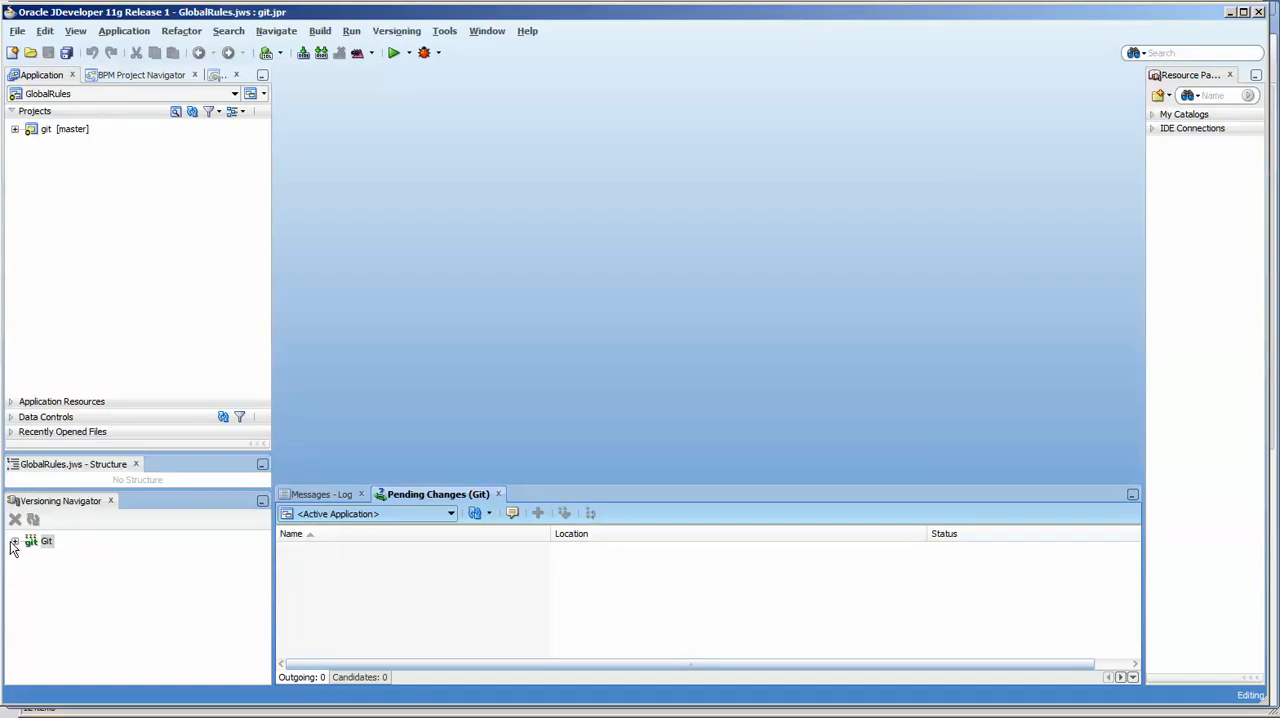
Browse into mywork\git\GlobalRules in Explorer to see .git, classes, git.jpr, GlobalRules.jws and README.md.
{"action": "left_click", "coordinate": [14, 542]}
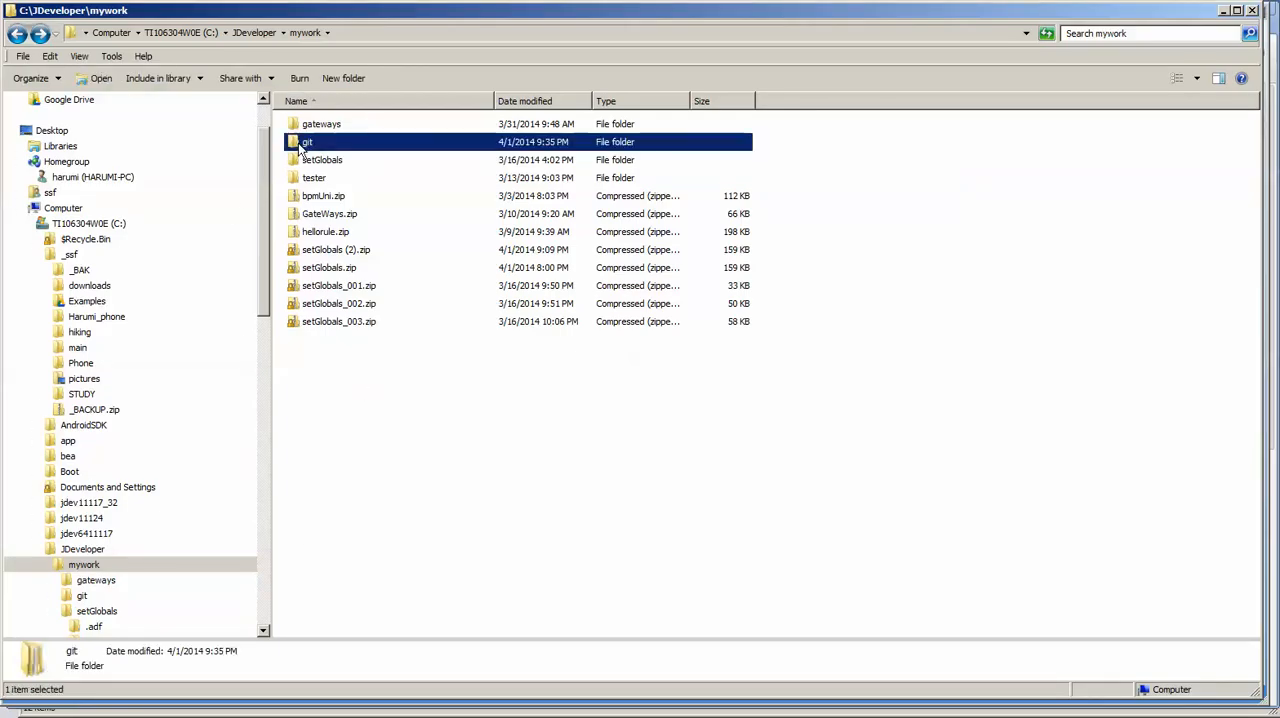
{"action": "double_click", "coordinate": [308, 140]}
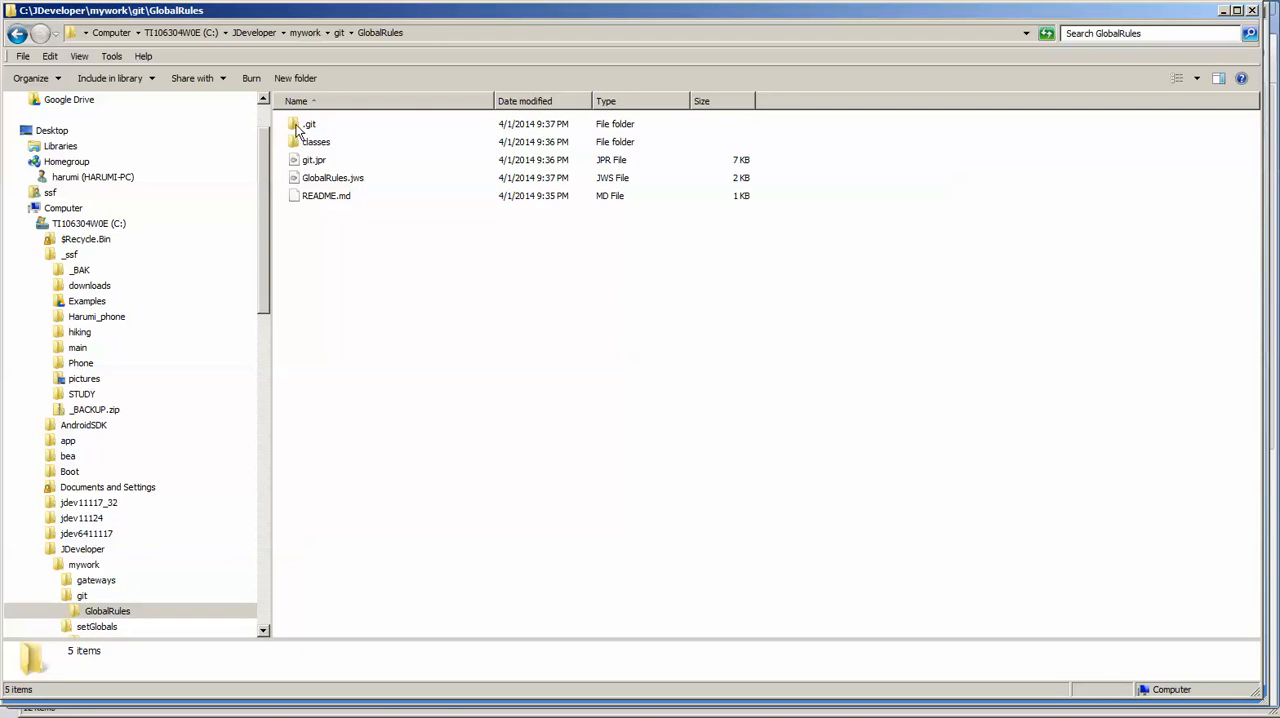
{"action": "double_click", "coordinate": [312, 124]}
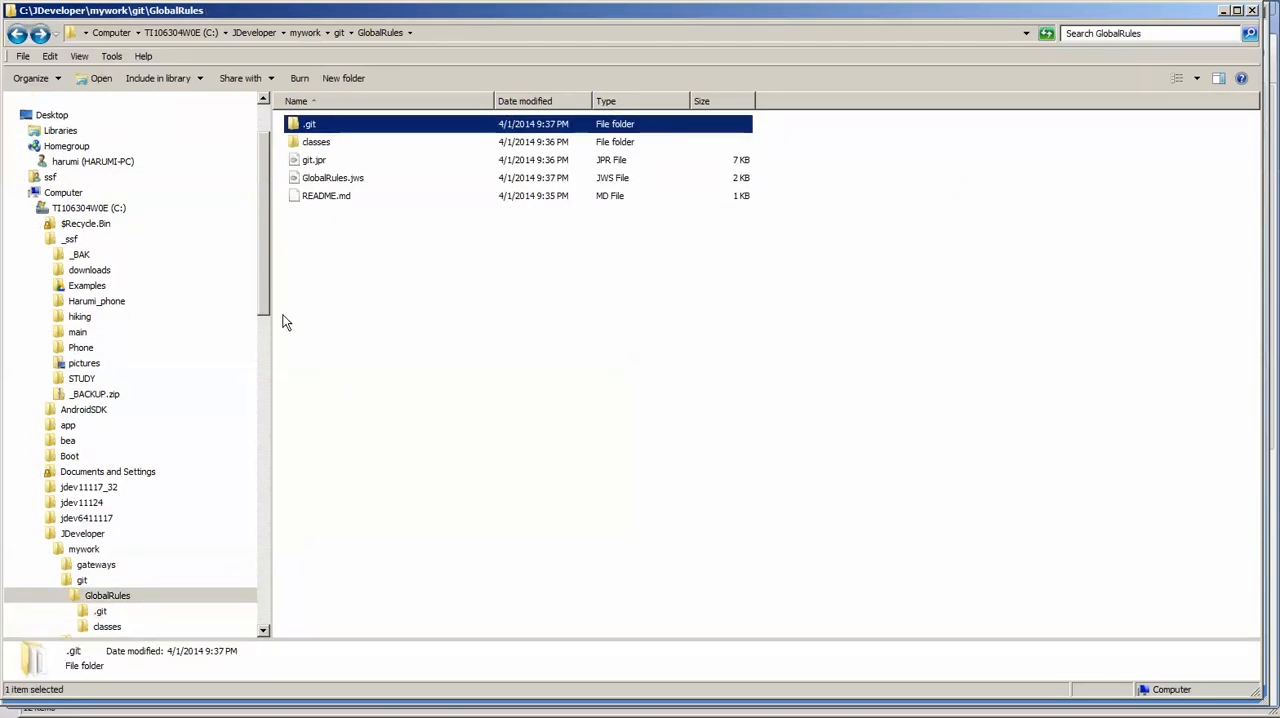
{"action": "left_click", "coordinate": [316, 140]}
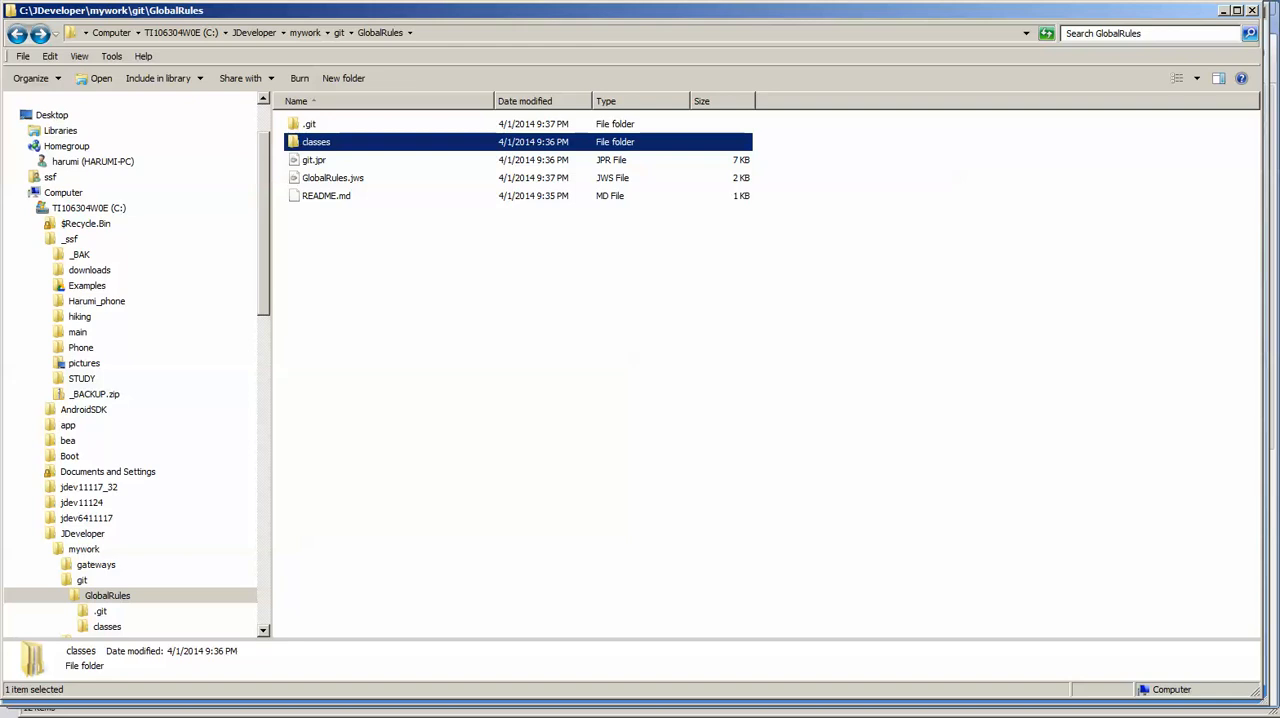
{"action": "double_click", "coordinate": [314, 160]}
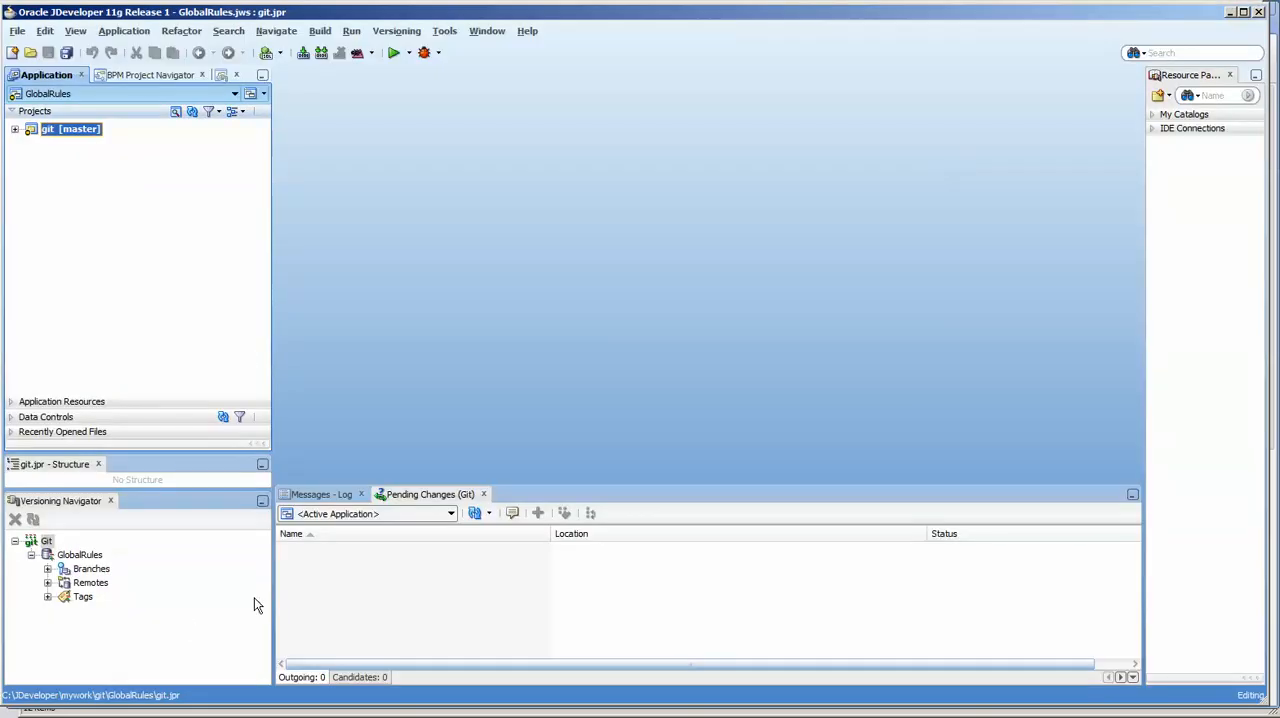
{"action": "mouse_move", "coordinate": [104, 356]}
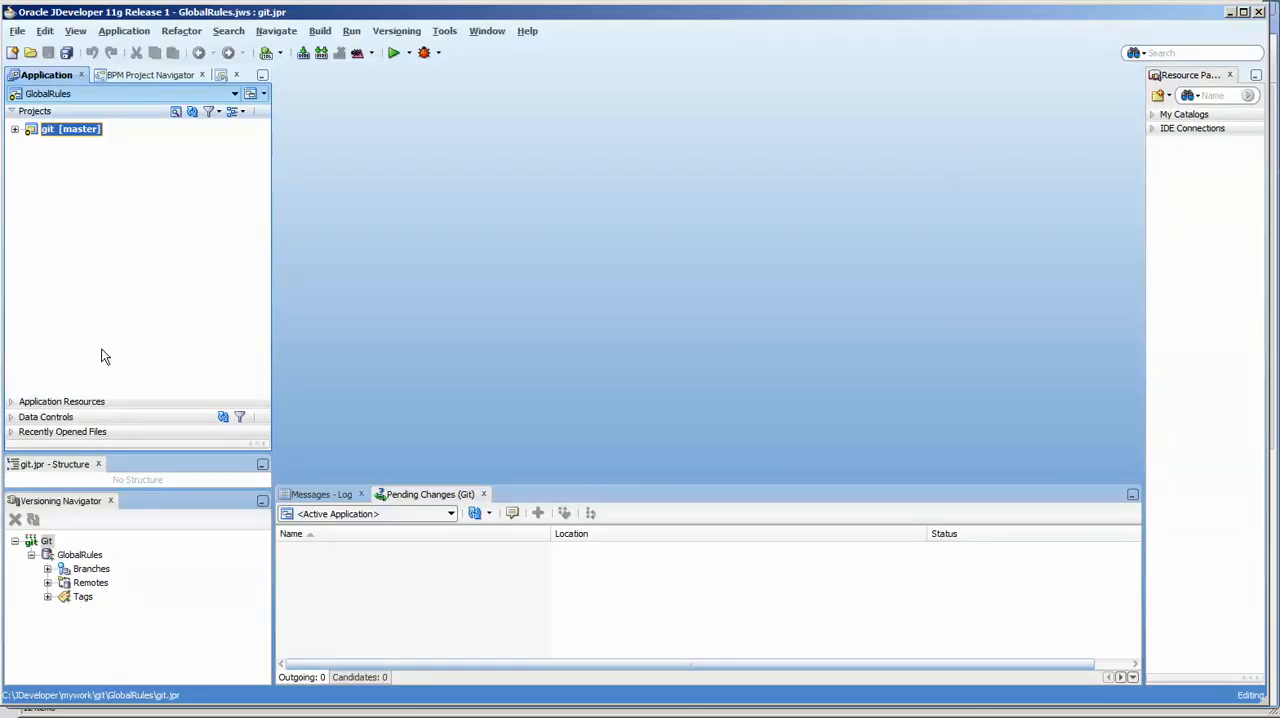
{"action": "mouse_move", "coordinate": [56, 198]}
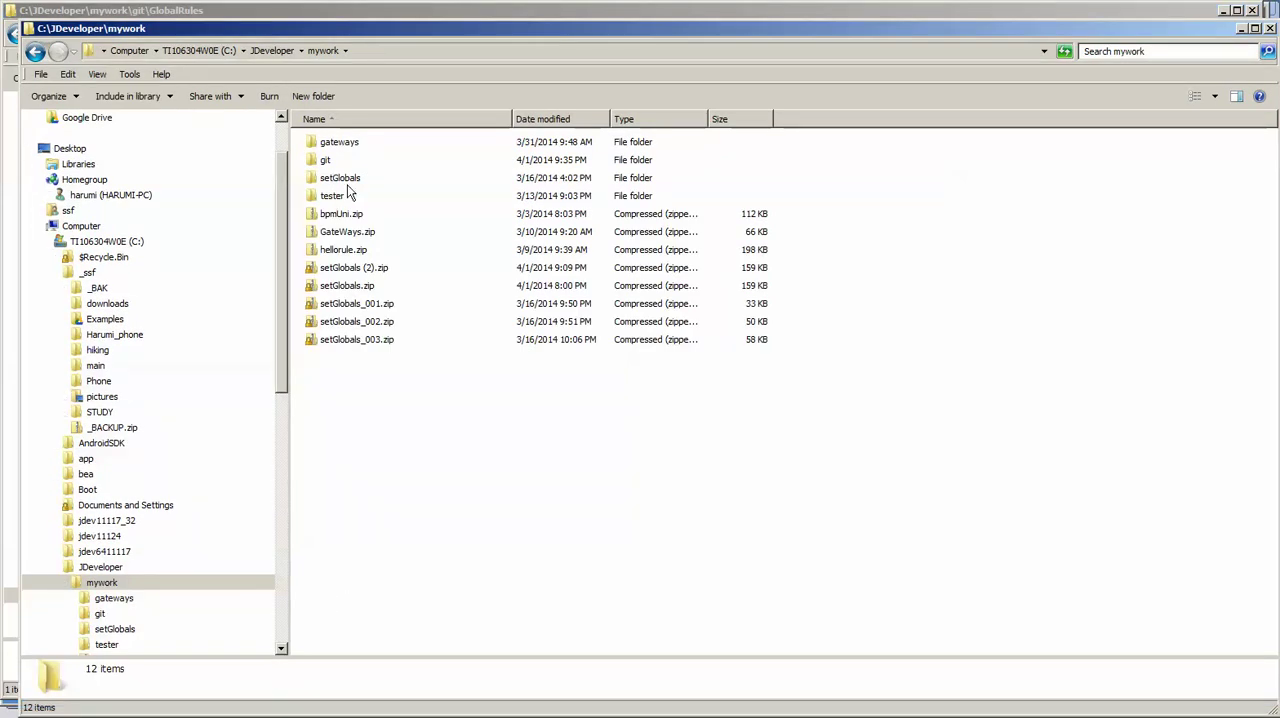
Open the GlobalRules folder holding the copied bpmSetGlobals project.
{"action": "double_click", "coordinate": [336, 176]}
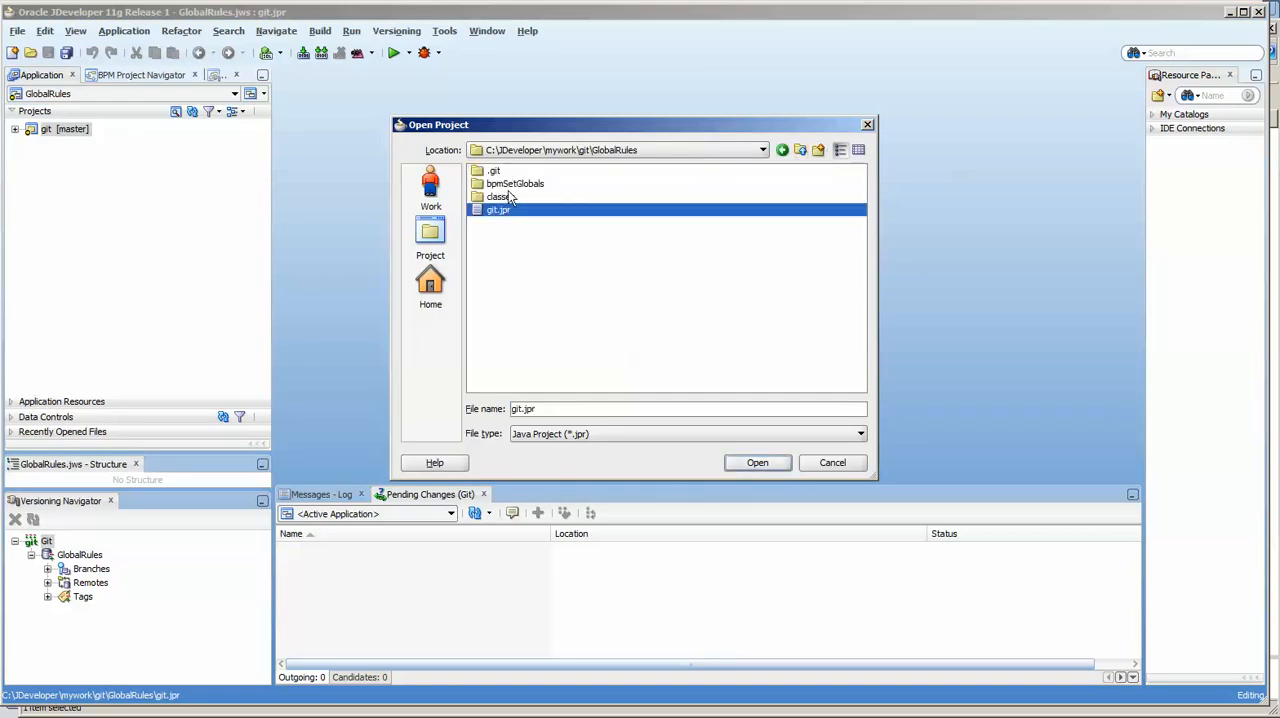
Open the bpmSetGlobals project into the GlobalRules workspace and collapse the git node.
{"action": "double_click", "coordinate": [516, 184]}
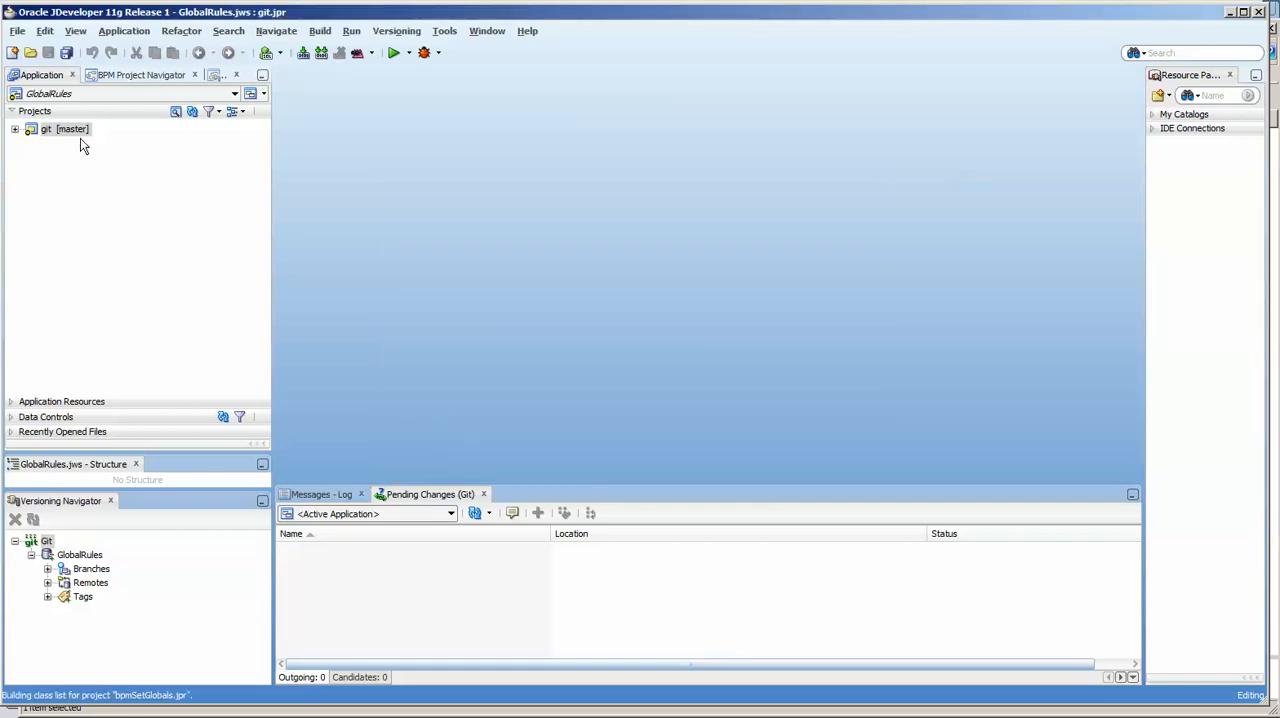
{"action": "left_click", "coordinate": [22, 128]}
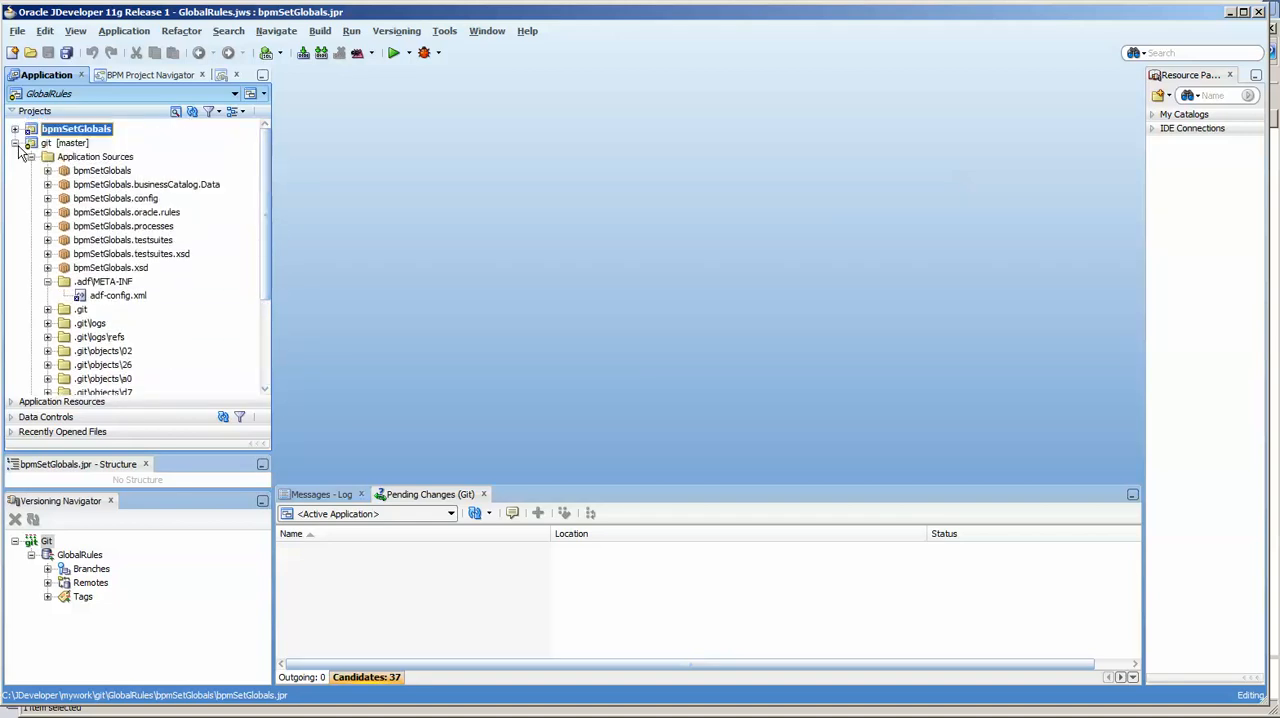
{"action": "left_click", "coordinate": [16, 128]}
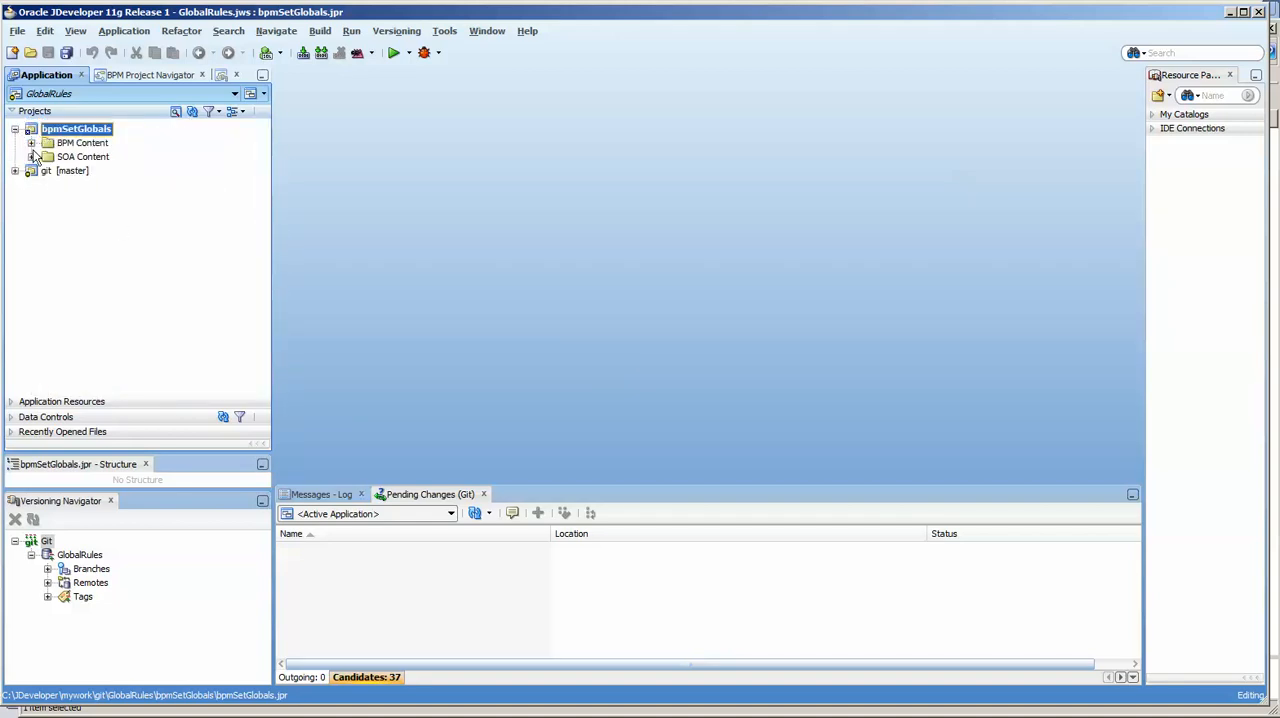
Expand BPM Content and SOA Content and select Process.wsdl.
{"action": "left_click", "coordinate": [48, 142]}
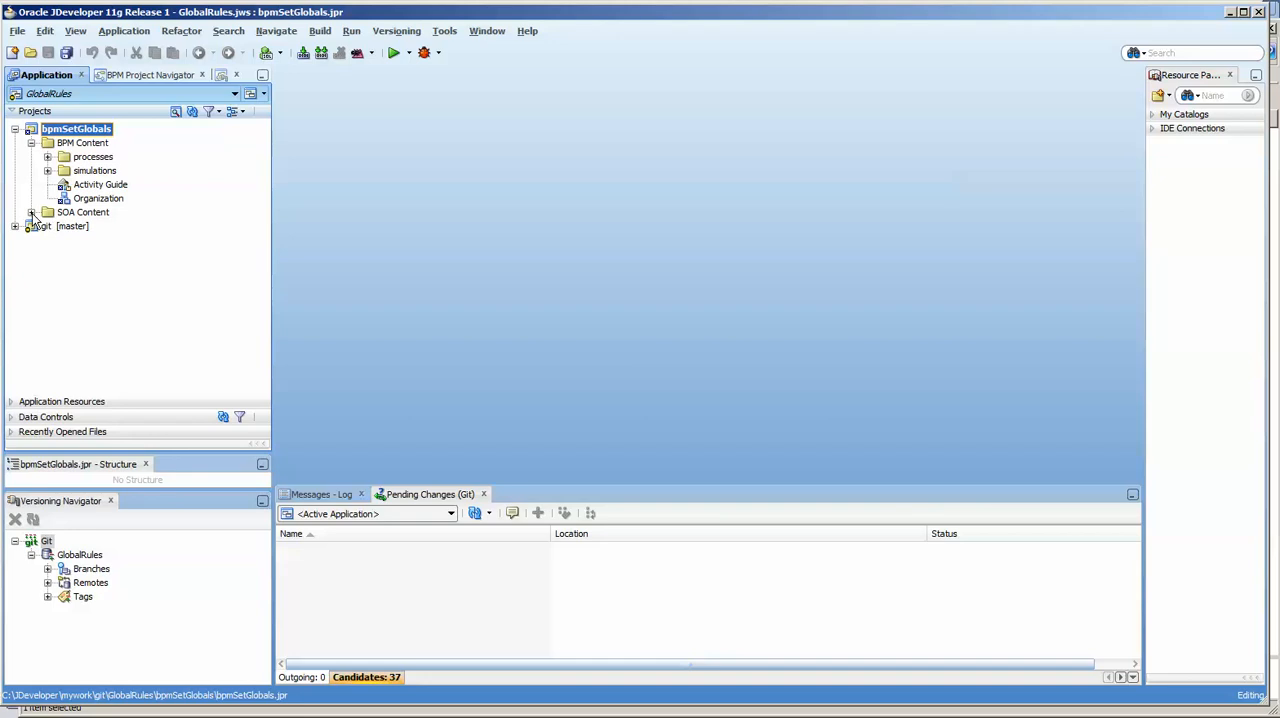
{"action": "left_click", "coordinate": [48, 212]}
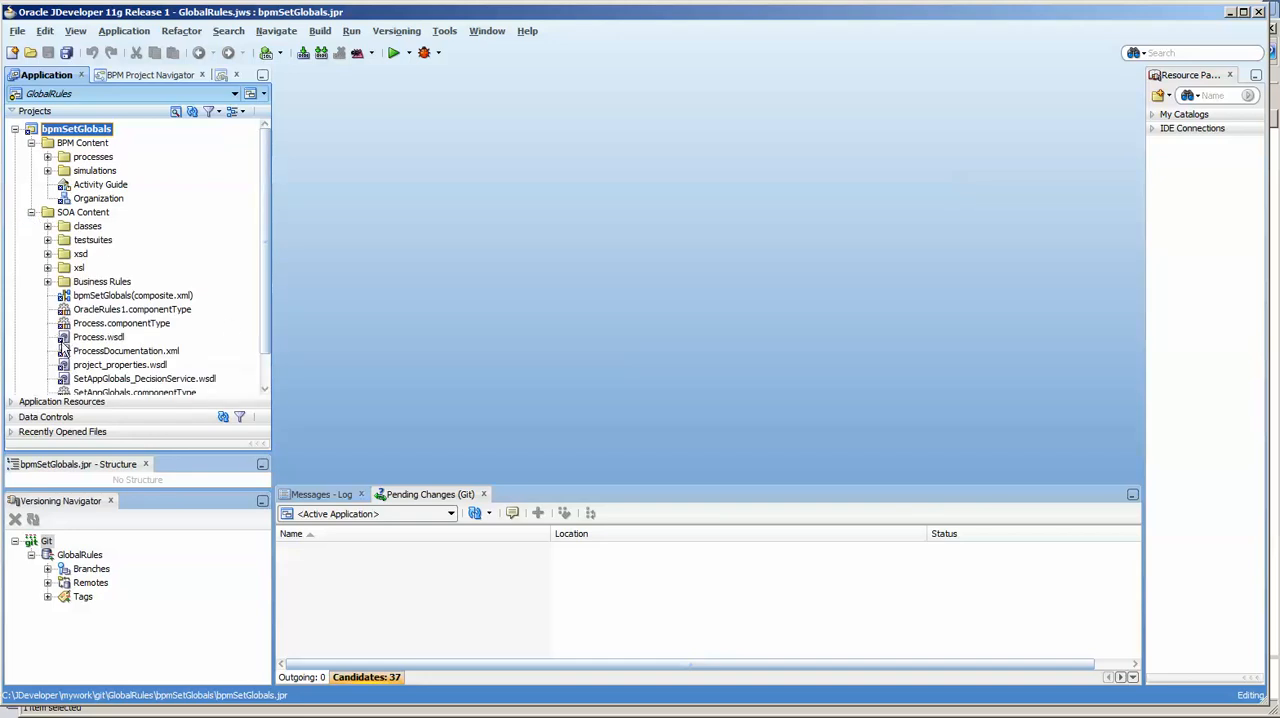
{"action": "left_click", "coordinate": [98, 336]}
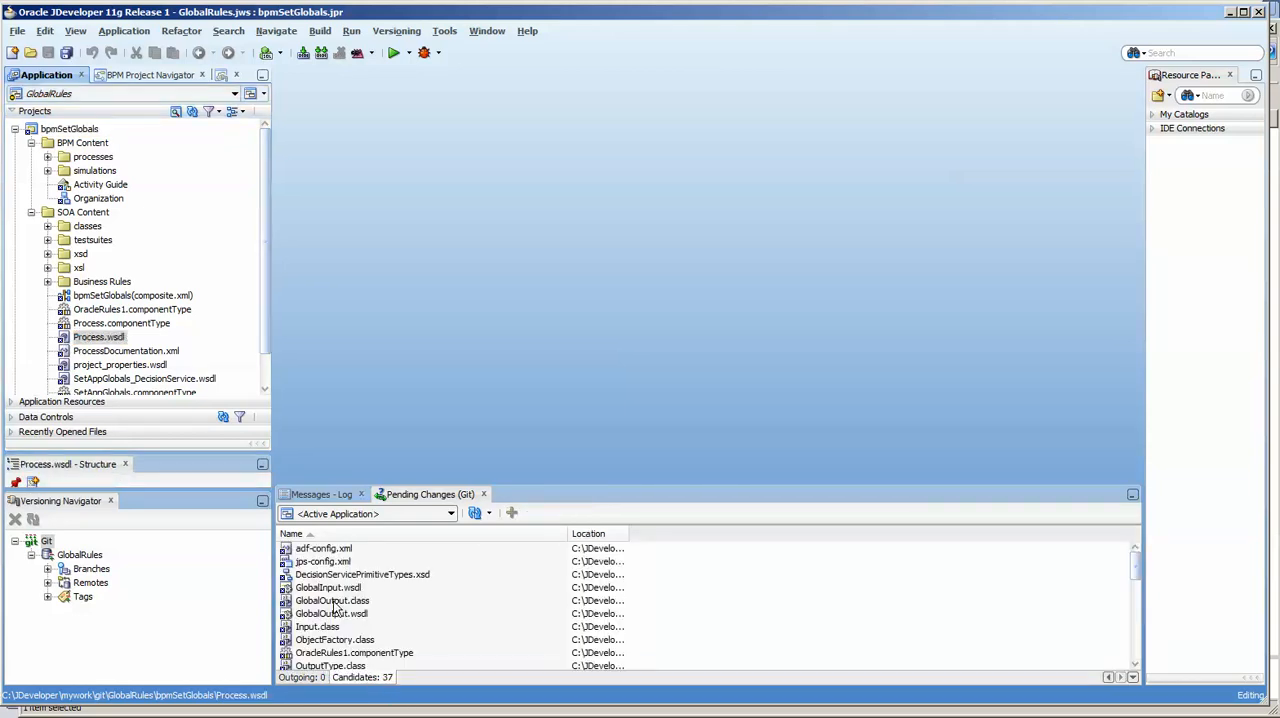
Show Pending Changes via View > Team and add all 37 bpmSetGlobals candidate files to Git.
{"action": "left_click", "coordinate": [328, 600]}
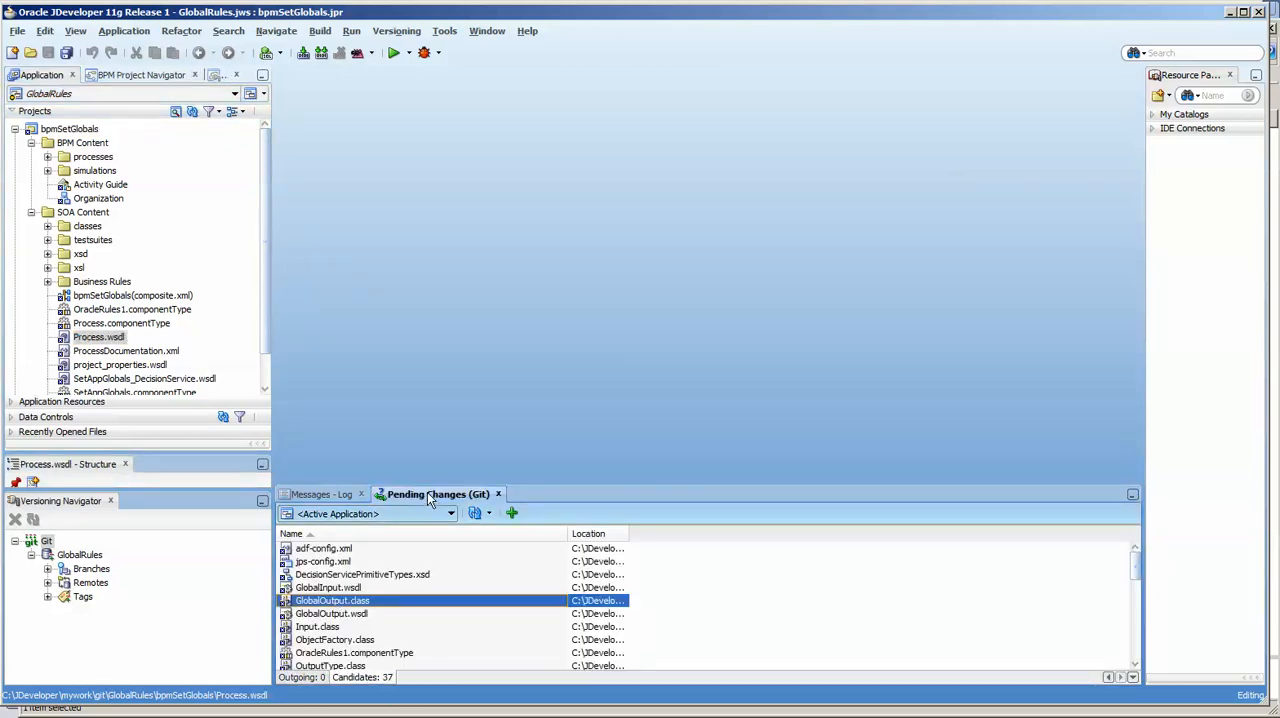
{"action": "left_click", "coordinate": [76, 30]}
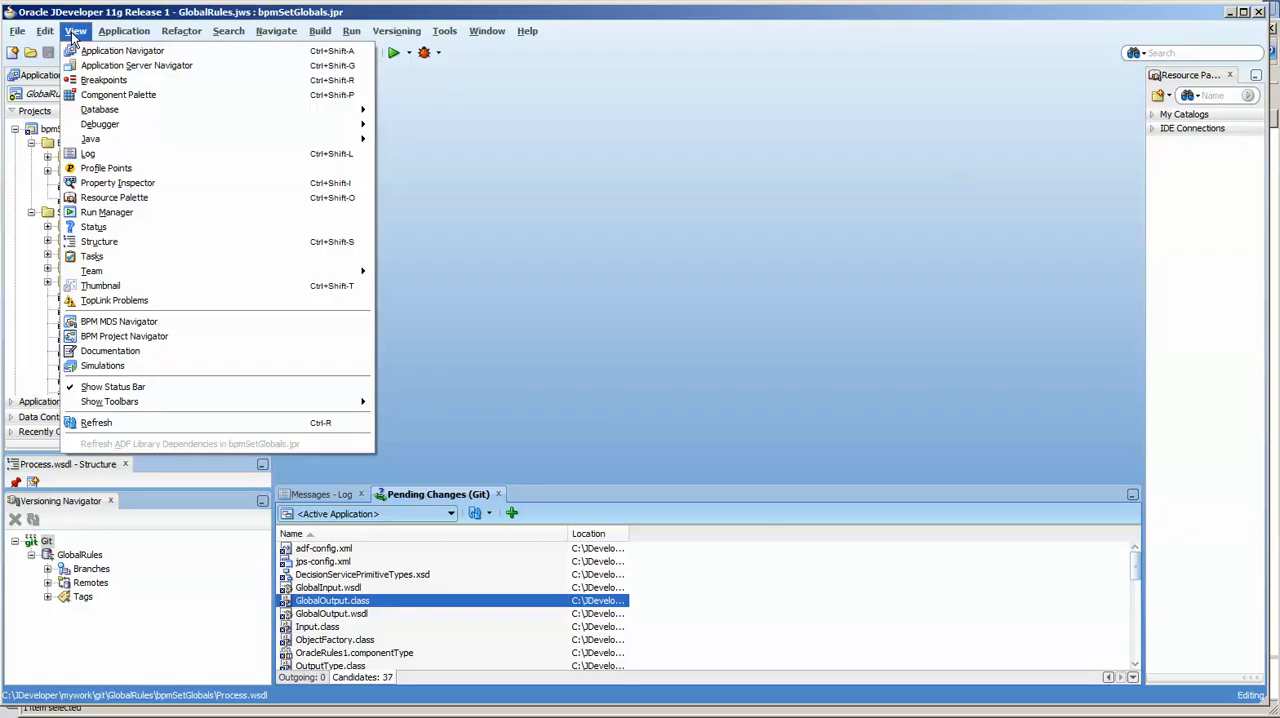
{"action": "mouse_move", "coordinate": [92, 270]}
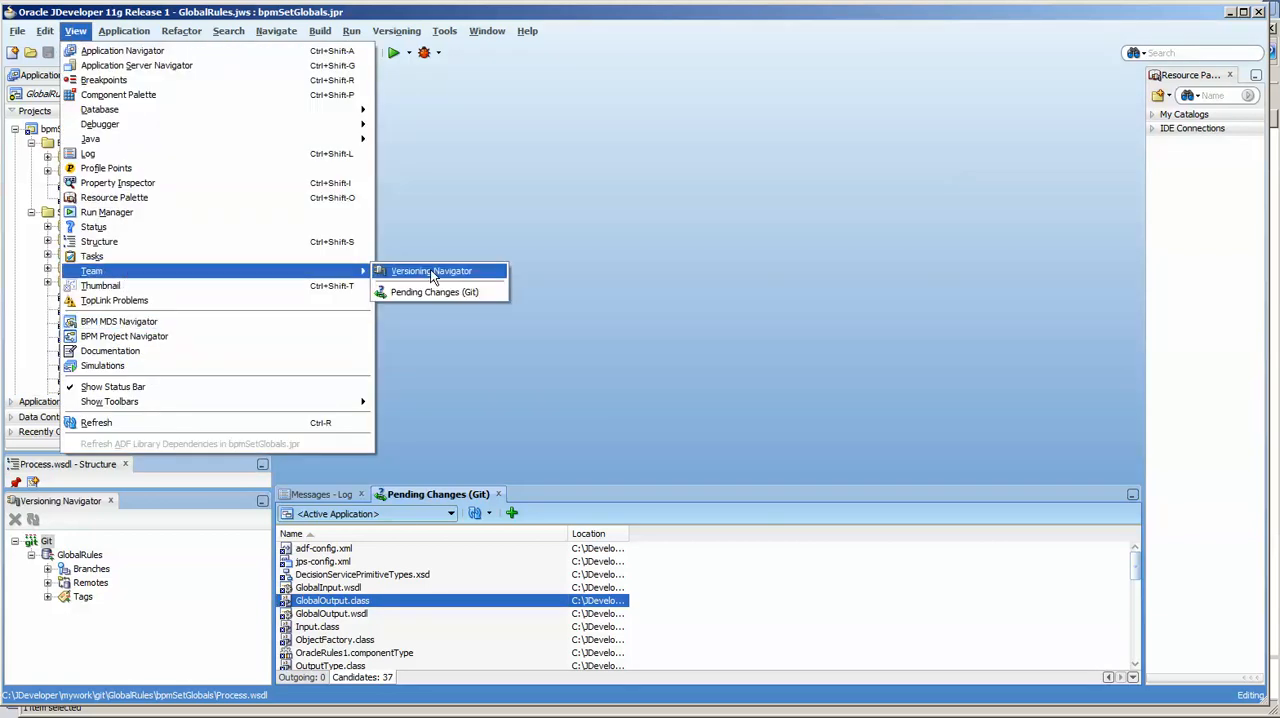
{"action": "mouse_move", "coordinate": [532, 576]}
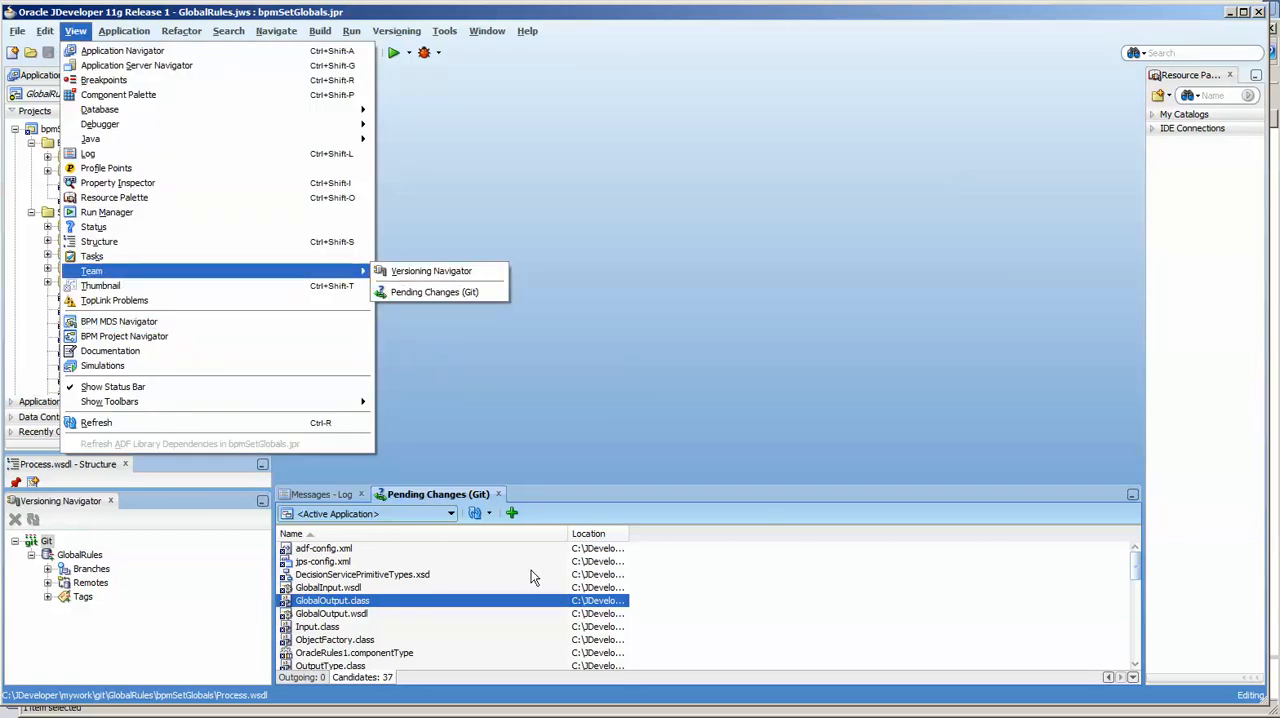
{"action": "left_click", "coordinate": [512, 512]}
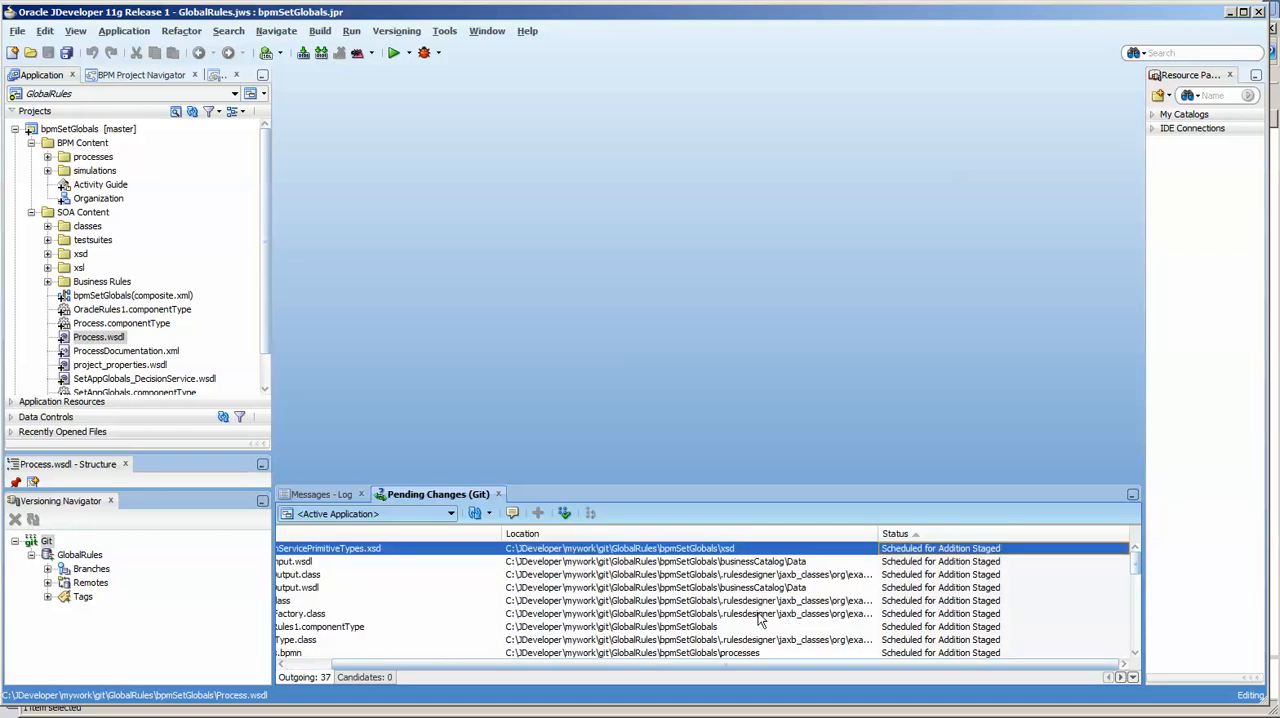
{"action": "scroll", "scroll_direction": "down", "scroll_amount": 3}
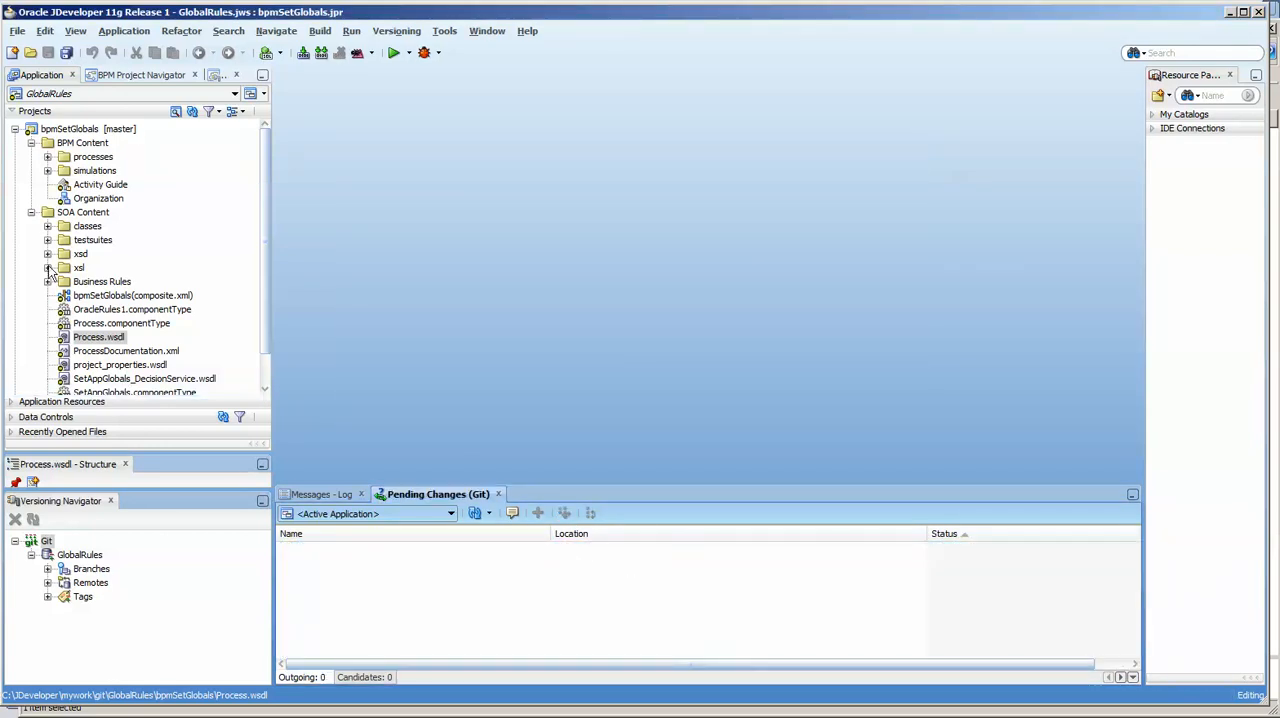
Open globals.xsd from SOA Content > xsd and view its XML source.
{"action": "left_click", "coordinate": [48, 252]}
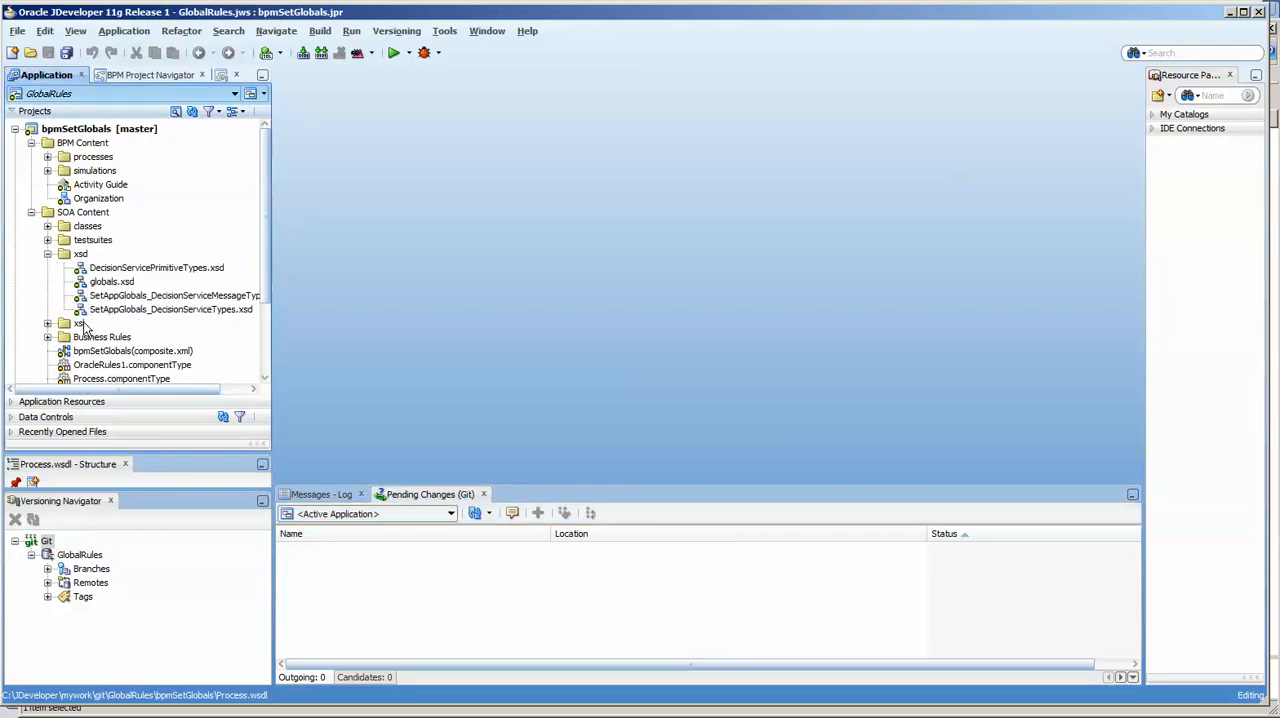
{"action": "left_click", "coordinate": [112, 280]}
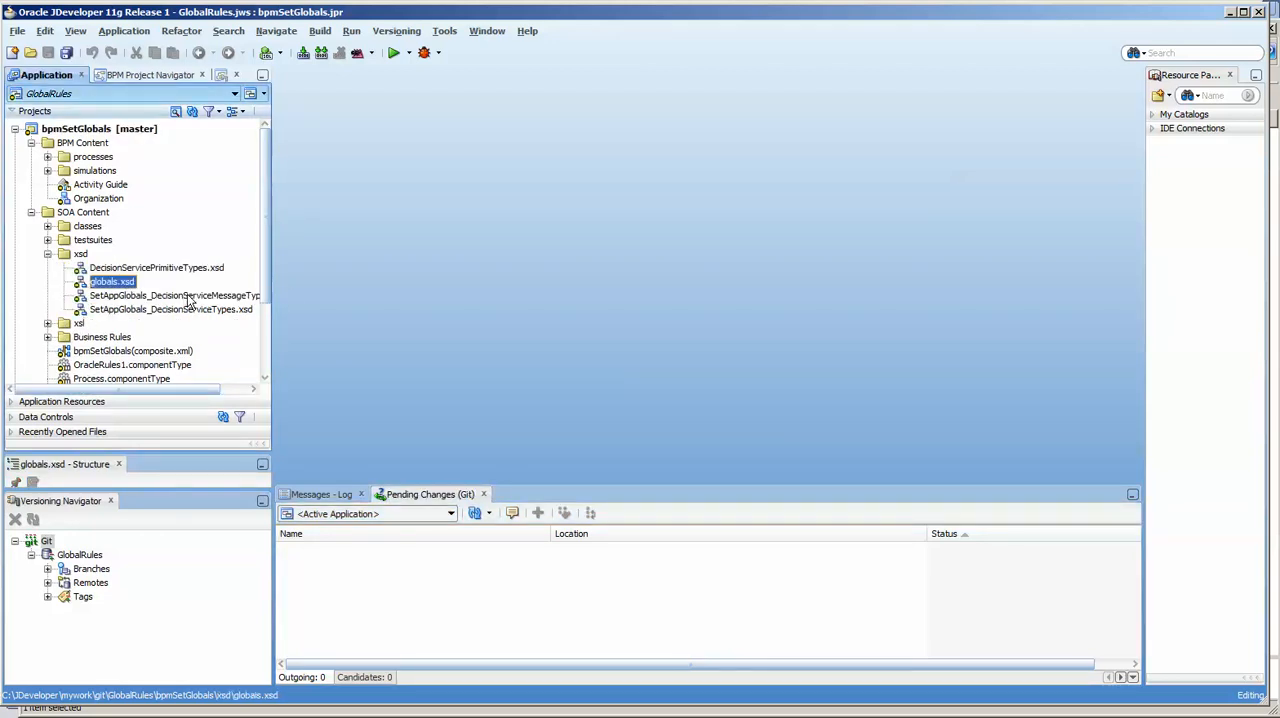
{"action": "double_click", "coordinate": [112, 280]}
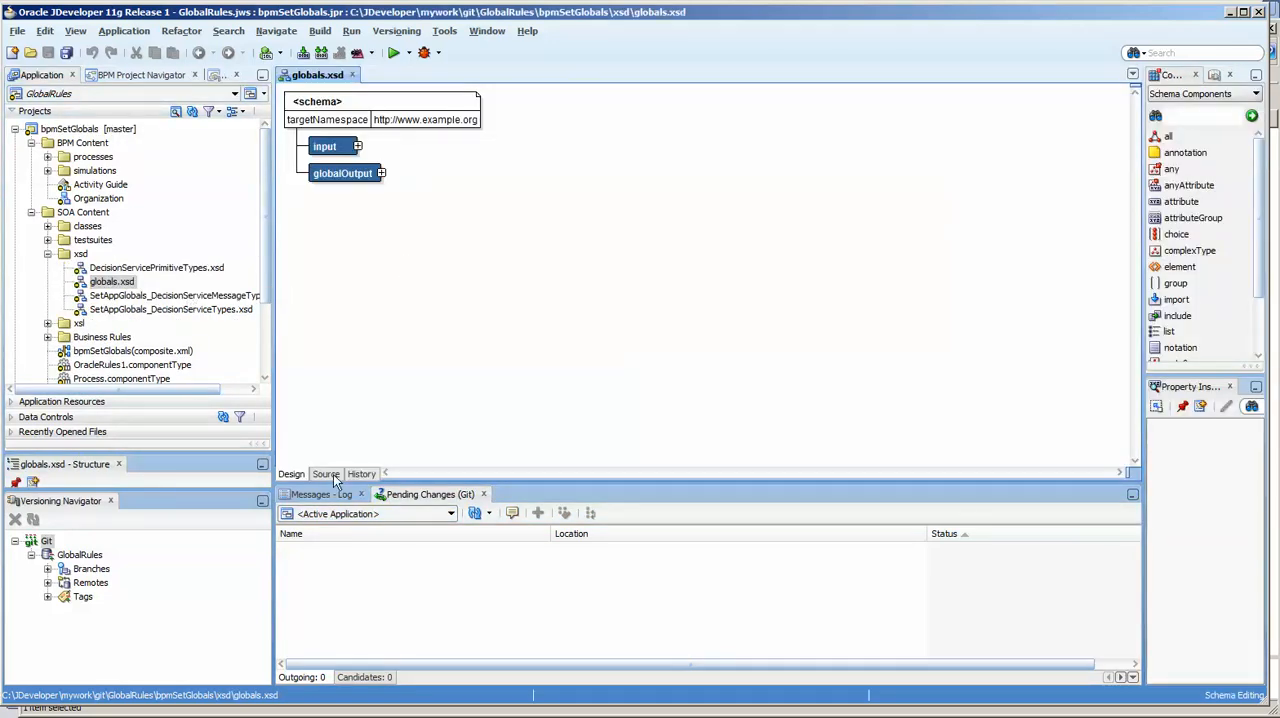
{"action": "left_click", "coordinate": [326, 474]}
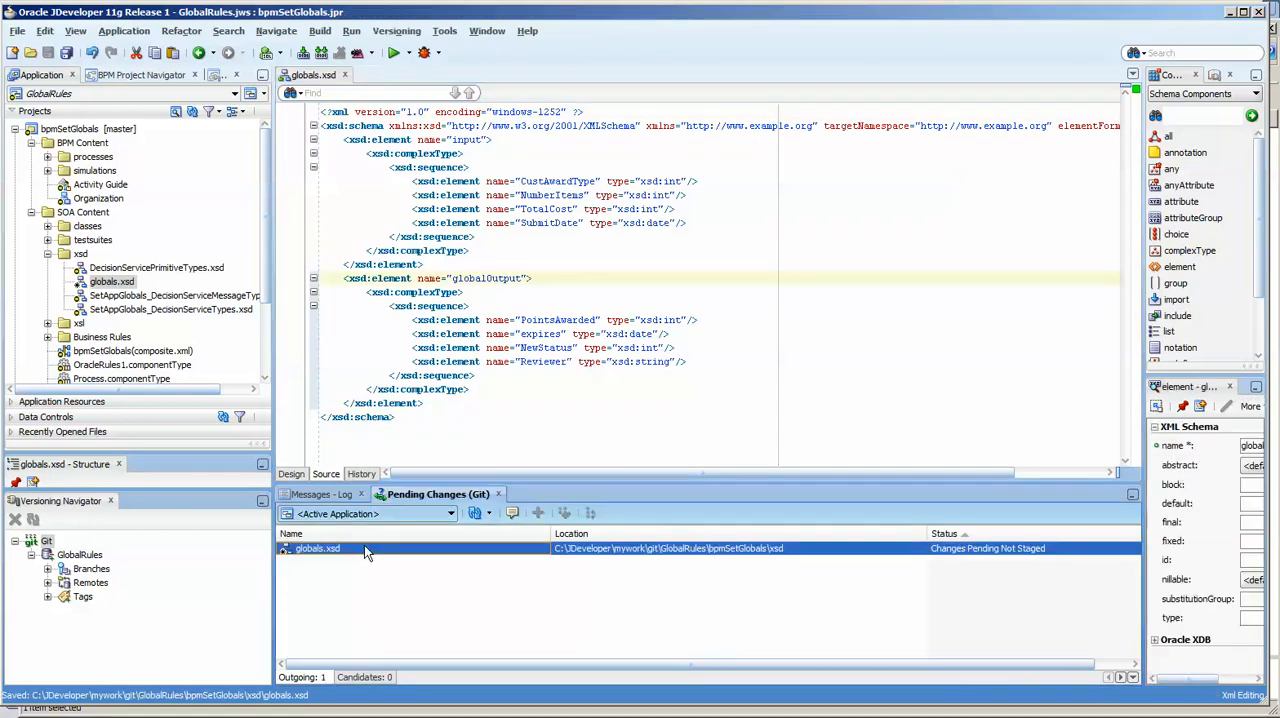
{"action": "mouse_move", "coordinate": [474, 512]}
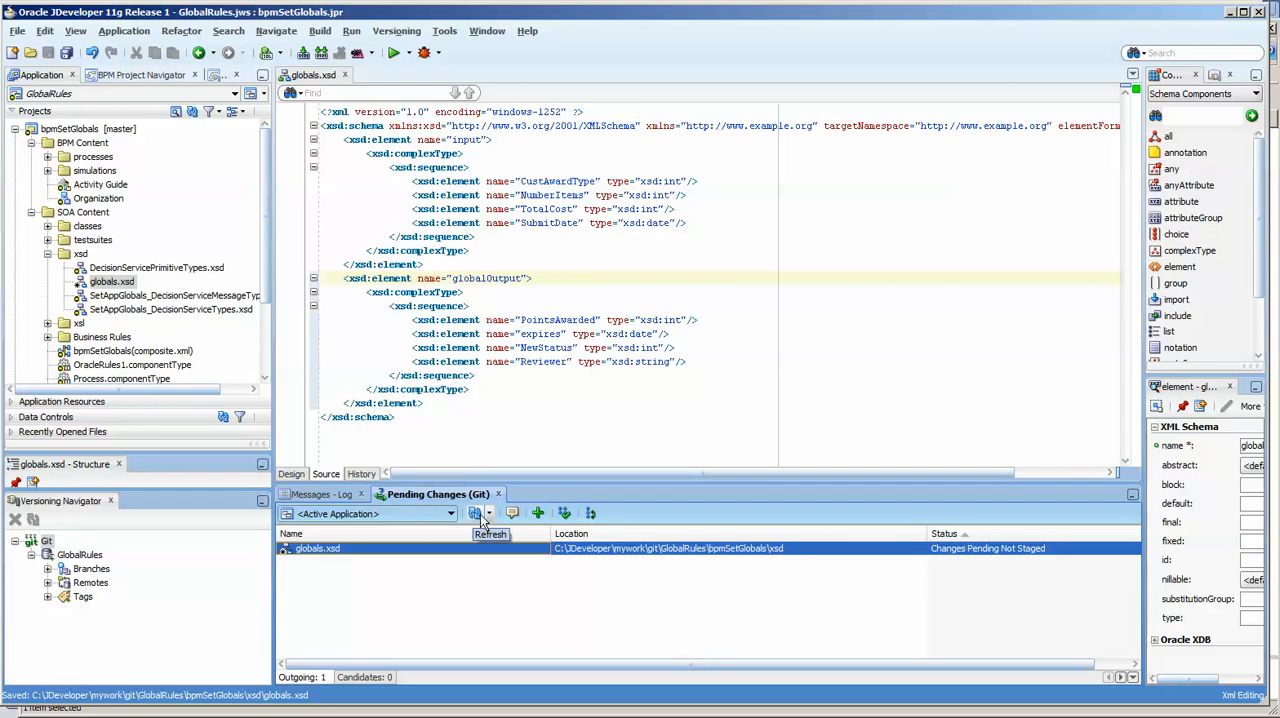
{"action": "left_click", "coordinate": [538, 512]}
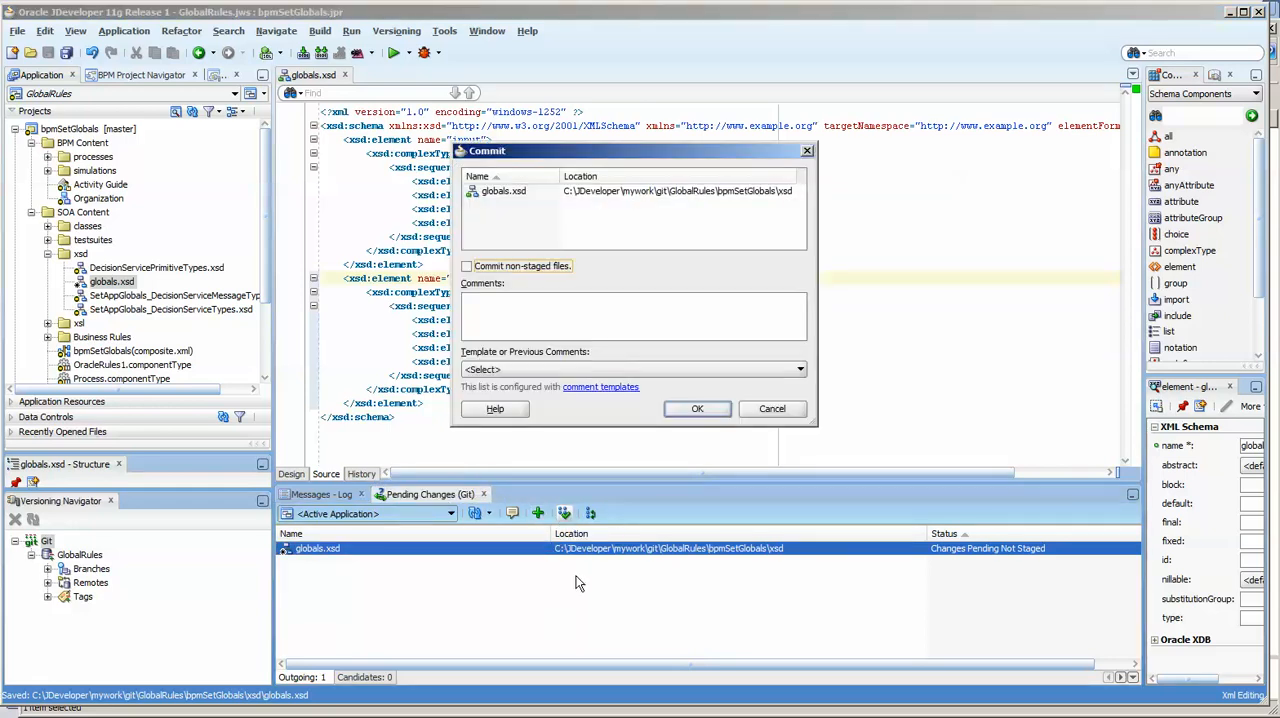
{"action": "left_click", "coordinate": [696, 408]}
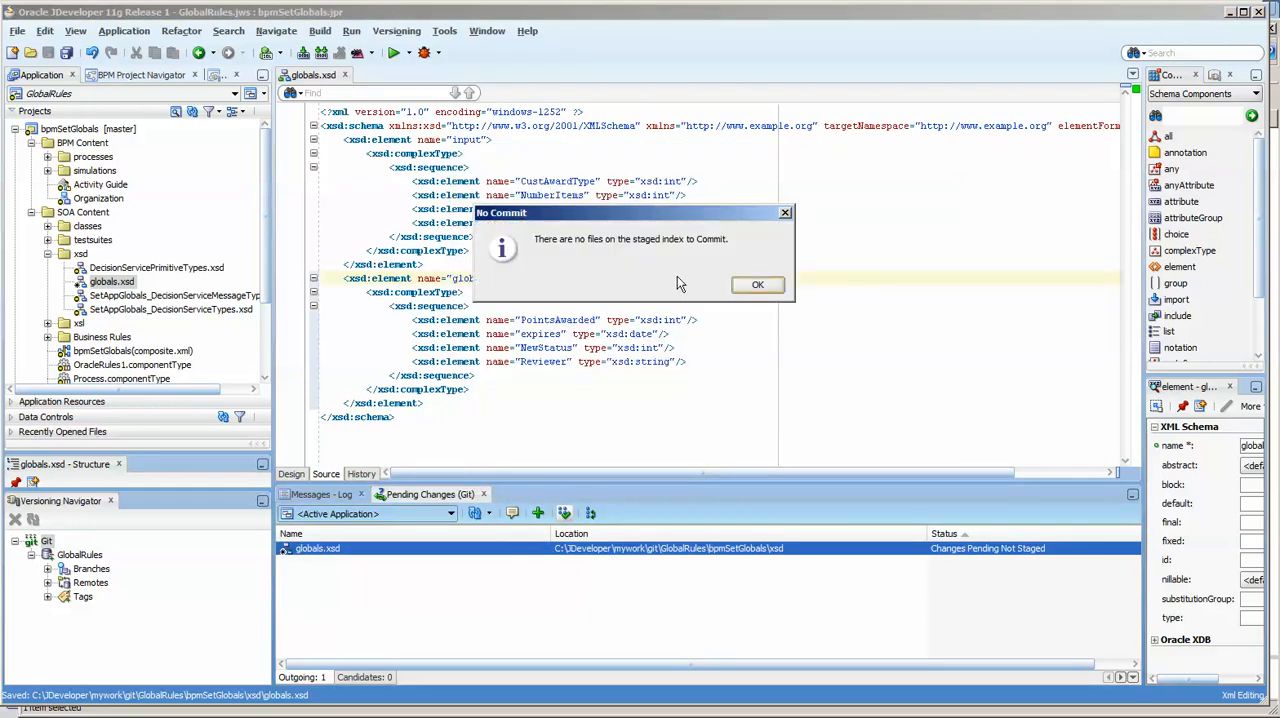
{"action": "mouse_move", "coordinate": [592, 250]}
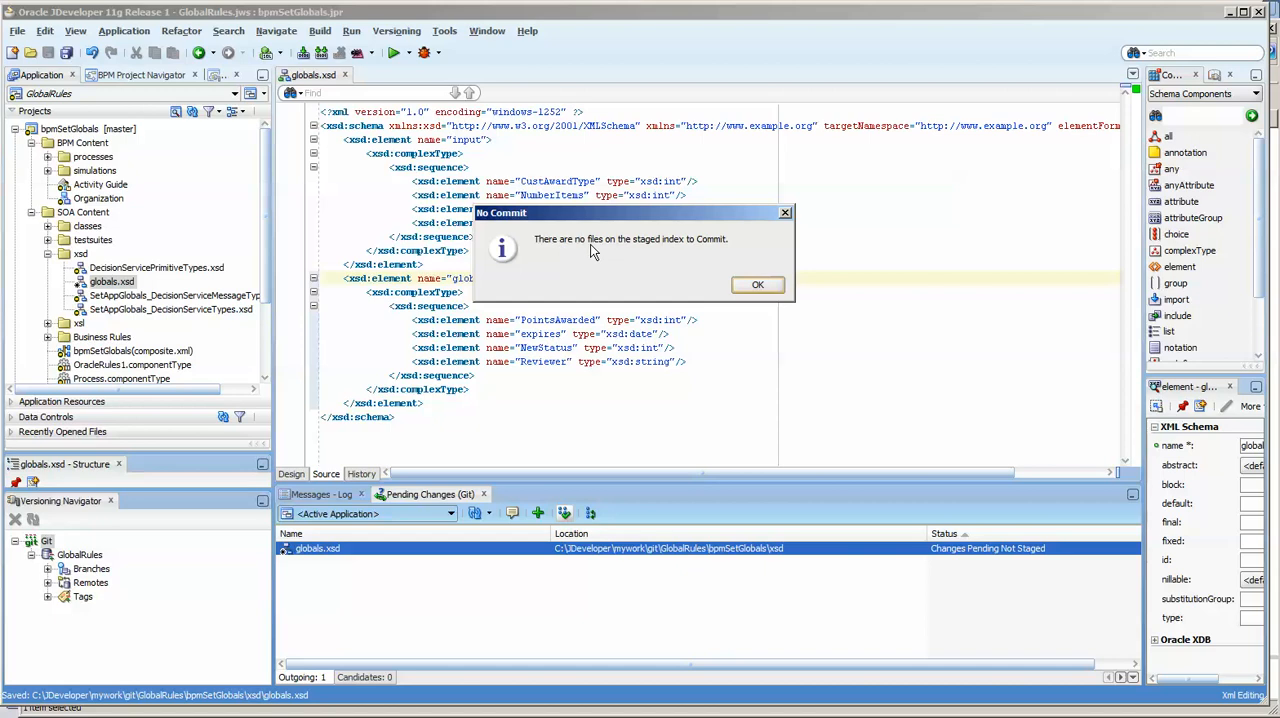
{"action": "left_click", "coordinate": [756, 284]}
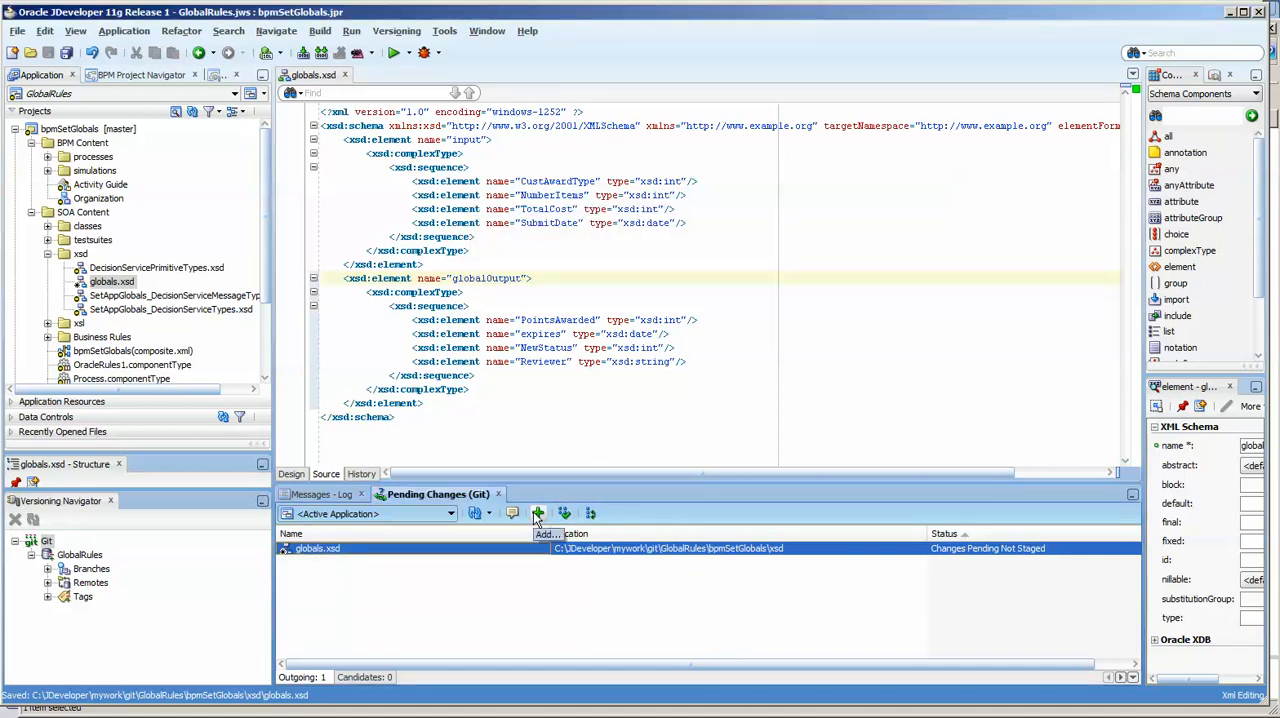
Add and commit the modified globals.xsd locally, then select the GlobalRules repository in Versioning Navigator.
{"action": "left_click", "coordinate": [536, 512]}
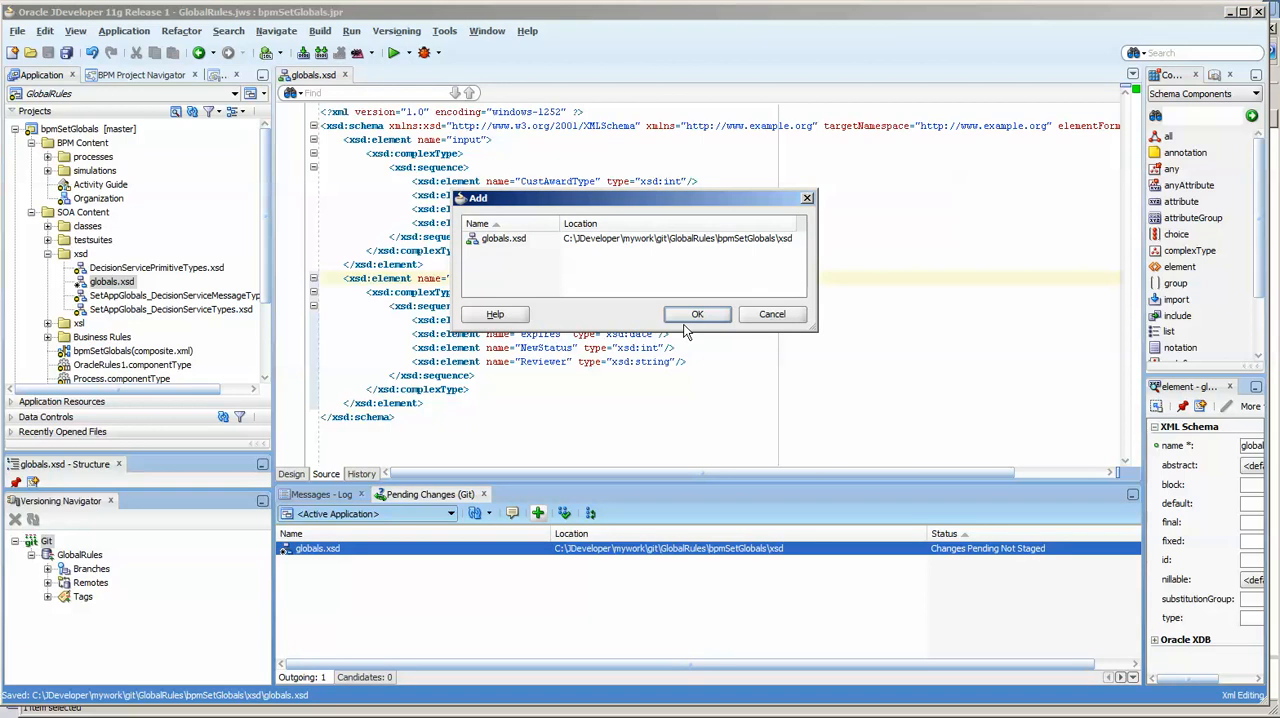
{"action": "left_click", "coordinate": [696, 314]}
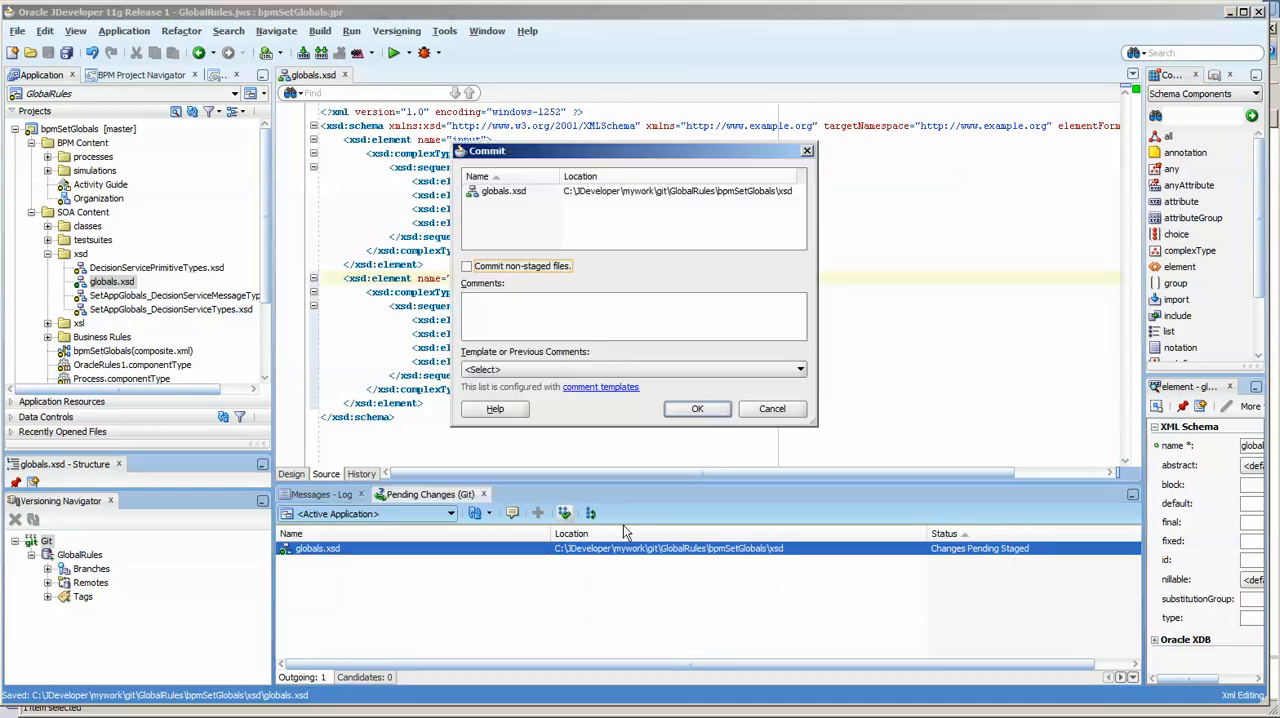
{"action": "left_click", "coordinate": [696, 408]}
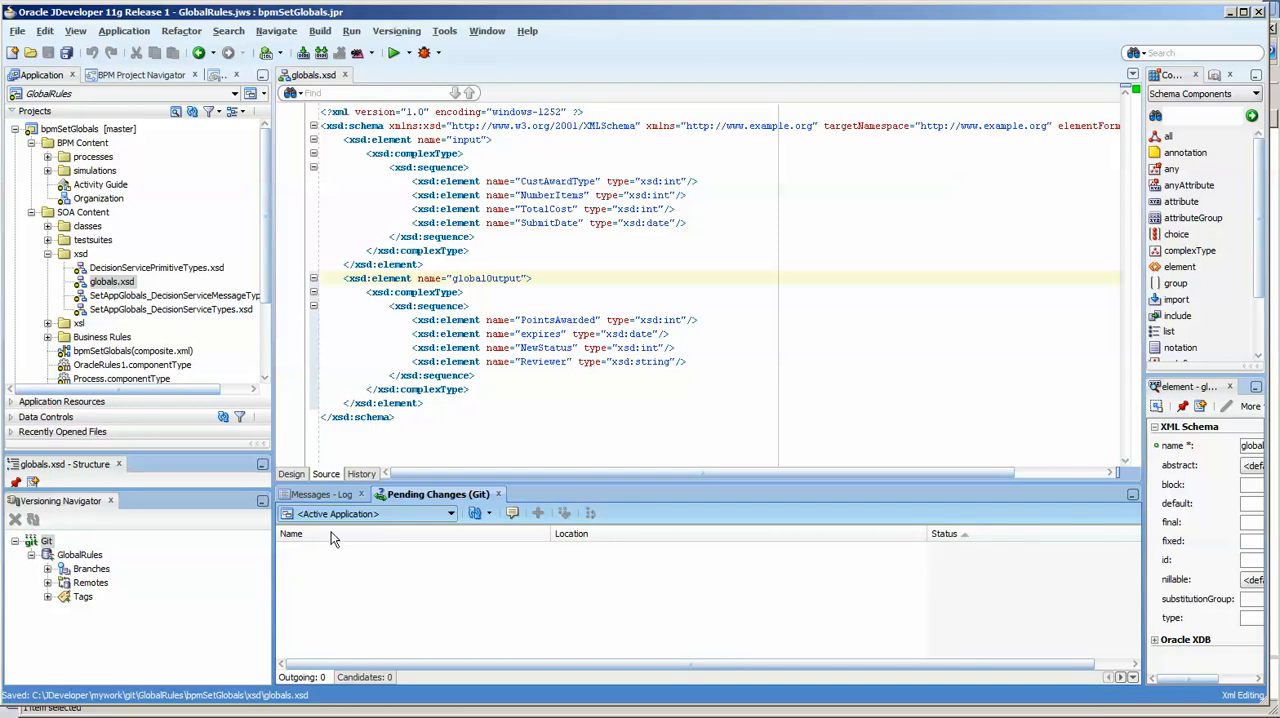
{"action": "mouse_move", "coordinate": [144, 584]}
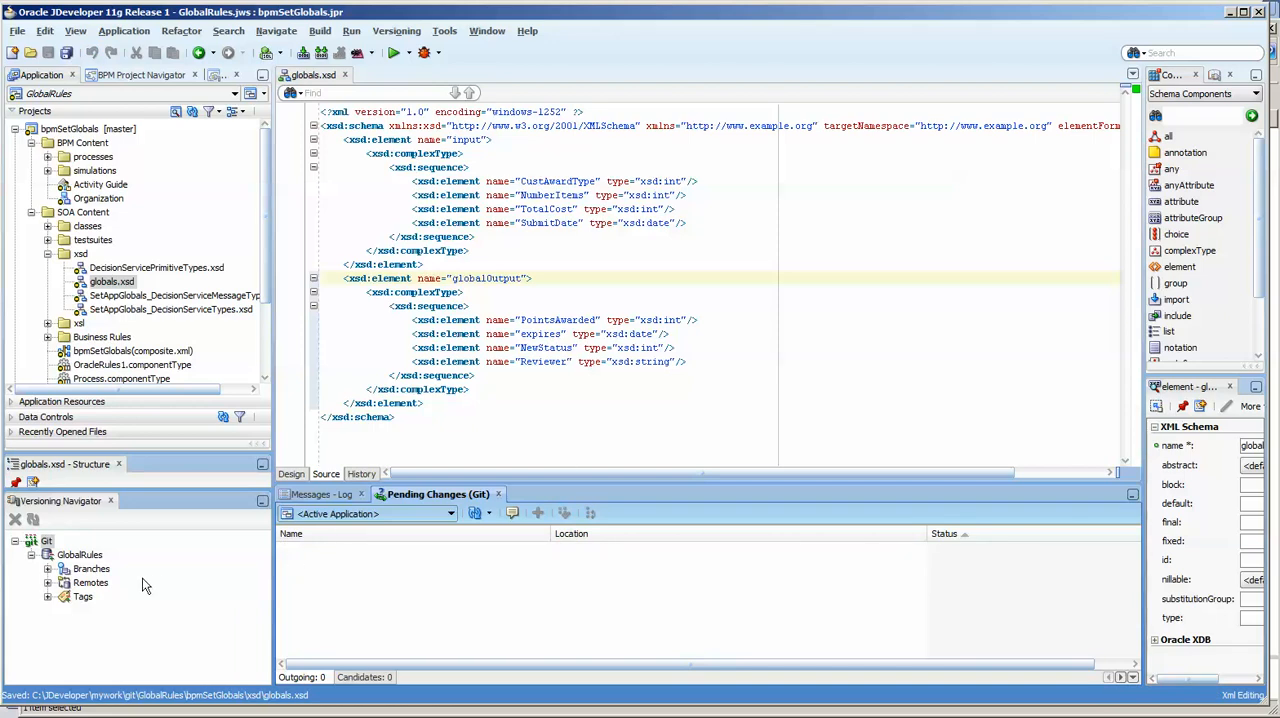
{"action": "left_click", "coordinate": [78, 554]}
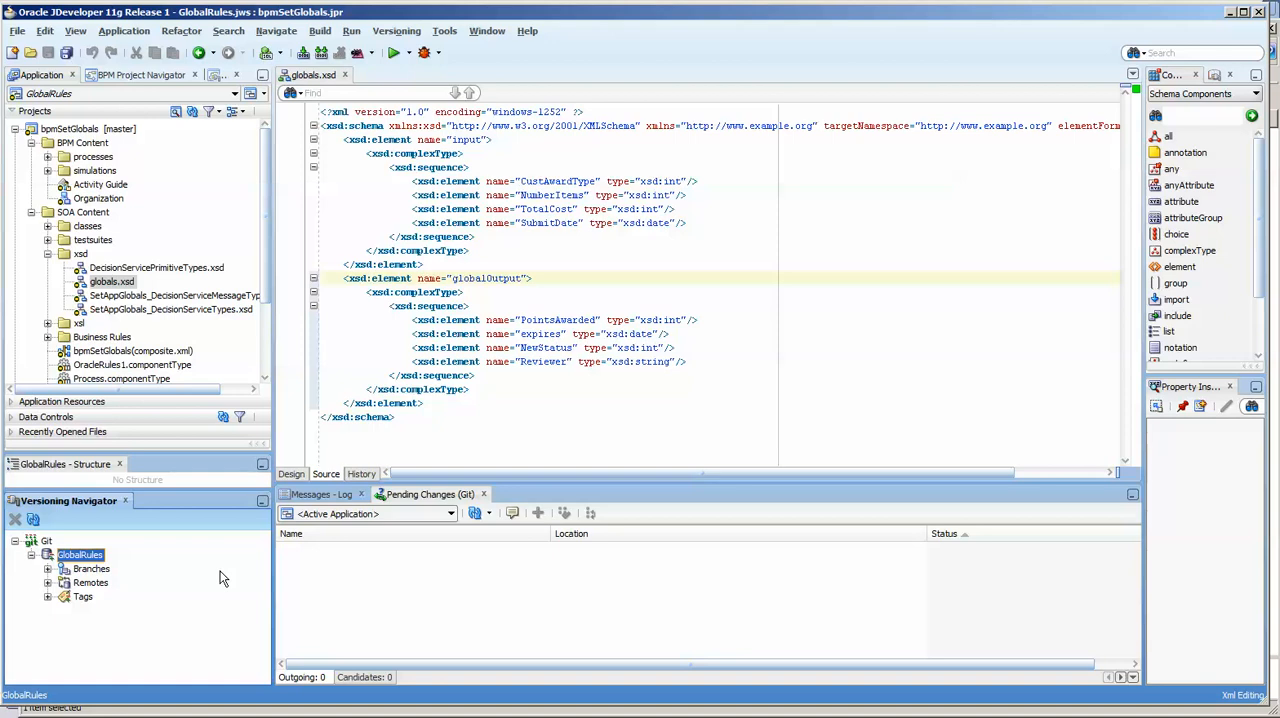
{"action": "mouse_move", "coordinate": [156, 696]}
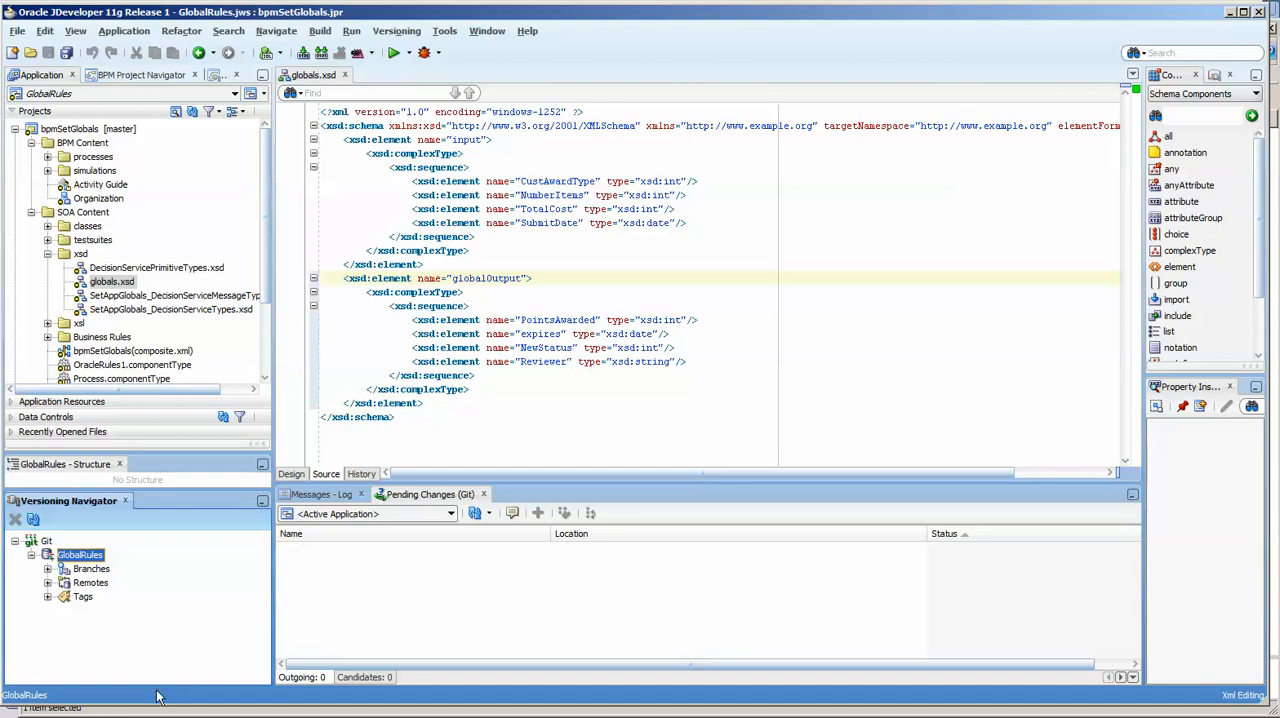
{"action": "mouse_move", "coordinate": [118, 690]}
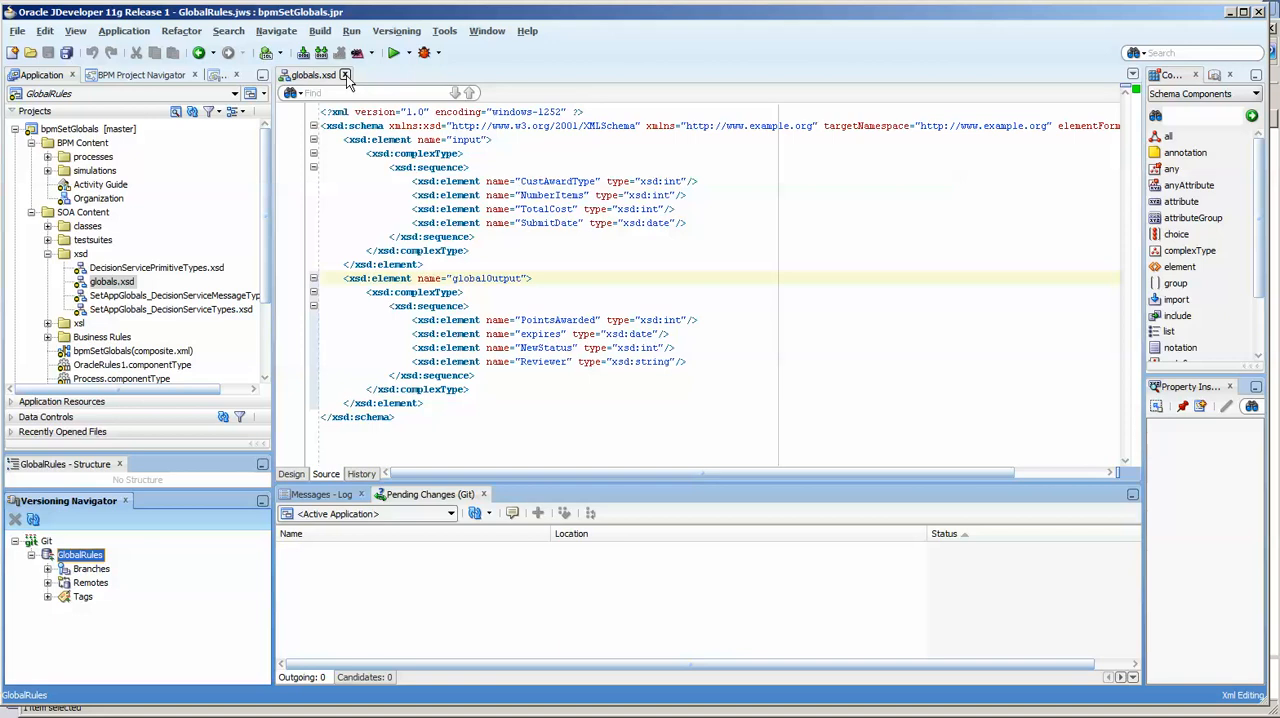
Close the globals.xsd editor.
{"action": "left_click", "coordinate": [346, 76]}
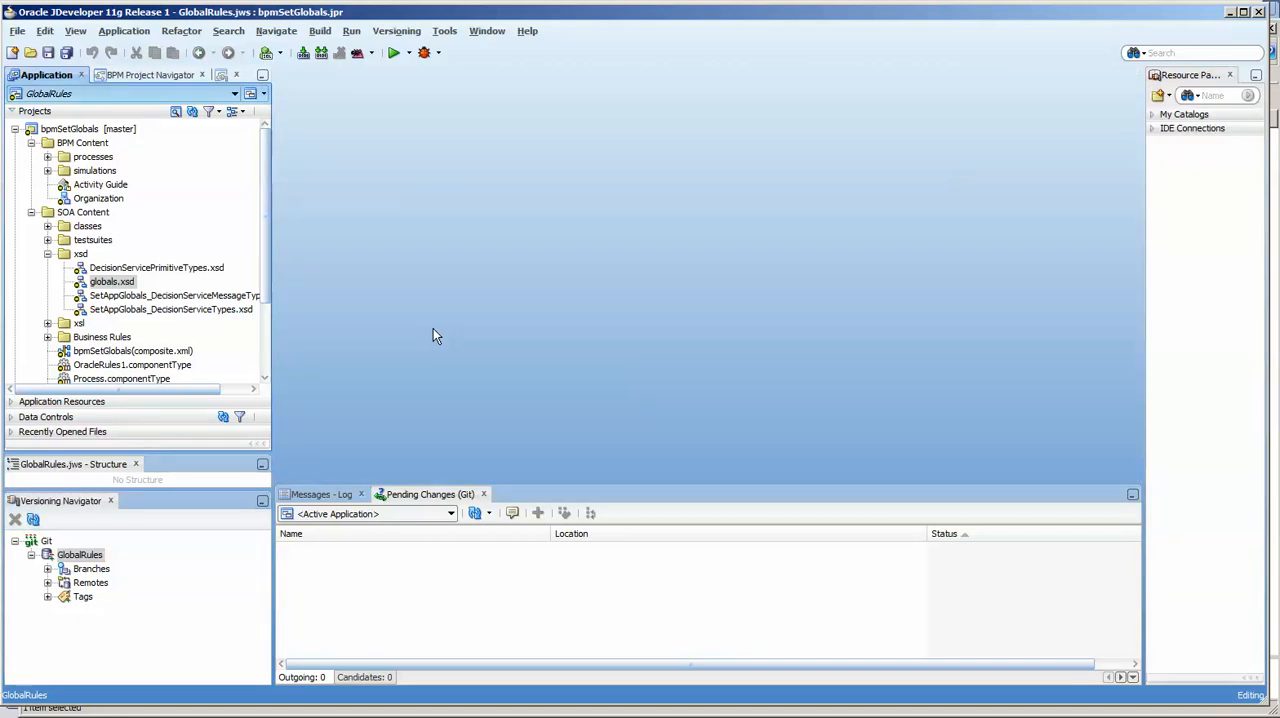
{"action": "mouse_move", "coordinate": [370, 328]}
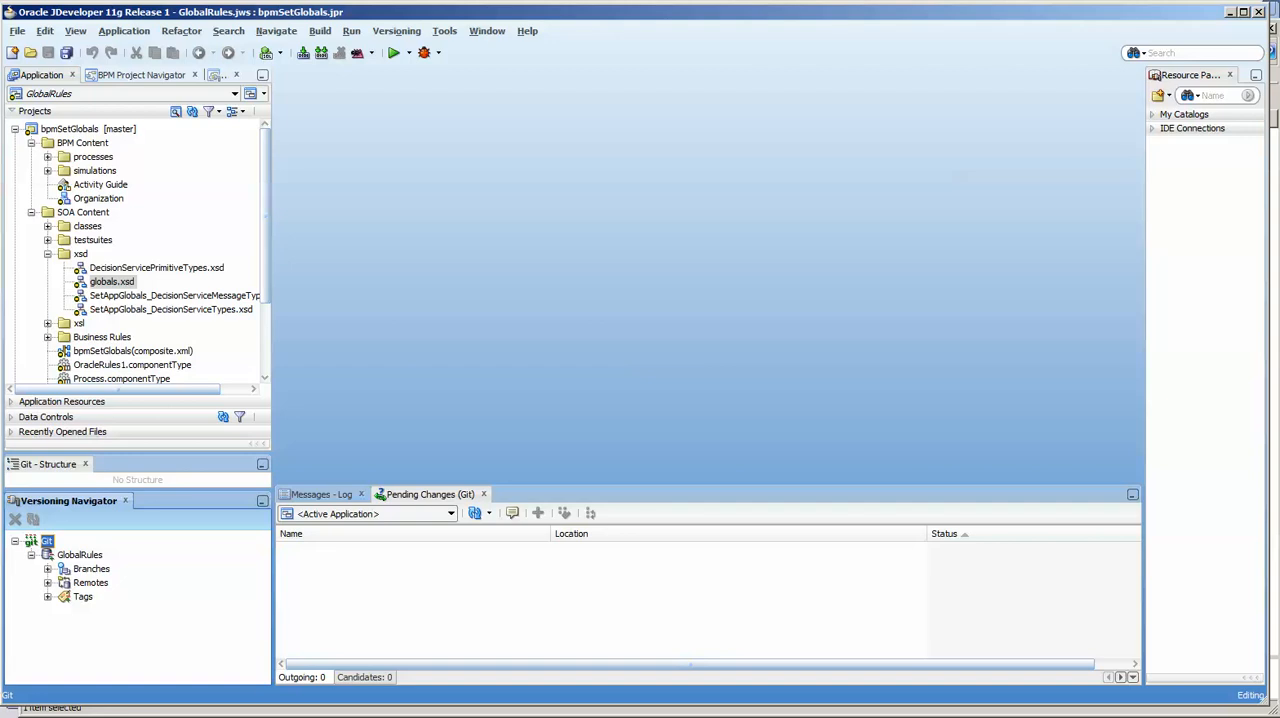
{"action": "mouse_move", "coordinate": [408, 456]}
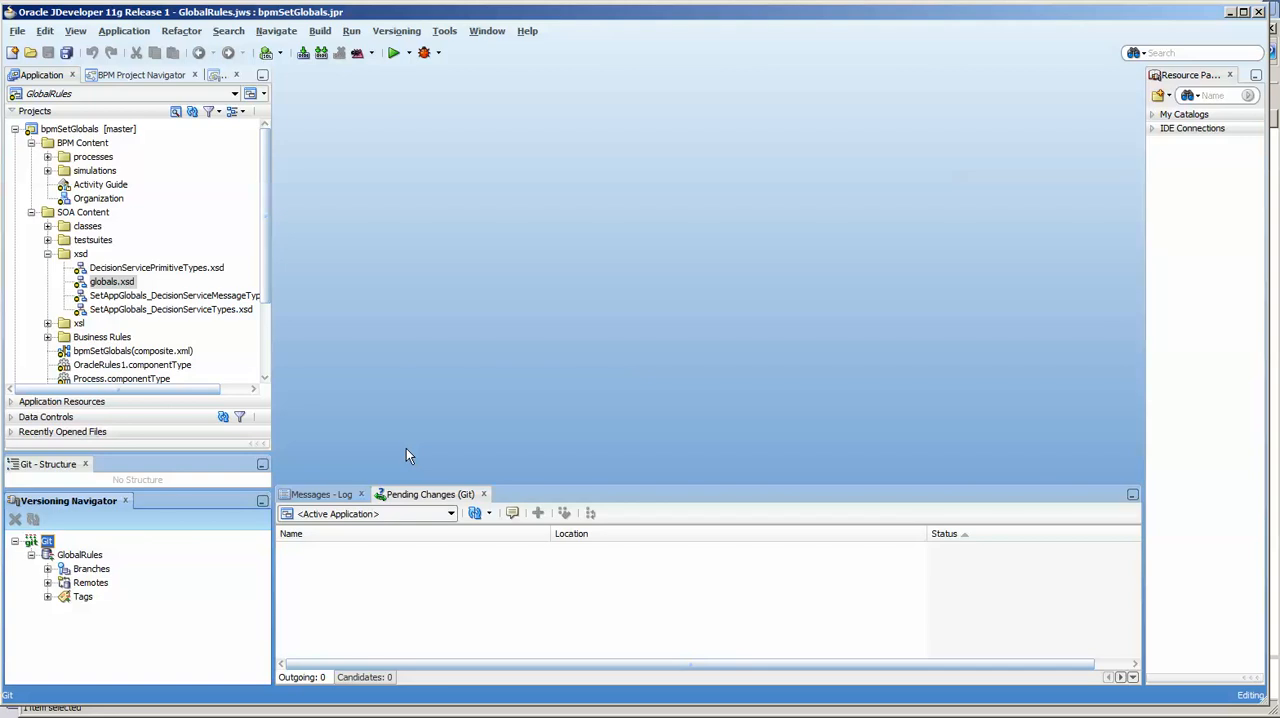
{"action": "mouse_move", "coordinate": [196, 594]}
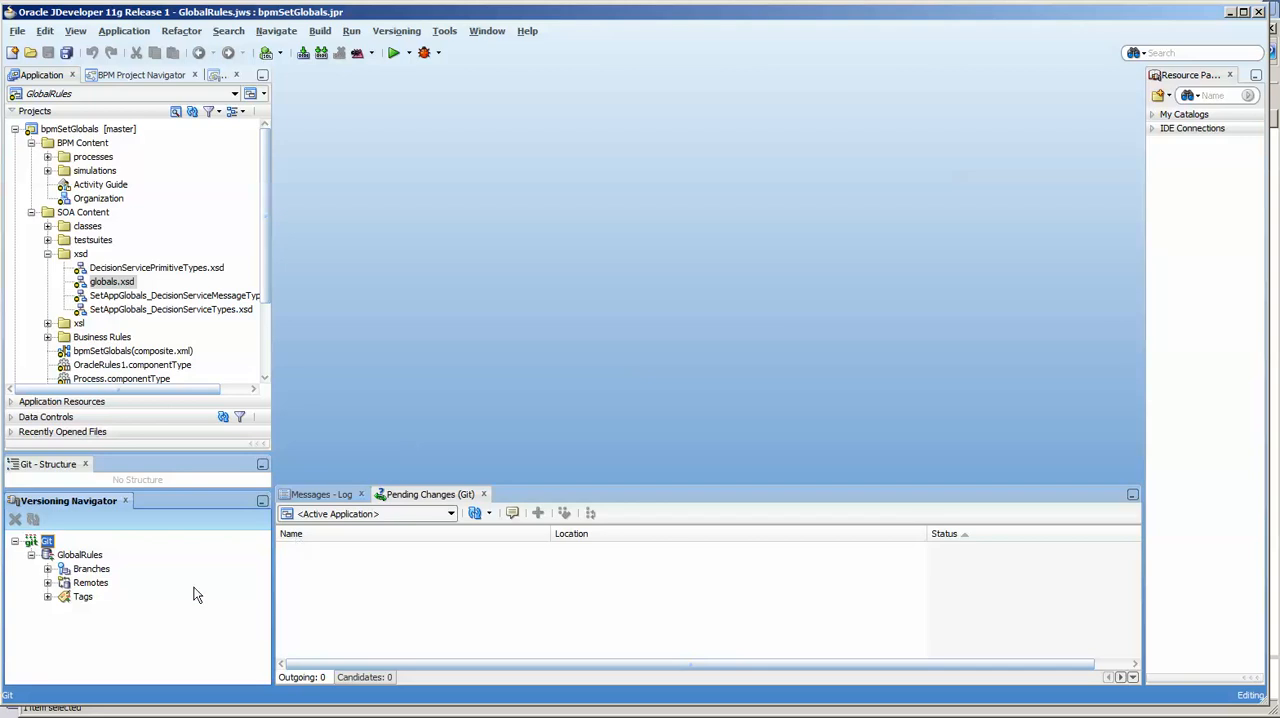
{"action": "mouse_move", "coordinate": [560, 712]}
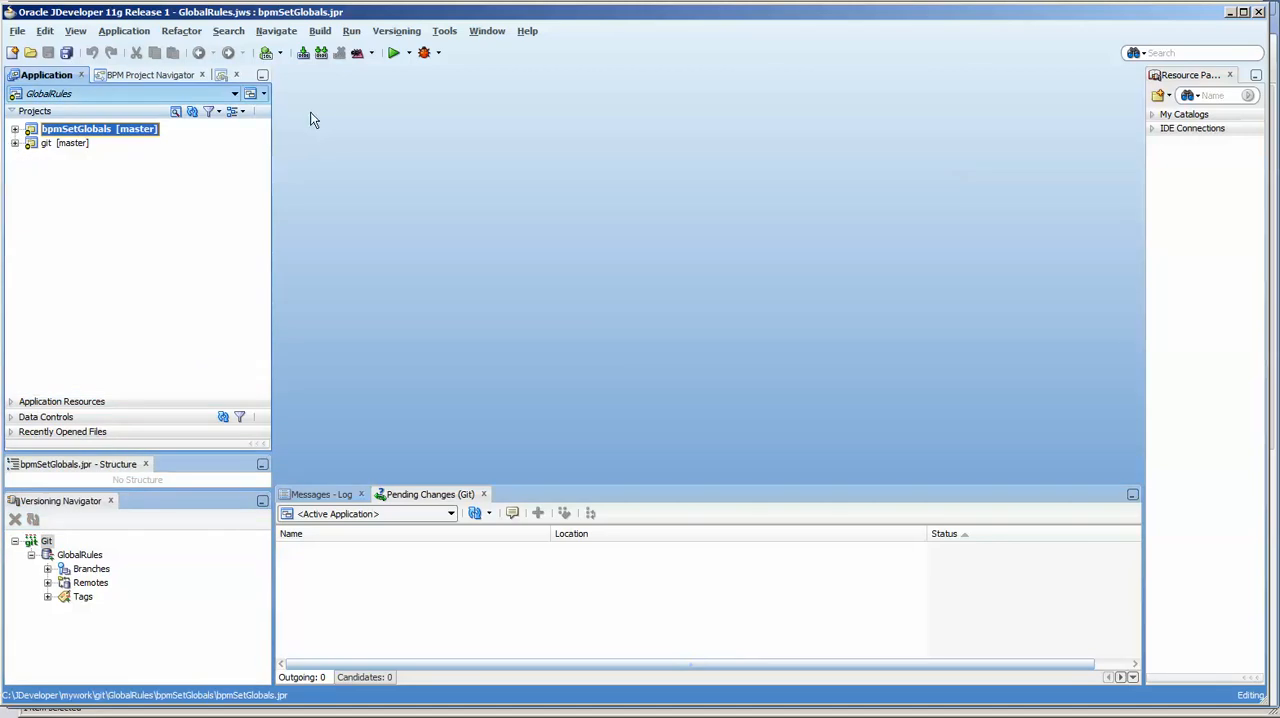
Start the Git Push wizard from Versioning and enter the GitHub user name 'stuartsfleming'.
{"action": "left_click", "coordinate": [398, 30]}
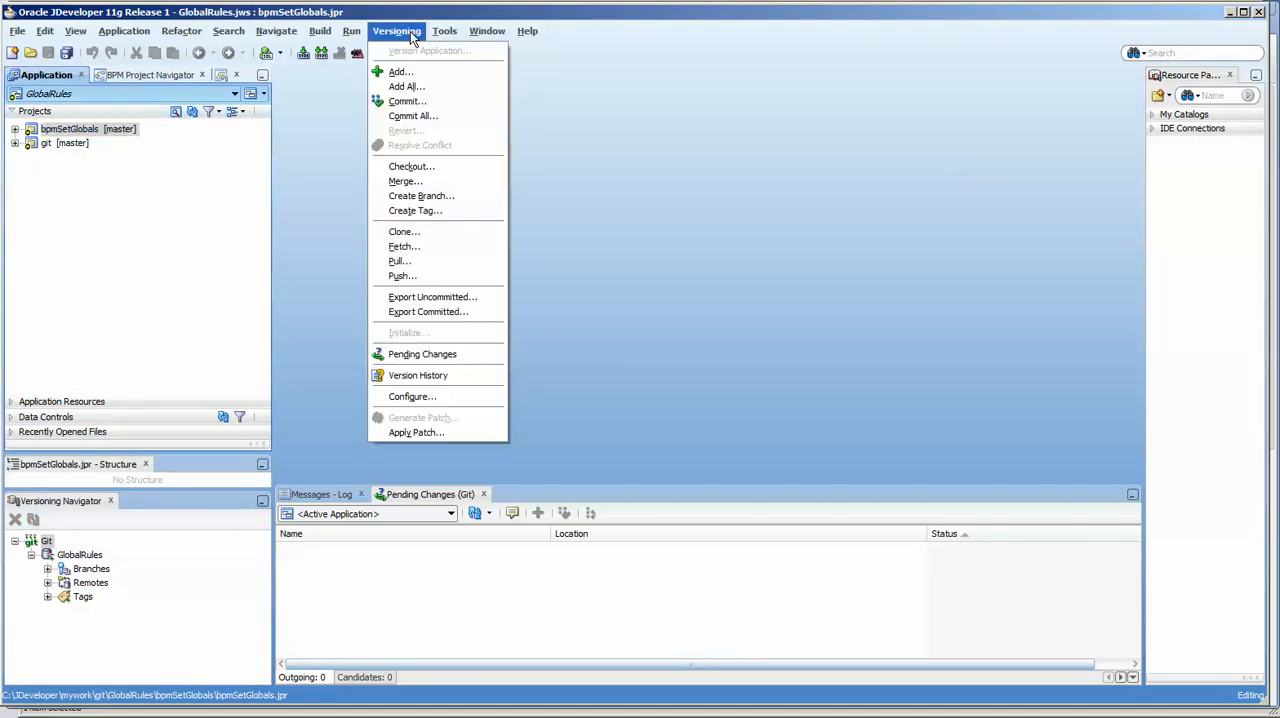
{"action": "mouse_move", "coordinate": [428, 266]}
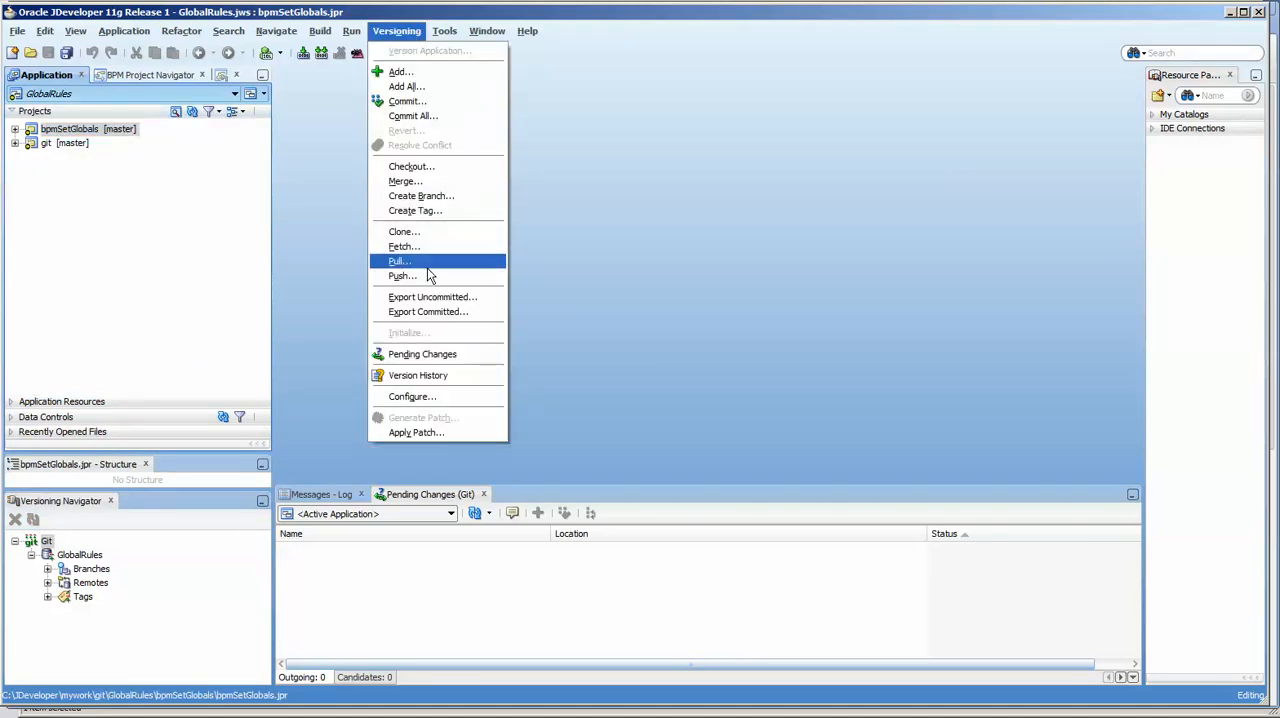
{"action": "mouse_move", "coordinate": [430, 280]}
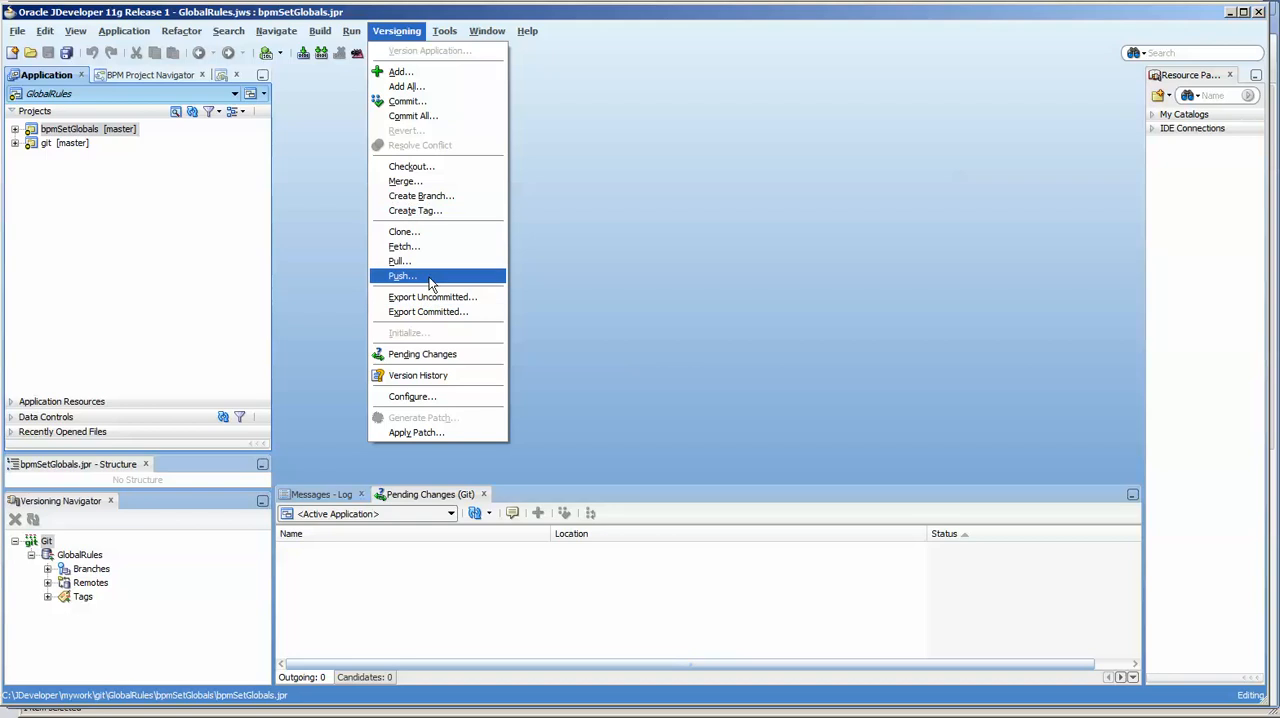
{"action": "mouse_move", "coordinate": [400, 260]}
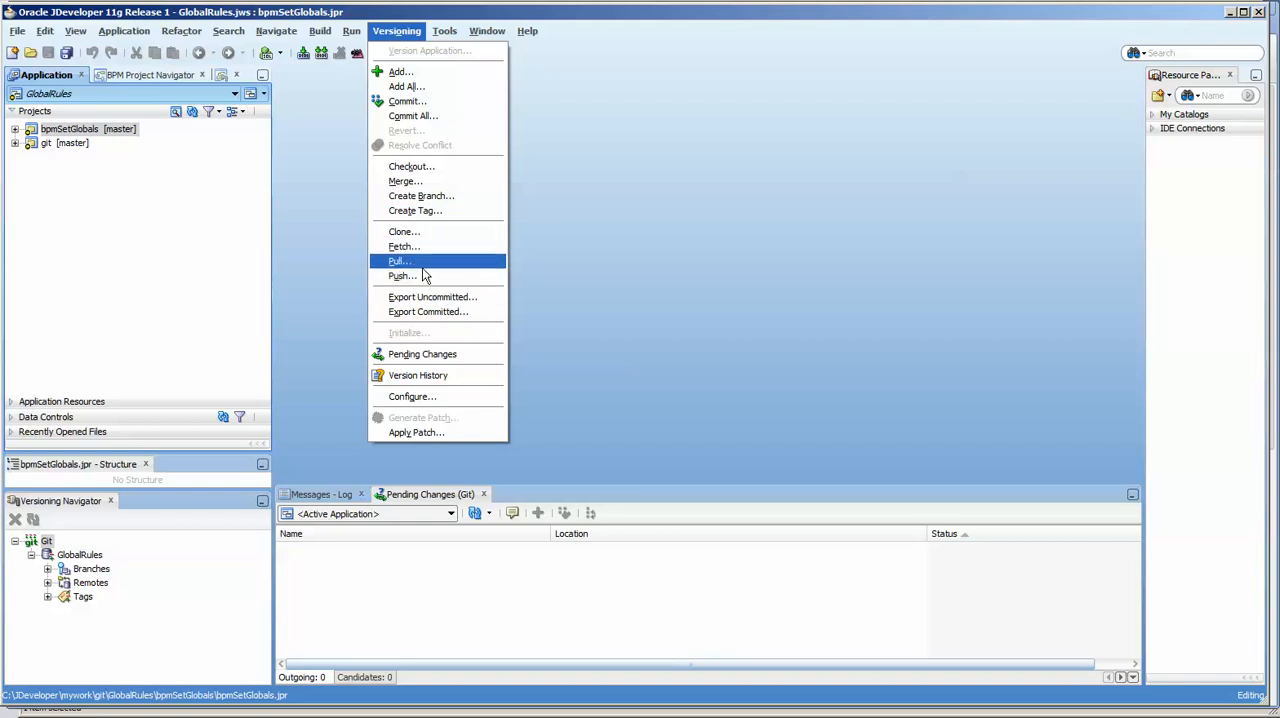
{"action": "mouse_move", "coordinate": [424, 280]}
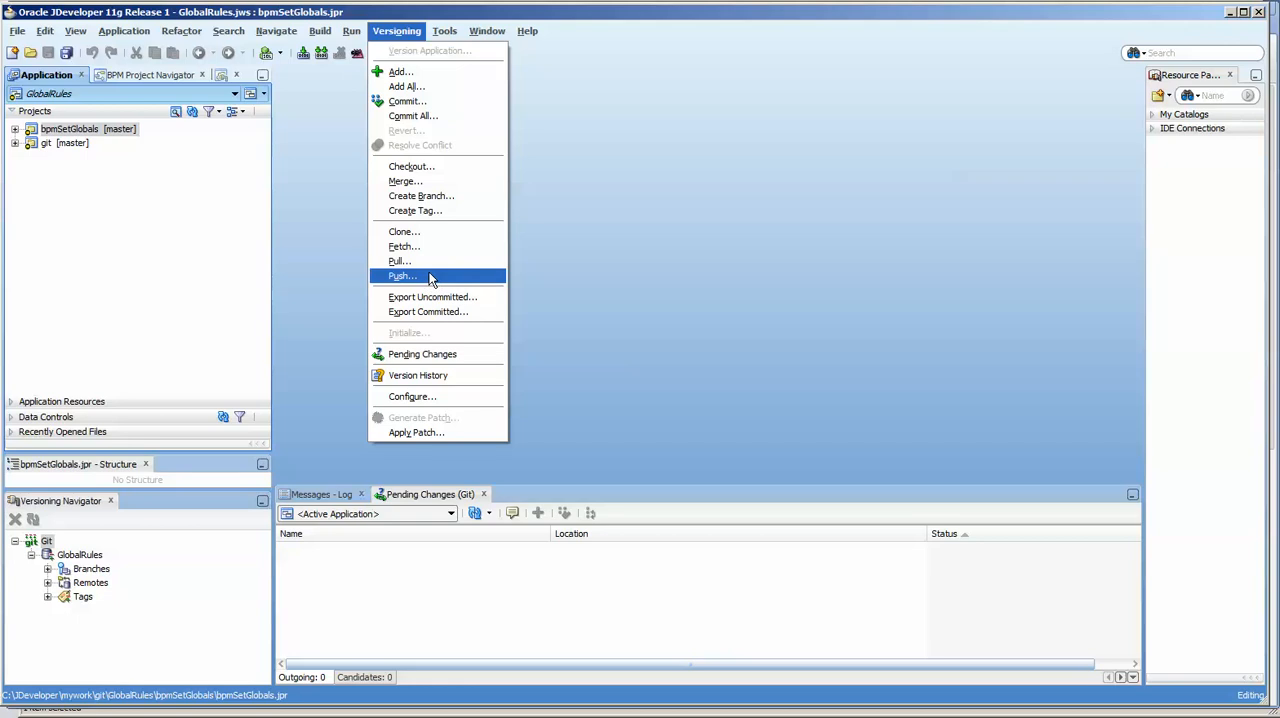
{"action": "left_click", "coordinate": [402, 276]}
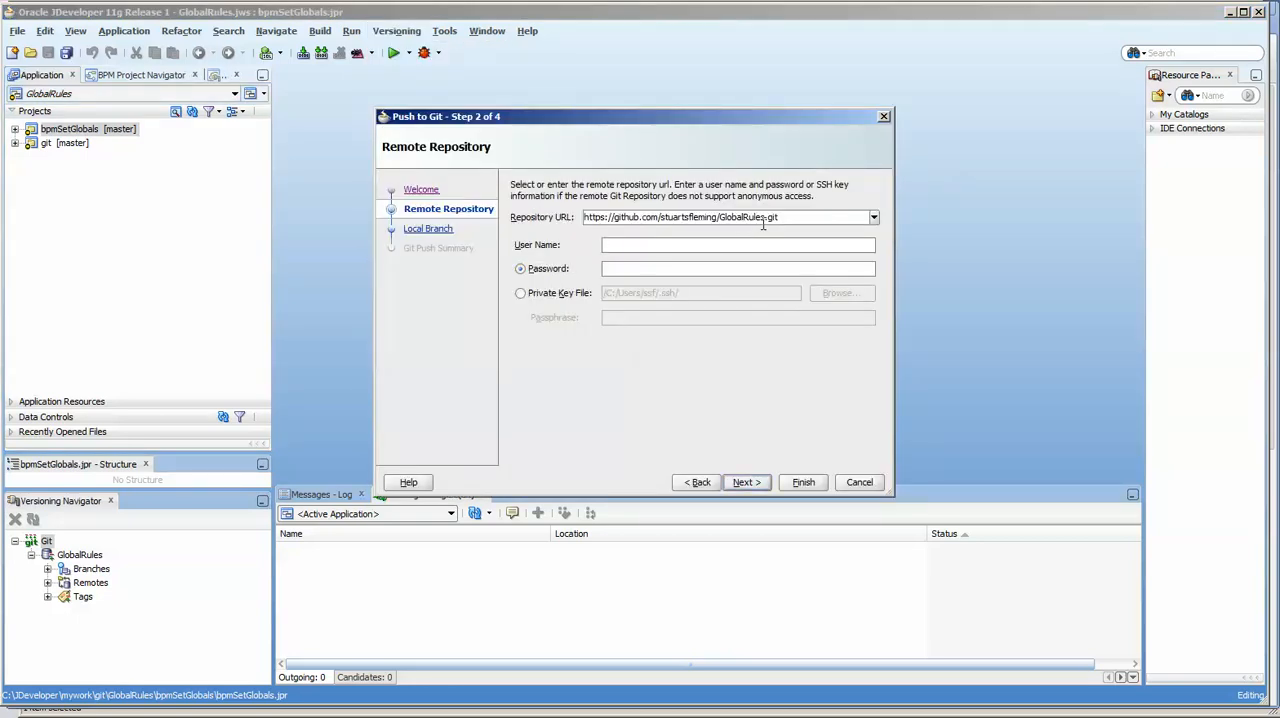
{"action": "double_click", "coordinate": [768, 216]}
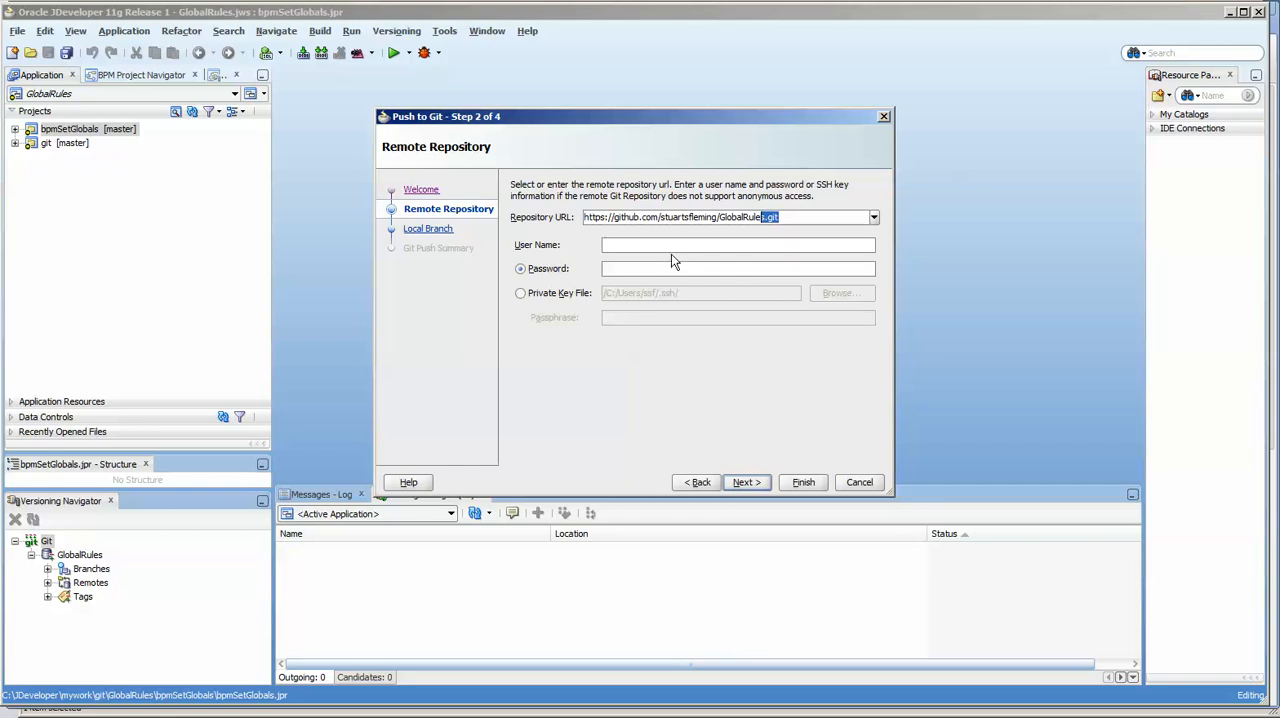
{"action": "type", "text": "stuar"}
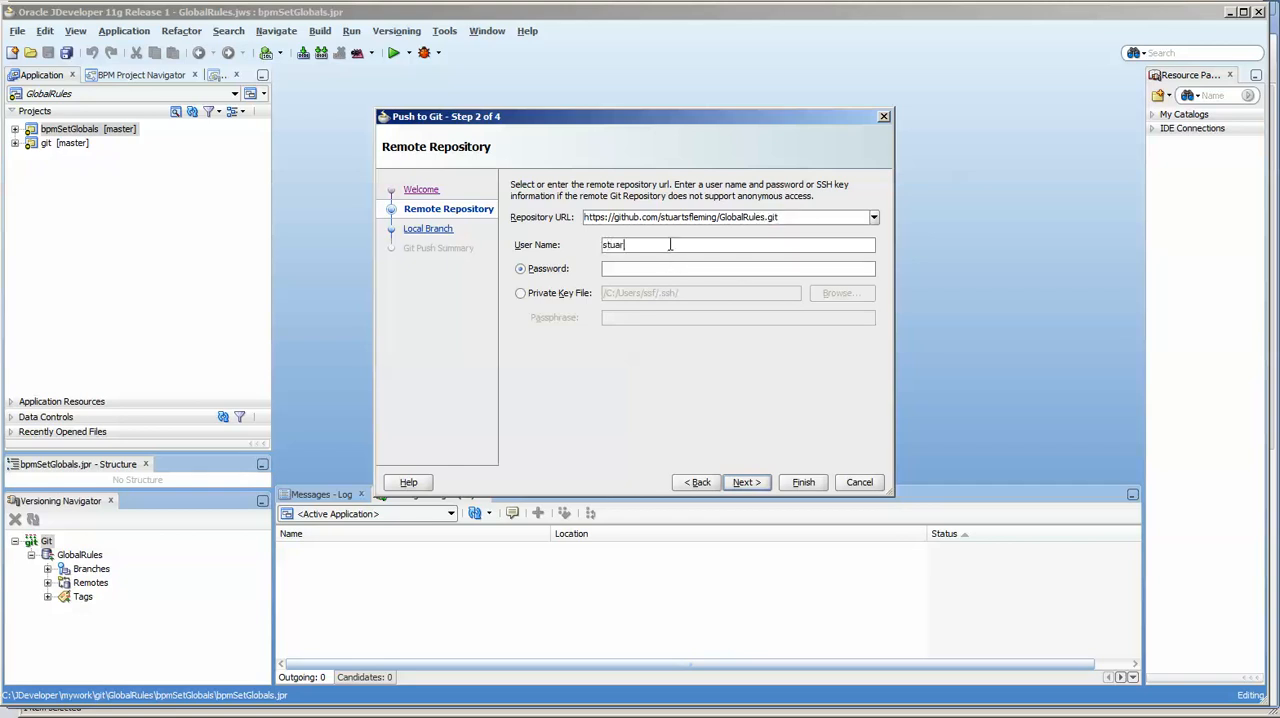
{"action": "type", "text": "tsfleming"}
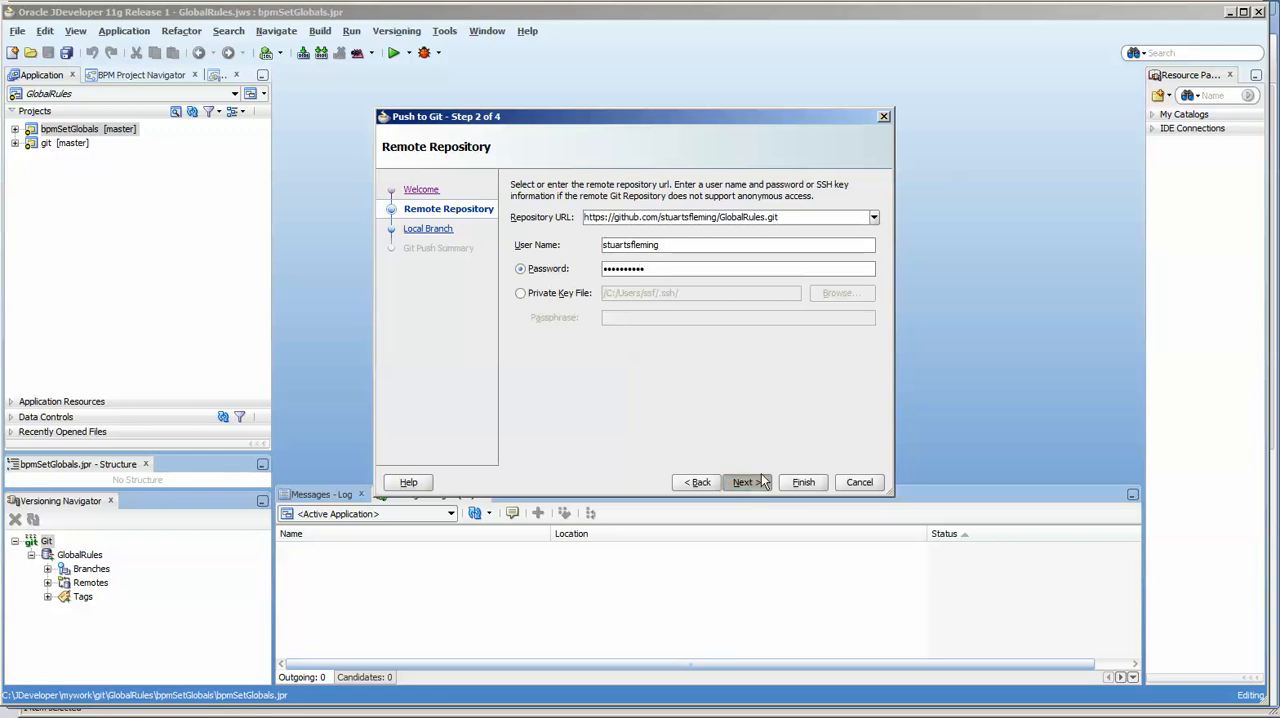
Advance to the push summary and finish, pushing local master to GlobalRules on GitHub.
{"action": "left_click", "coordinate": [744, 482]}
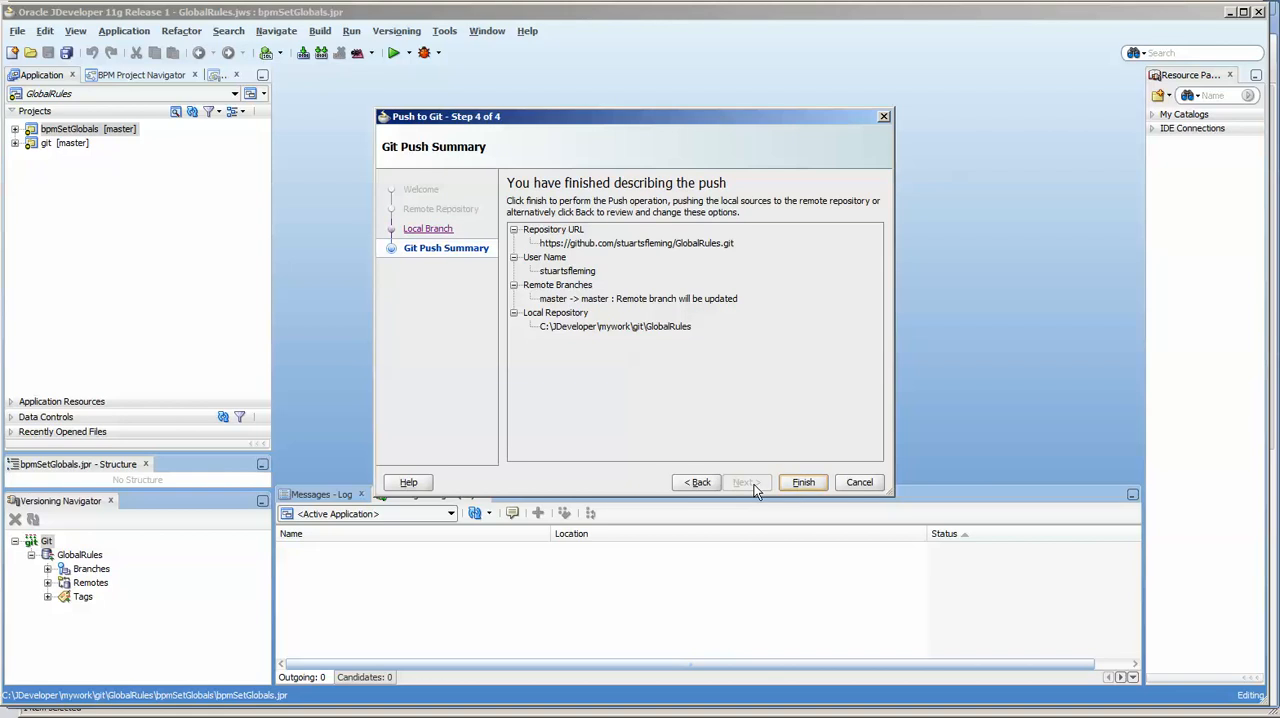
{"action": "left_click", "coordinate": [804, 482]}
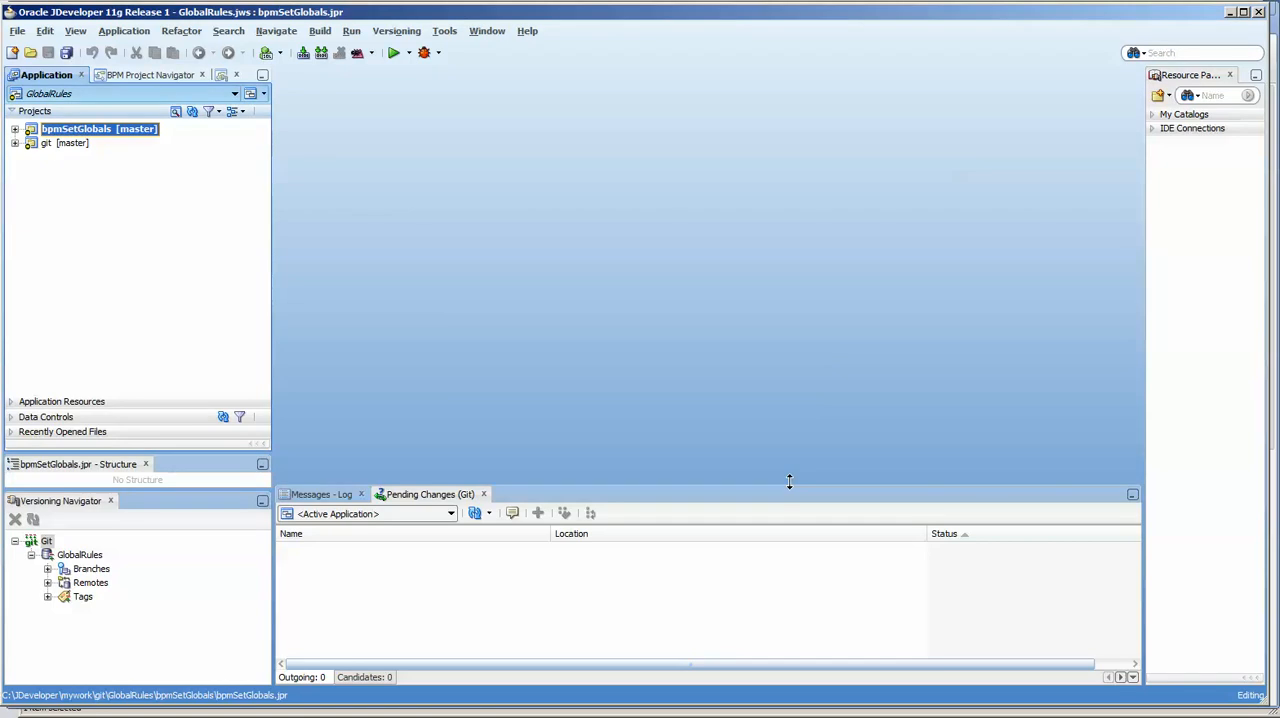
{"action": "mouse_move", "coordinate": [358, 358]}
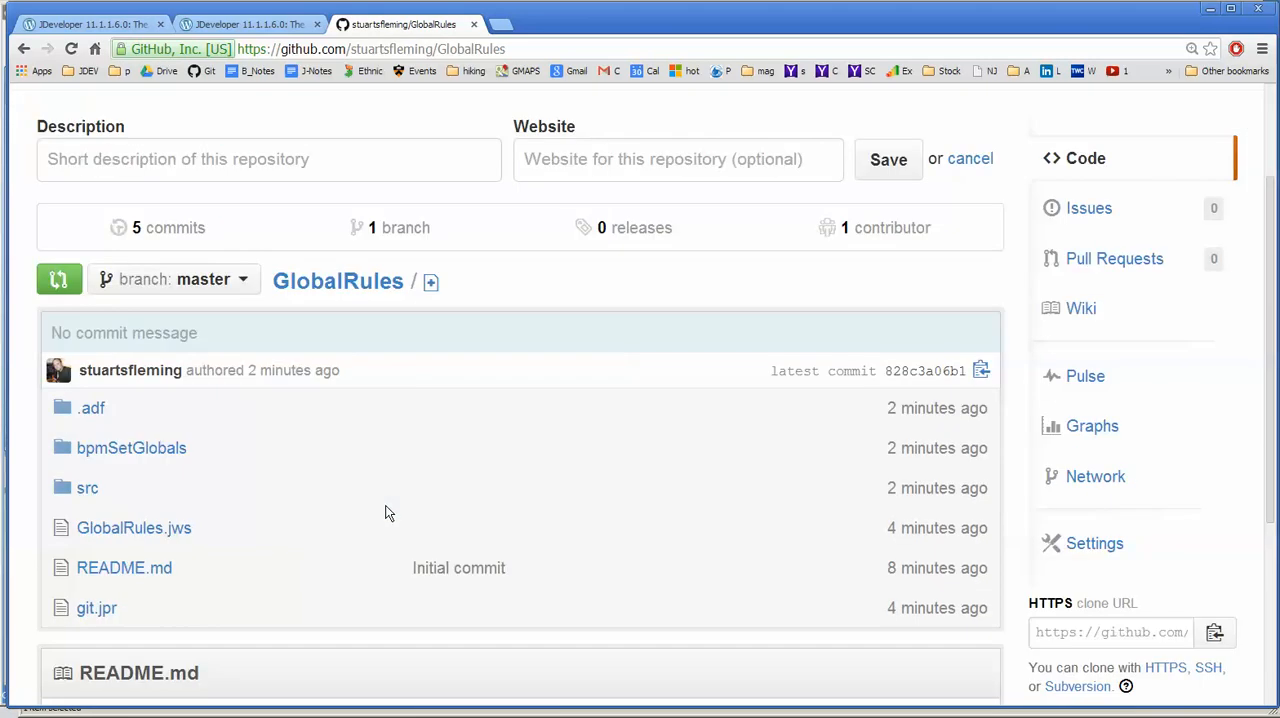
Scroll the GlobalRules repository page to check the bpmSetGlobals folder's latest commit.
{"action": "scroll", "scroll_direction": "down", "scroll_amount": 3}
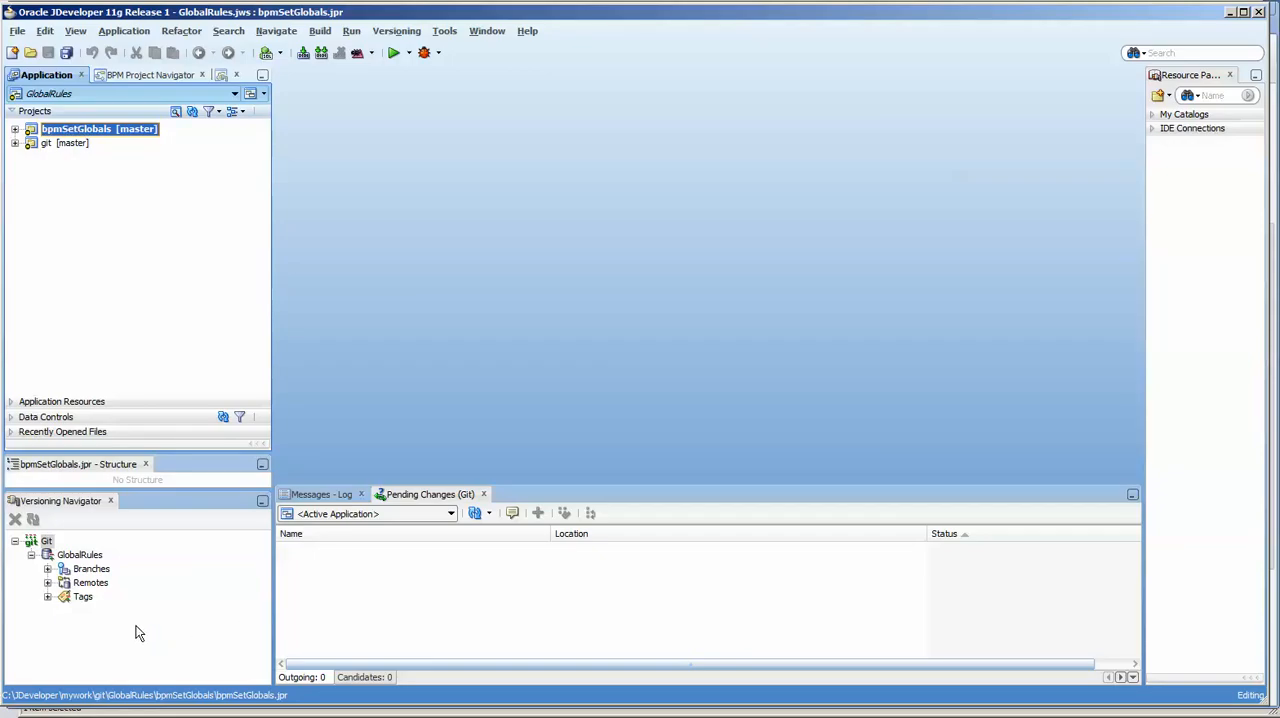
{"action": "mouse_move", "coordinate": [160, 612]}
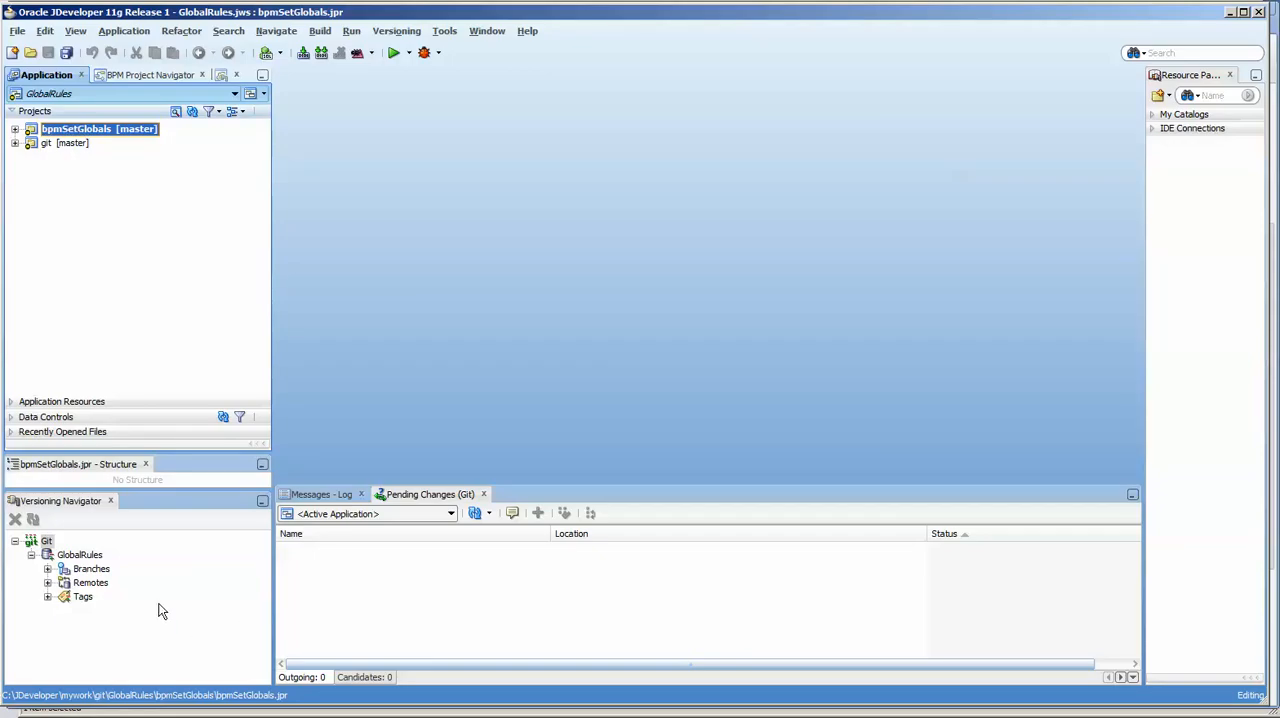
{"action": "mouse_move", "coordinate": [286, 580]}
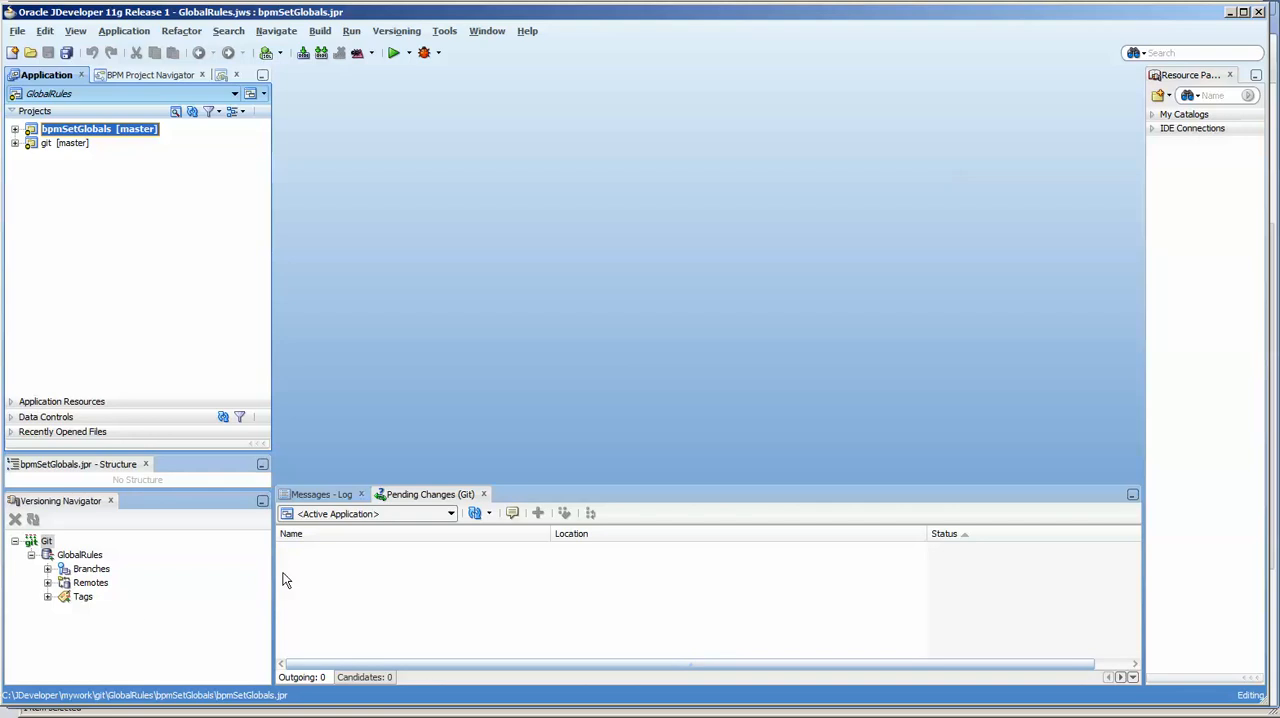
{"action": "mouse_move", "coordinate": [388, 430]}
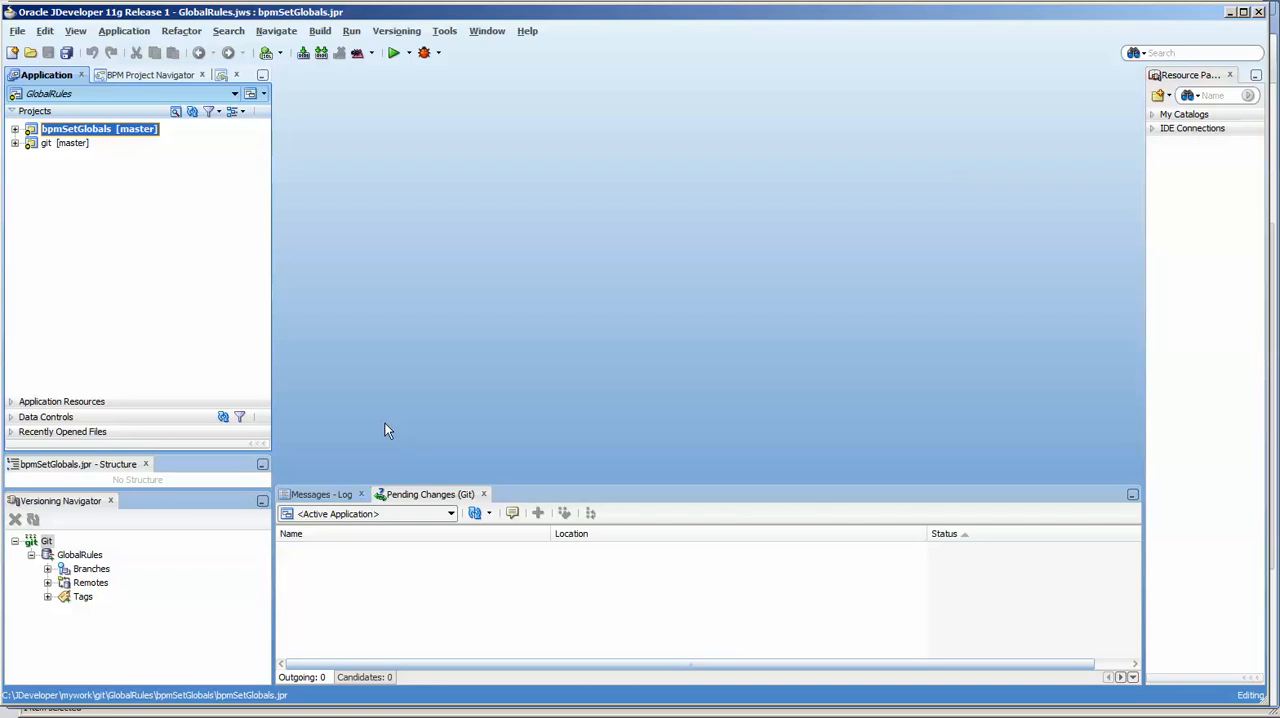
{"action": "mouse_move", "coordinate": [250, 424]}
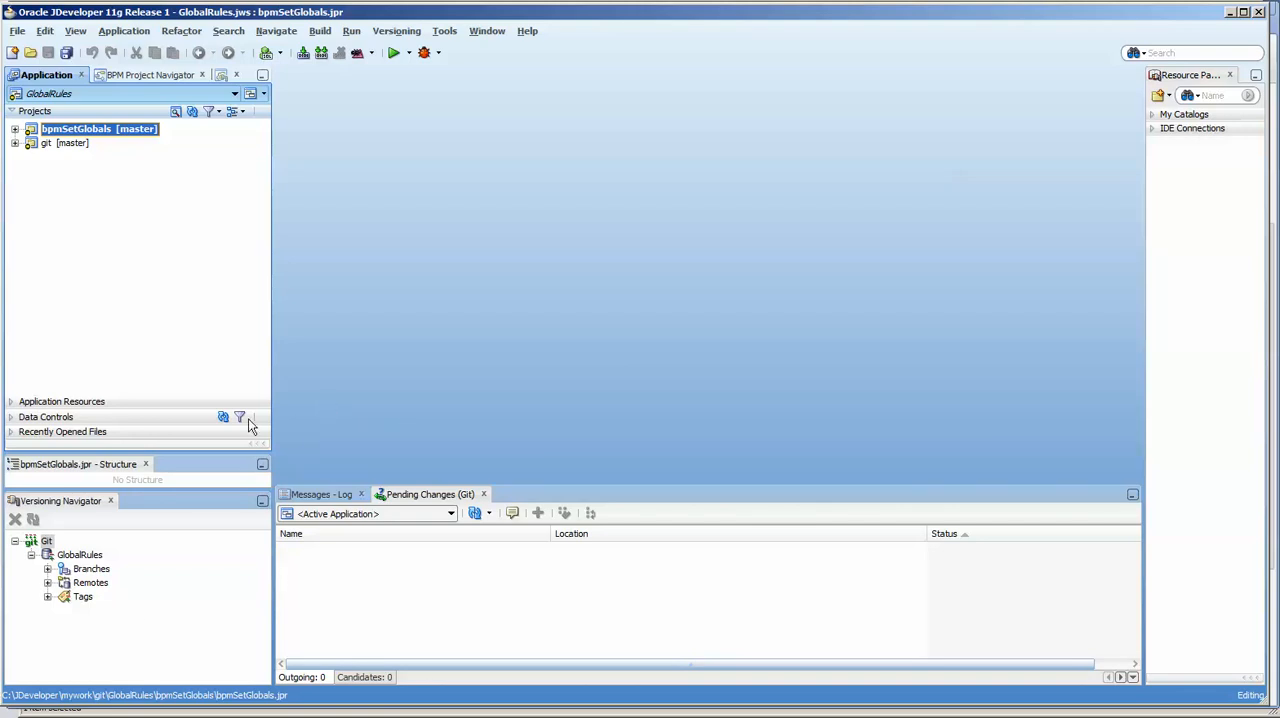
{"action": "mouse_move", "coordinate": [220, 352]}
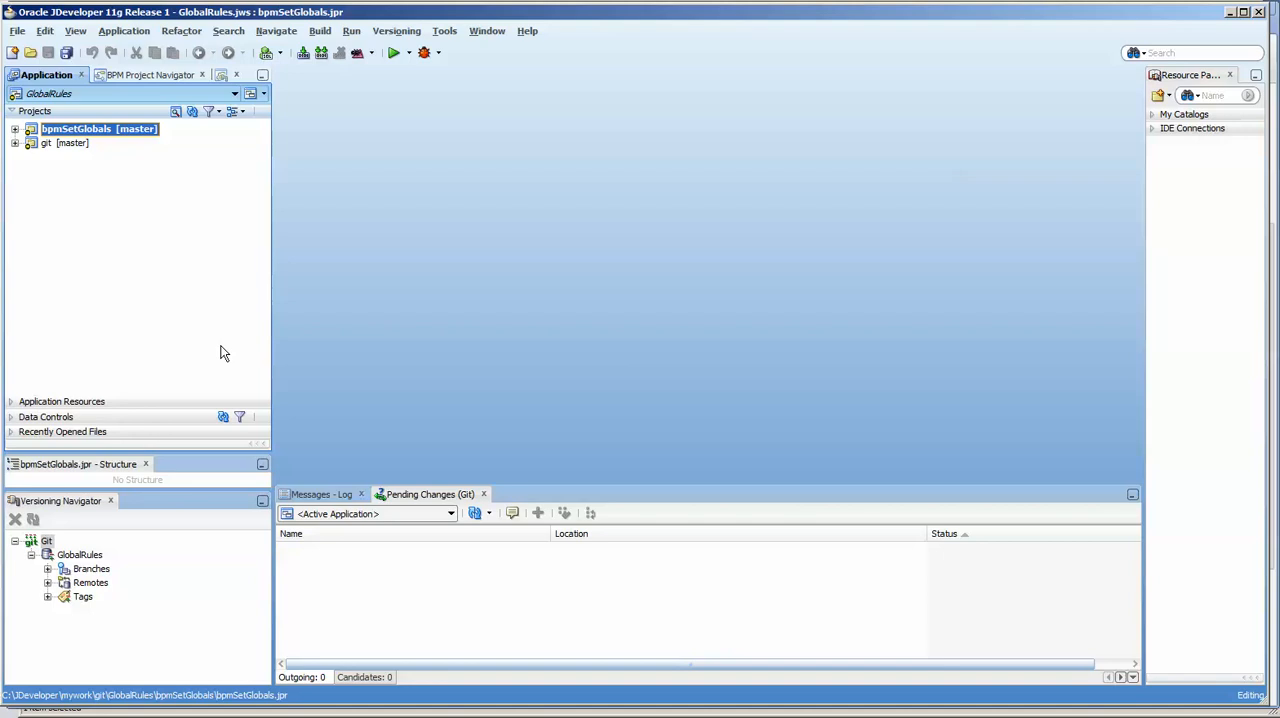
{"action": "mouse_move", "coordinate": [230, 348]}
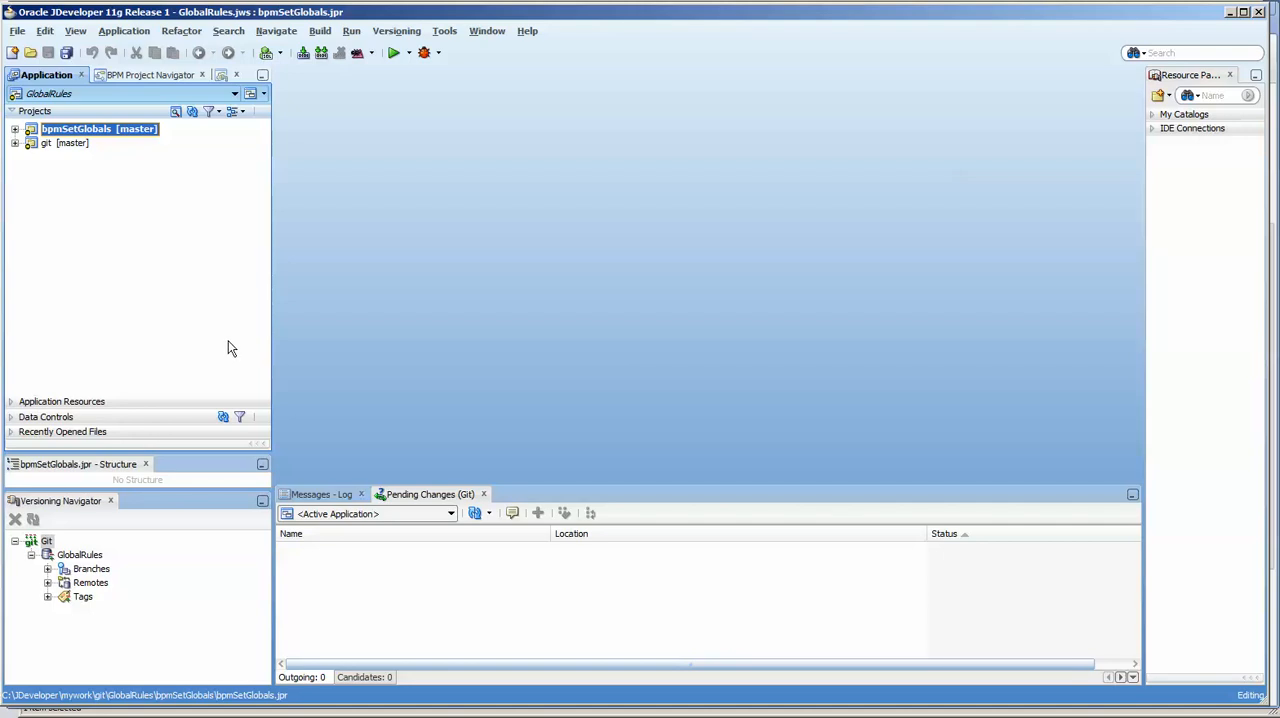
{"action": "mouse_move", "coordinate": [100, 192]}
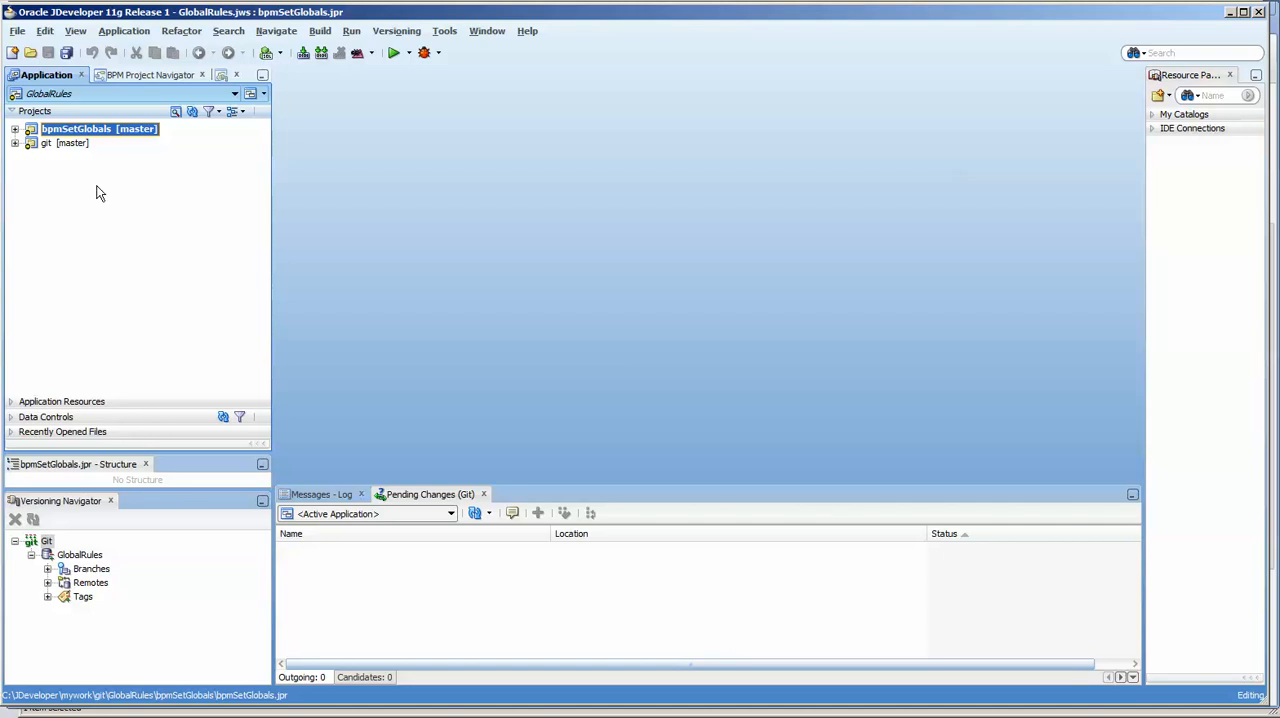
{"action": "mouse_move", "coordinate": [272, 272]}
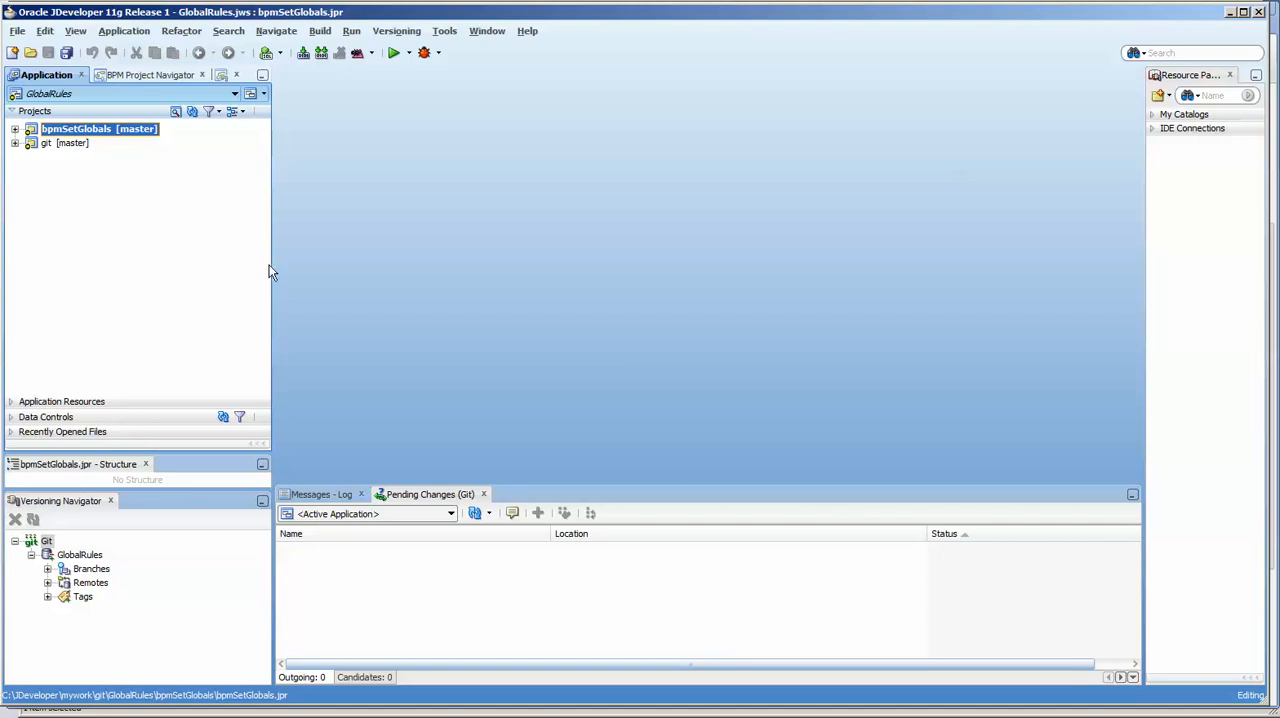